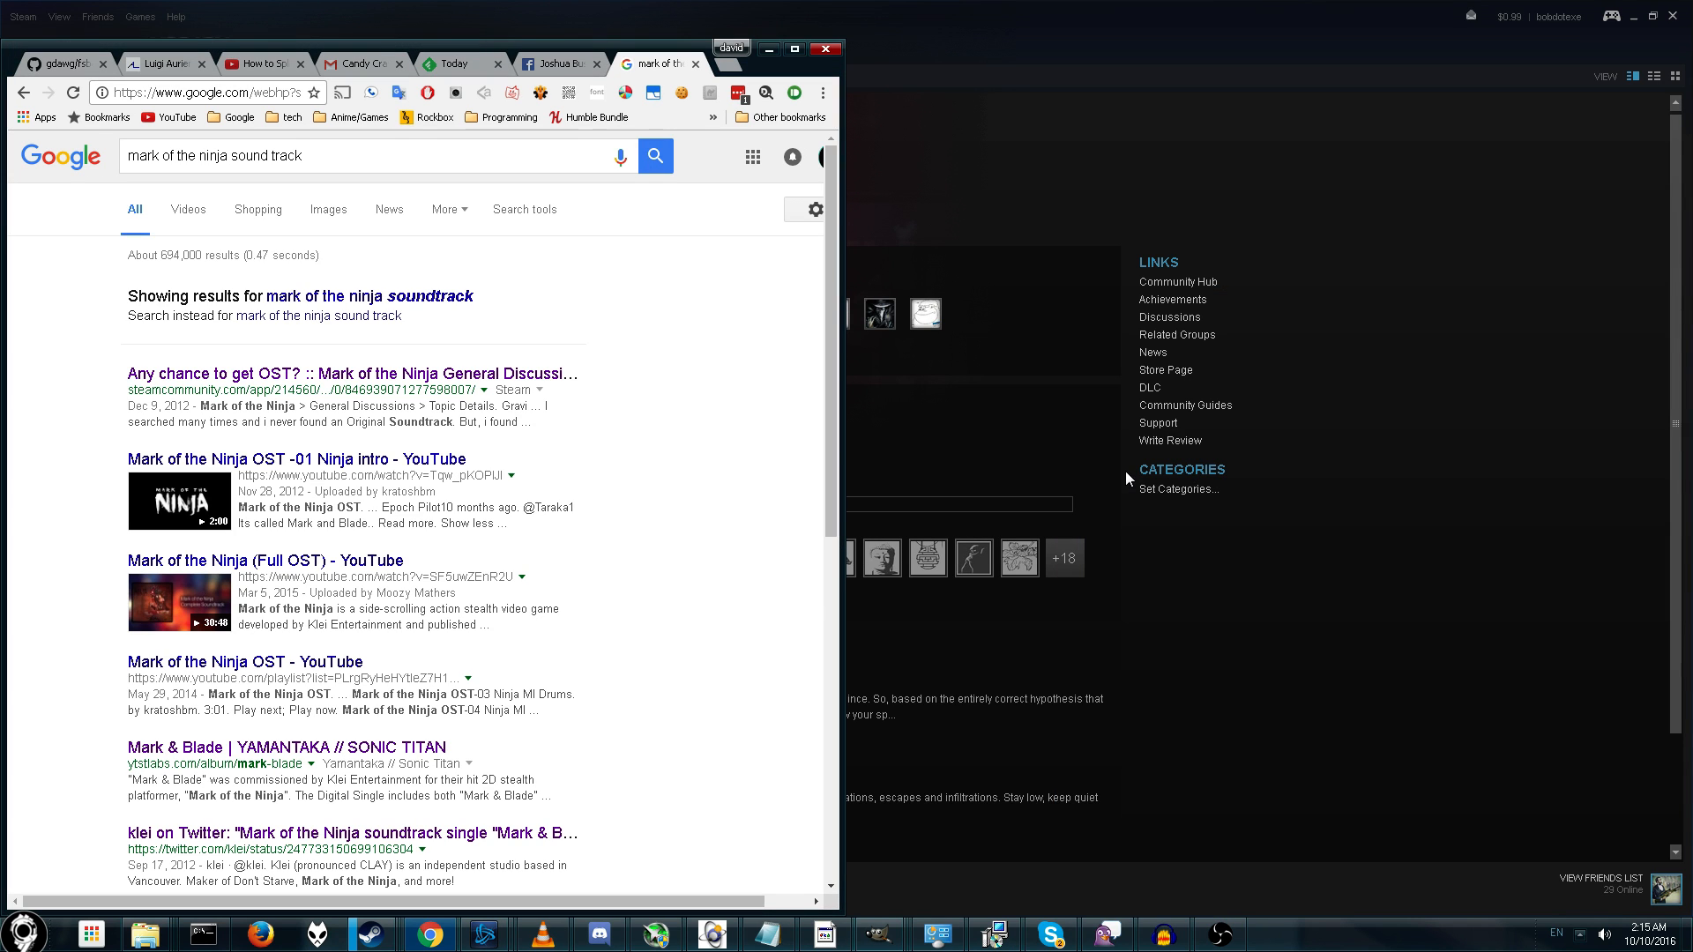
{"action": "mouse_move", "coordinate": [964, 563]}
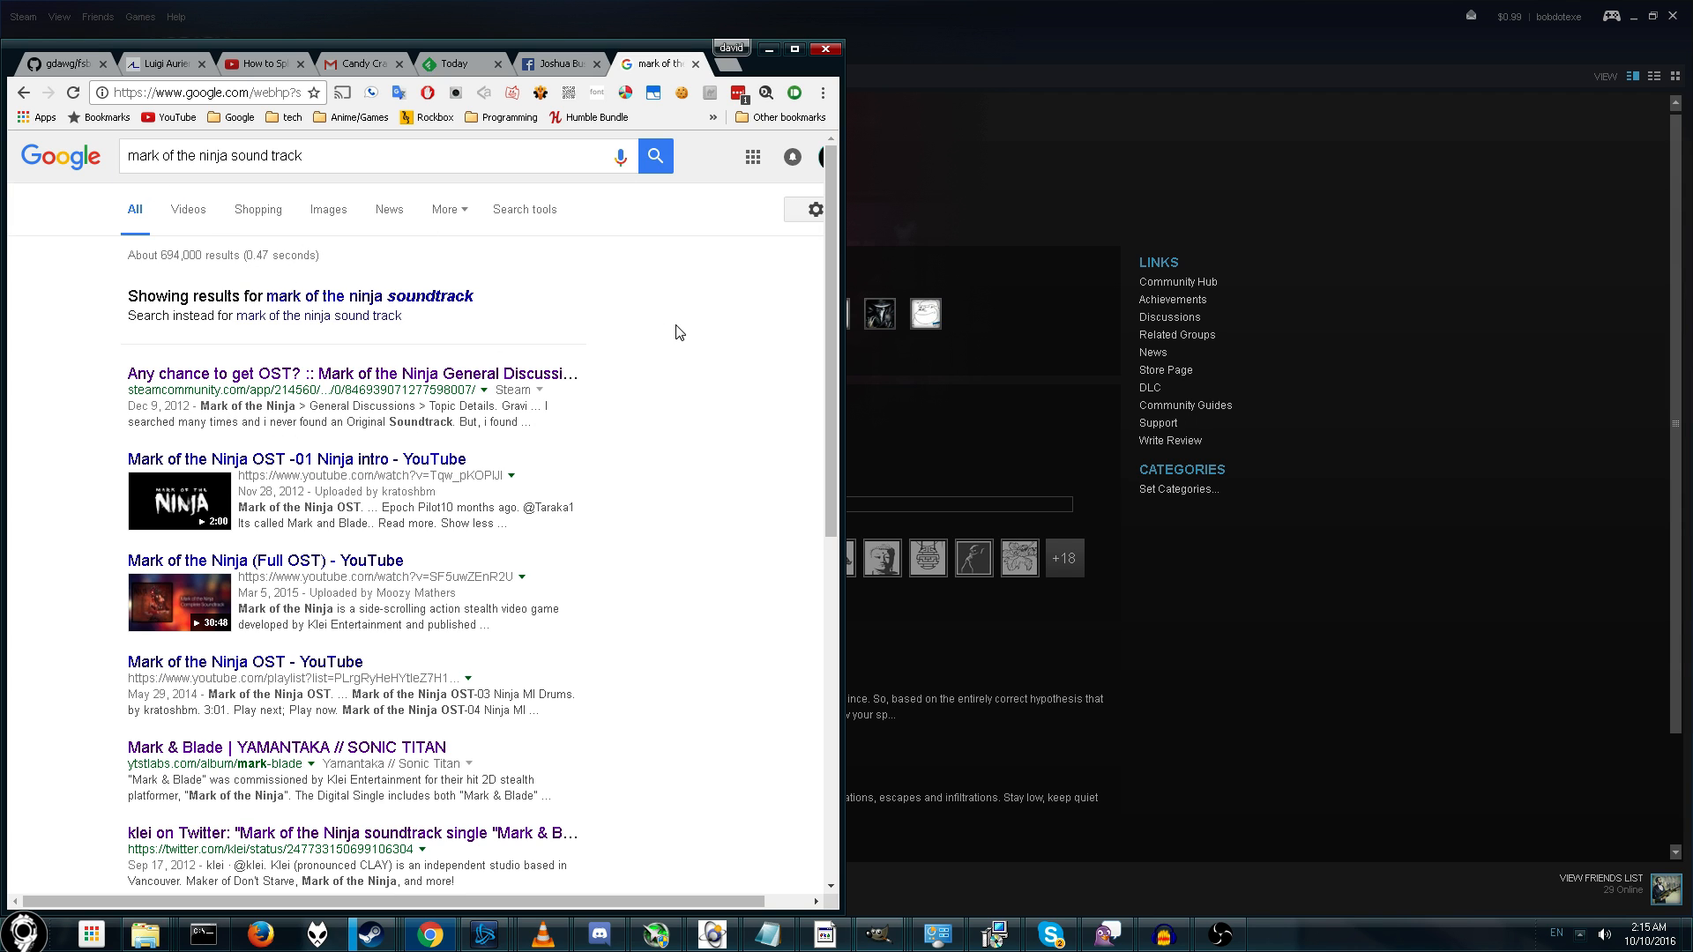
- Follow the Steam discussion's bandcamp link through to the Mark & Blade album page
{"action": "scroll", "scroll_direction": "down", "scroll_amount": 3}
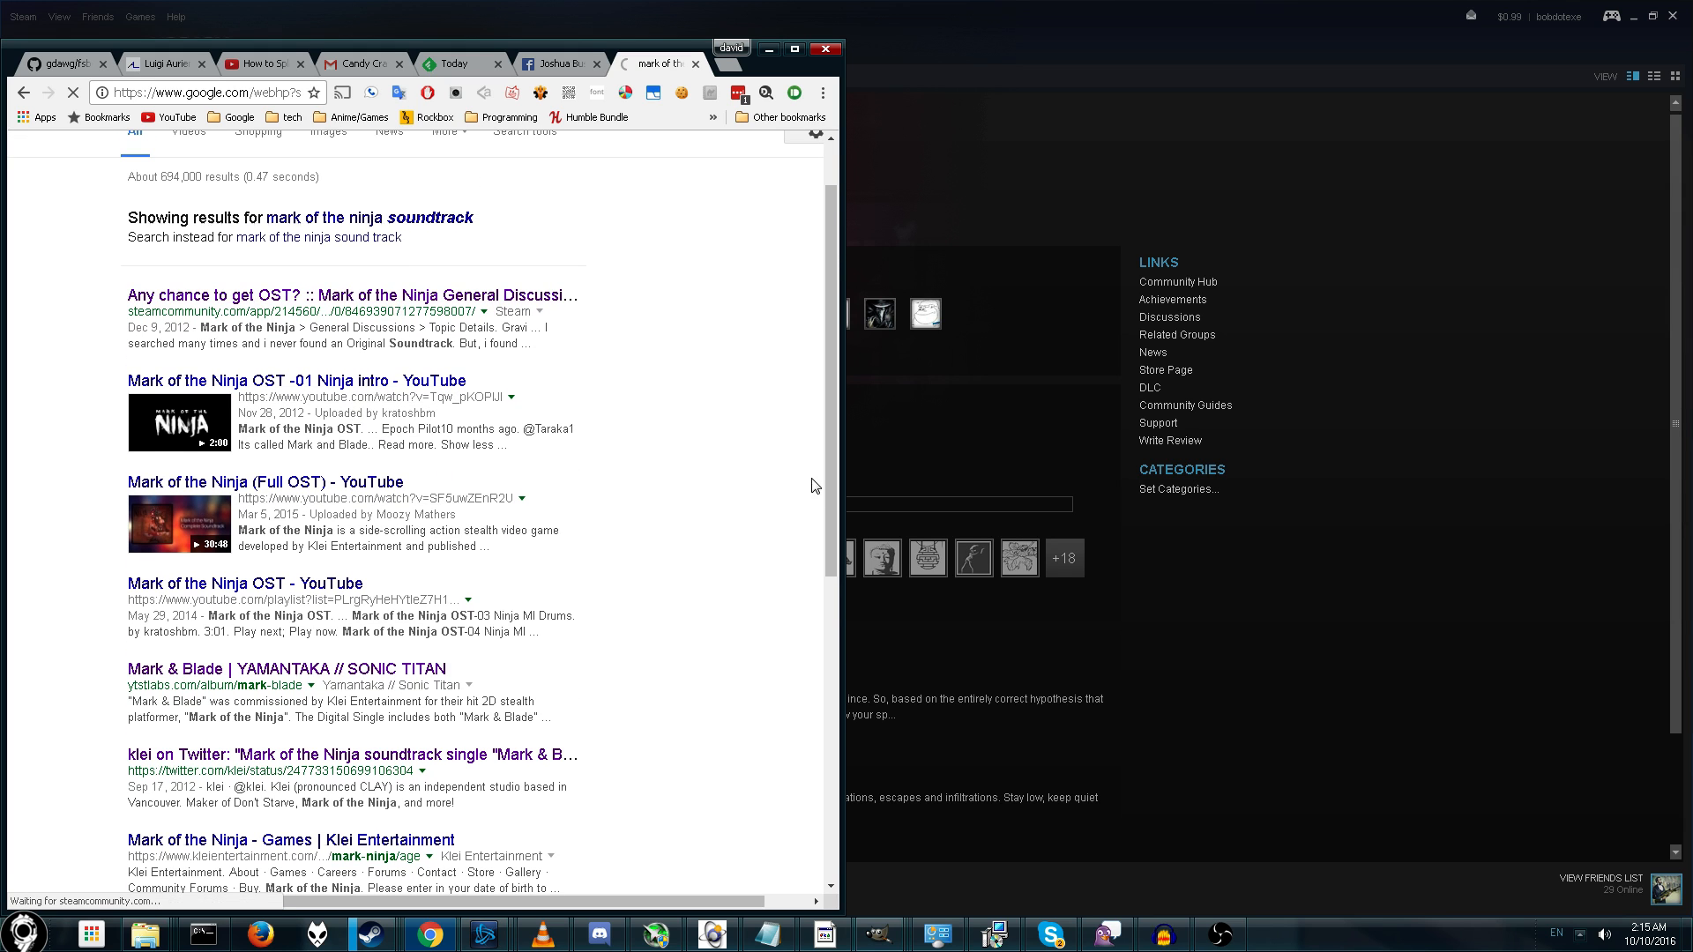
{"action": "left_click", "coordinate": [351, 294]}
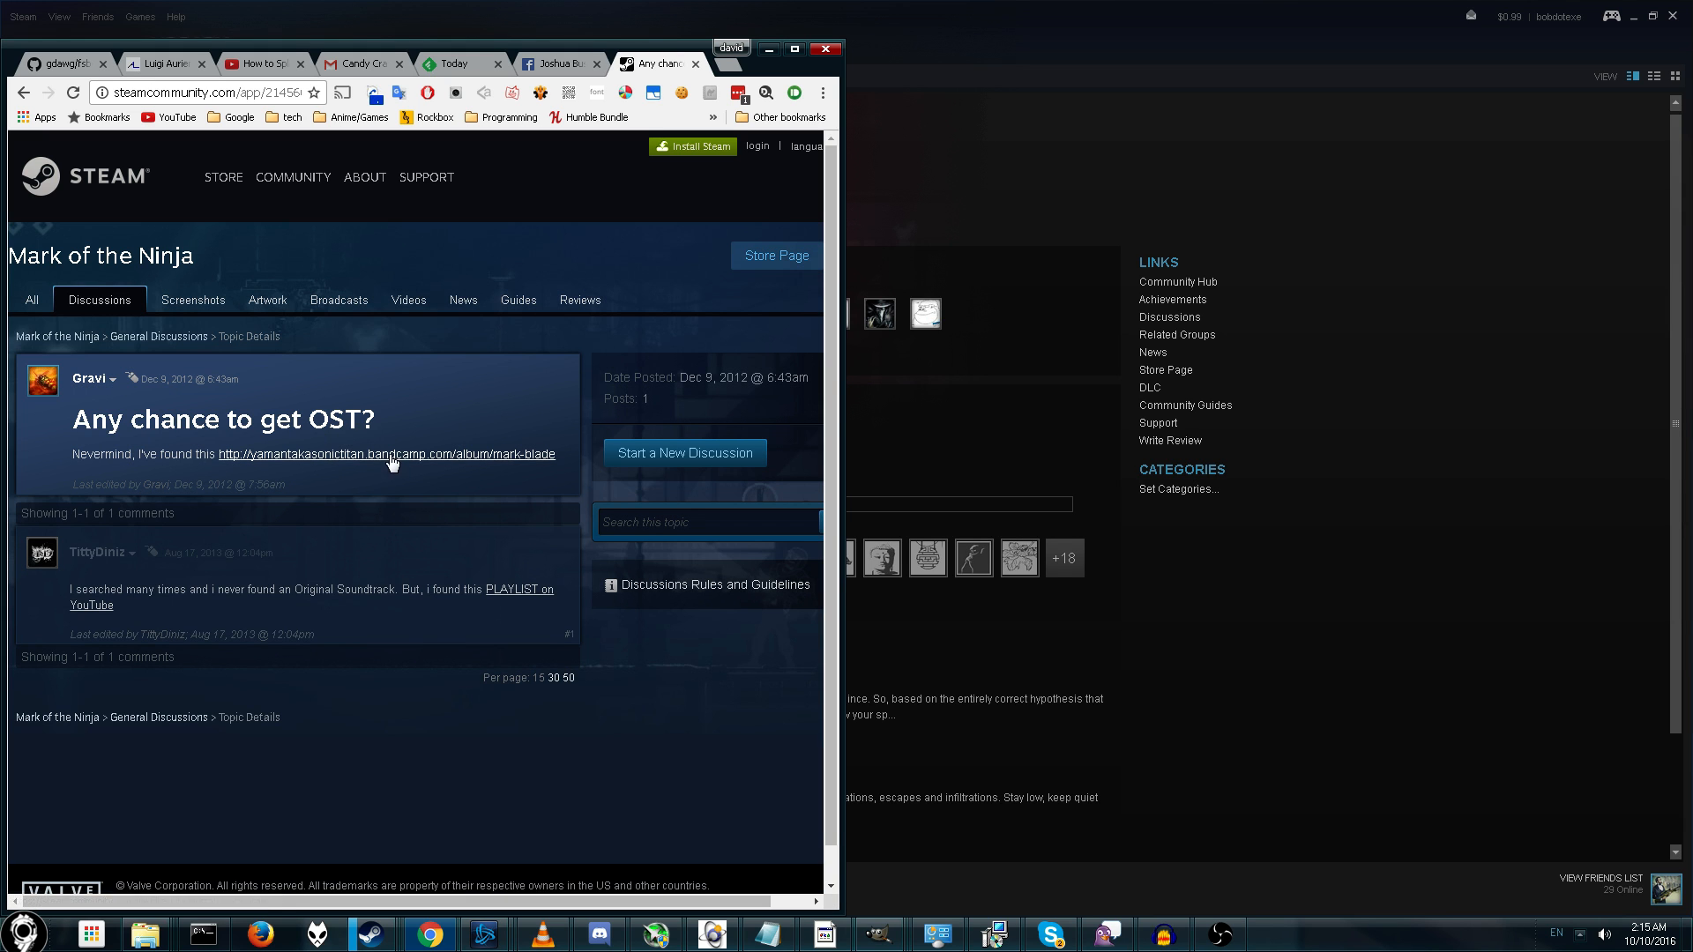
{"action": "left_click", "coordinate": [386, 454]}
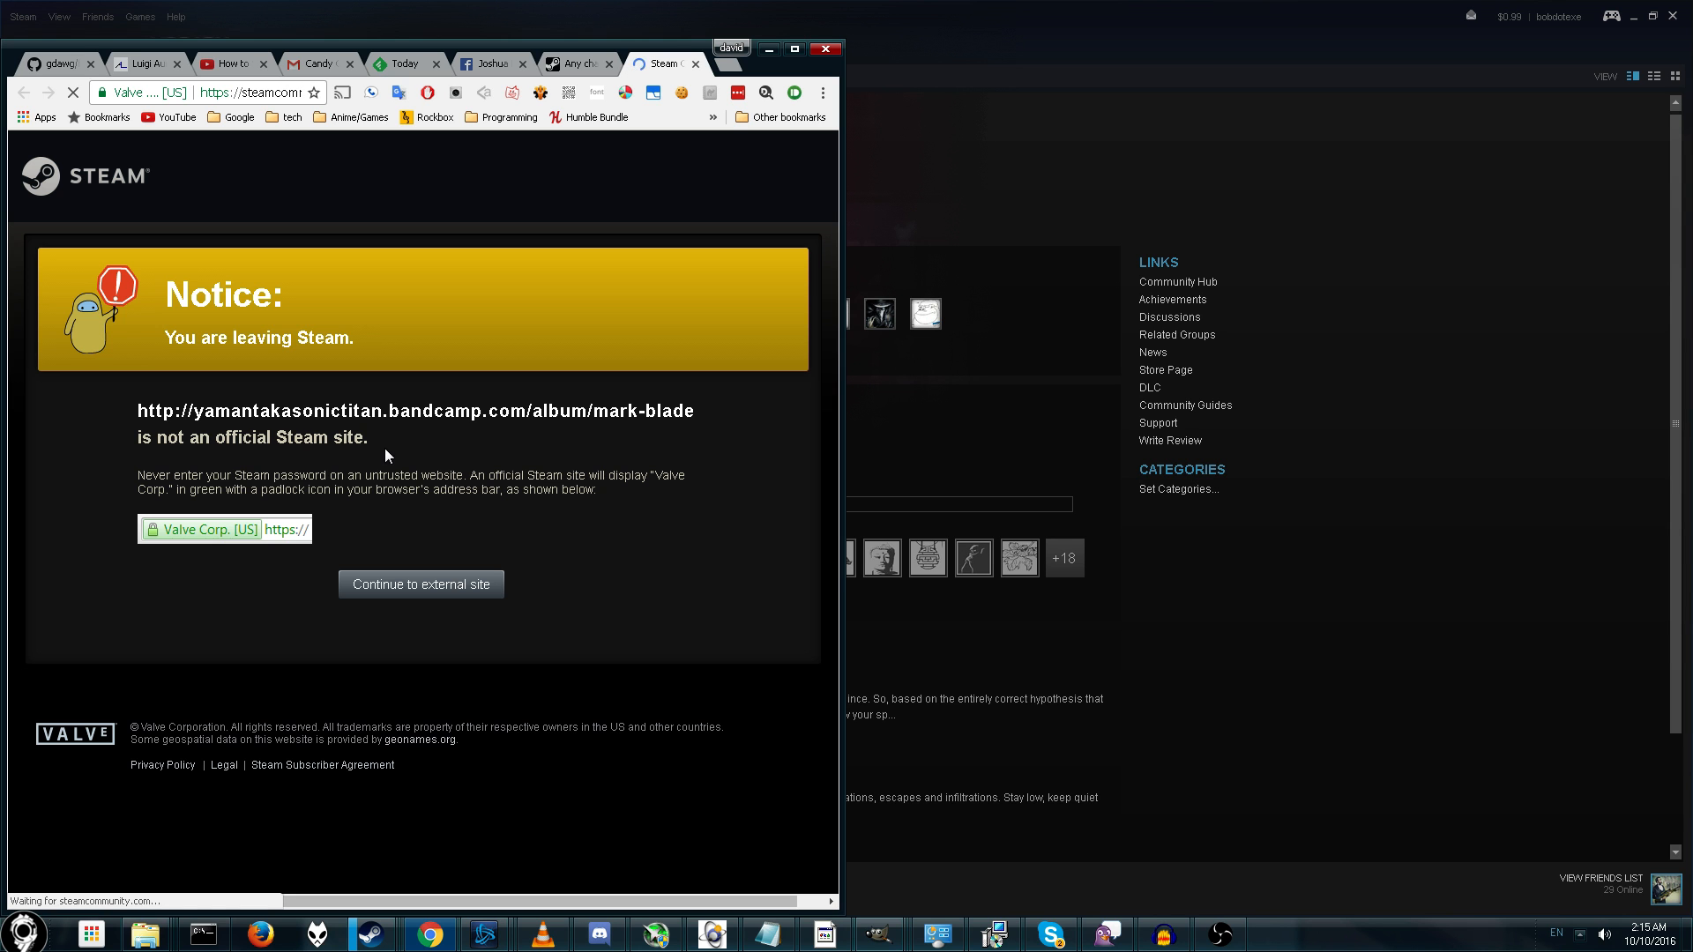
{"action": "left_click", "coordinate": [420, 584]}
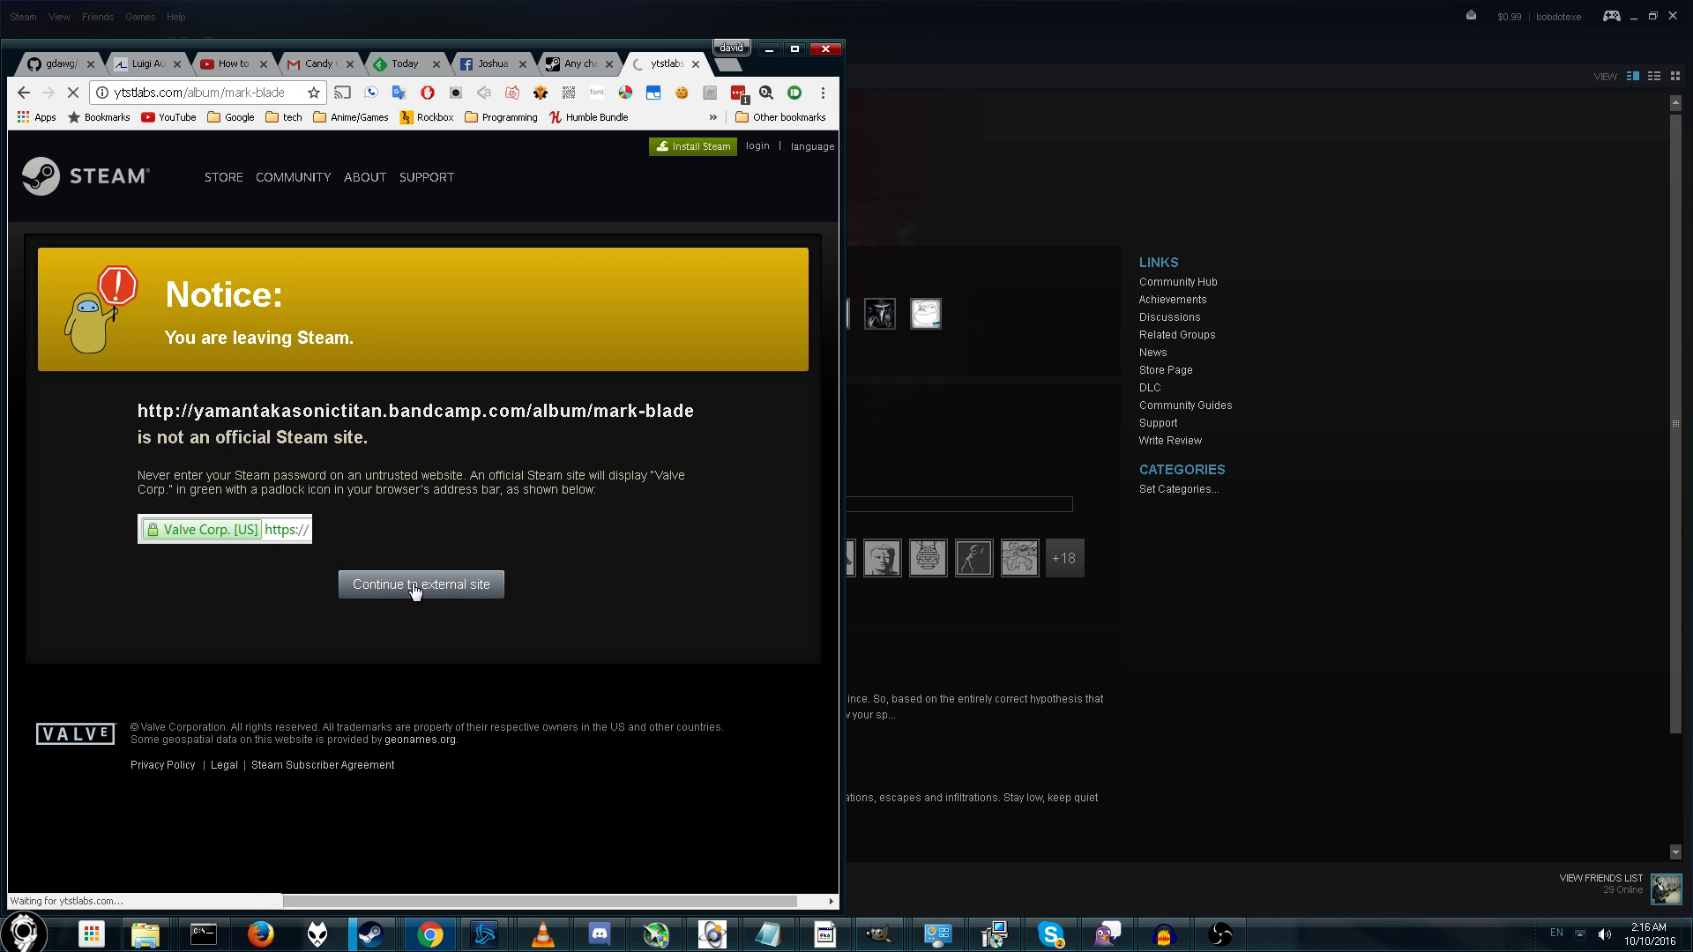
{"action": "left_click", "coordinate": [422, 584]}
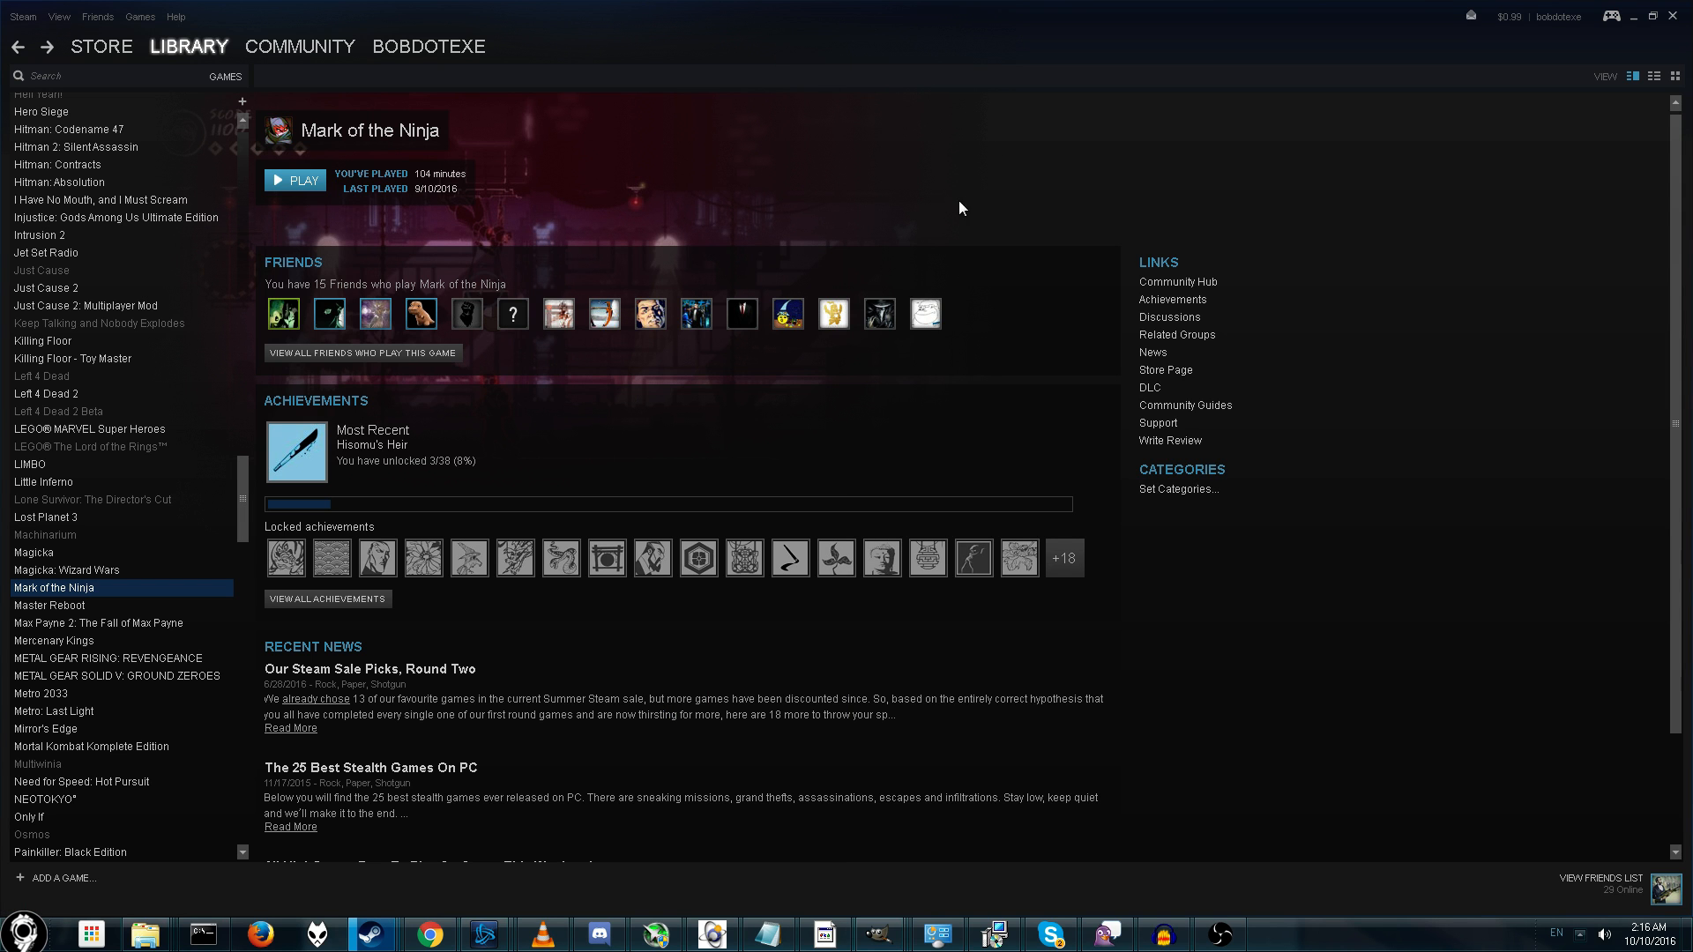
{"action": "mouse_move", "coordinate": [942, 231]}
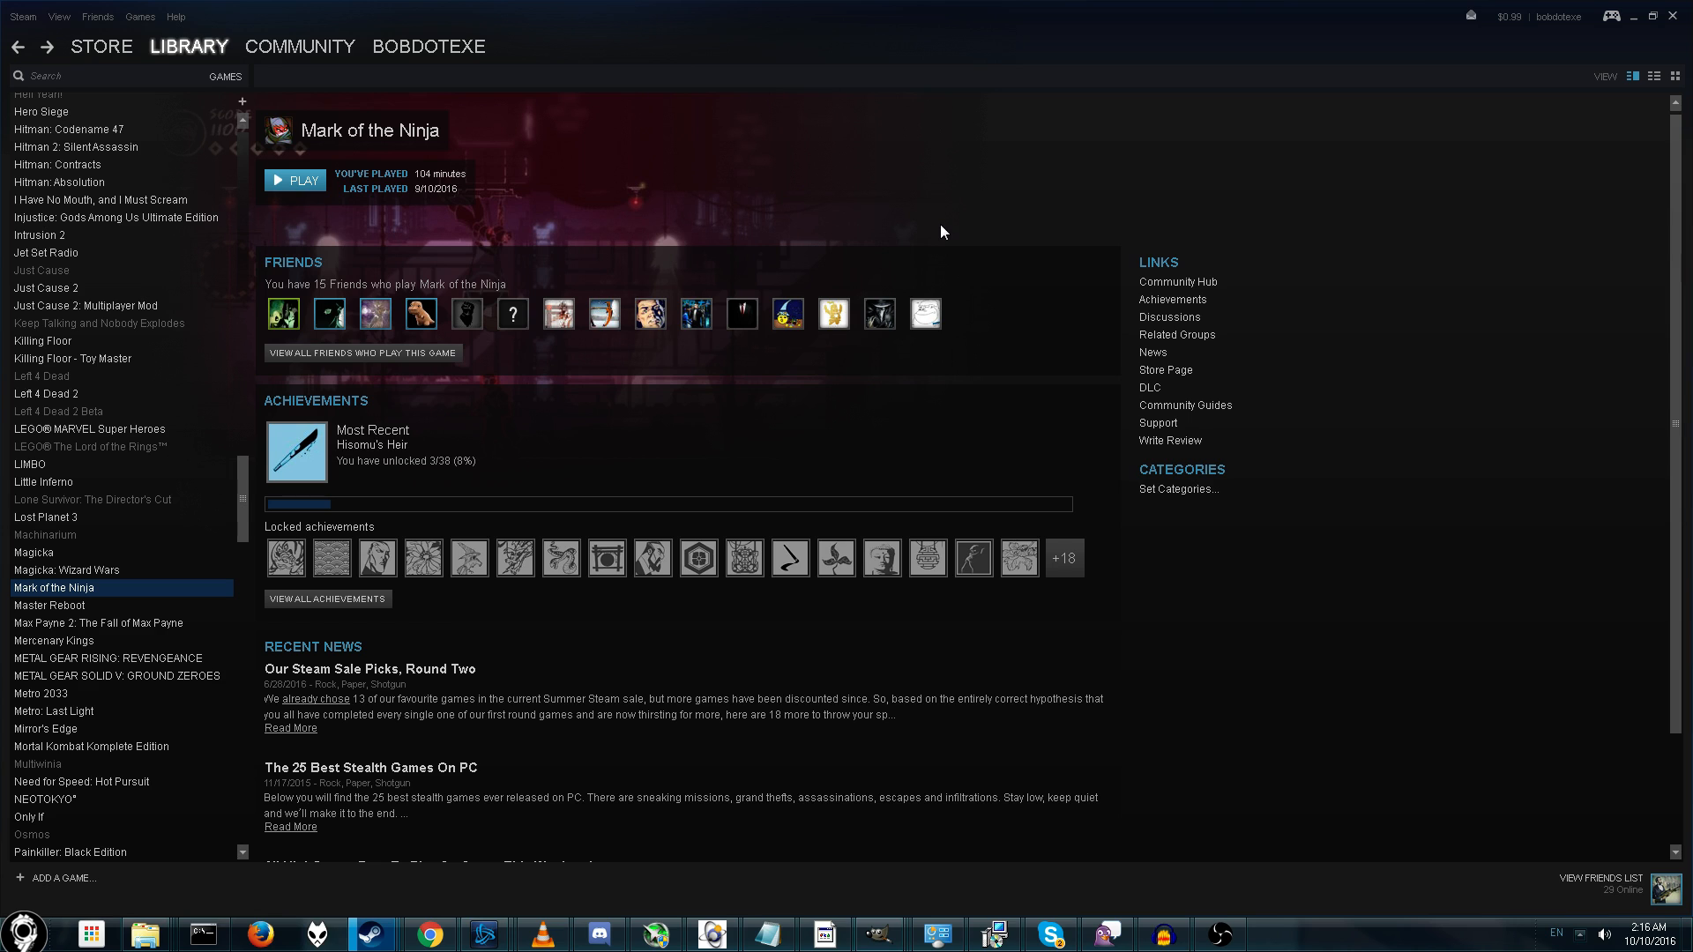
{"action": "mouse_move", "coordinate": [70, 599]}
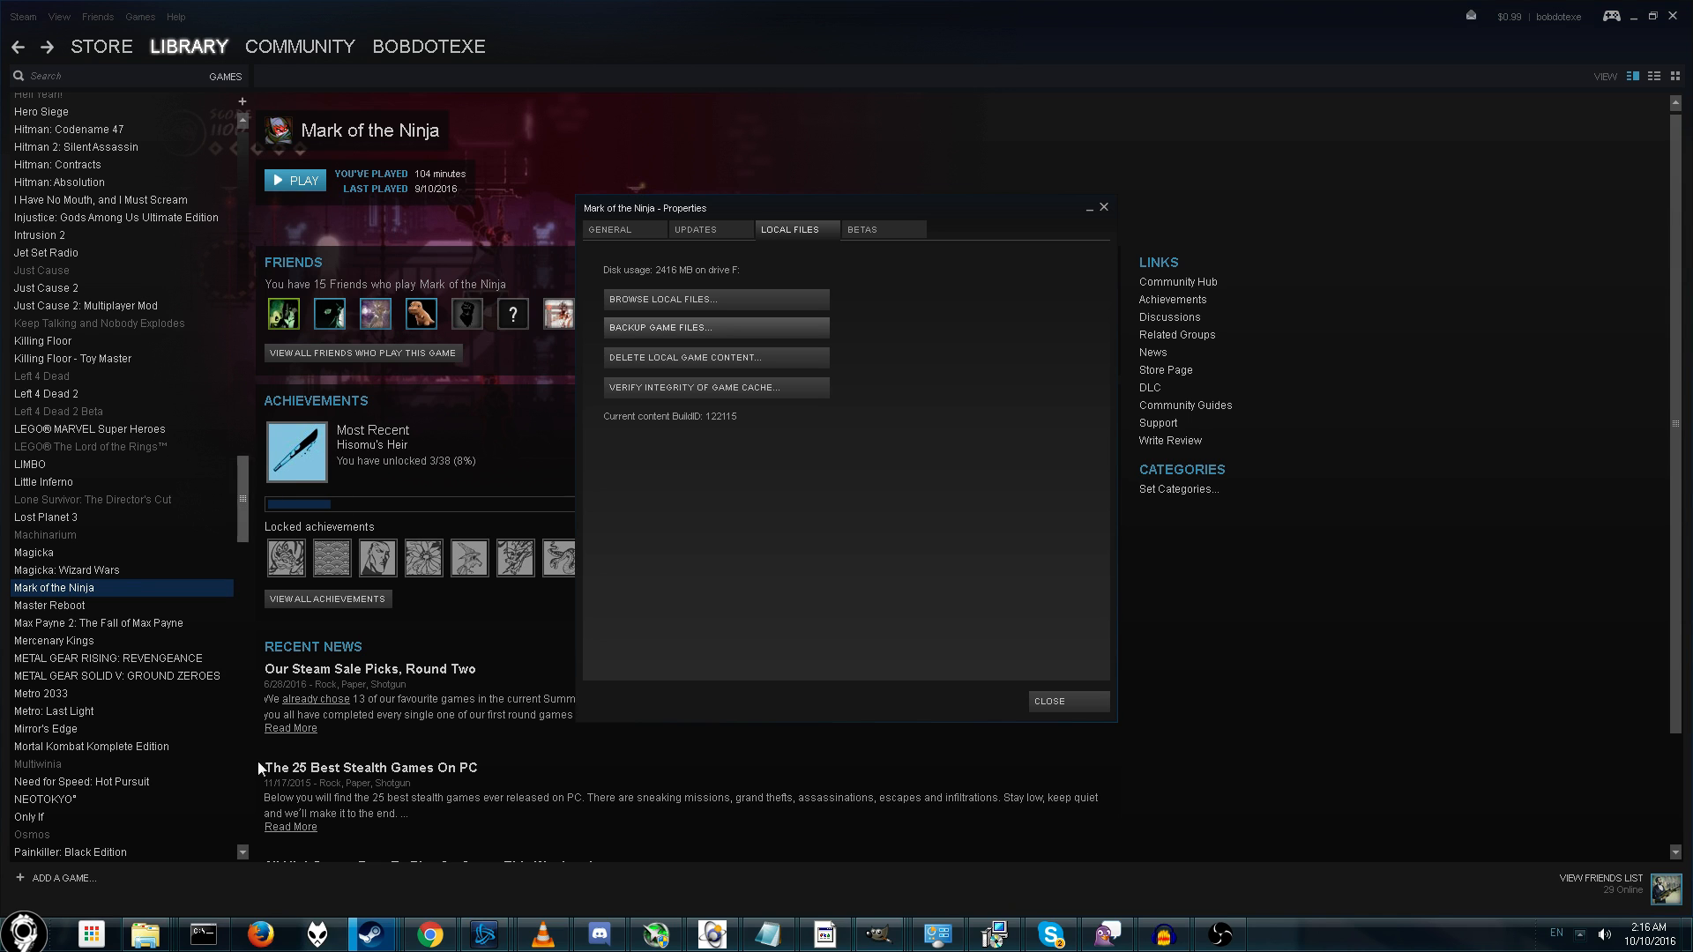
{"action": "mouse_move", "coordinate": [786, 335]}
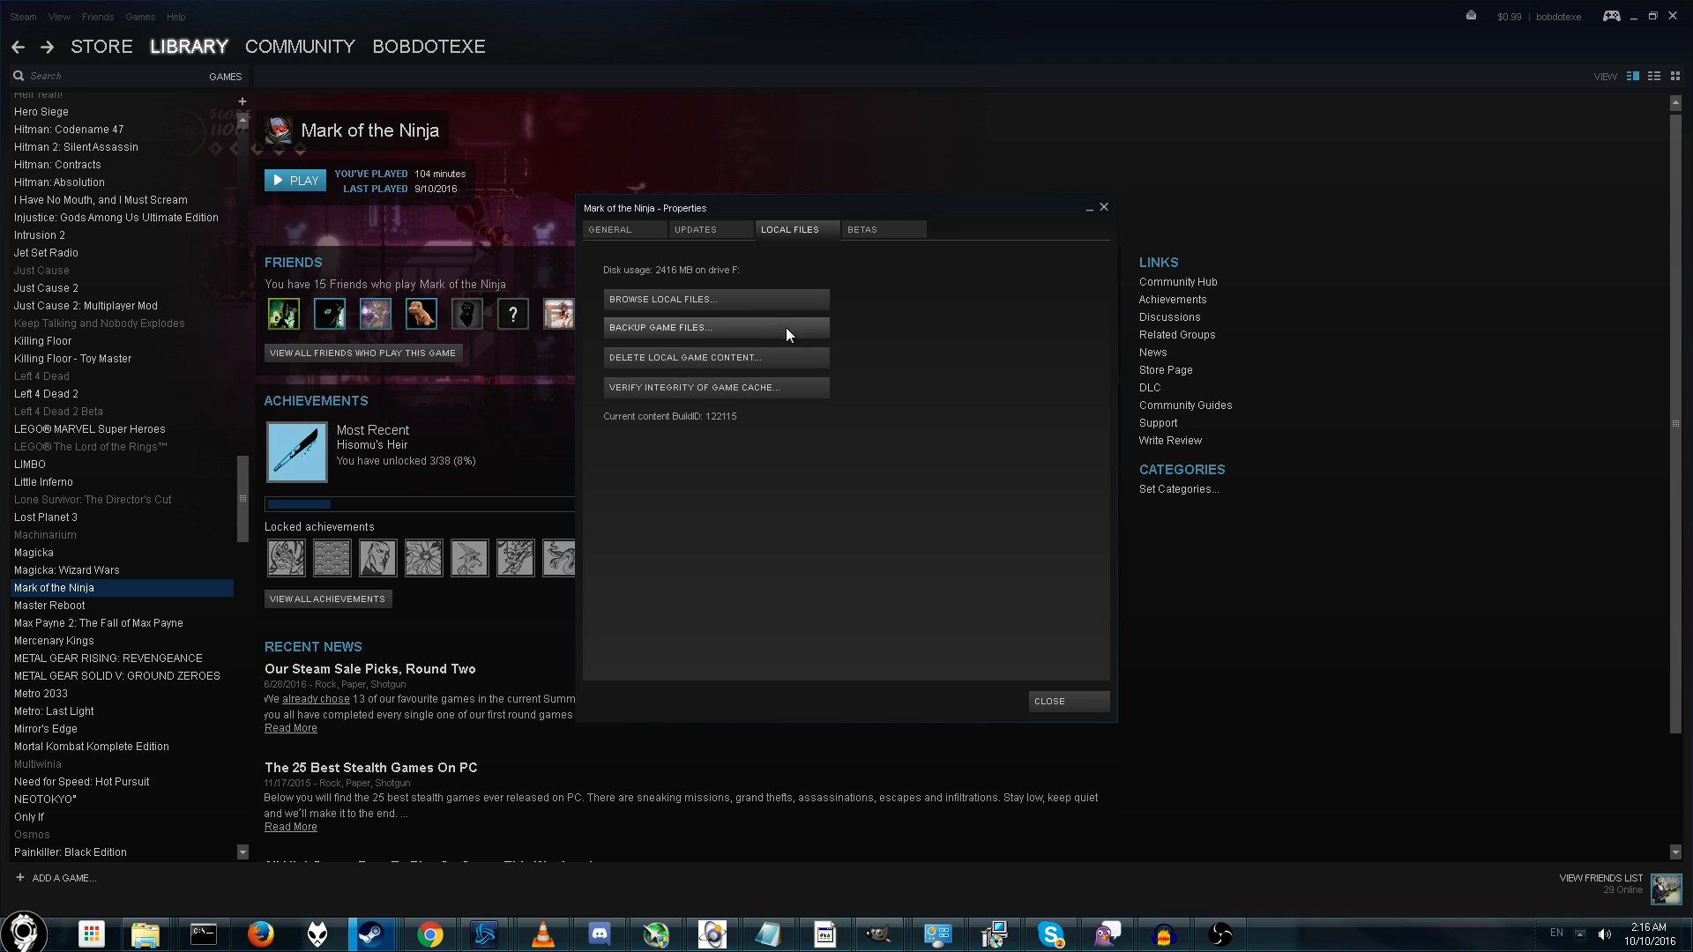
- Browse Mark of the Ninja's installed local files from its Steam properties
{"action": "left_click", "coordinate": [661, 300]}
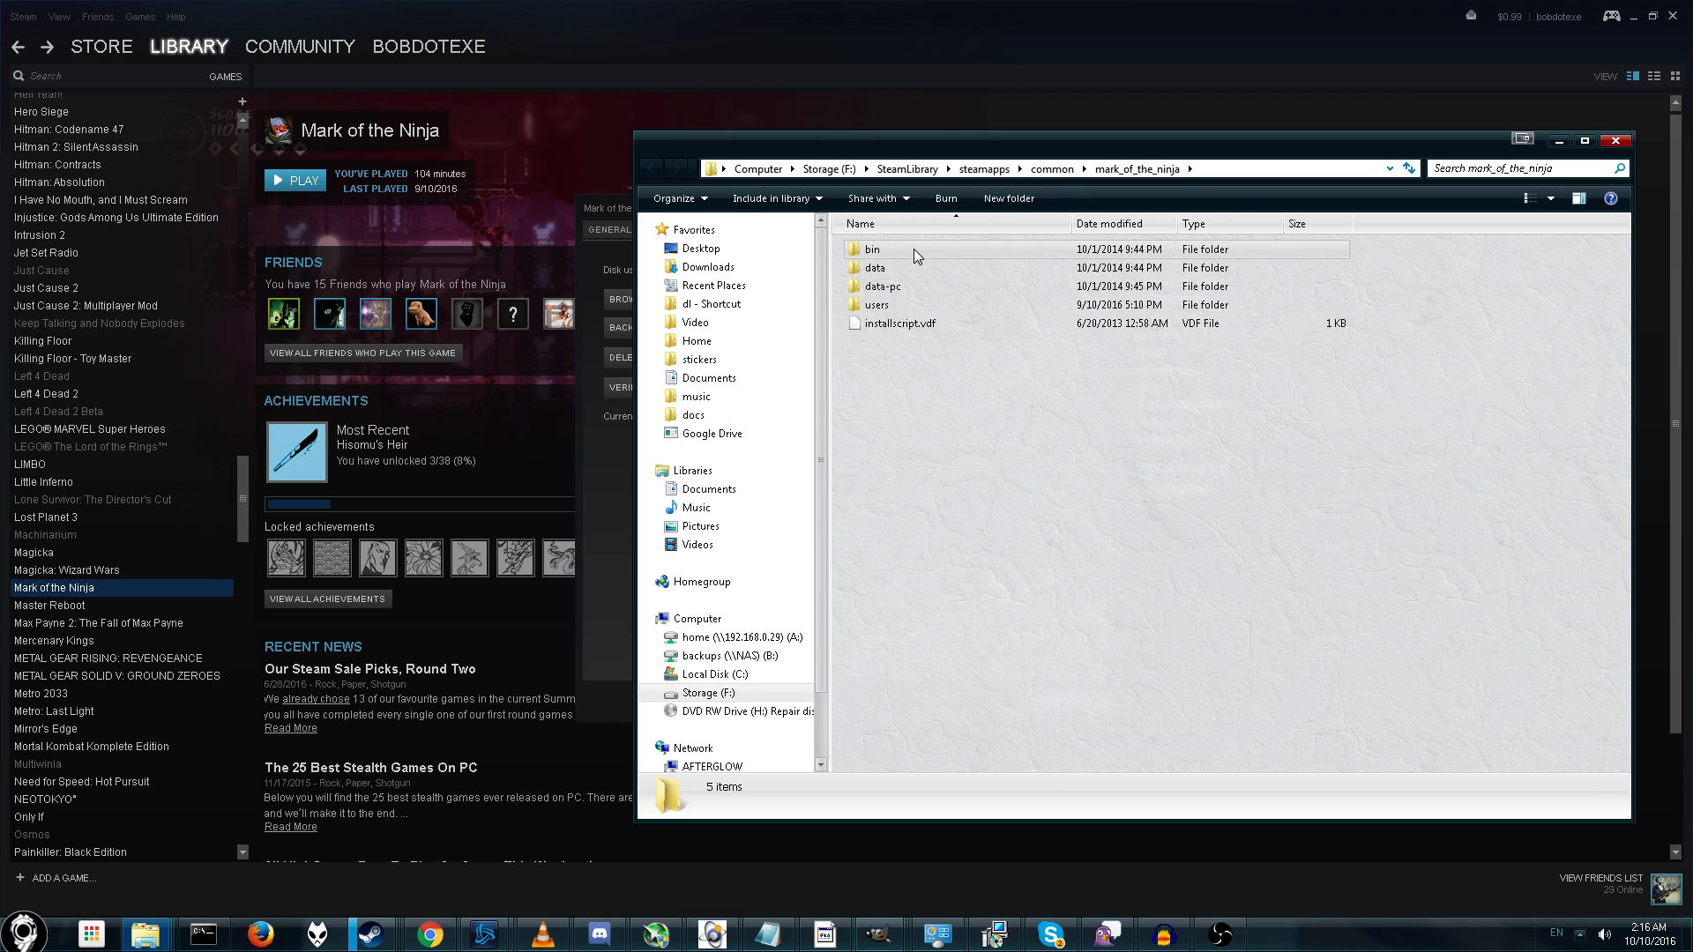
- Navigate into data-pc > bootstrap > sound to reach the .fsb sound bank files
{"action": "double_click", "coordinate": [871, 249]}
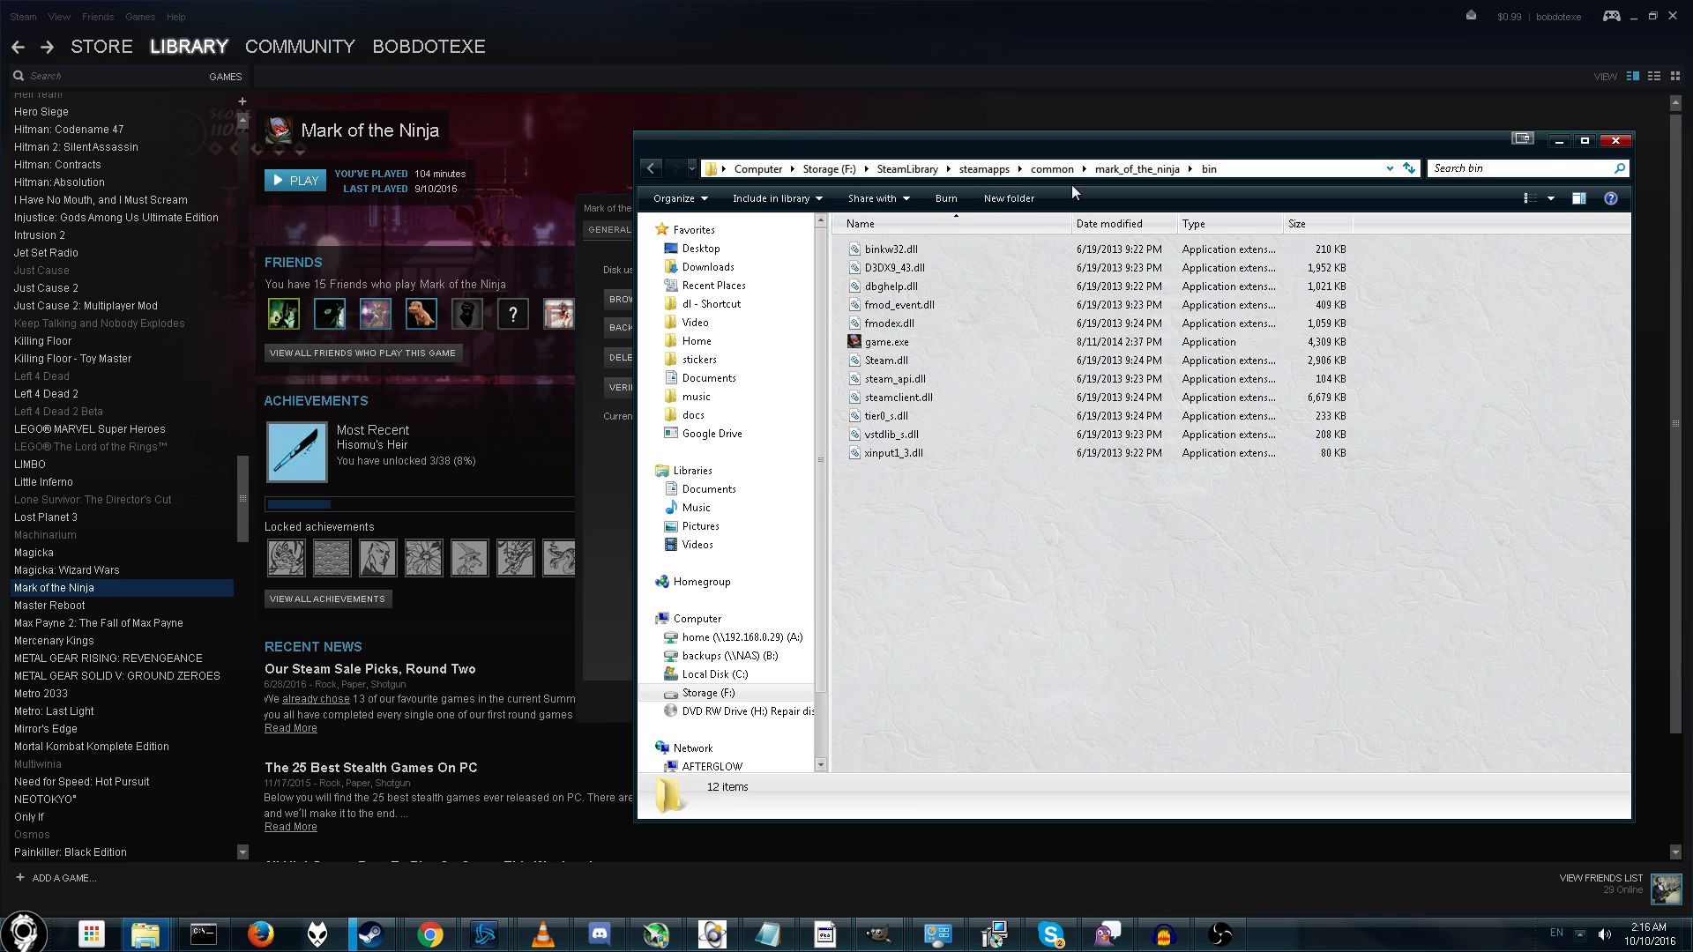
{"action": "left_click", "coordinate": [1221, 169]}
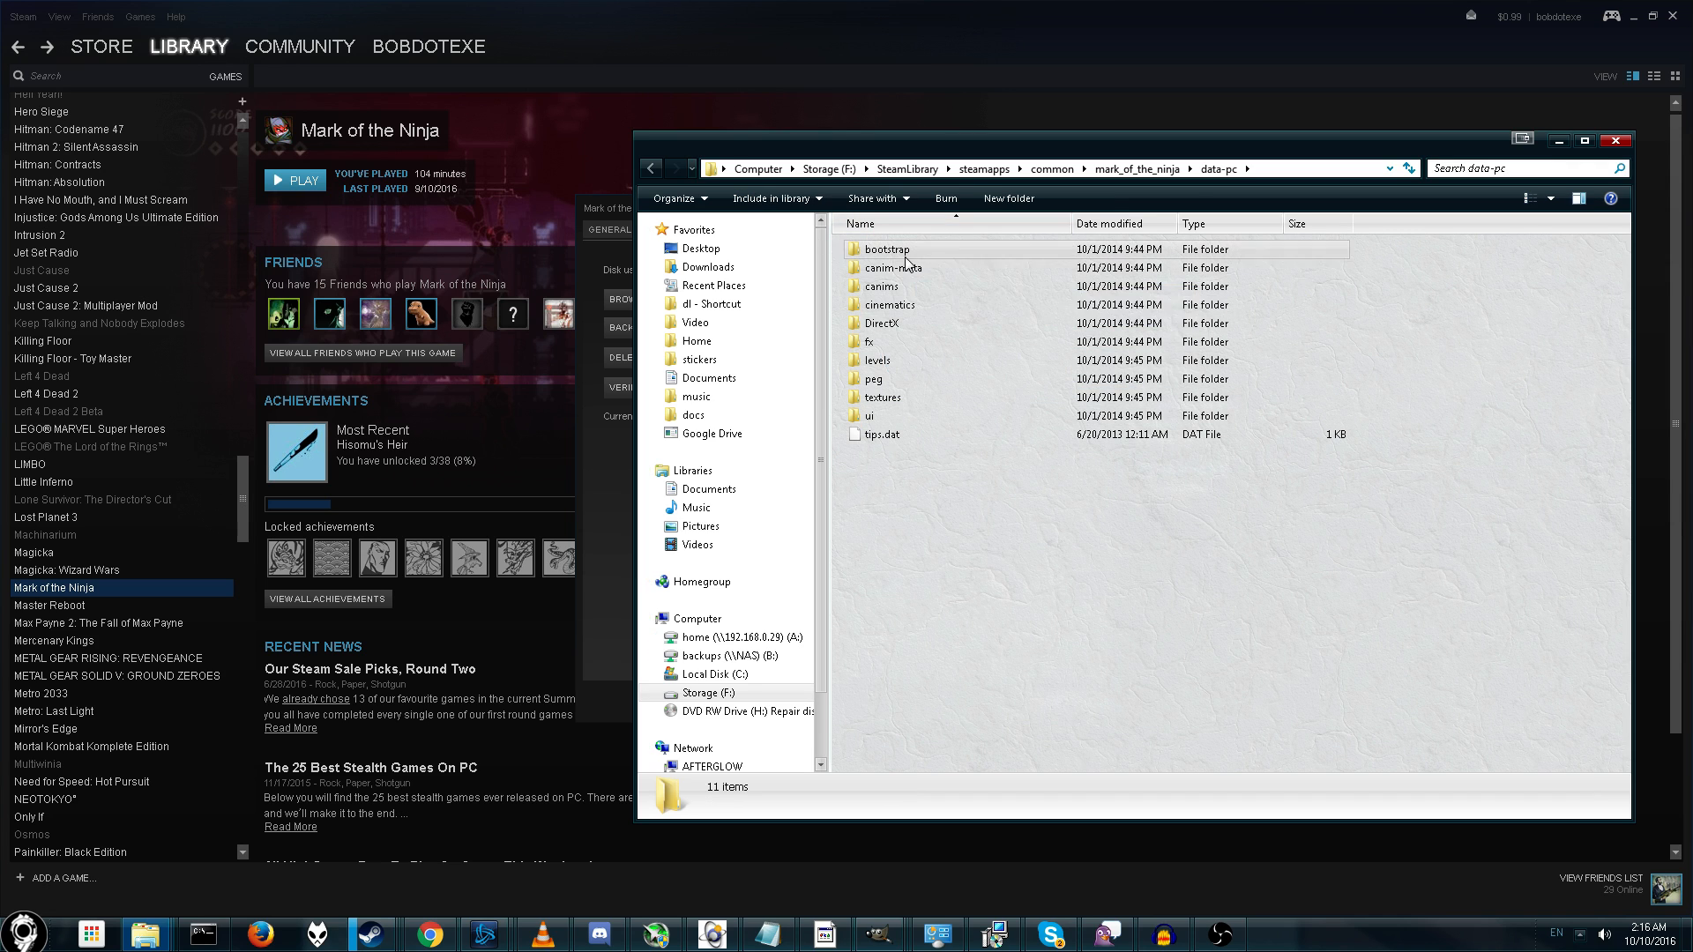
{"action": "mouse_move", "coordinate": [885, 263]}
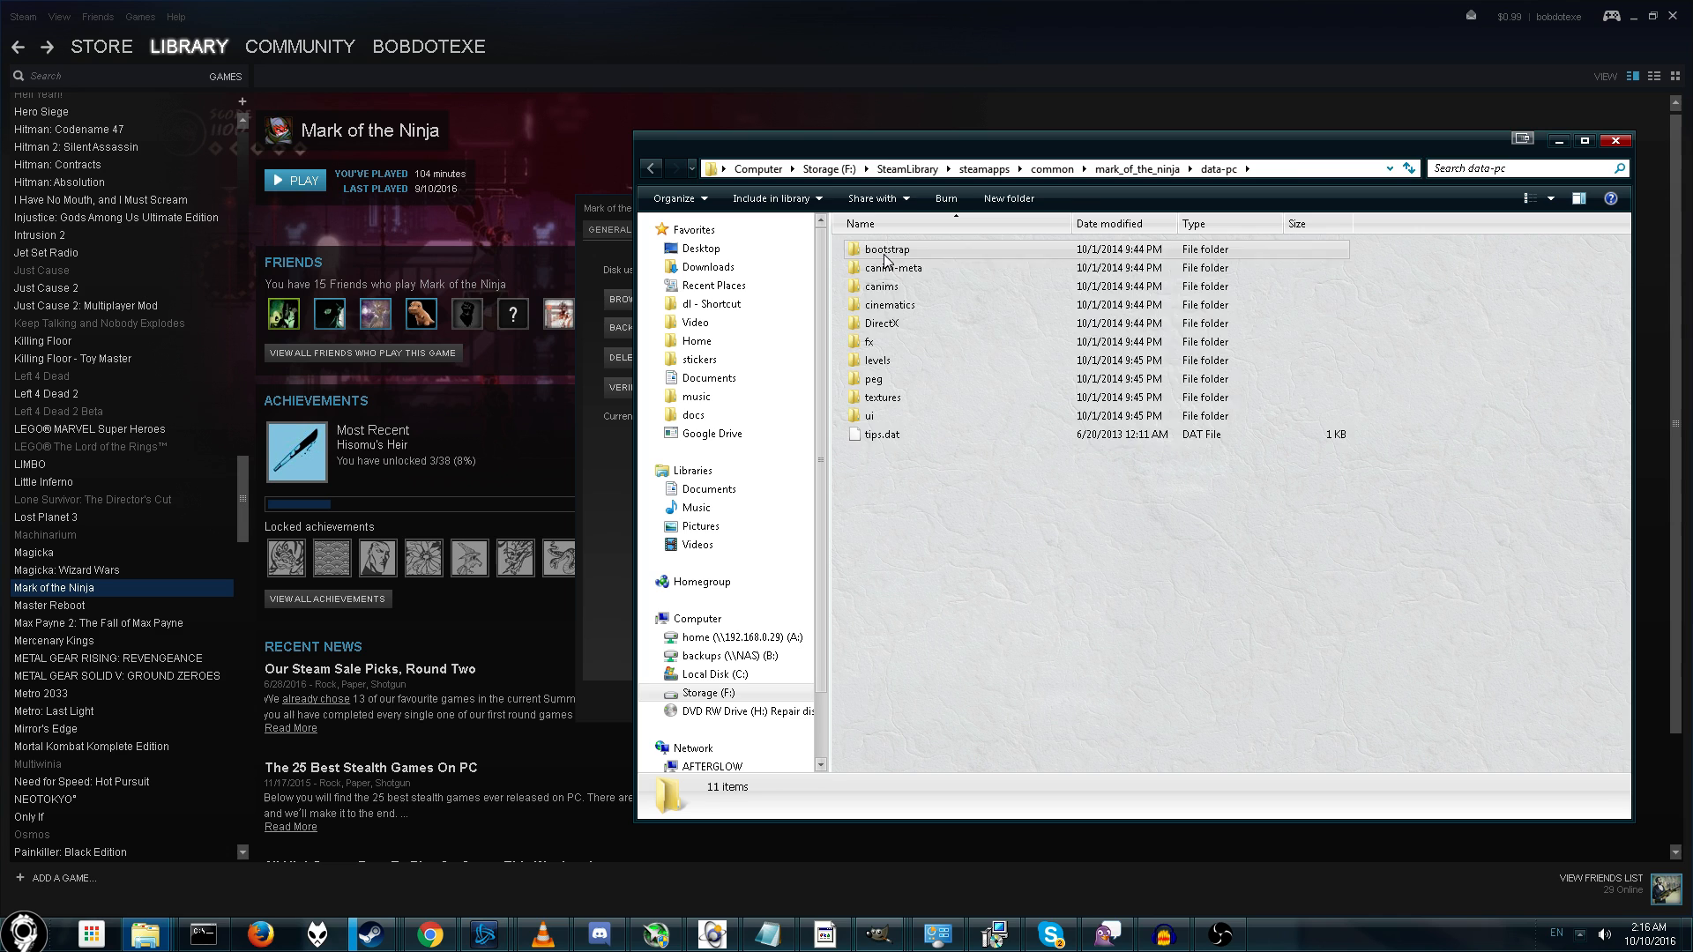
{"action": "double_click", "coordinate": [887, 248]}
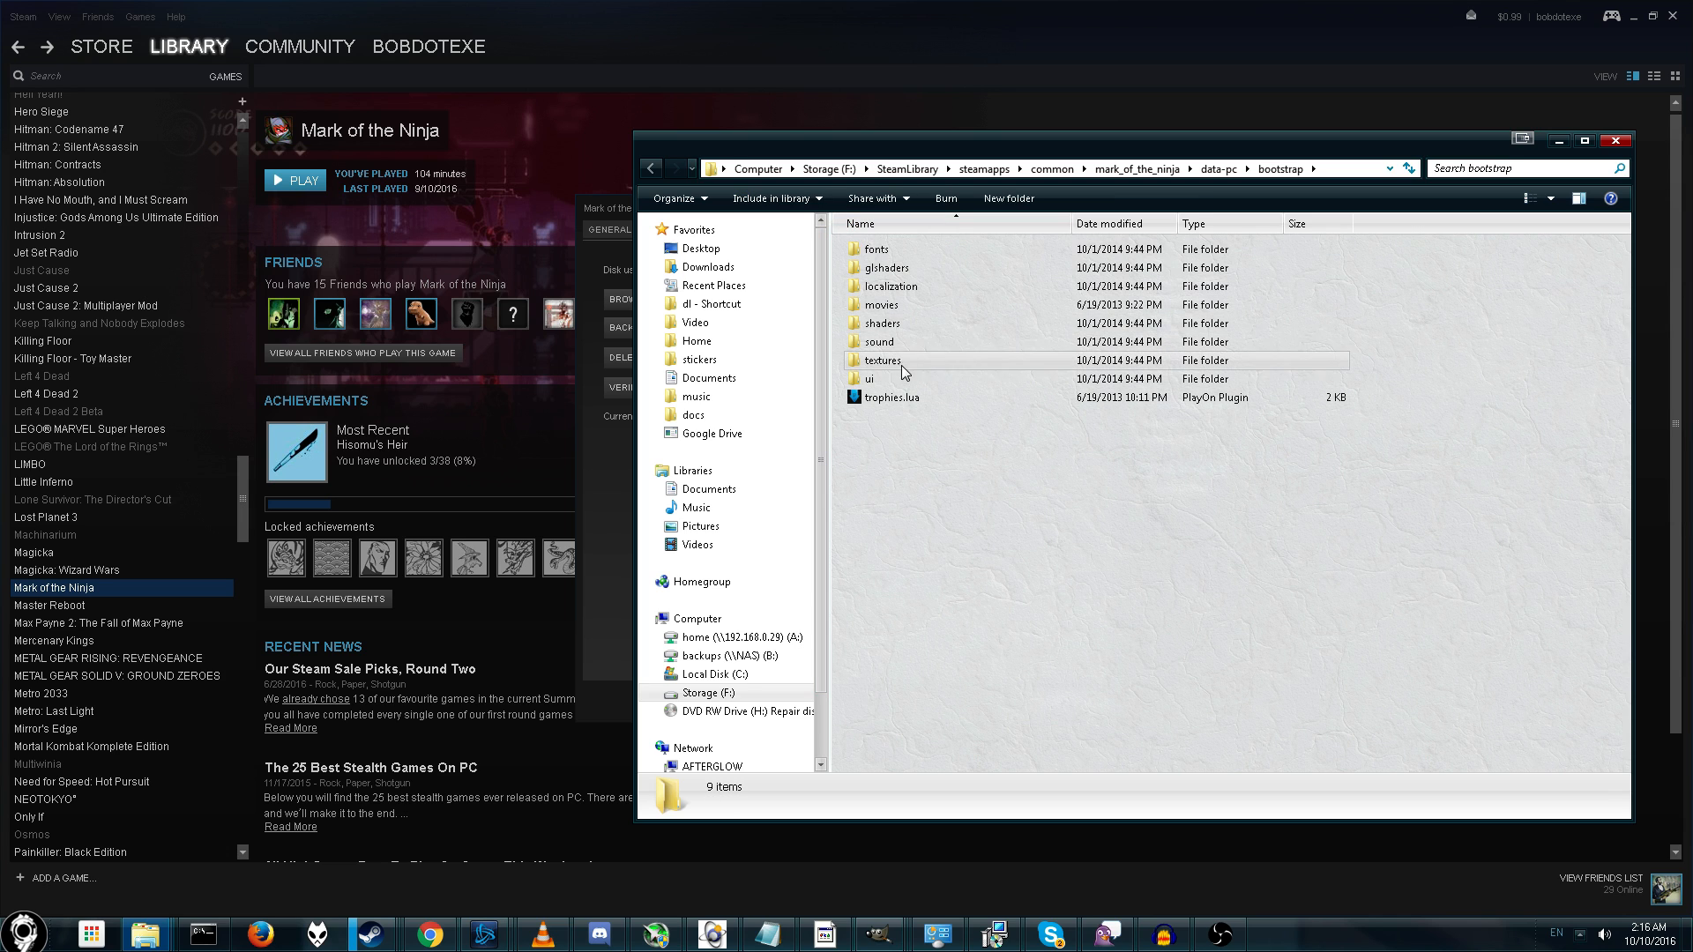
{"action": "mouse_move", "coordinate": [880, 342]}
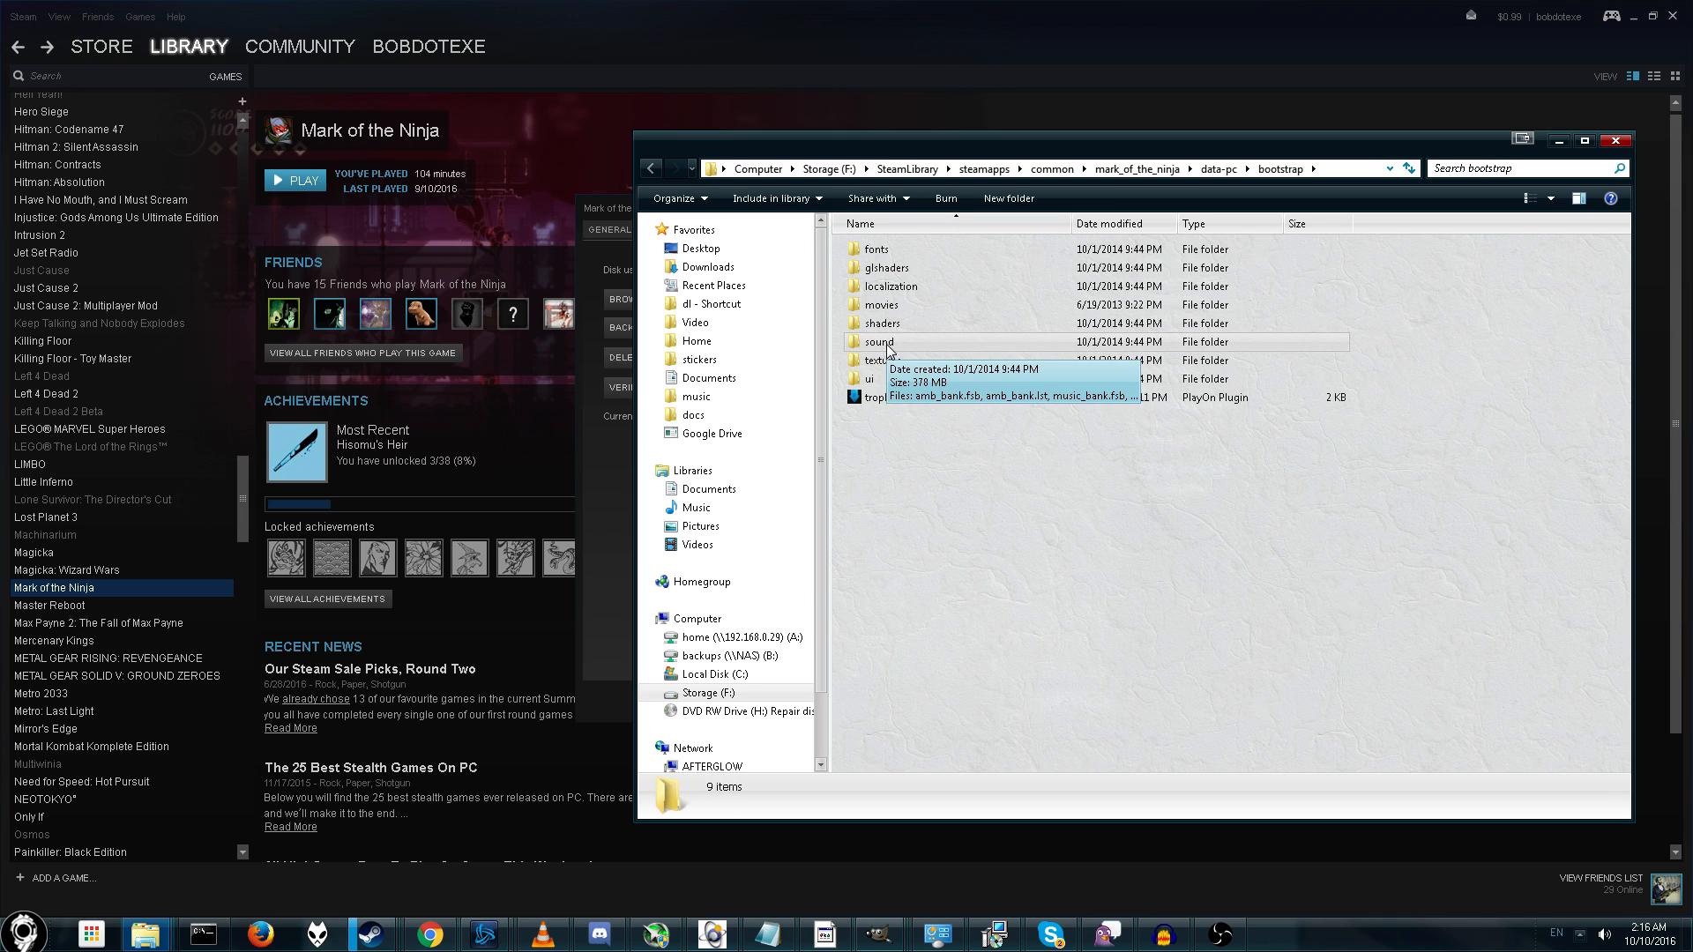
{"action": "double_click", "coordinate": [882, 342]}
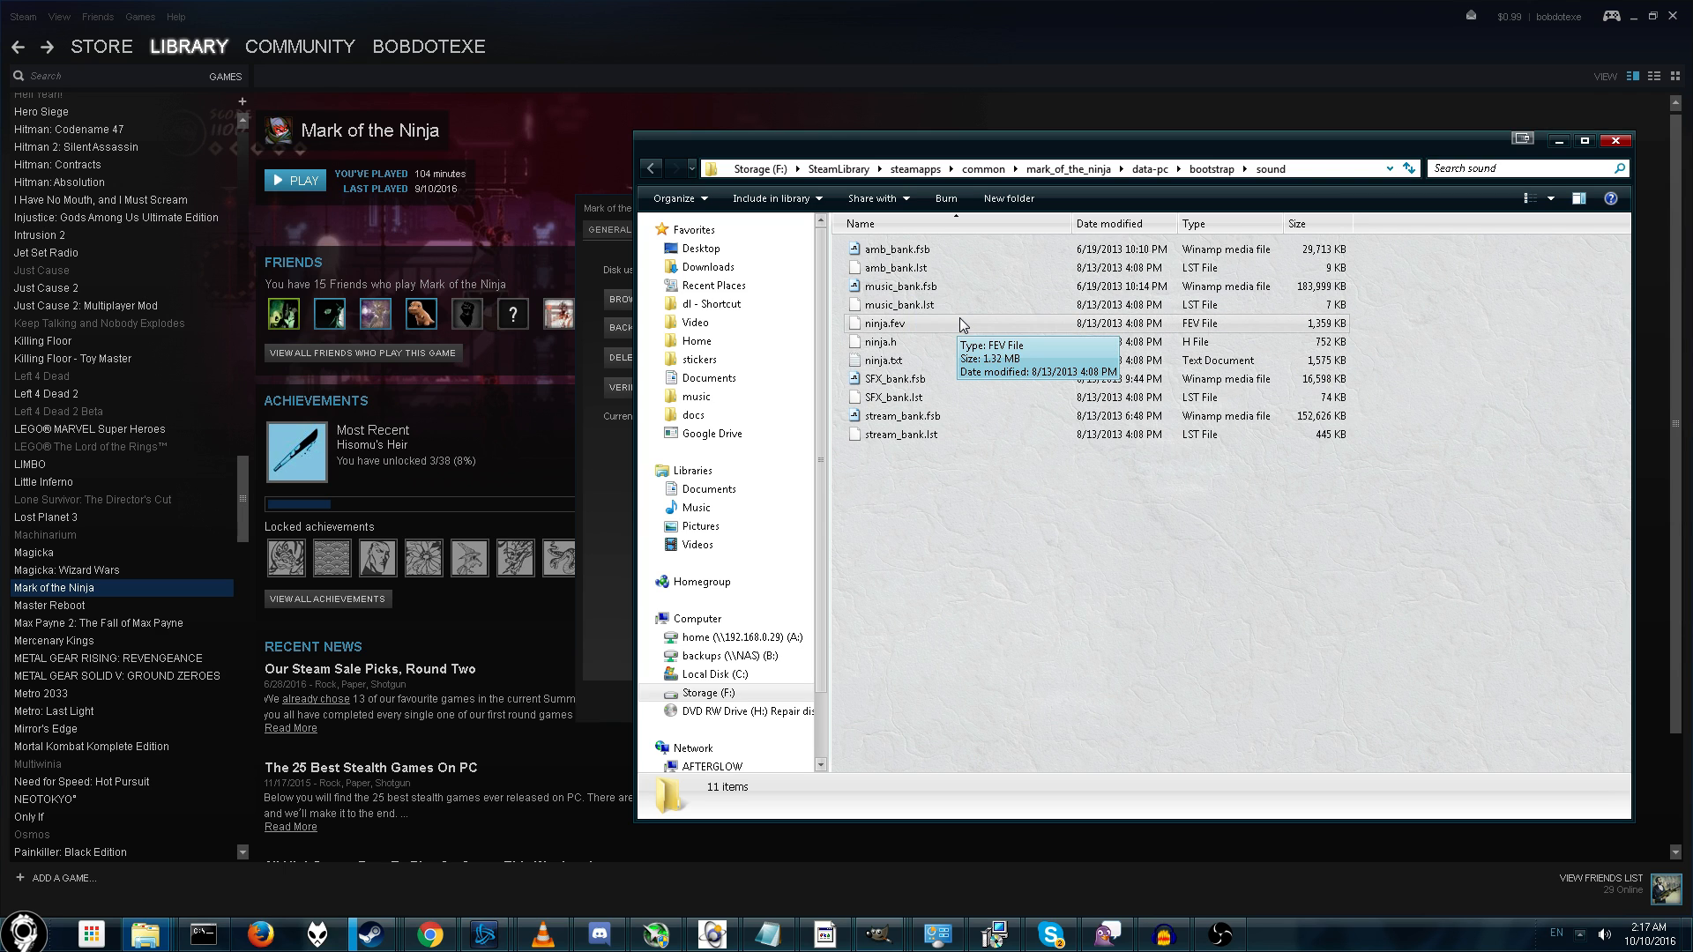
{"action": "left_click", "coordinate": [1162, 935]}
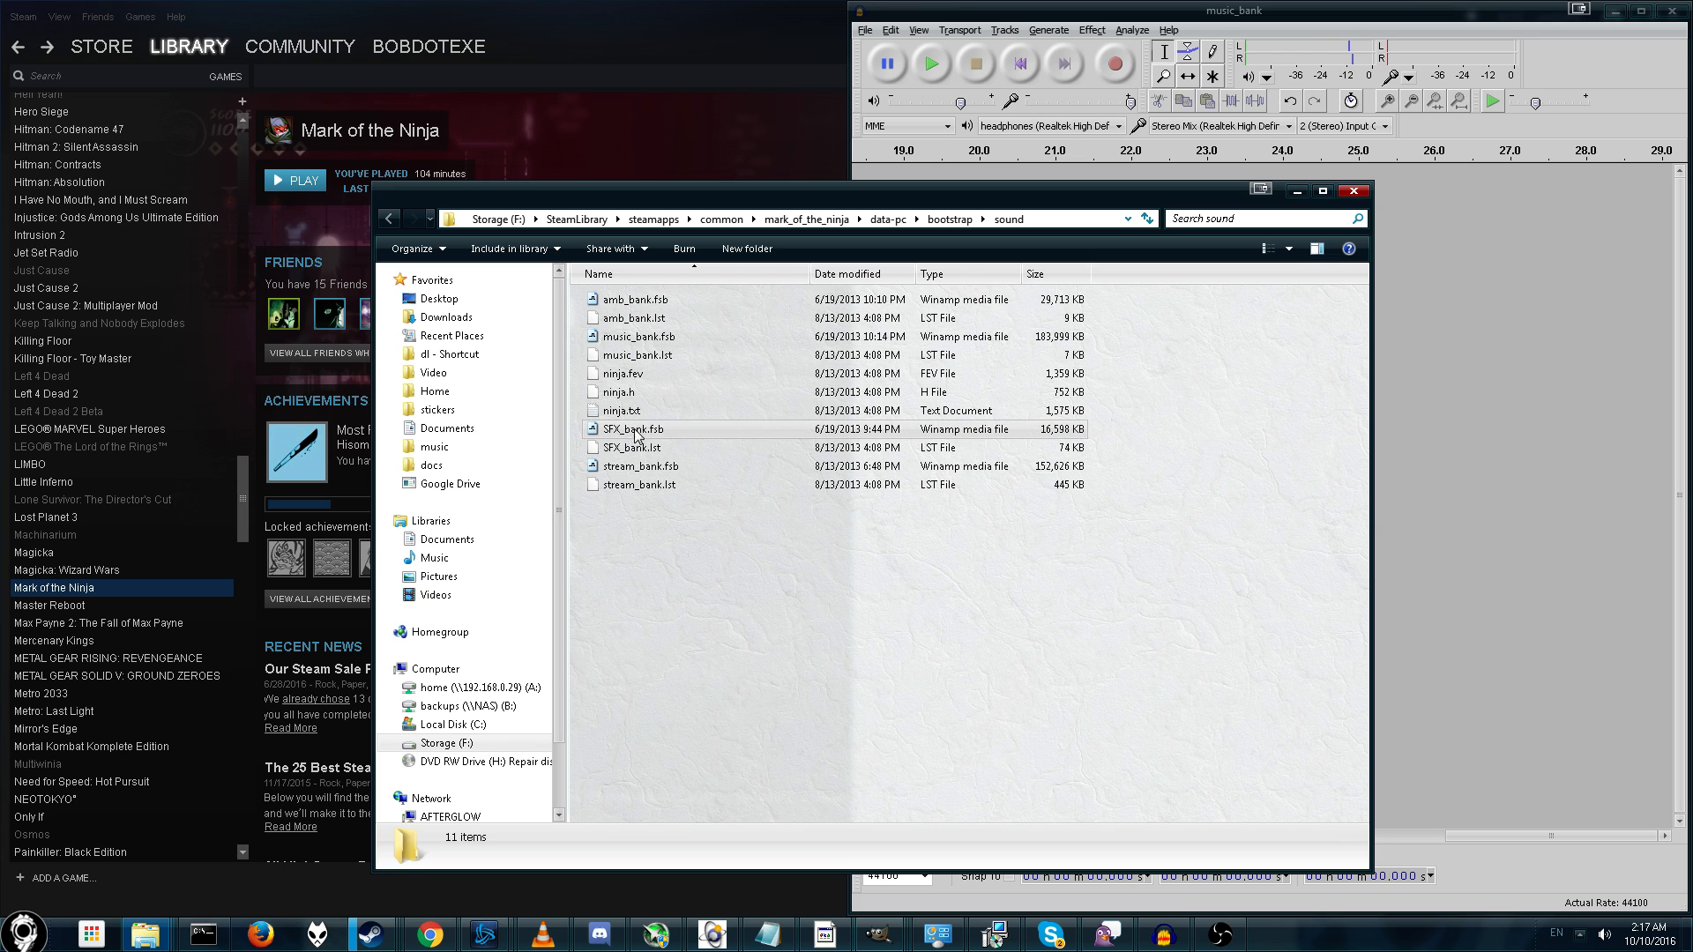
{"action": "mouse_move", "coordinate": [637, 432]}
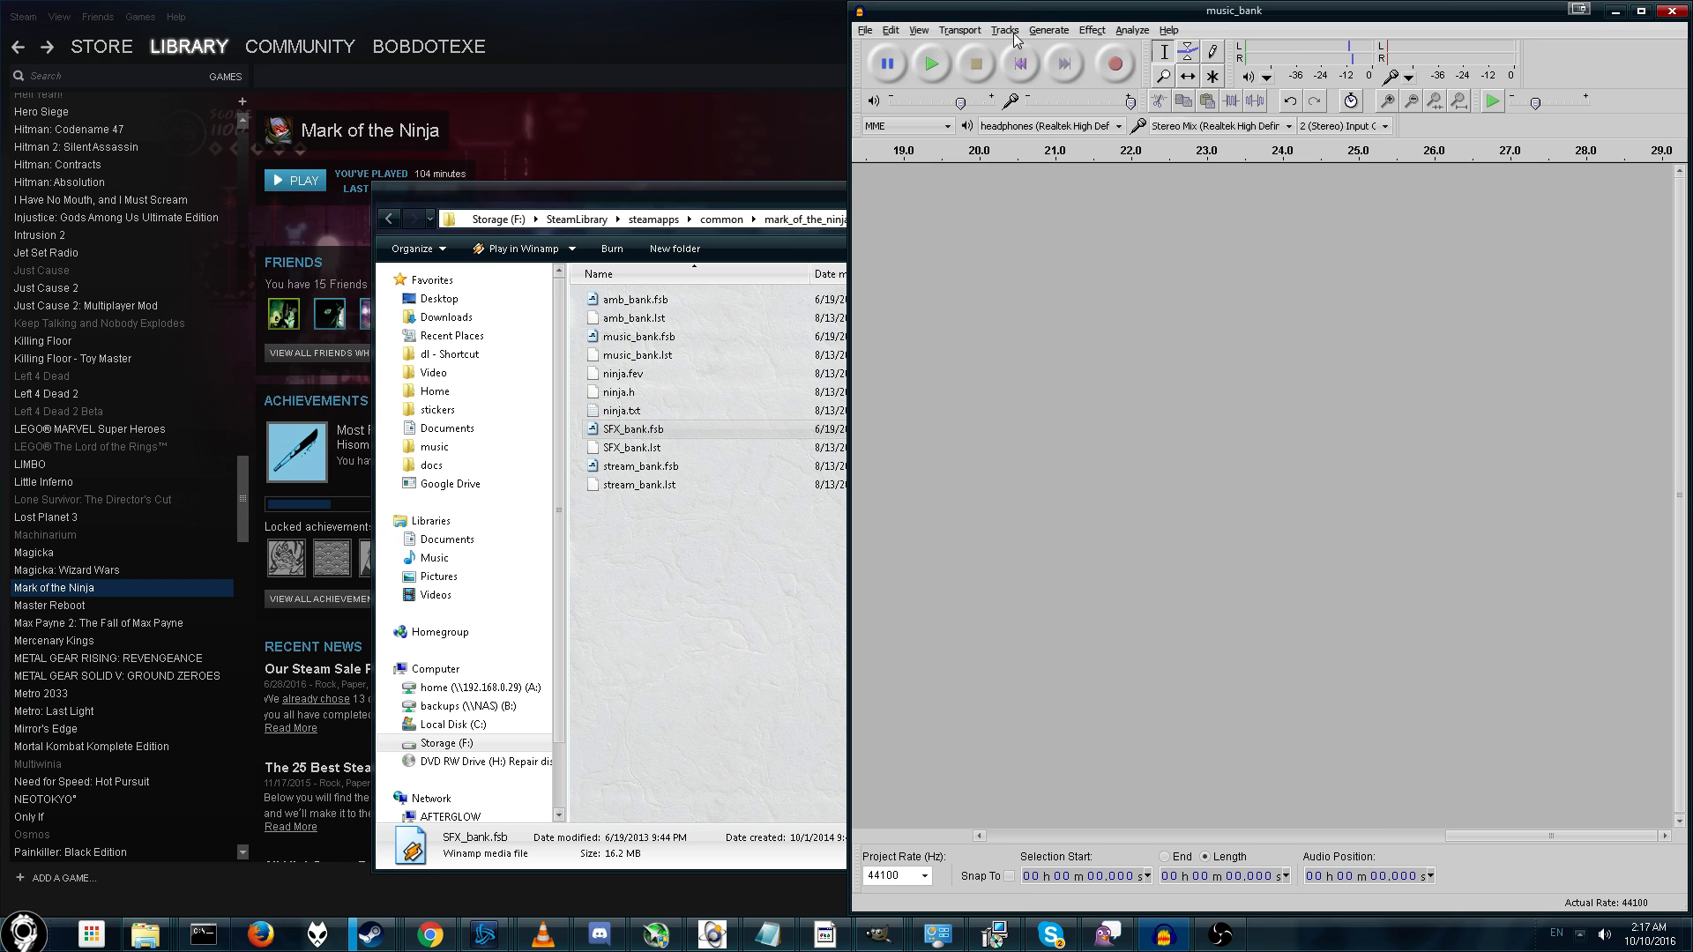
- Import SFX_bank.fsb into Audacity as raw audio data
{"action": "left_click", "coordinate": [864, 29]}
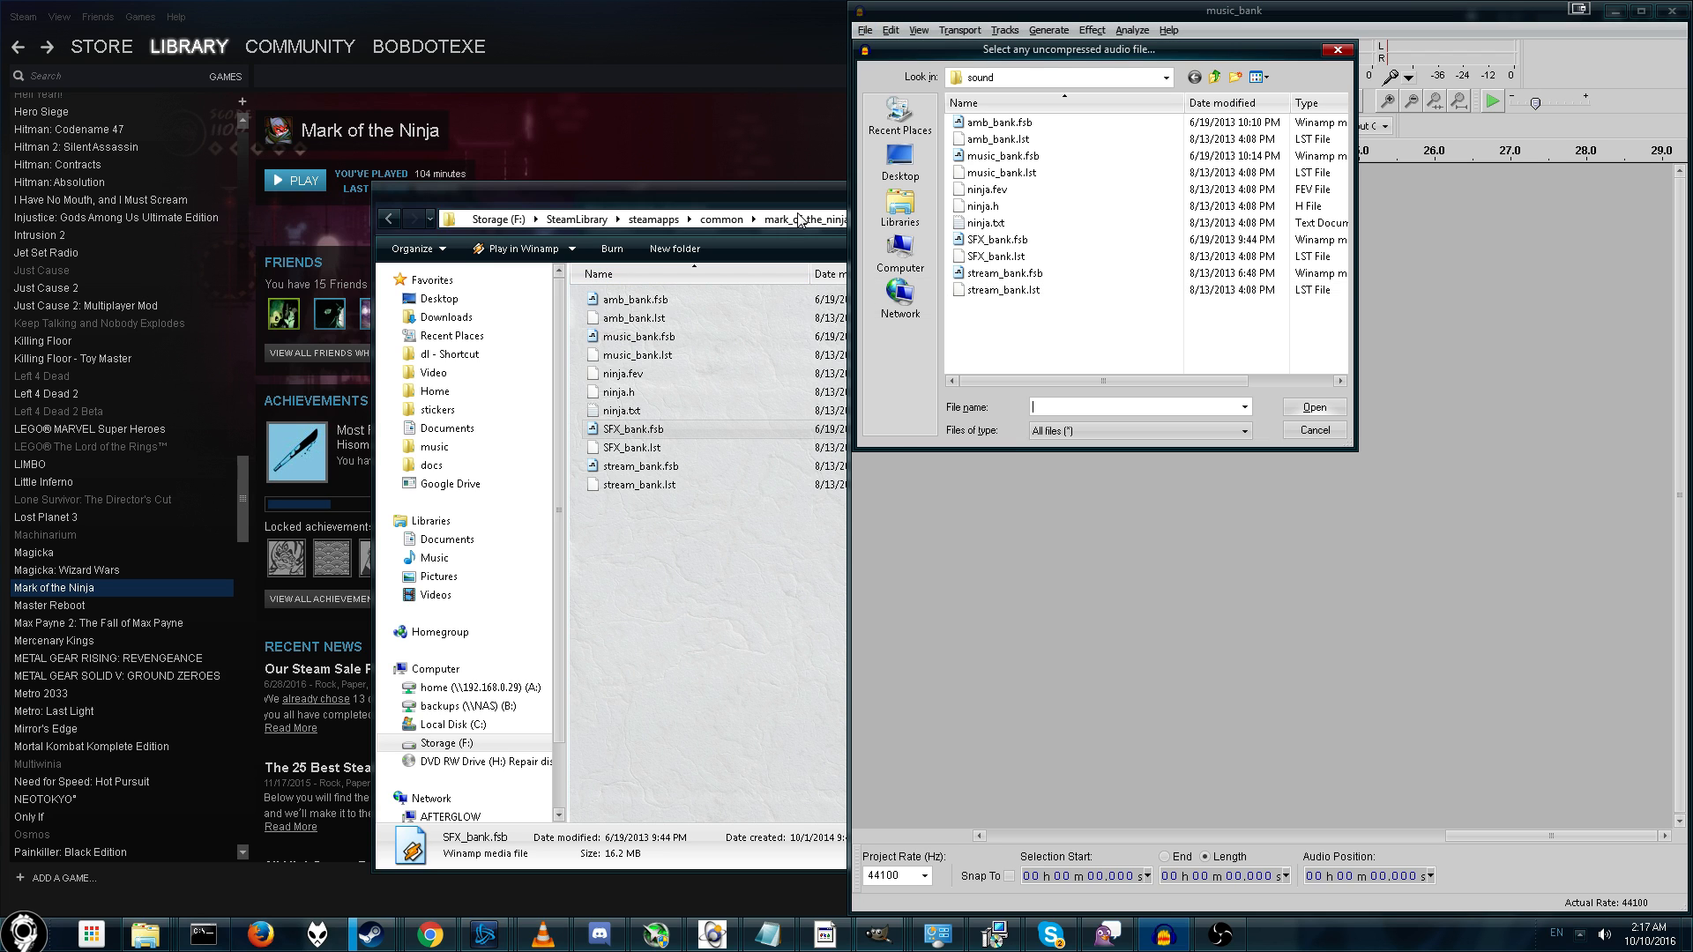
{"action": "left_click", "coordinate": [1312, 430]}
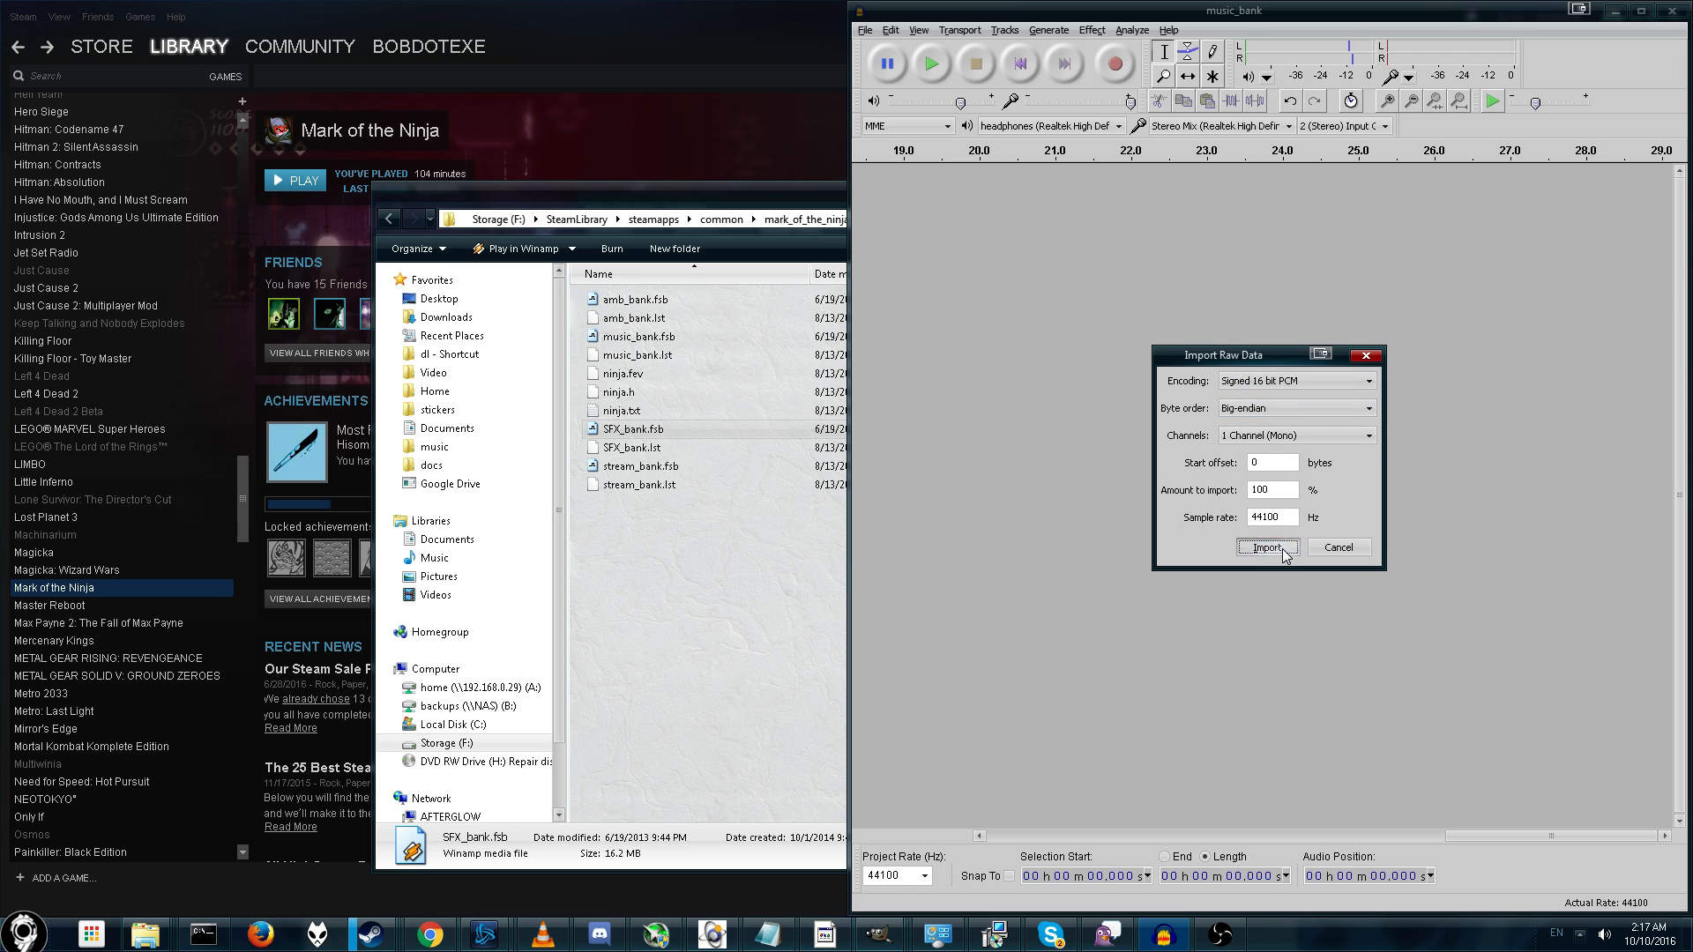
{"action": "left_click", "coordinate": [1266, 546]}
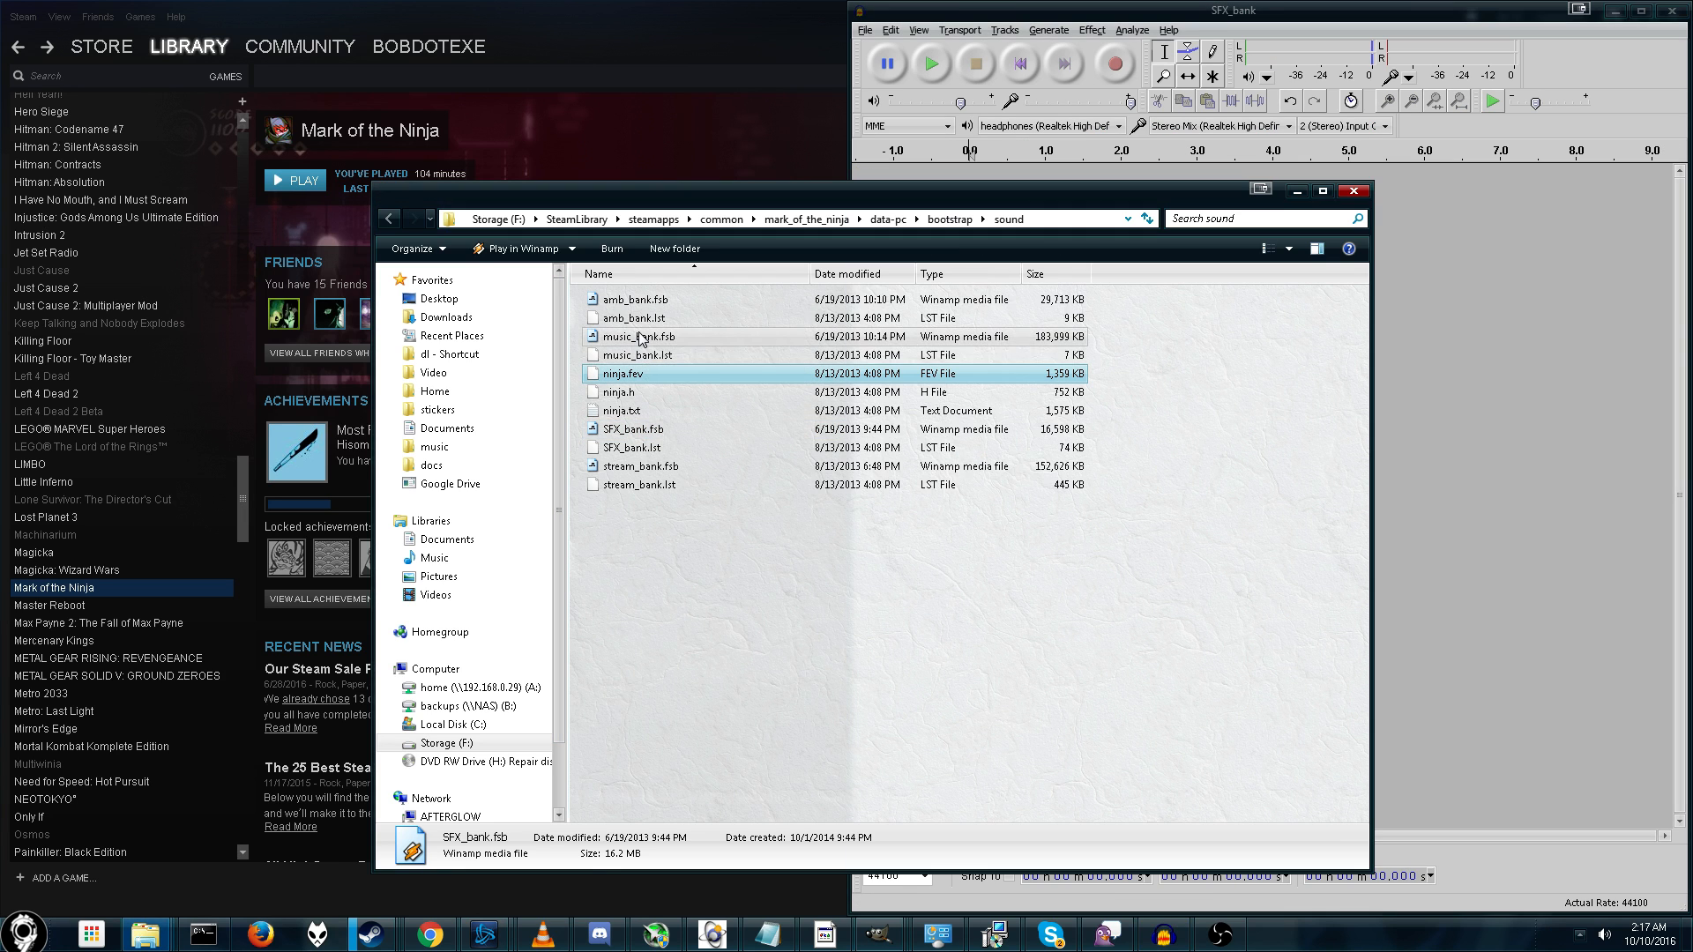
- Import music_bank.fsb as stereo little-endian raw audio and zoom into the waveform
{"action": "left_click", "coordinate": [623, 372]}
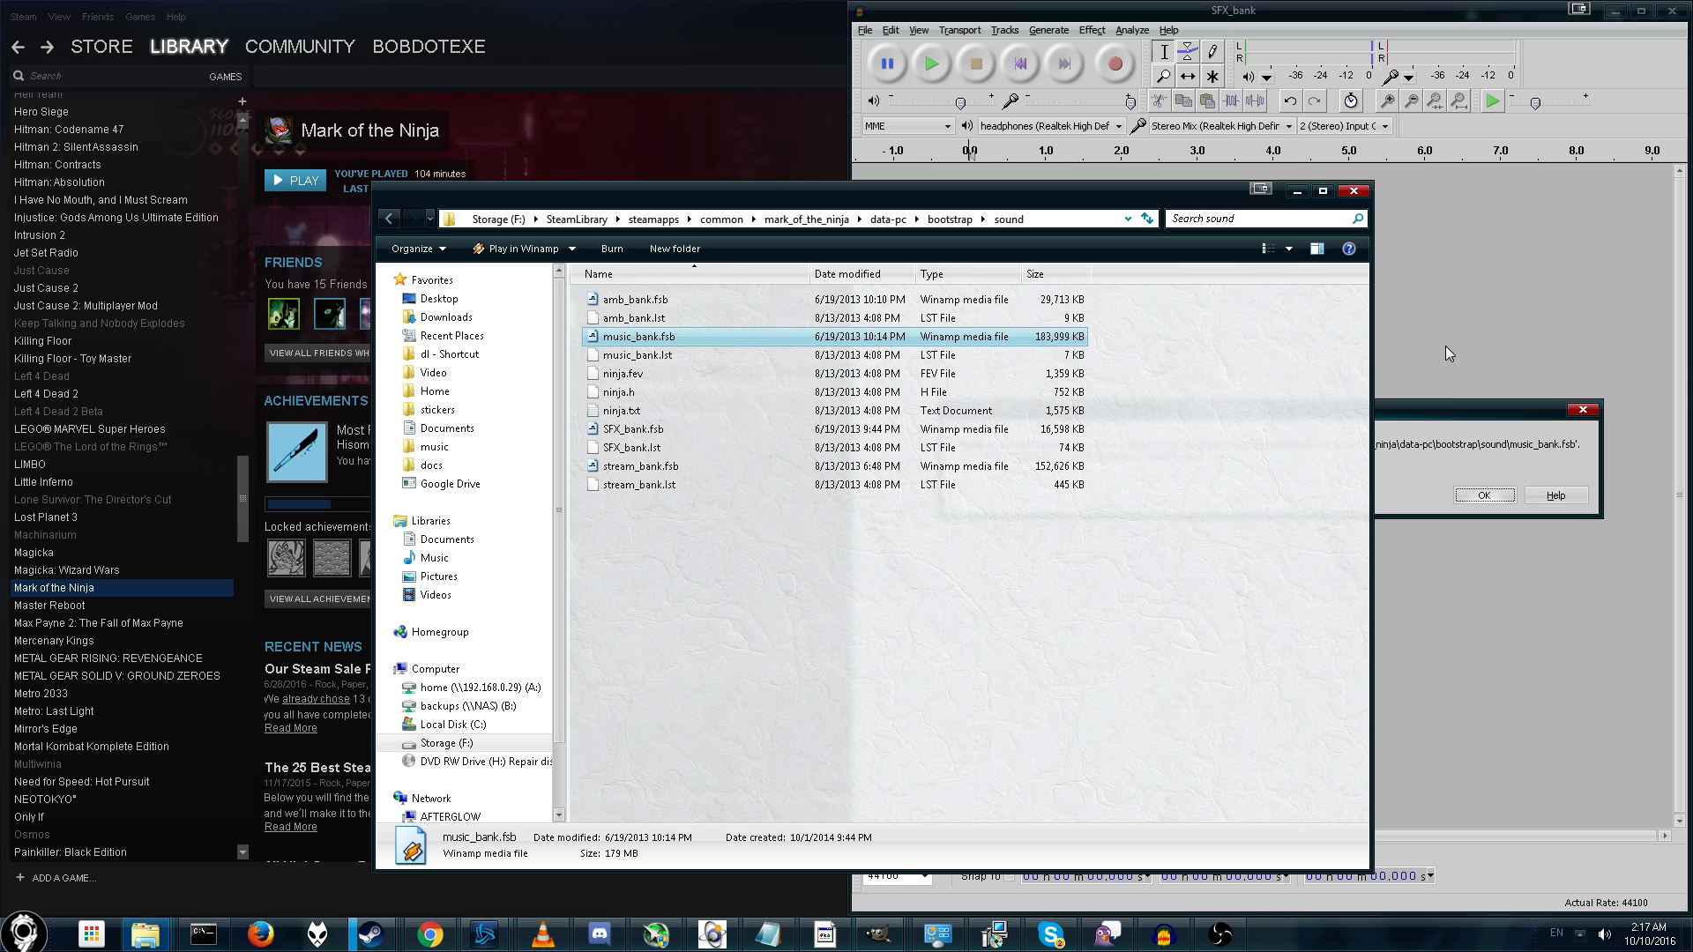
{"action": "left_click", "coordinate": [864, 30]}
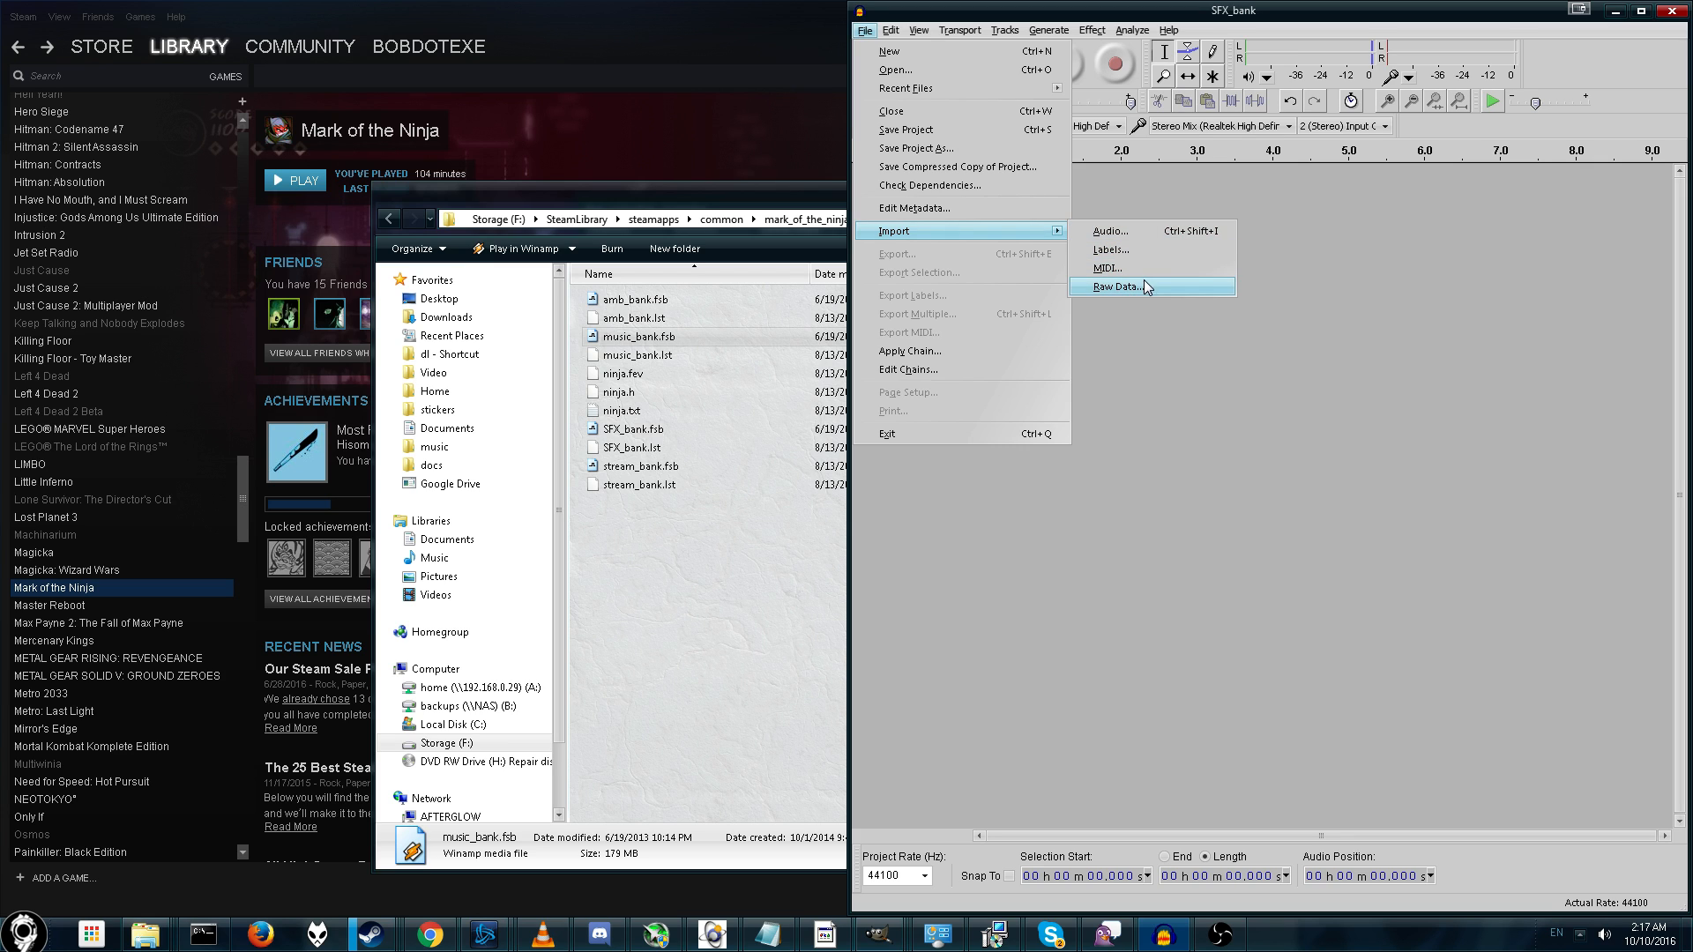
{"action": "left_click", "coordinate": [1115, 286]}
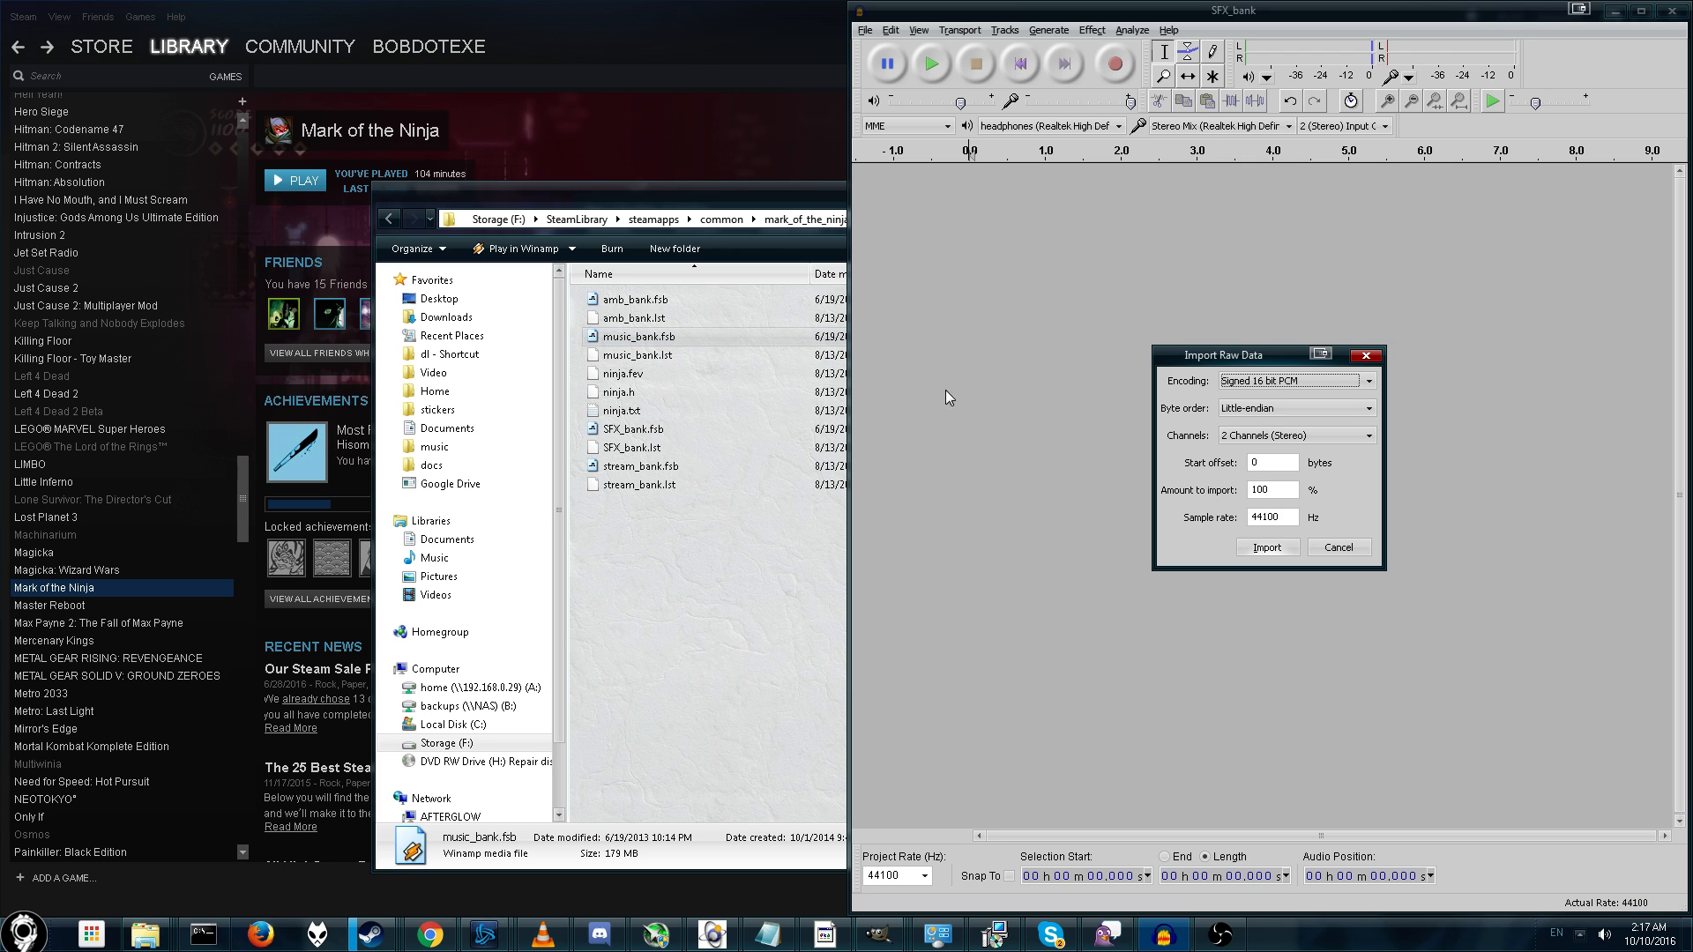
{"action": "mouse_move", "coordinate": [1194, 578]}
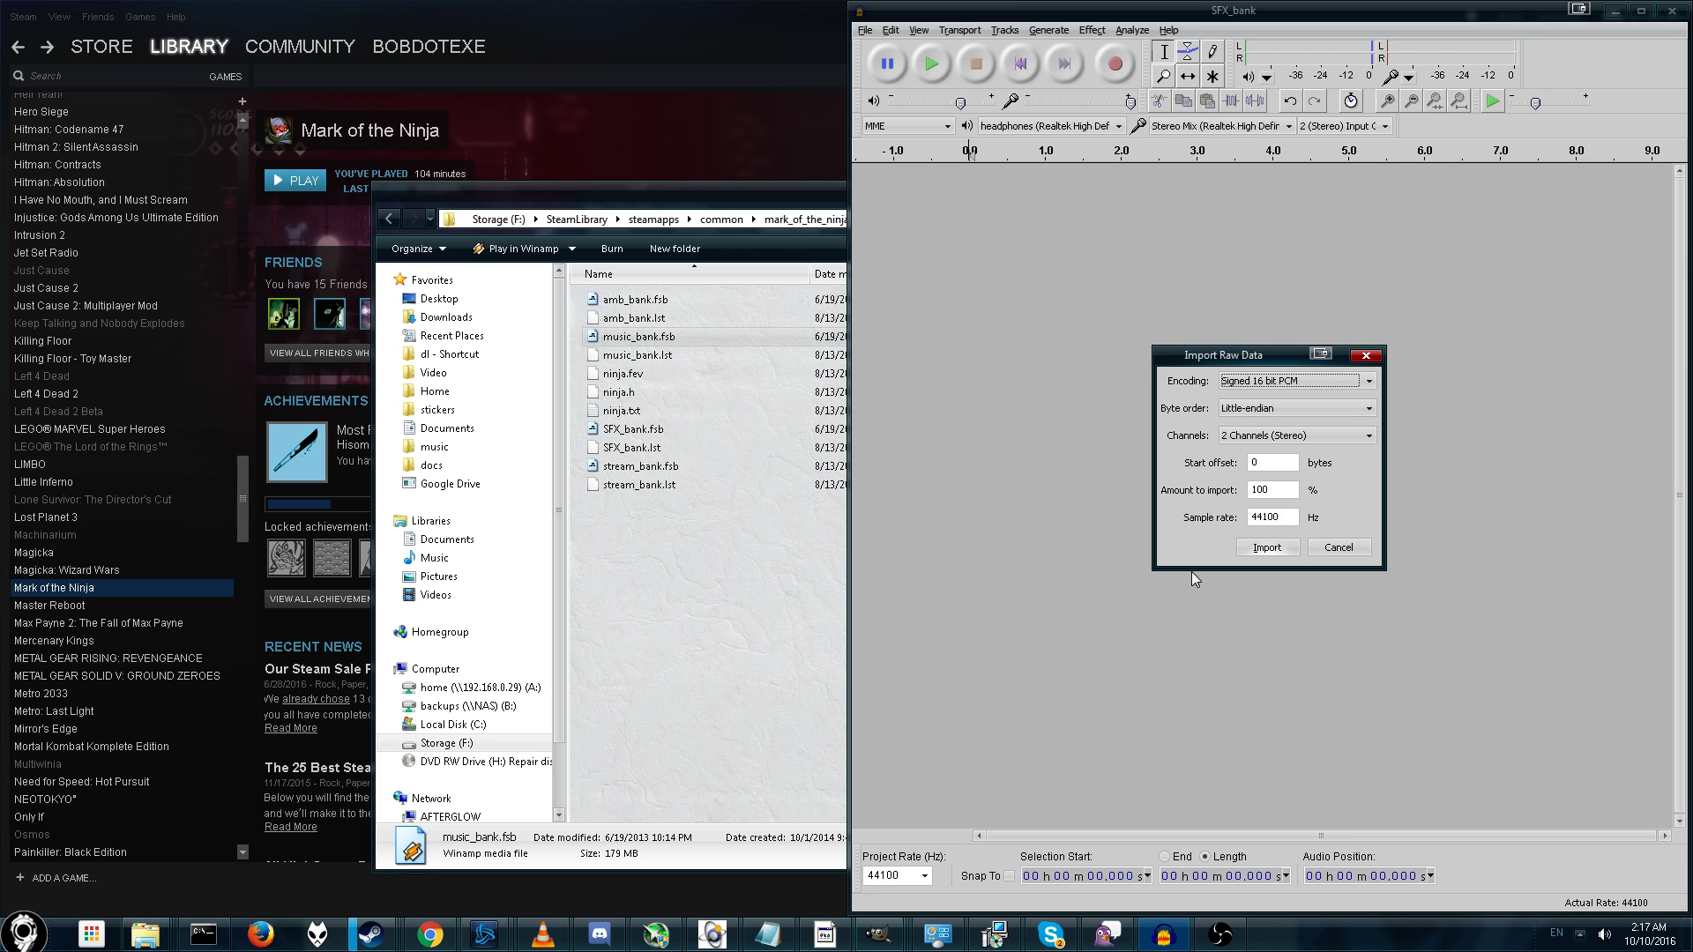
{"action": "left_click", "coordinate": [1266, 547]}
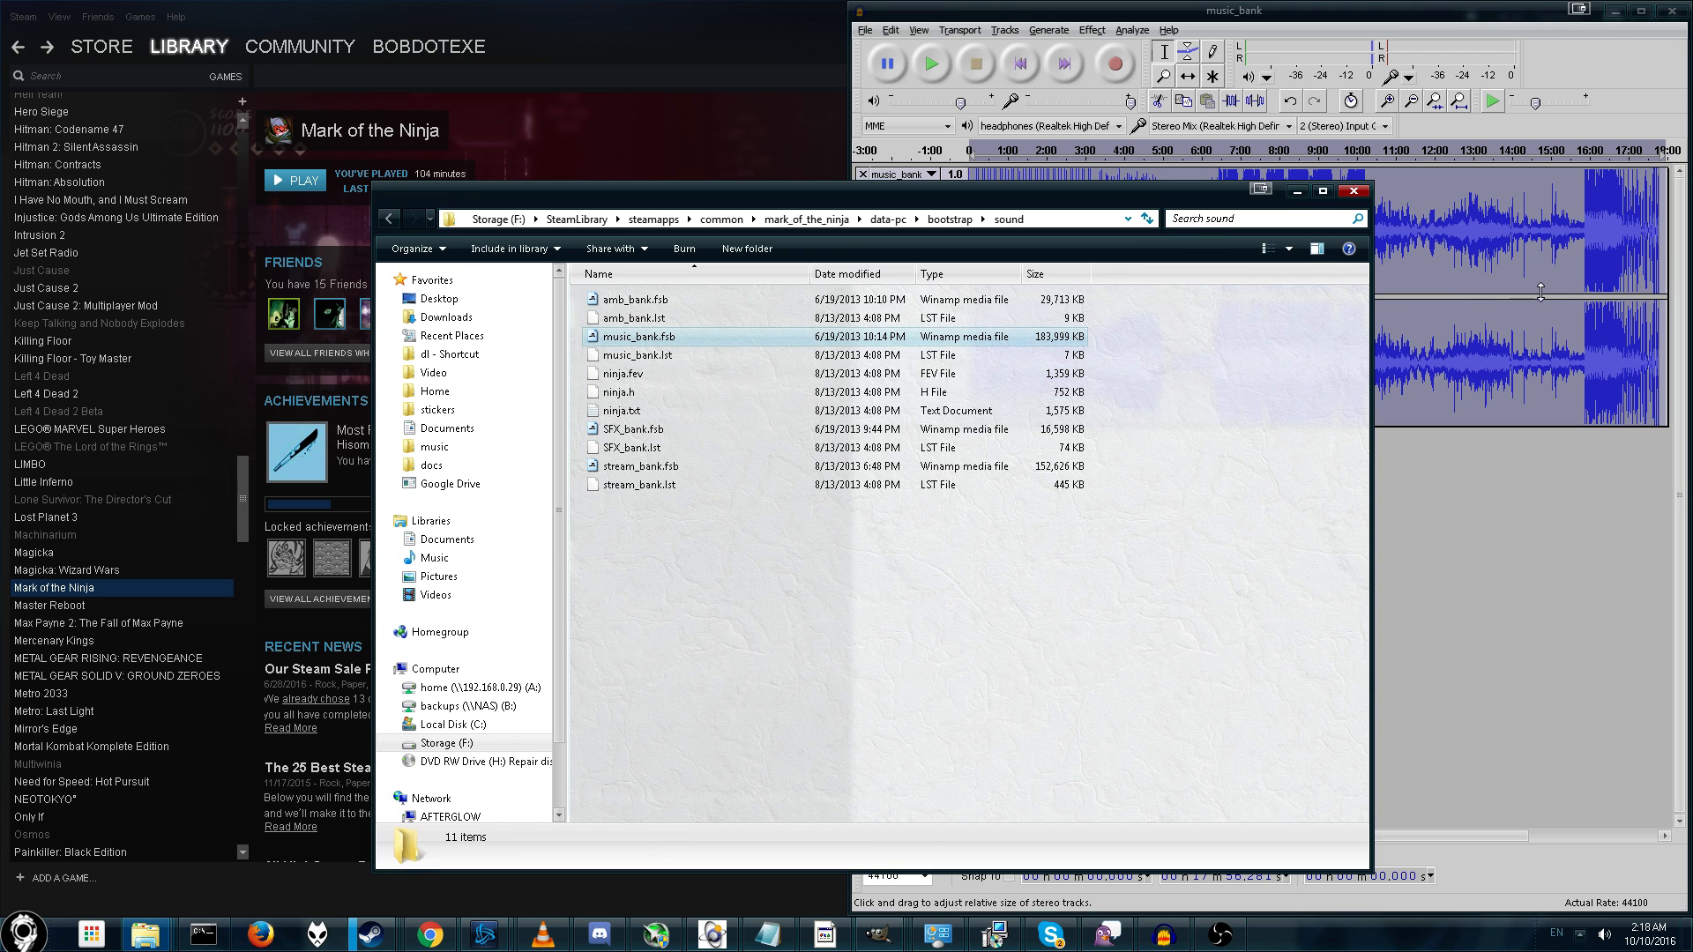
{"action": "left_click", "coordinate": [1231, 10]}
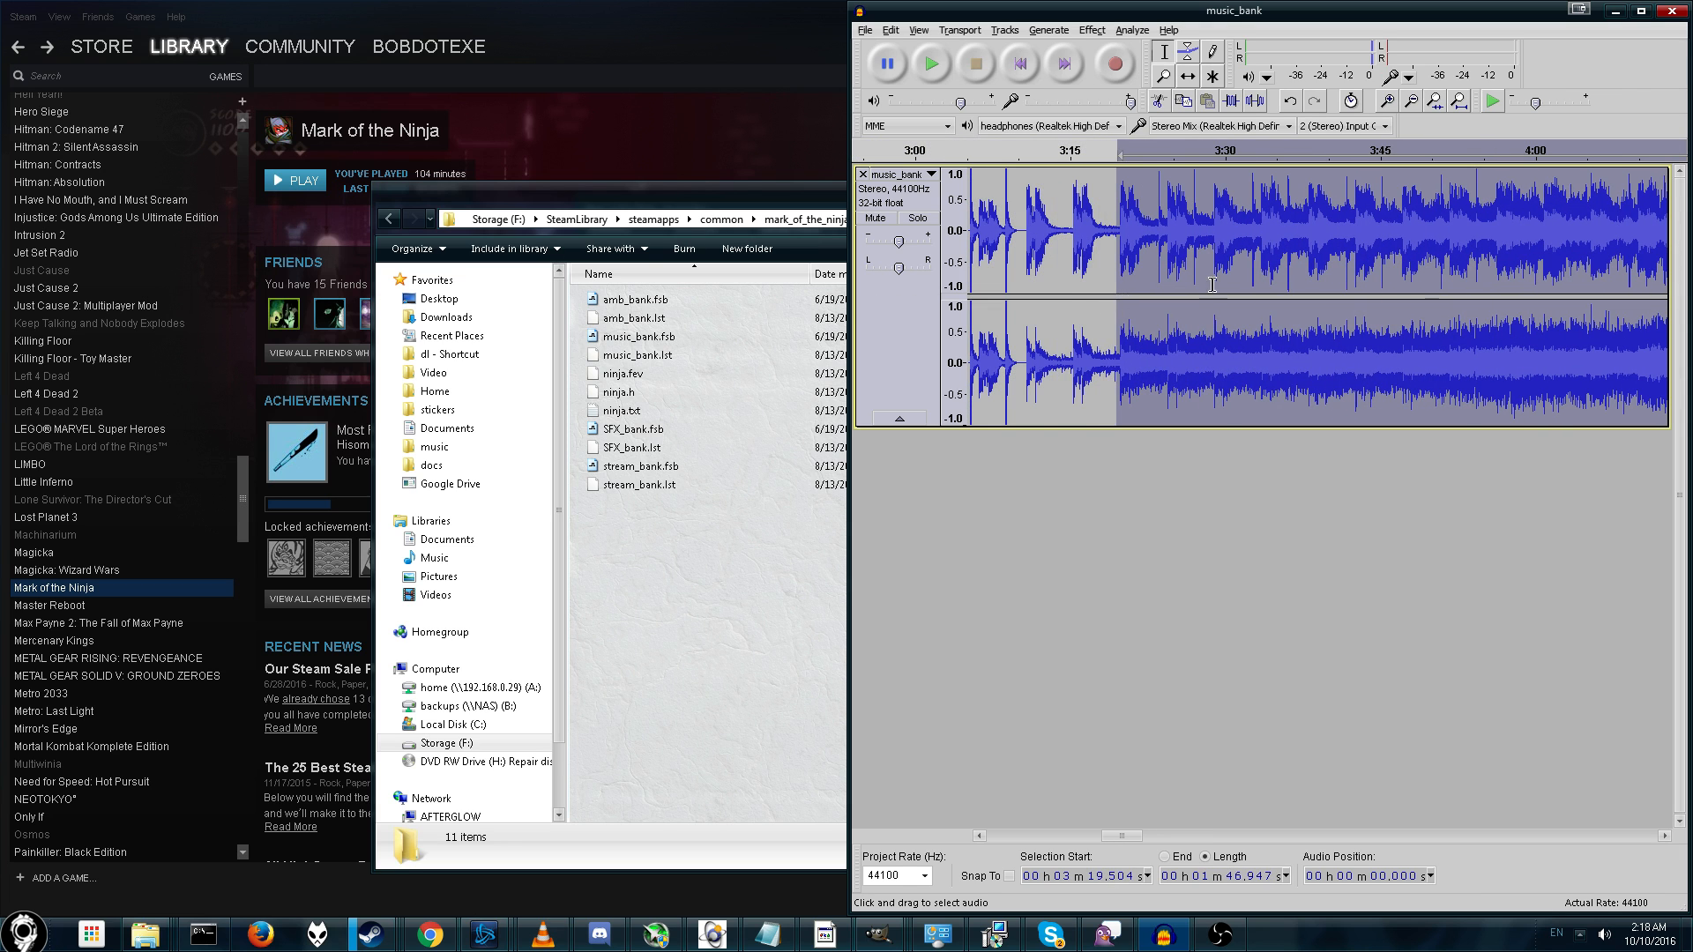
{"action": "left_click", "coordinate": [864, 30]}
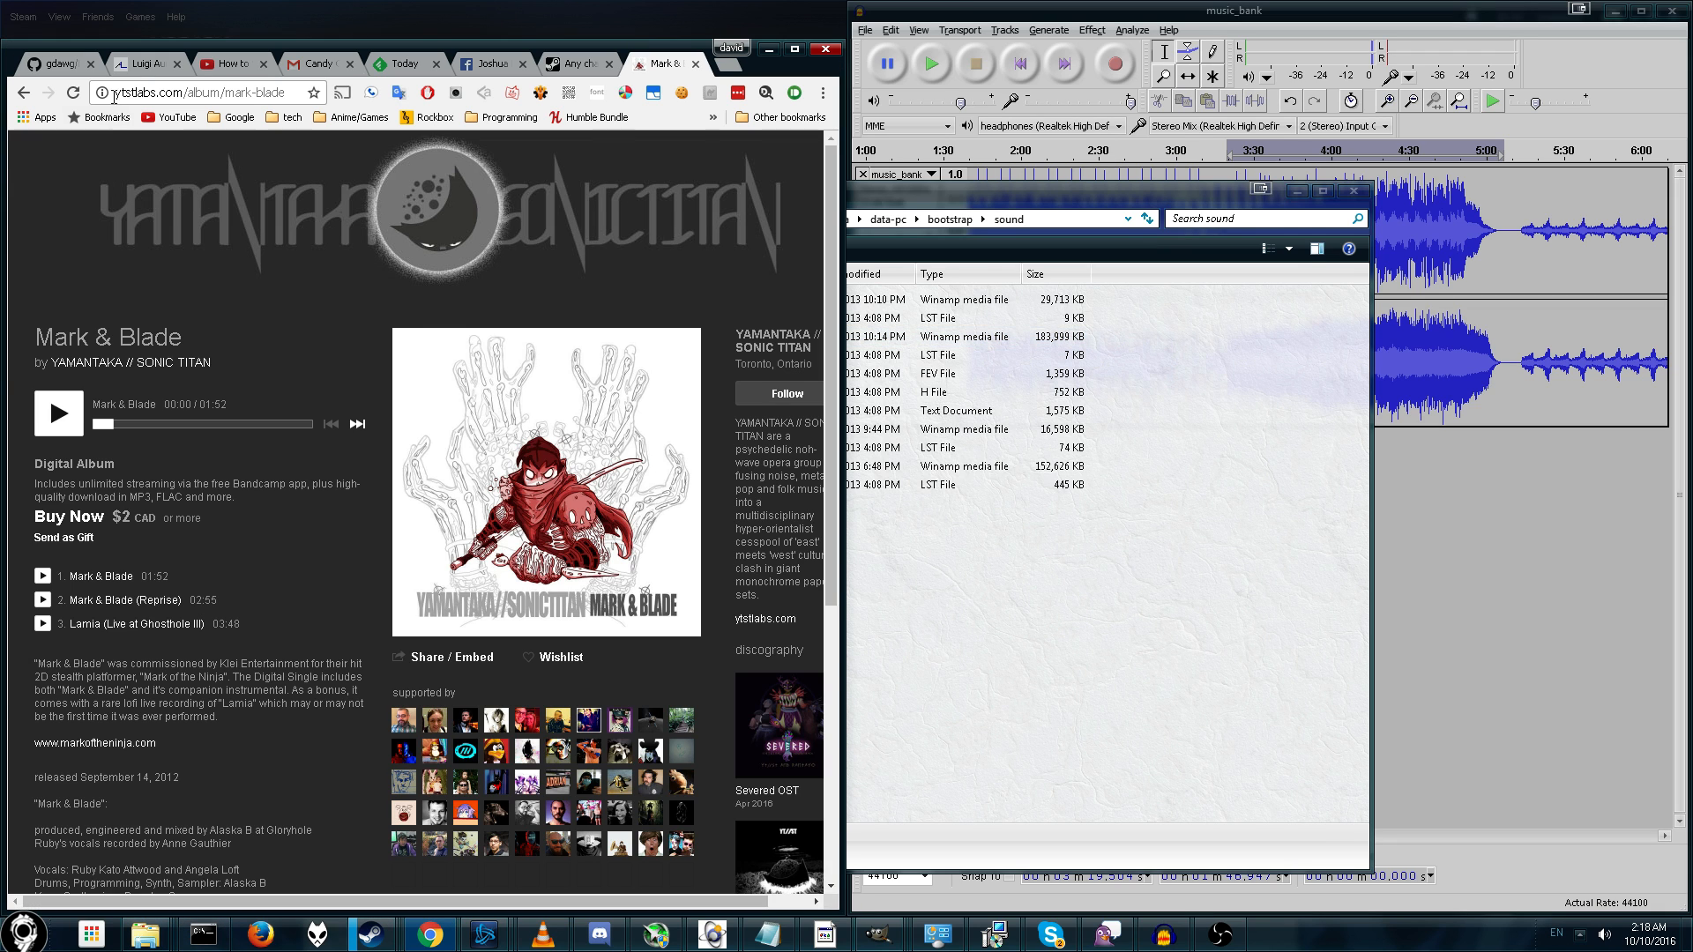
- Minimize Chrome after visiting the fsbext download page to return to the sound folder
{"action": "left_click", "coordinate": [146, 64]}
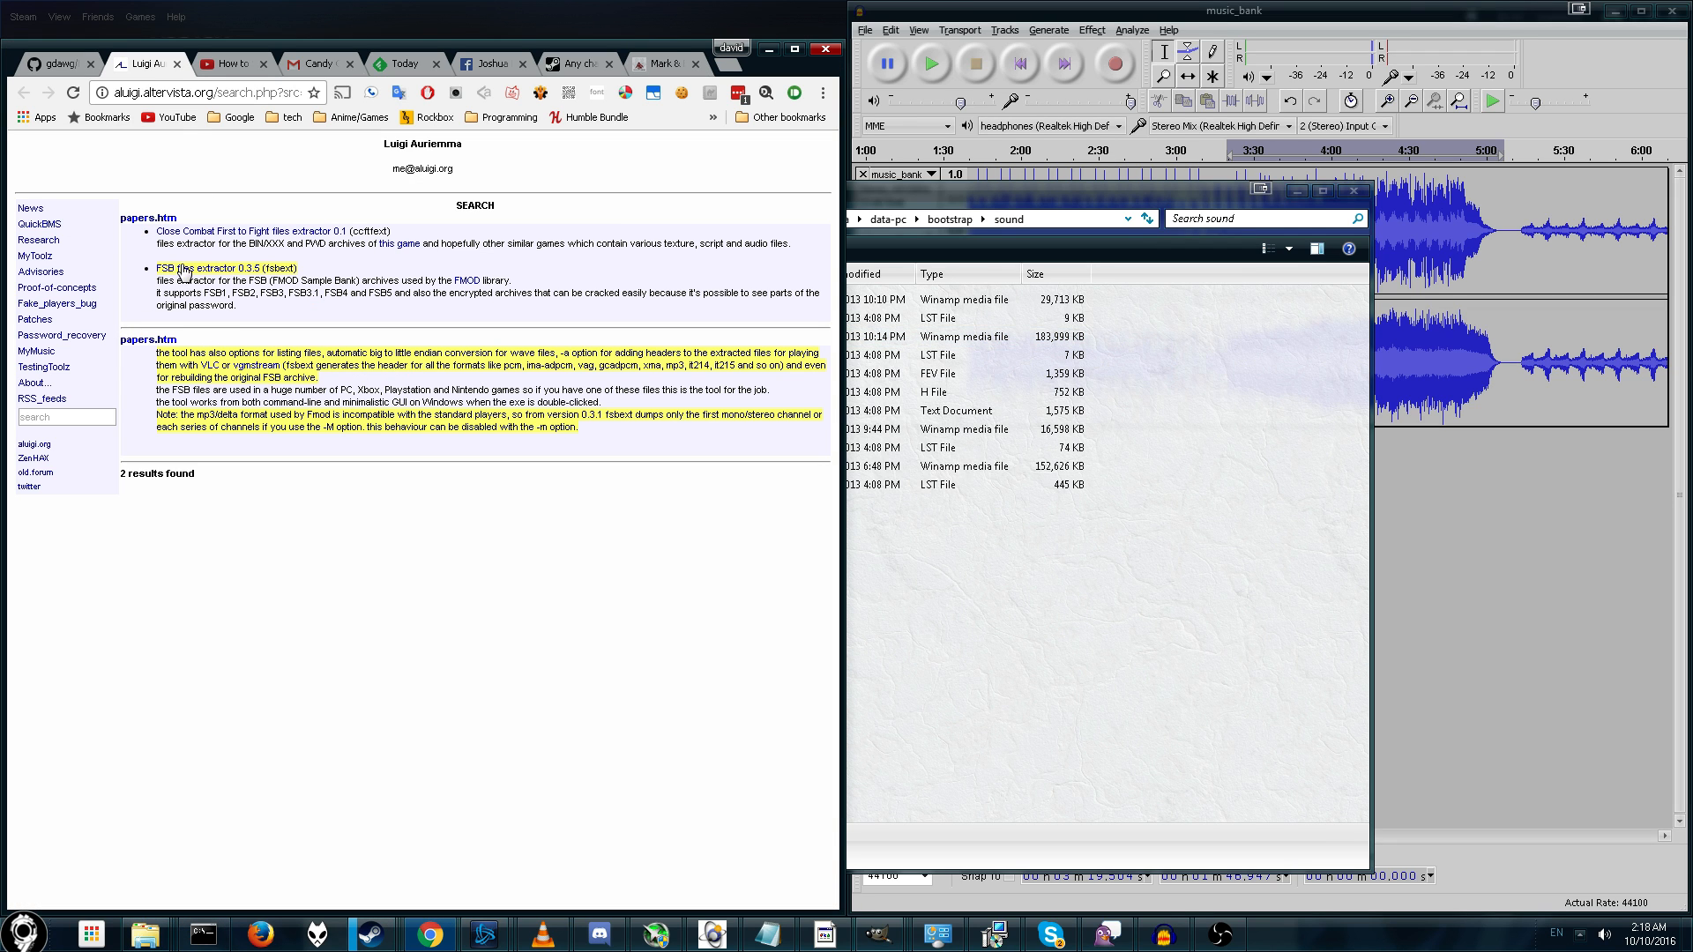
{"action": "mouse_move", "coordinate": [214, 278]}
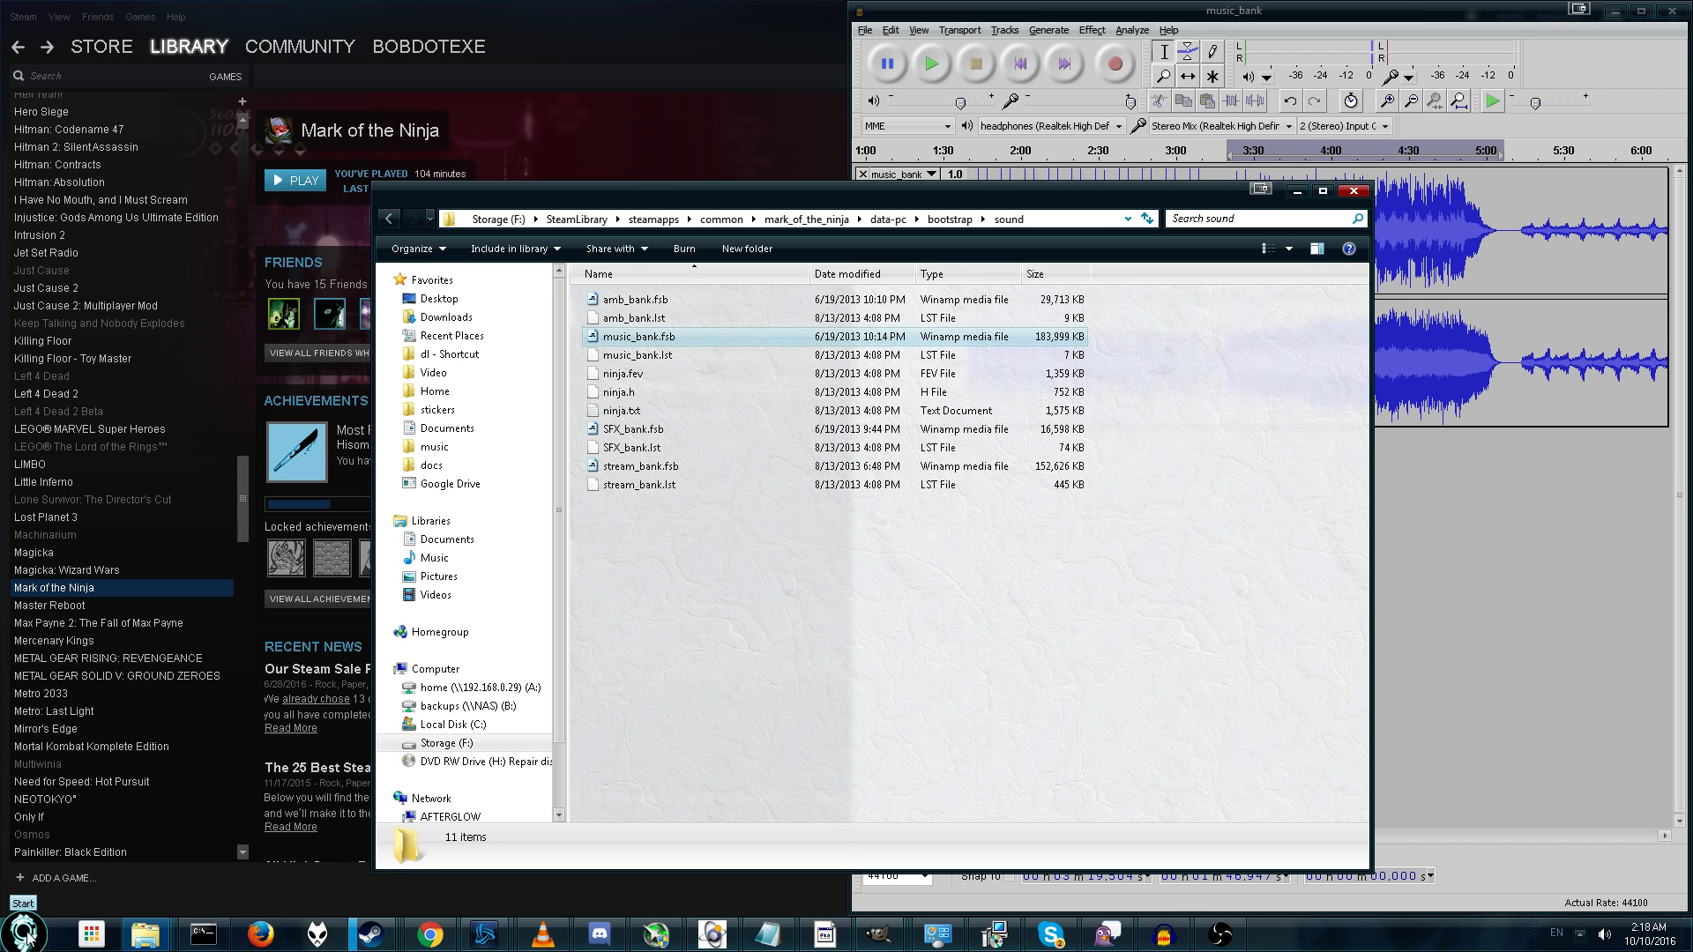
- Point cmd at F:\mods\extract game audio and enter the fsbext.exe path
{"action": "type", "text": "notepad"}
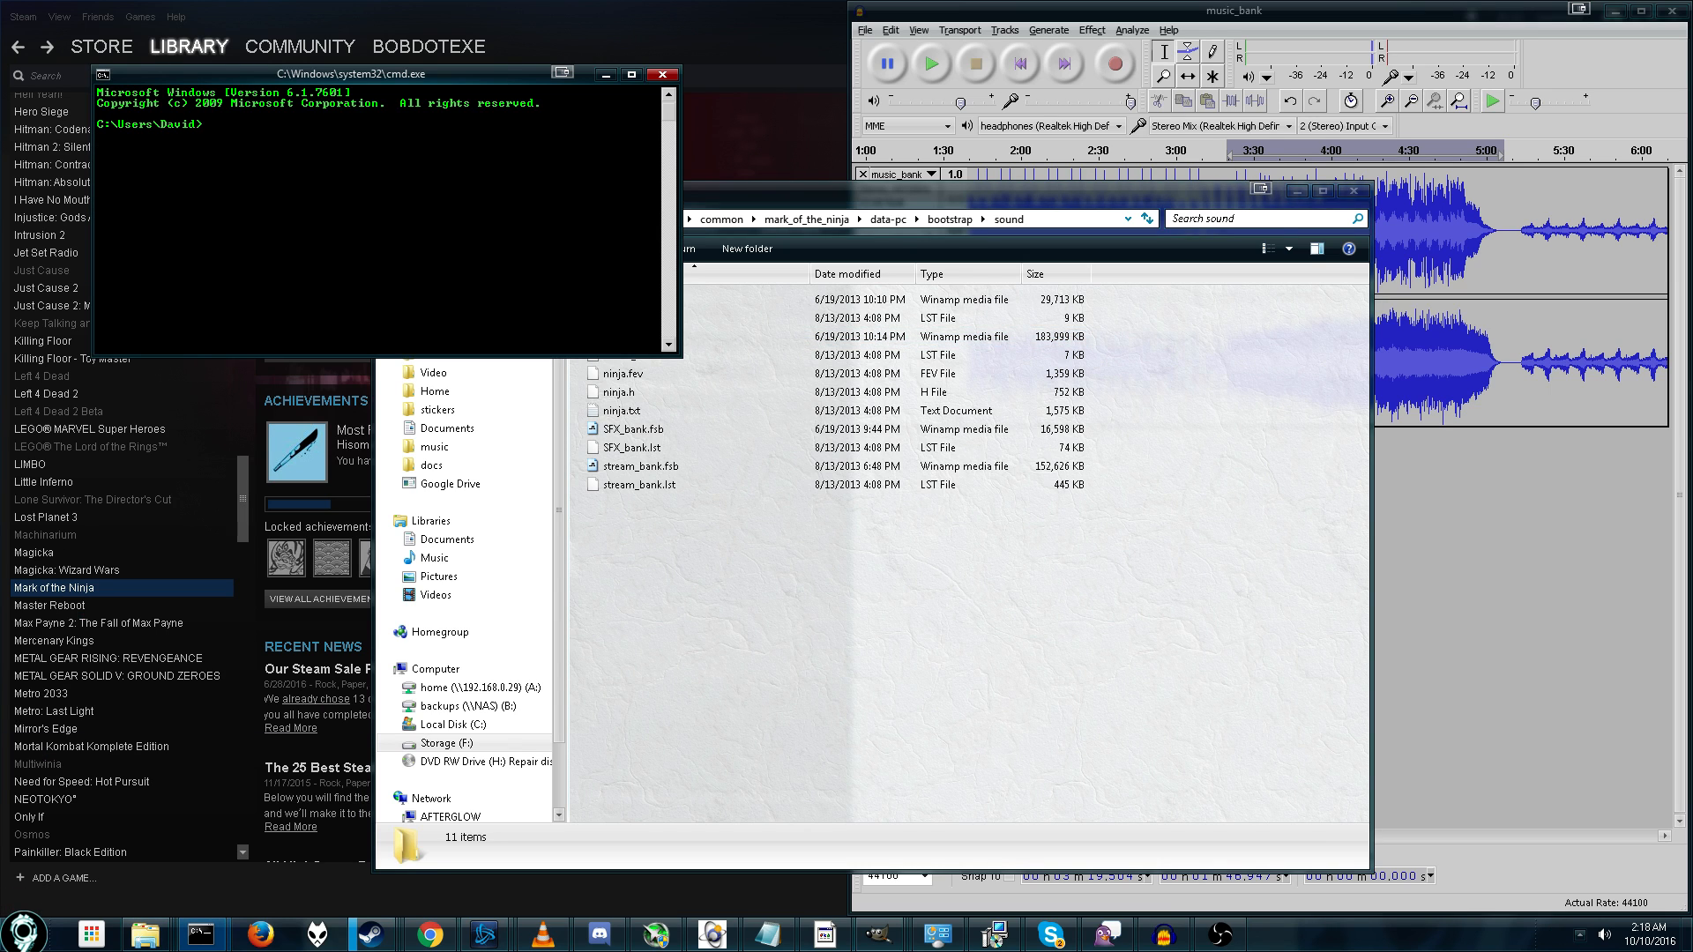
{"action": "mouse_move", "coordinate": [146, 933]}
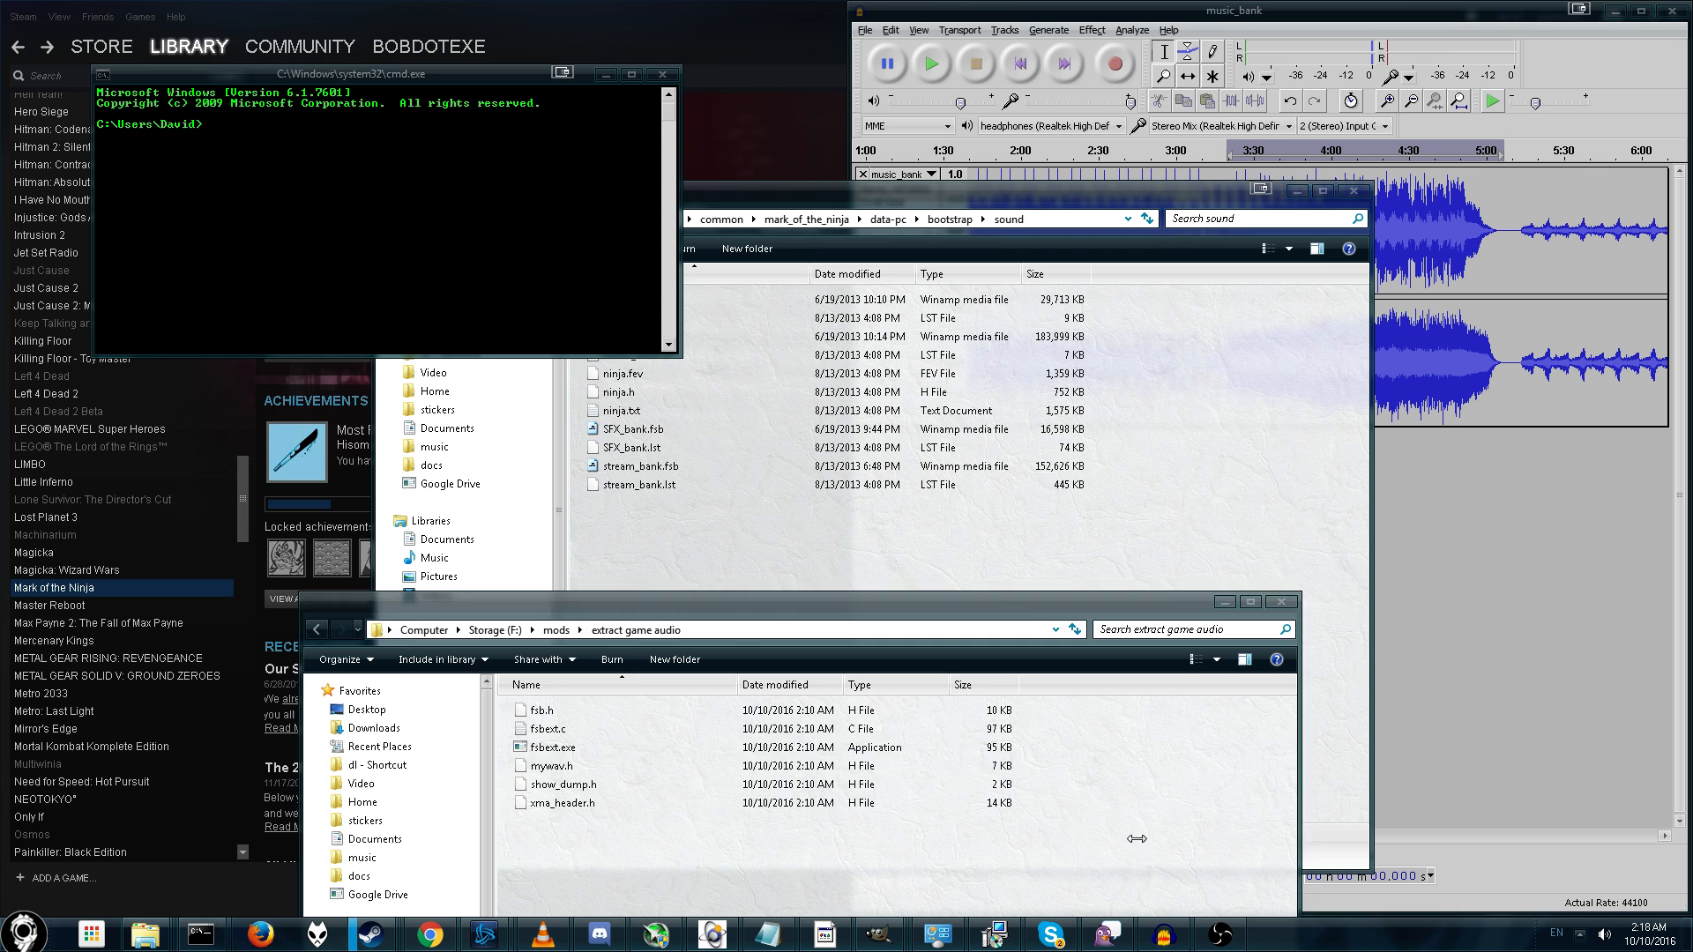
{"action": "left_click", "coordinate": [552, 748]}
{"action": "type", "text": "cd F:\\mods\\extract game audio"}
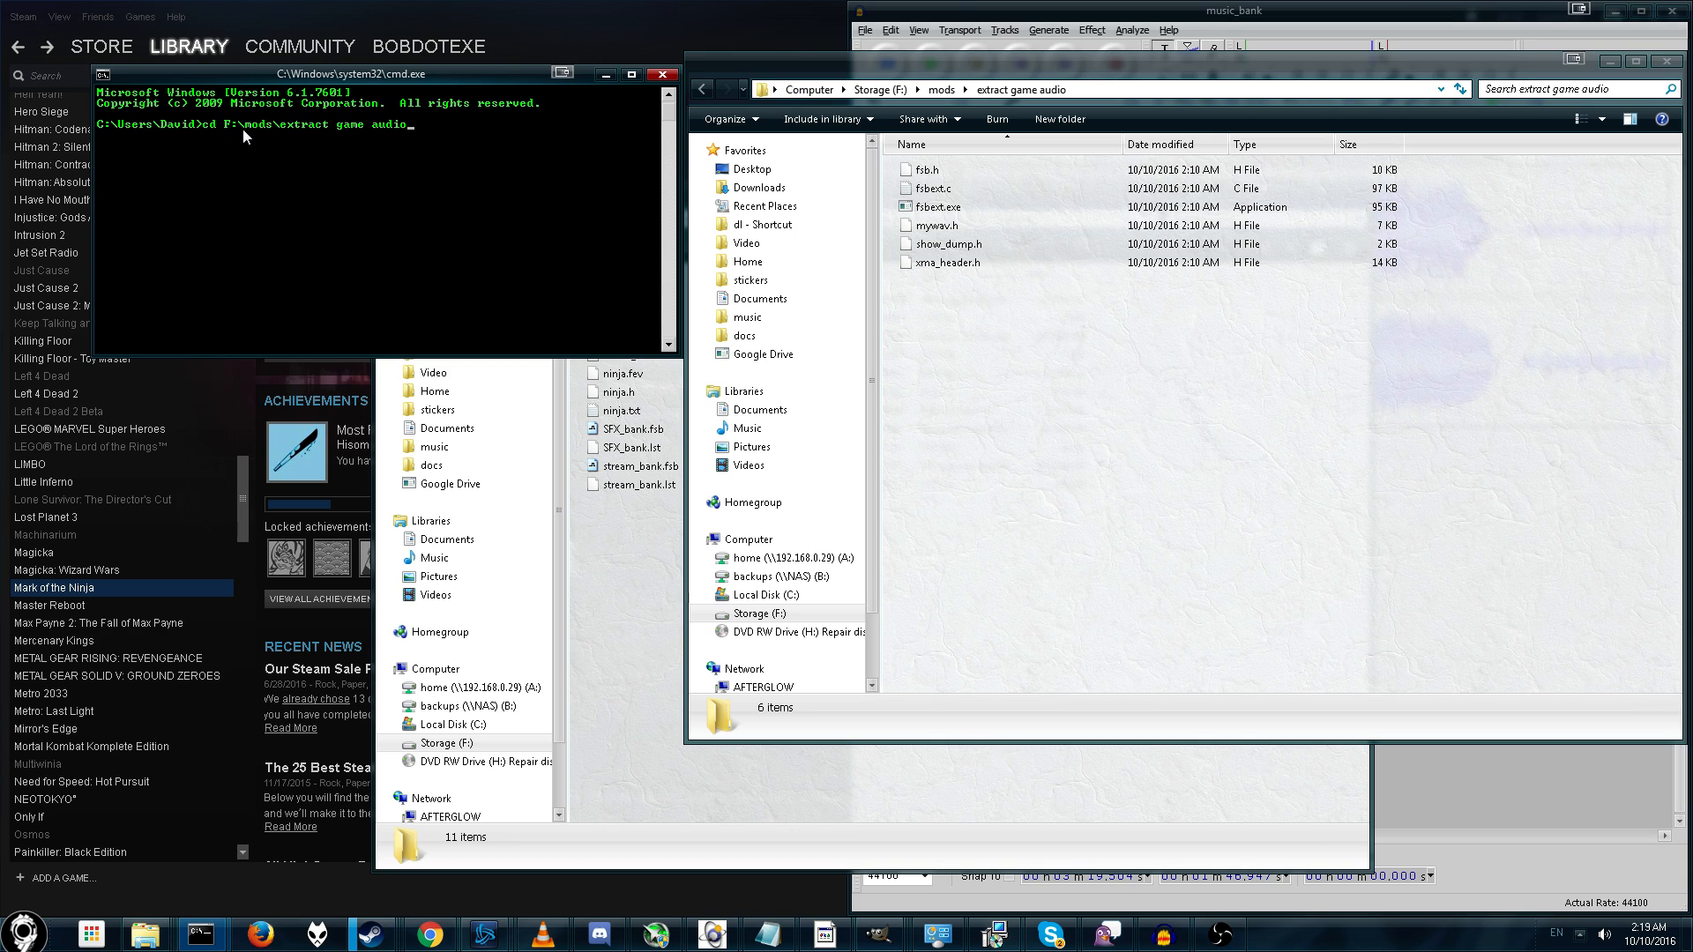
{"action": "mouse_move", "coordinate": [242, 138]}
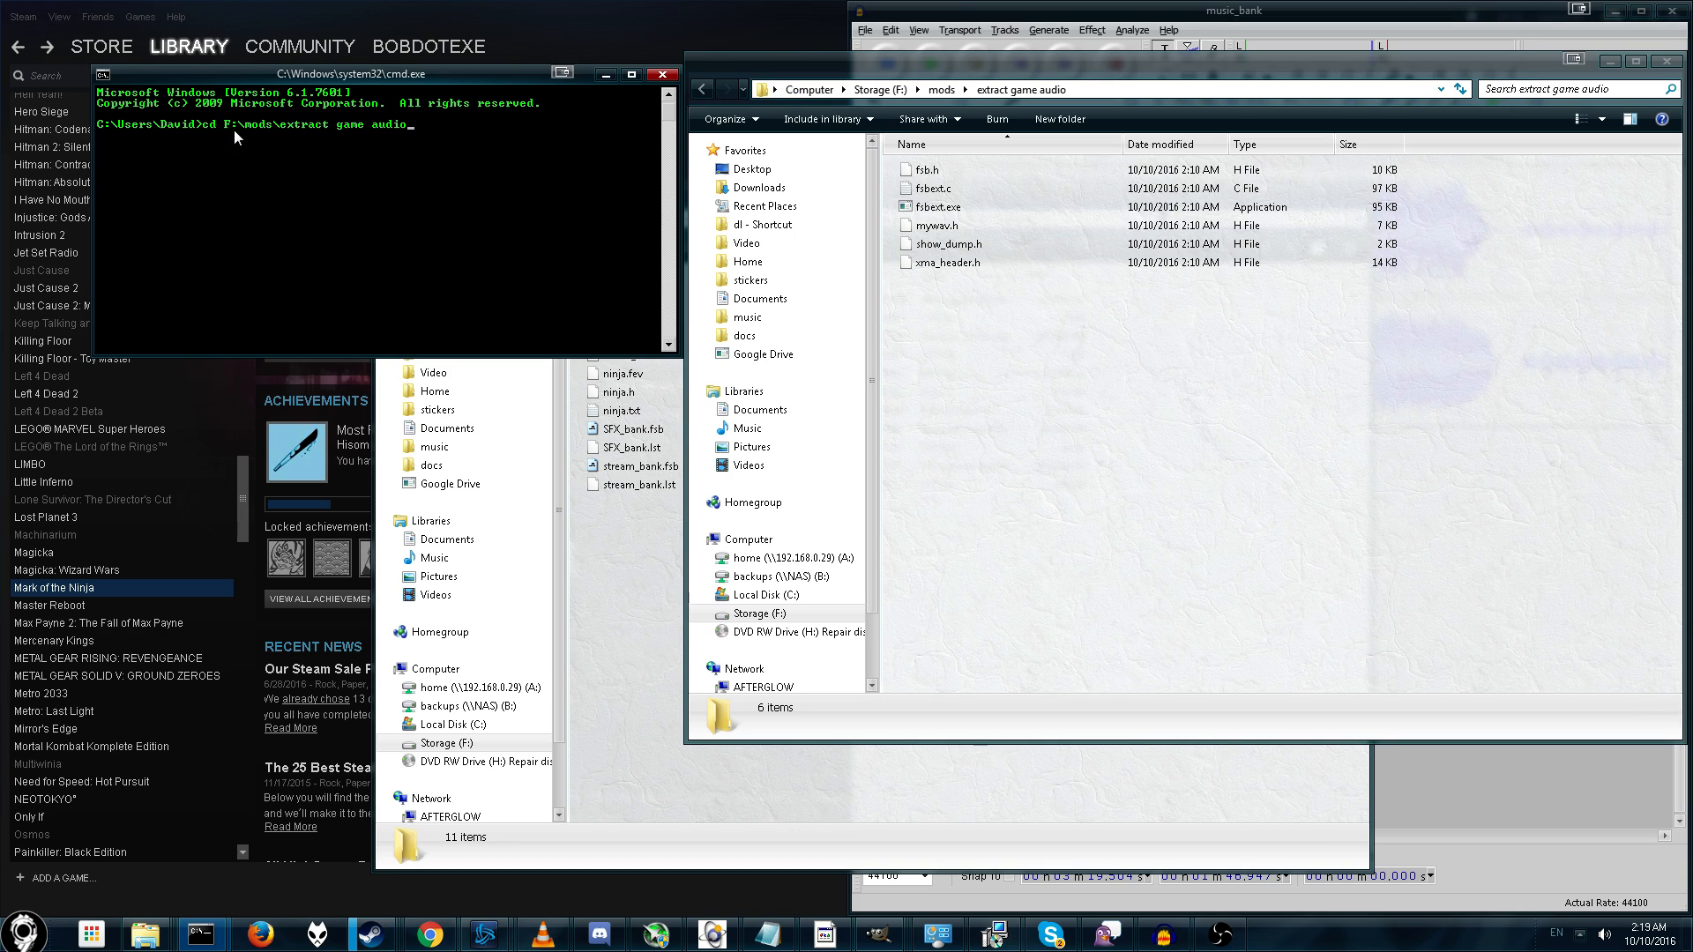
{"action": "mouse_move", "coordinate": [393, 146]}
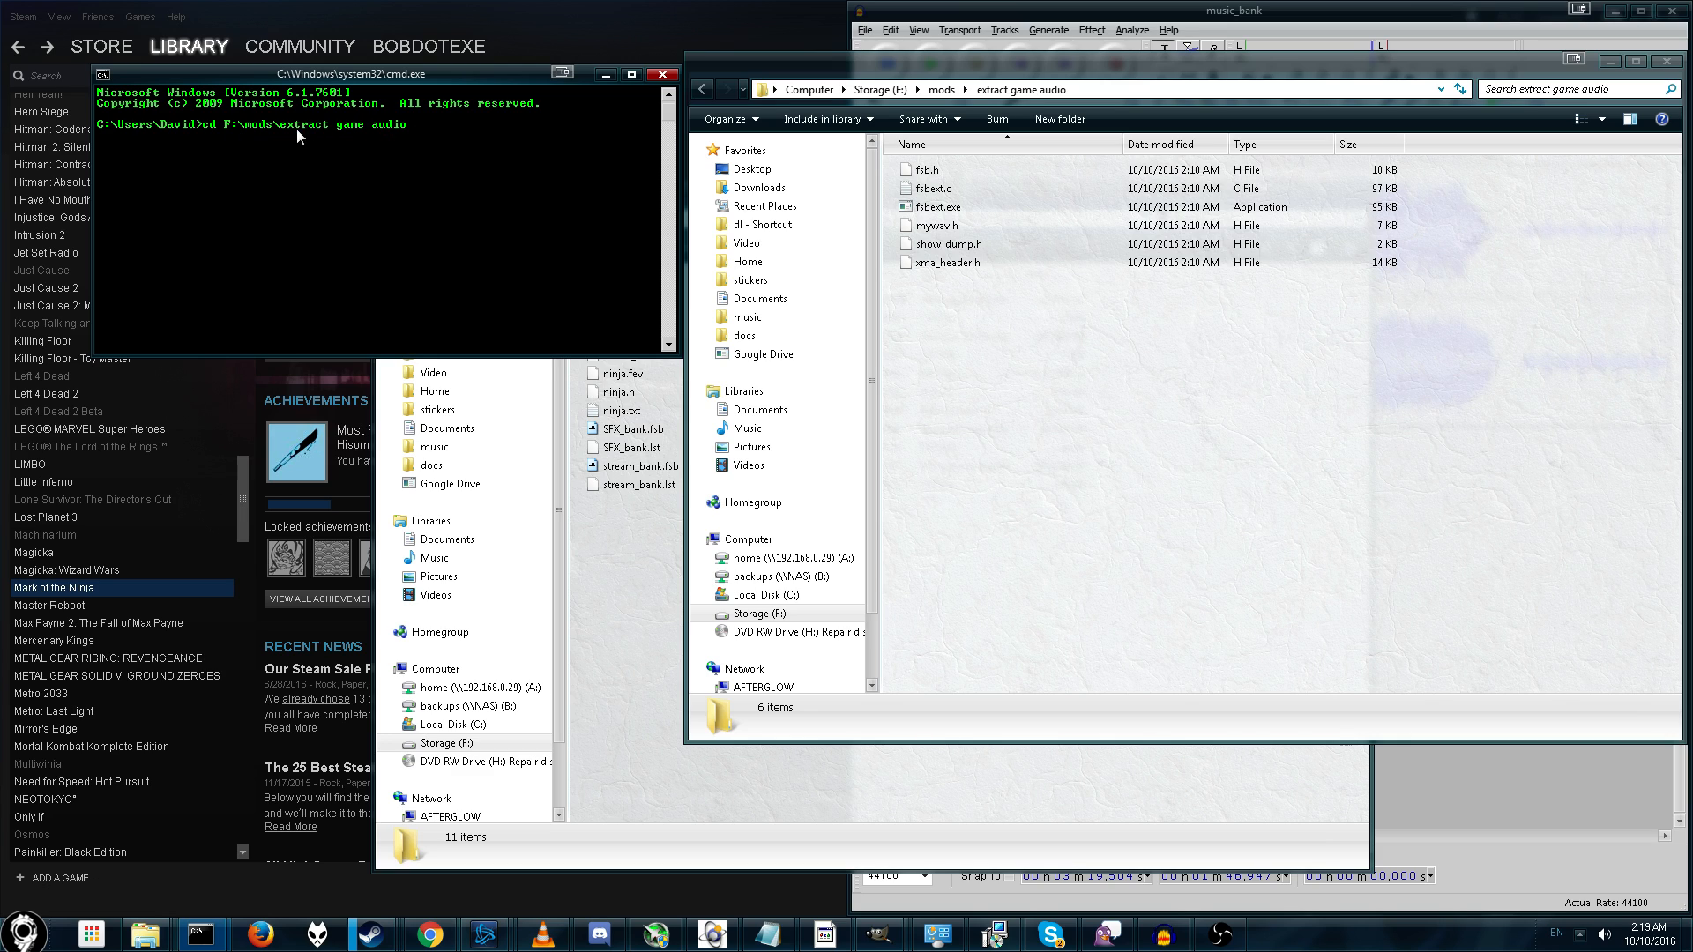
{"action": "type", "text": "\""}
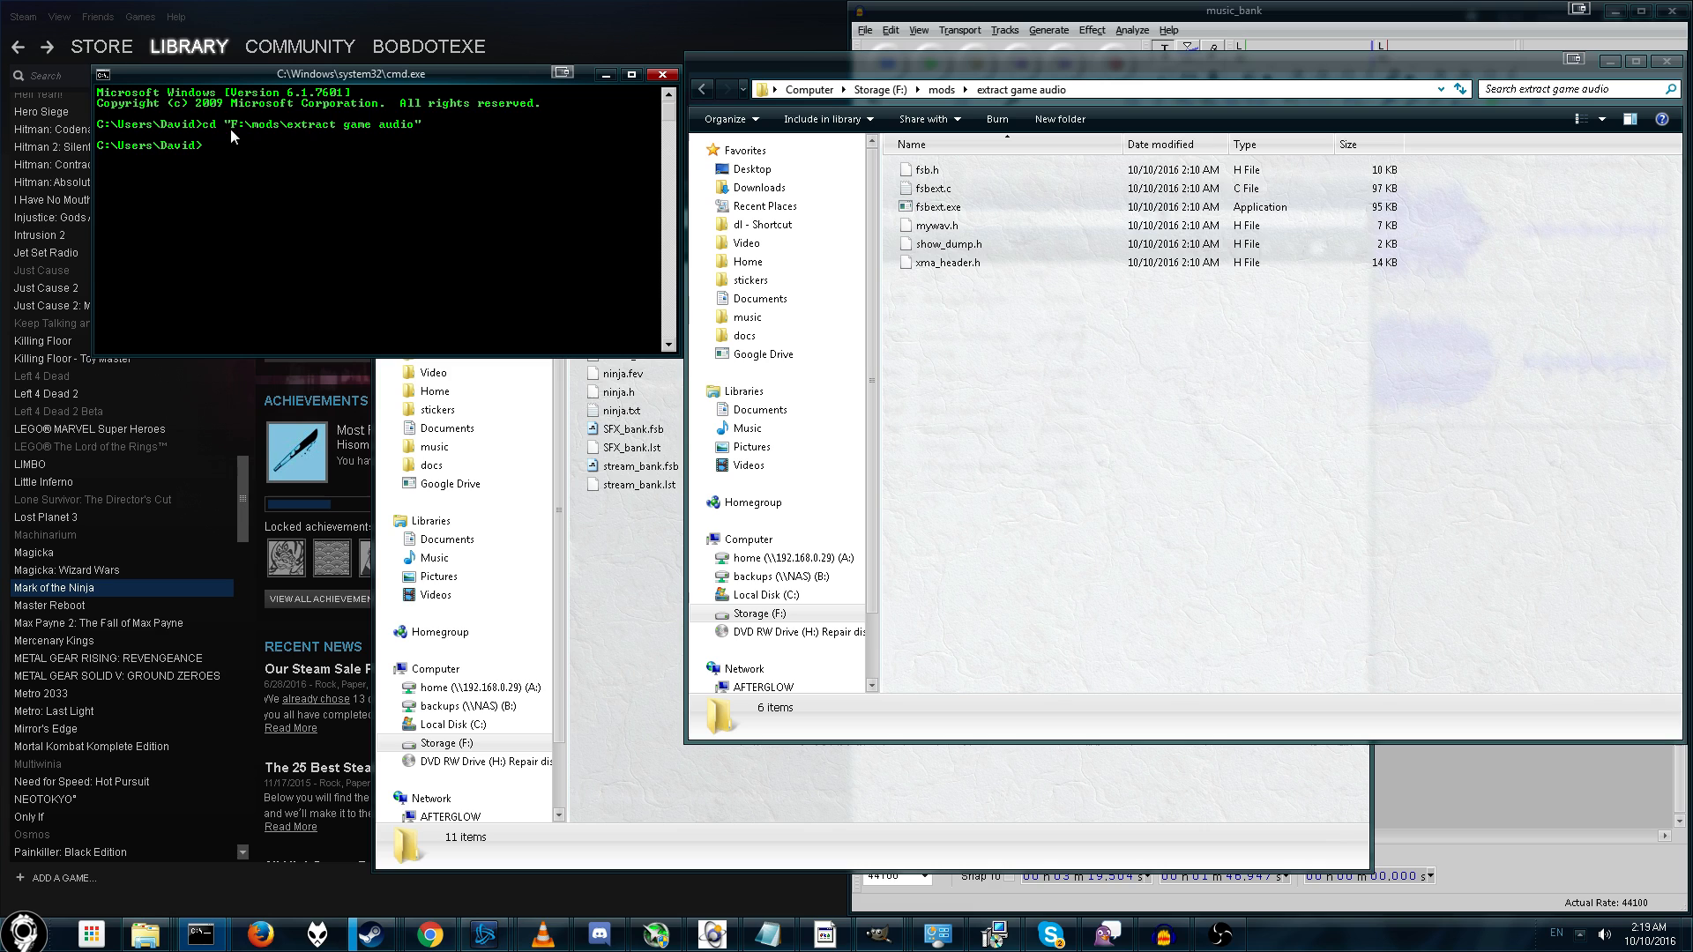
{"action": "type", "text": "F"}
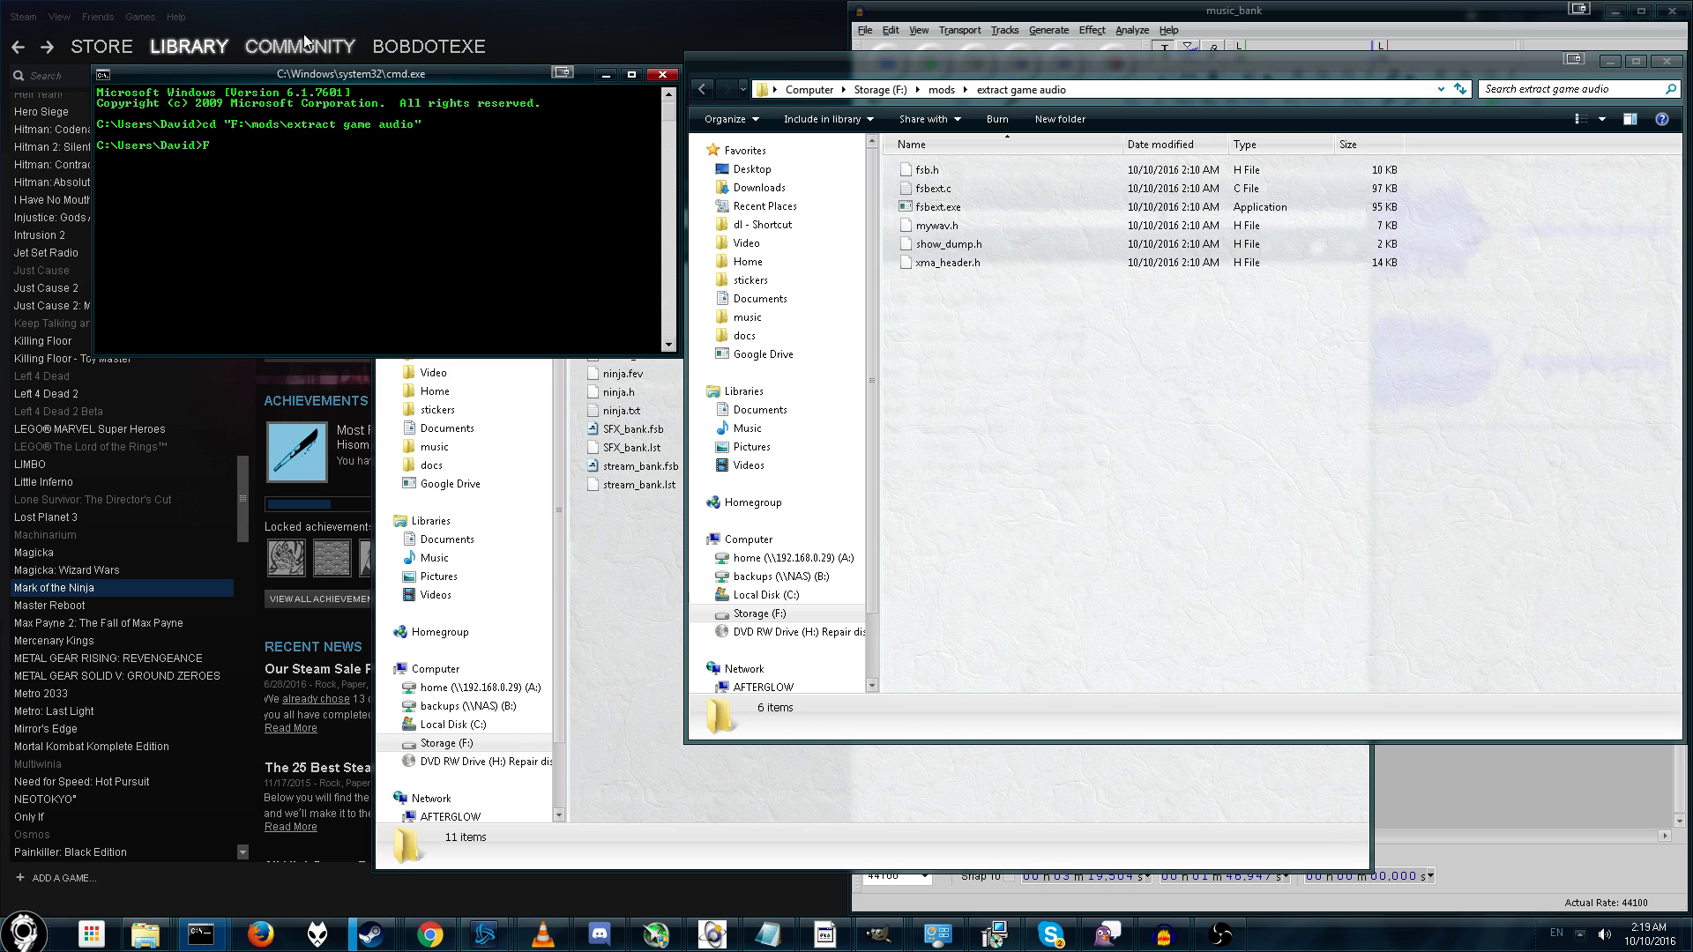
{"action": "key", "text": "enter"}
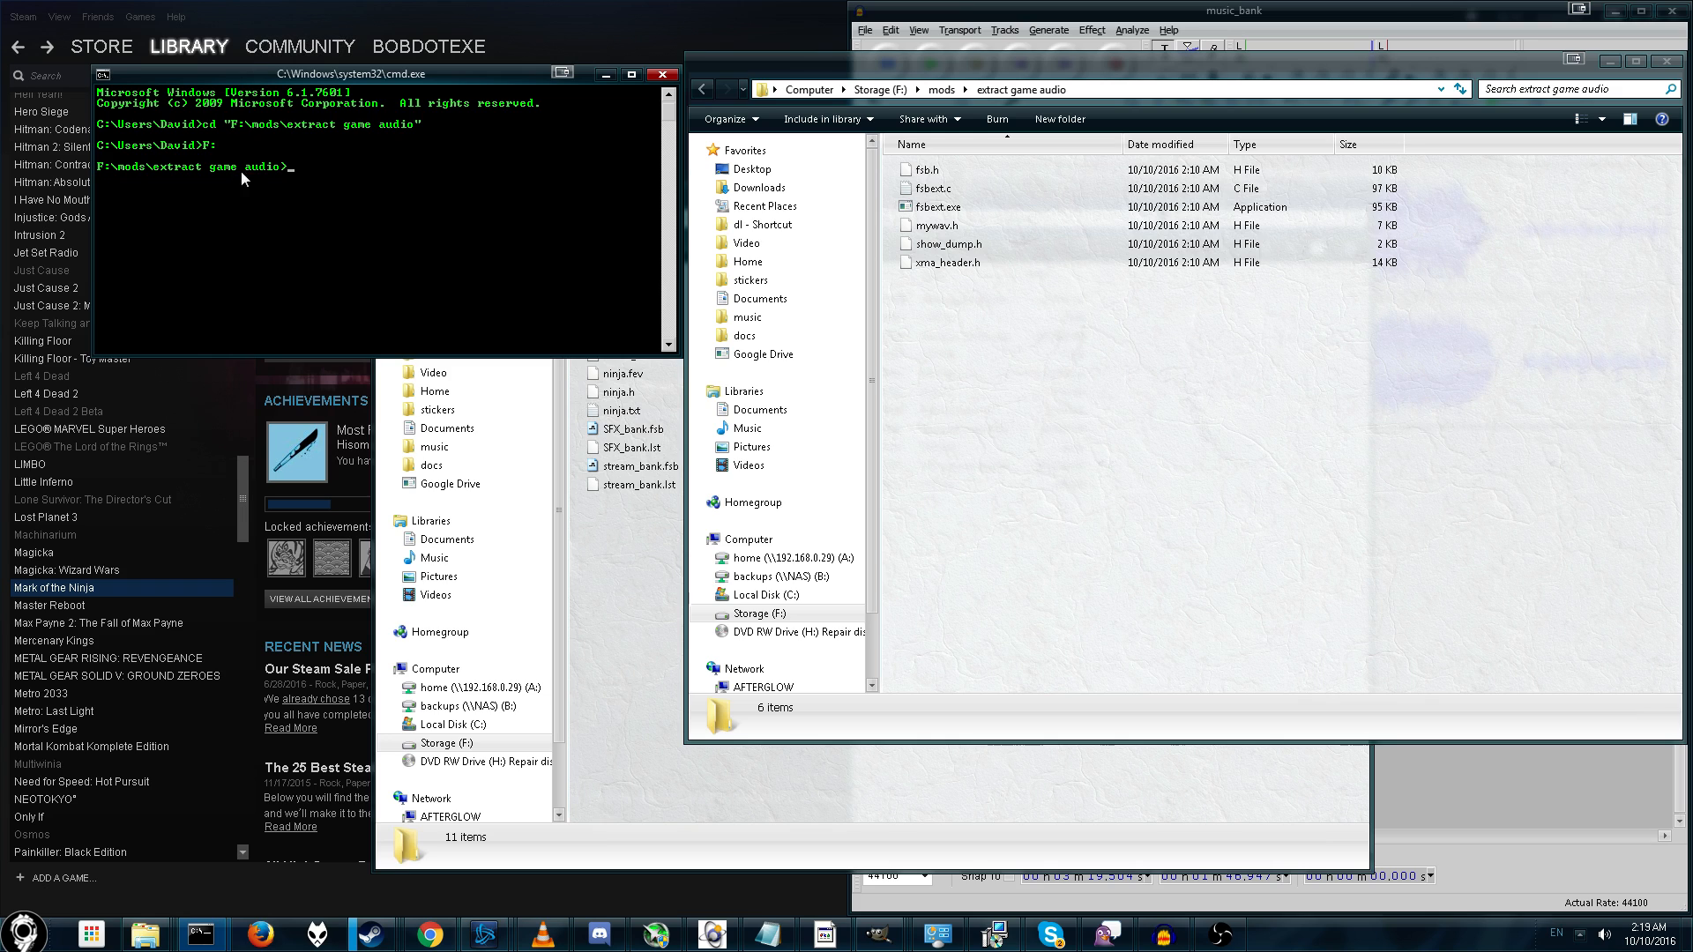
{"action": "mouse_move", "coordinate": [644, 321]}
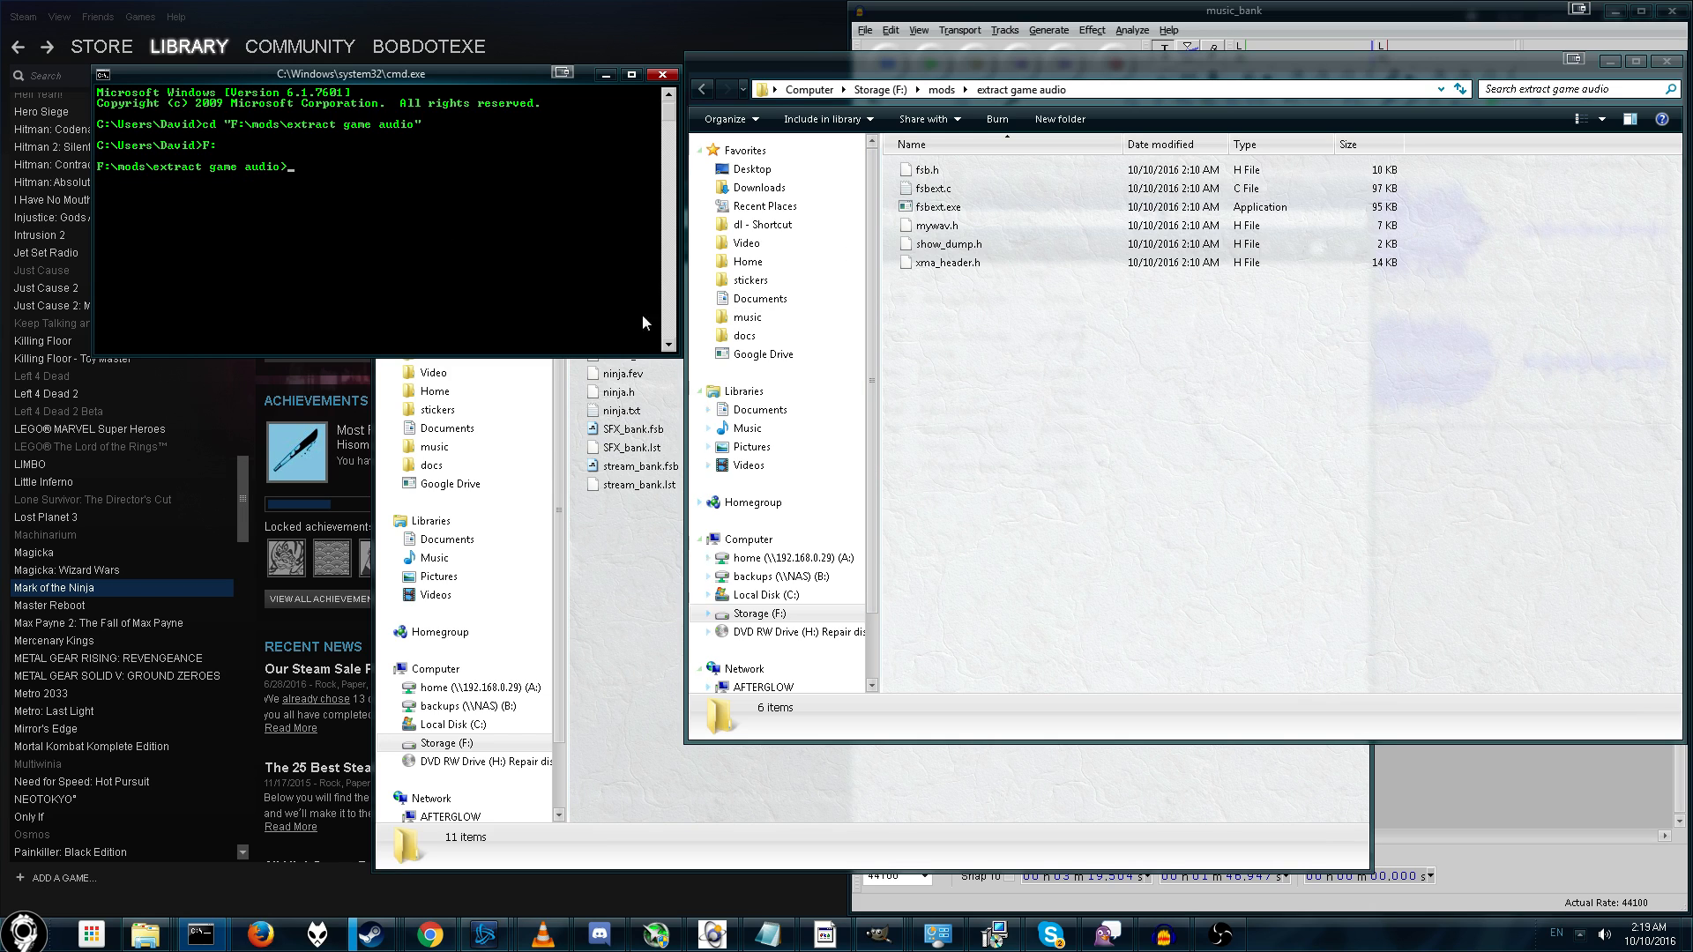
{"action": "mouse_move", "coordinate": [219, 130]}
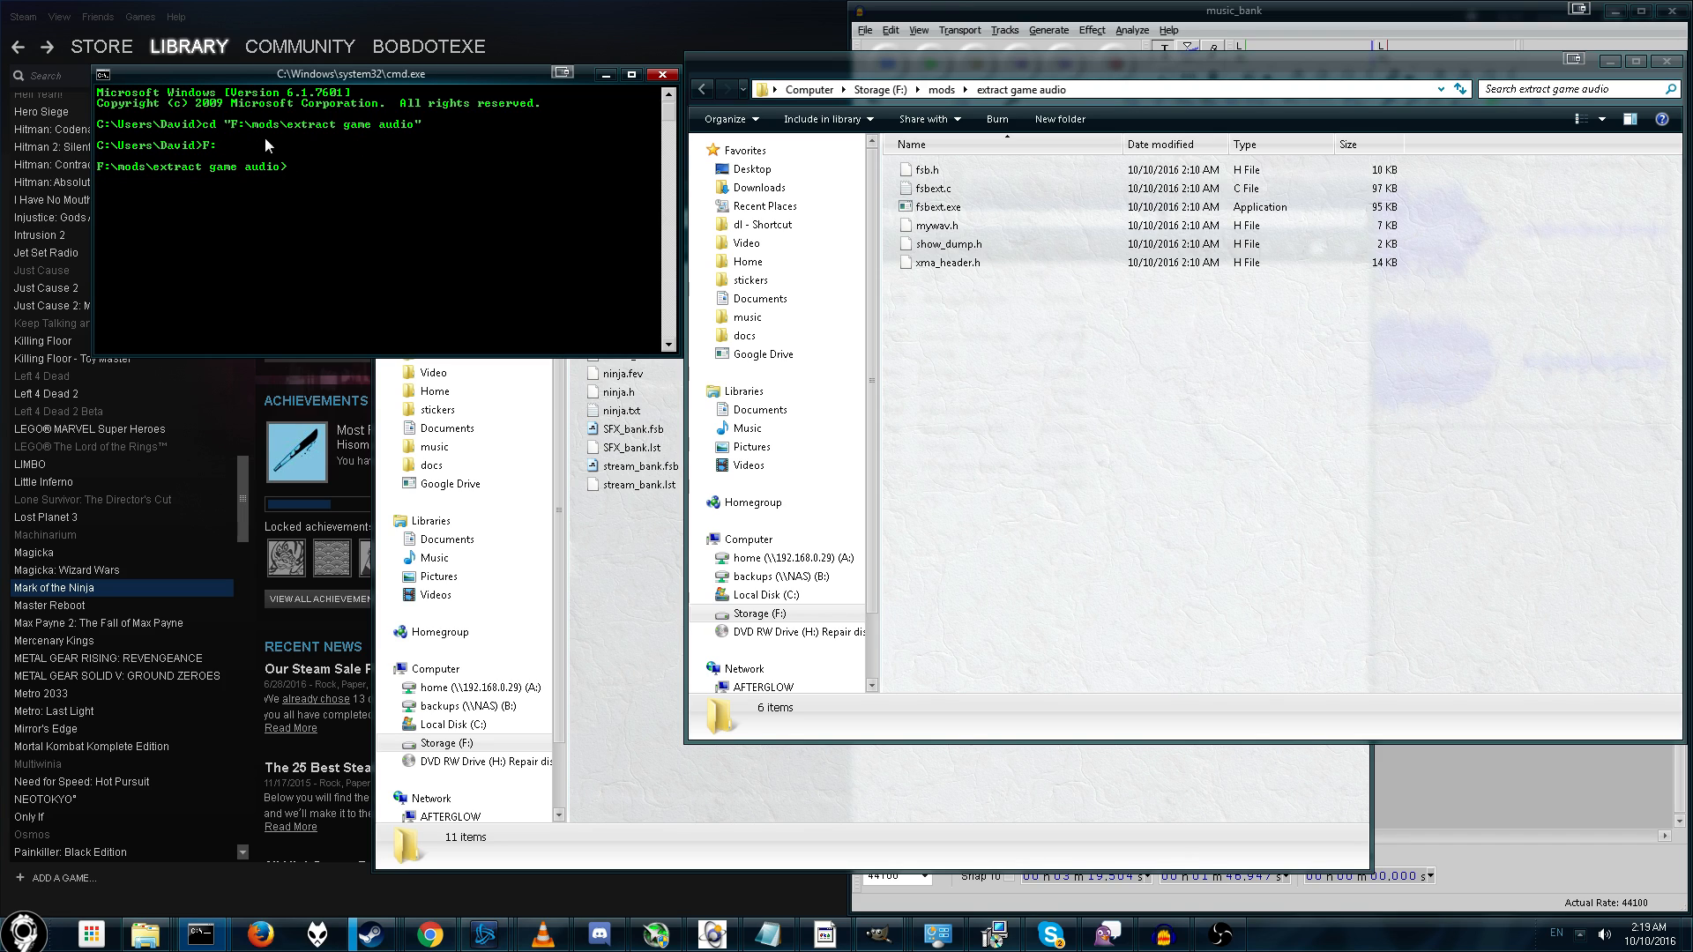
{"action": "mouse_move", "coordinate": [406, 129]}
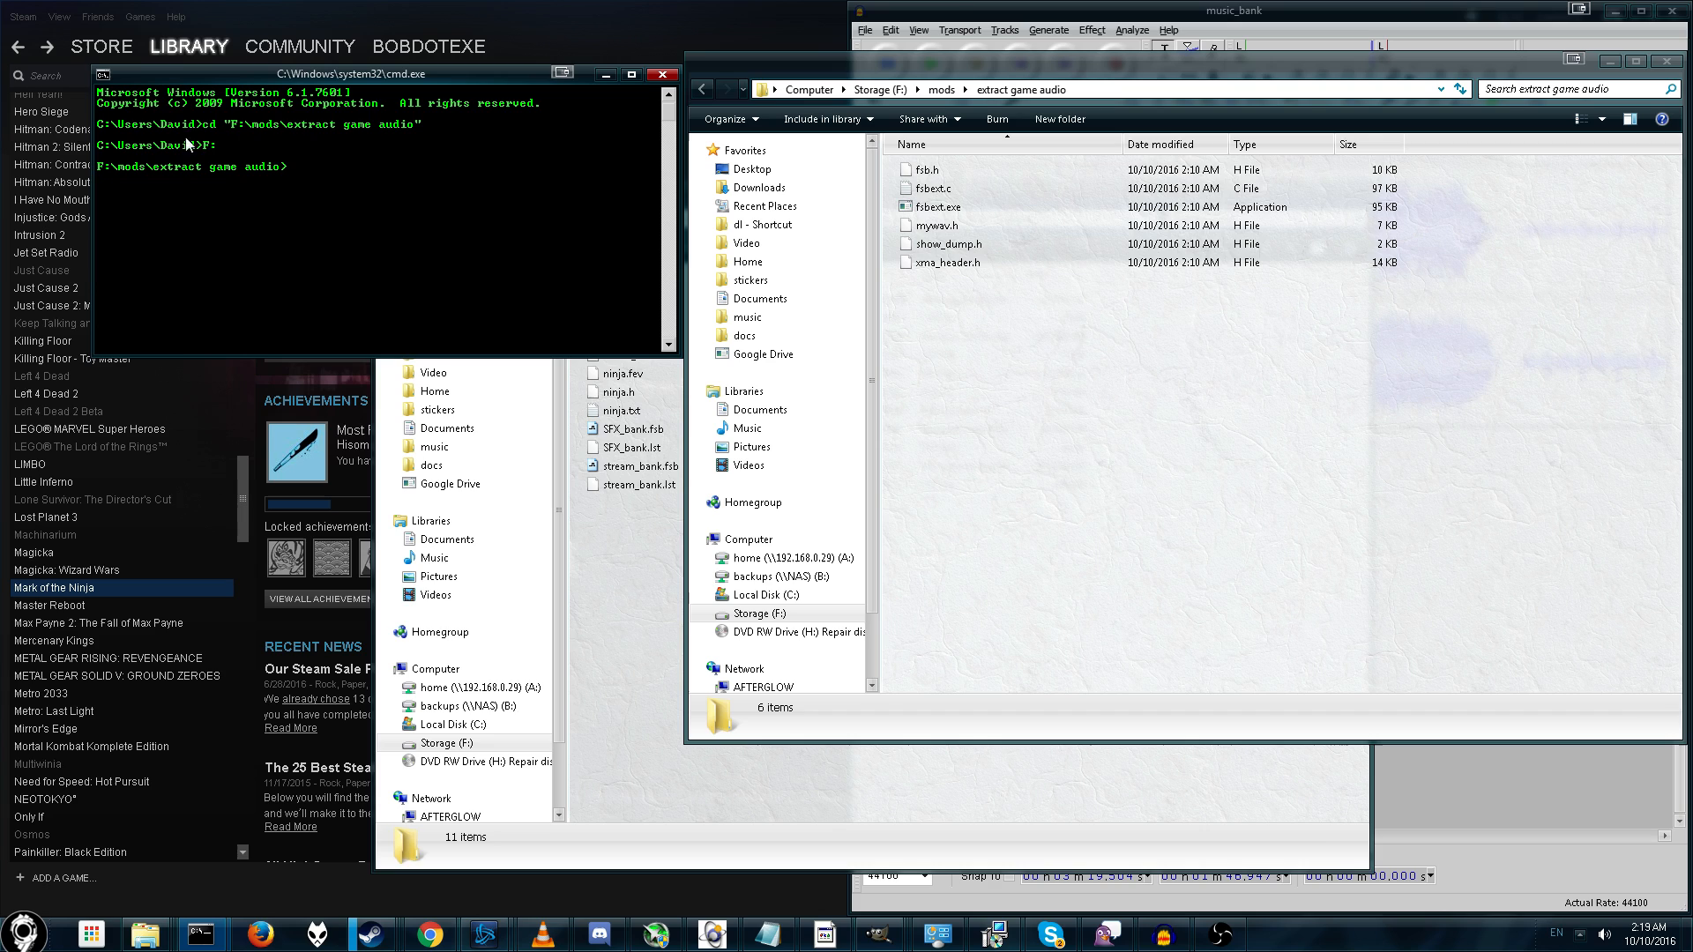
{"action": "mouse_move", "coordinate": [104, 157]}
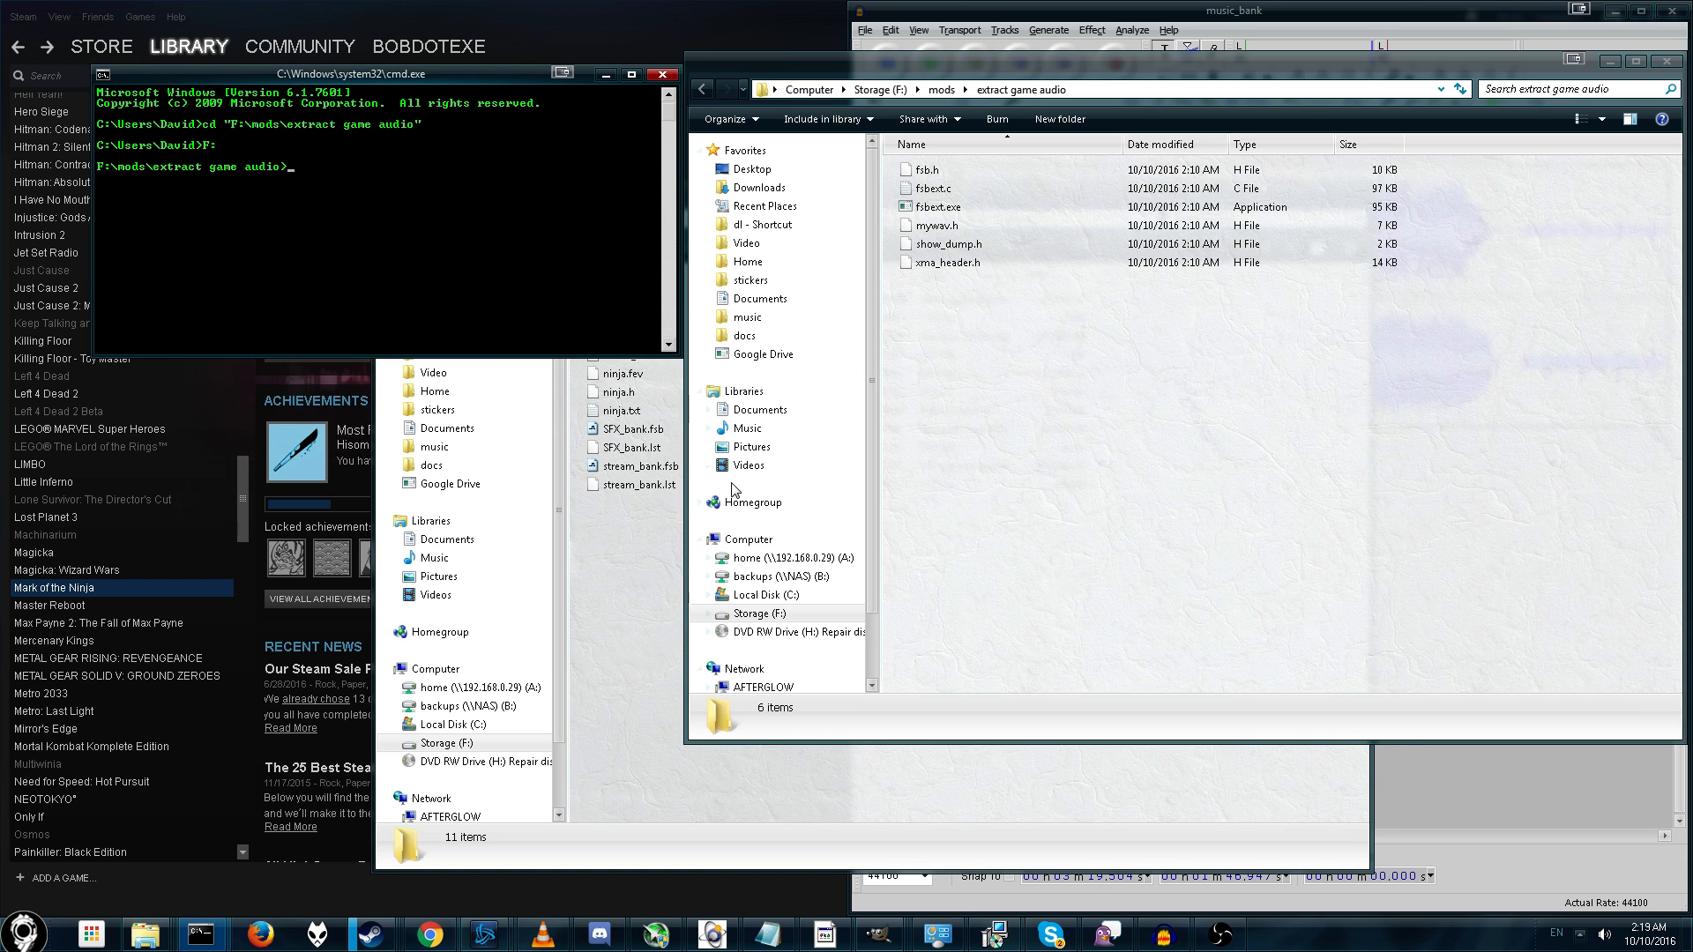
{"action": "left_click", "coordinate": [937, 207]}
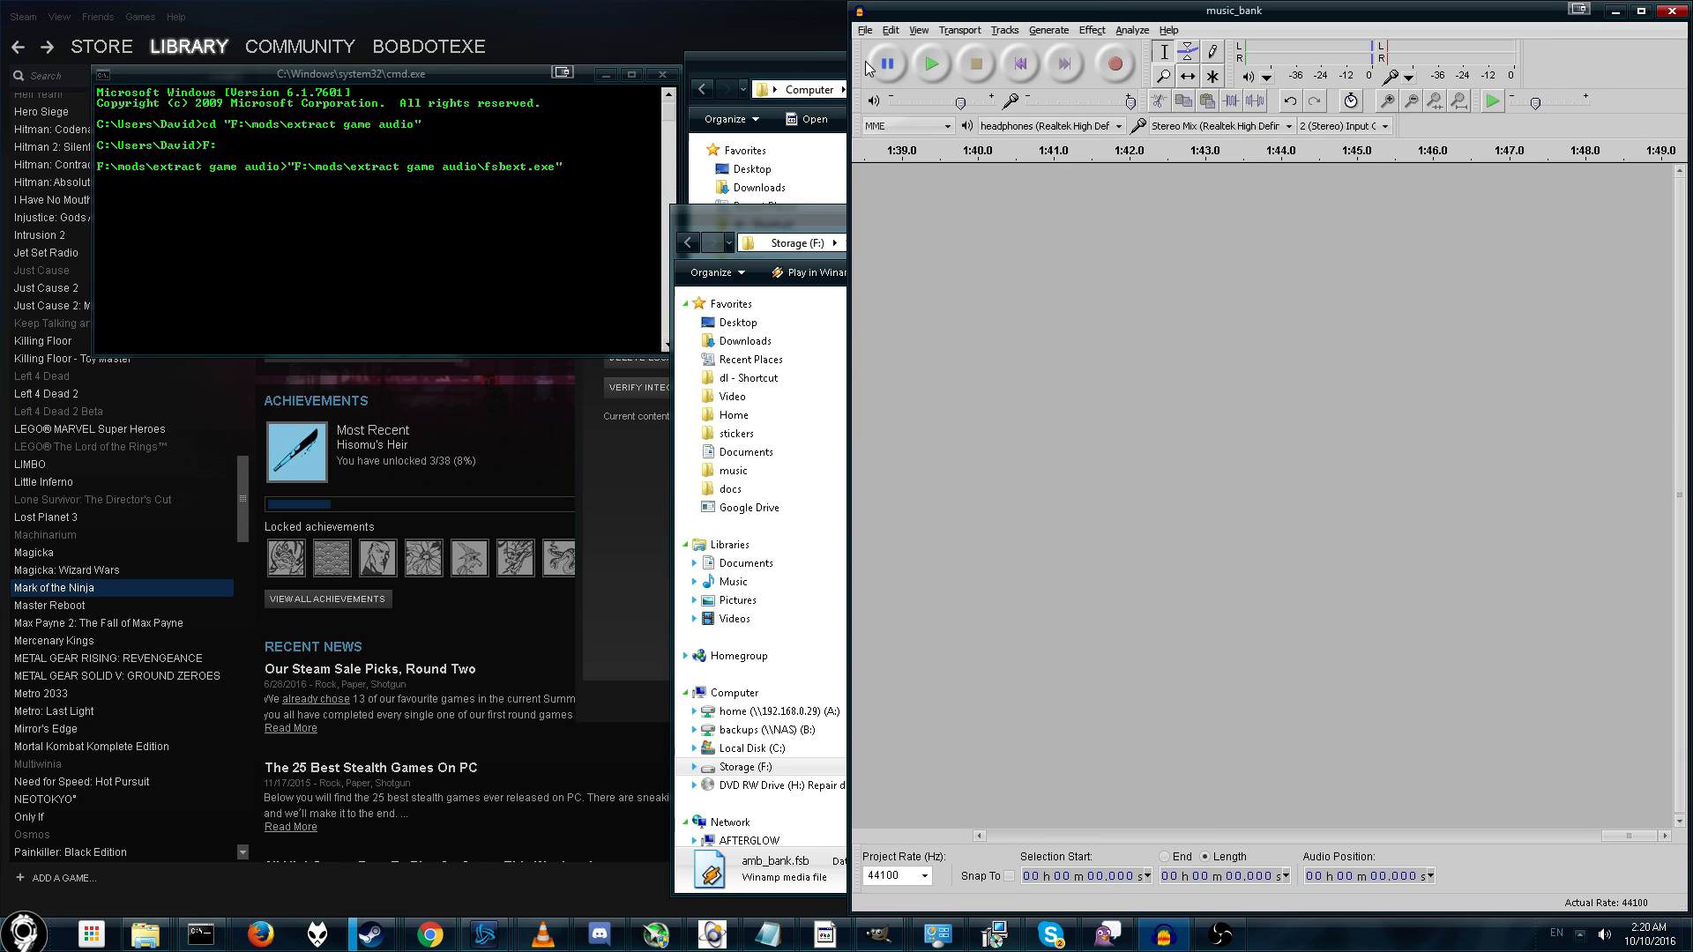
- Import amb_bank.fsb as raw mono audio and listen to a spot in the track
{"action": "left_click", "coordinate": [865, 30]}
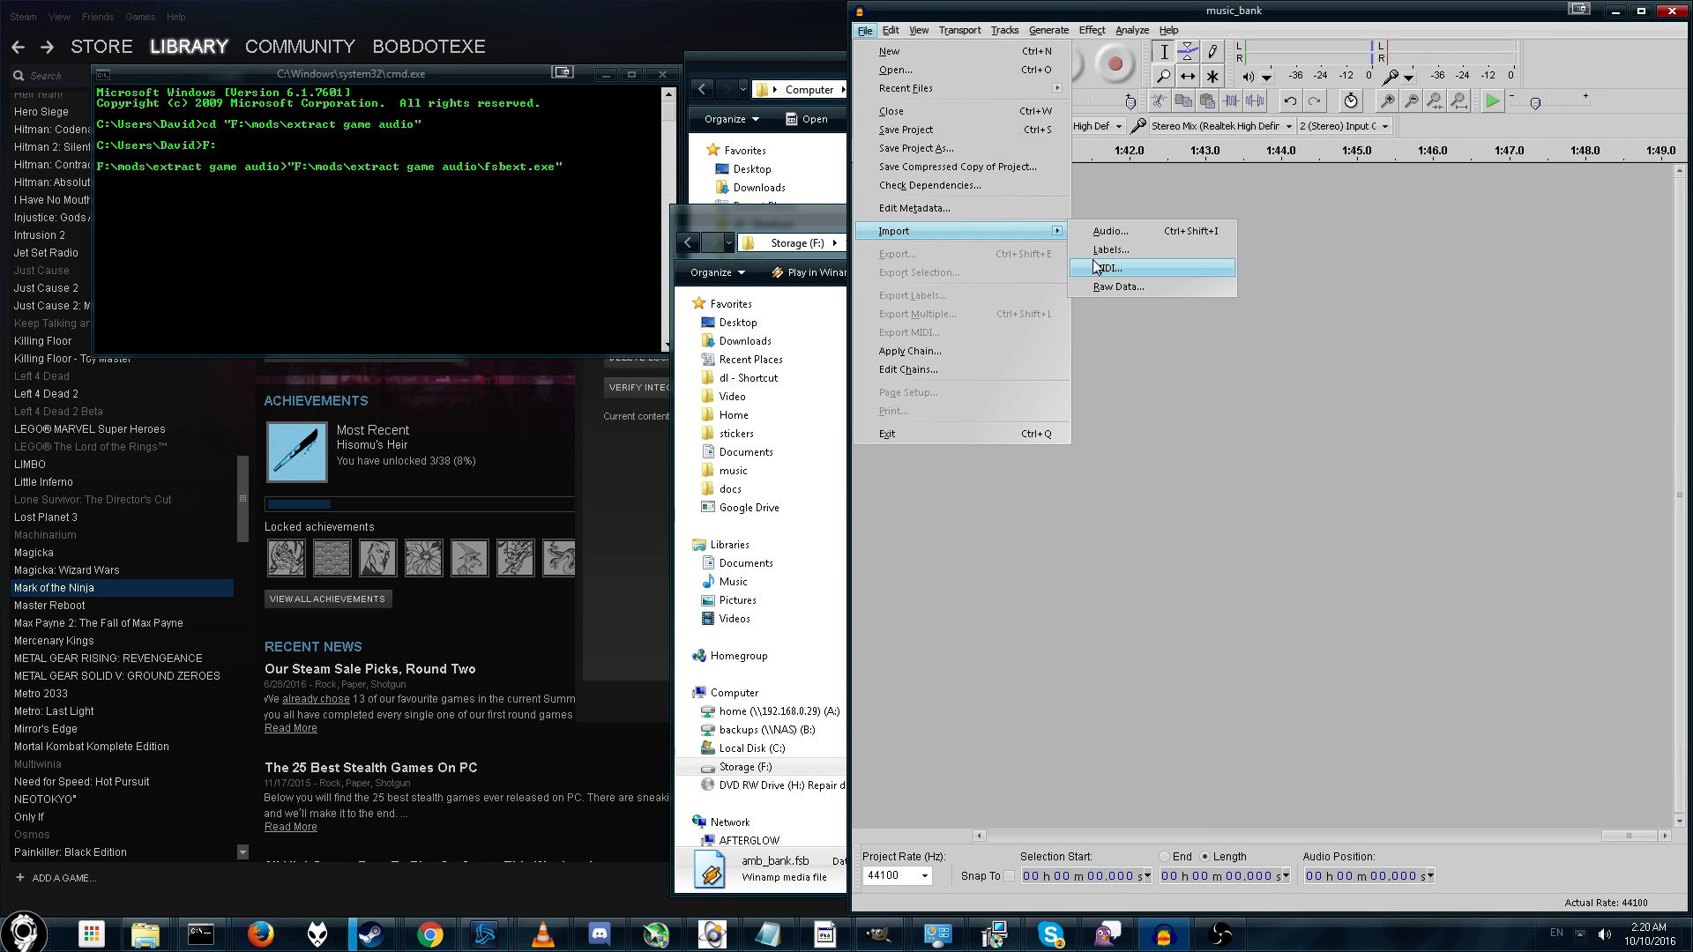
{"action": "left_click", "coordinate": [1107, 267]}
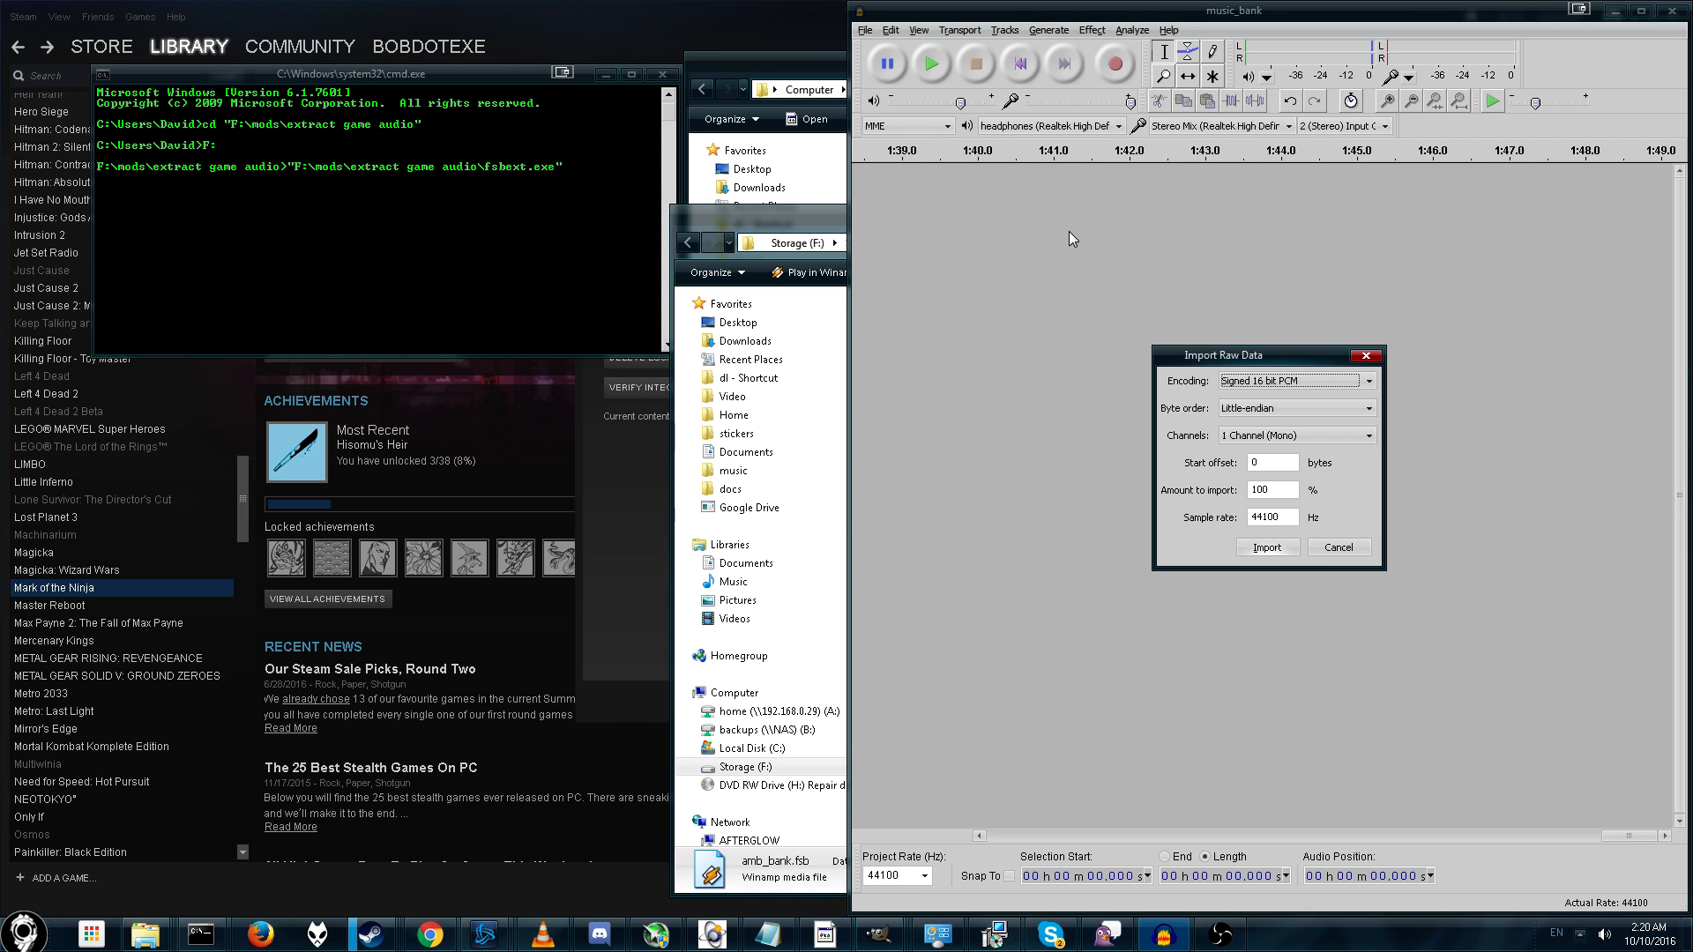
{"action": "left_click", "coordinate": [1267, 547]}
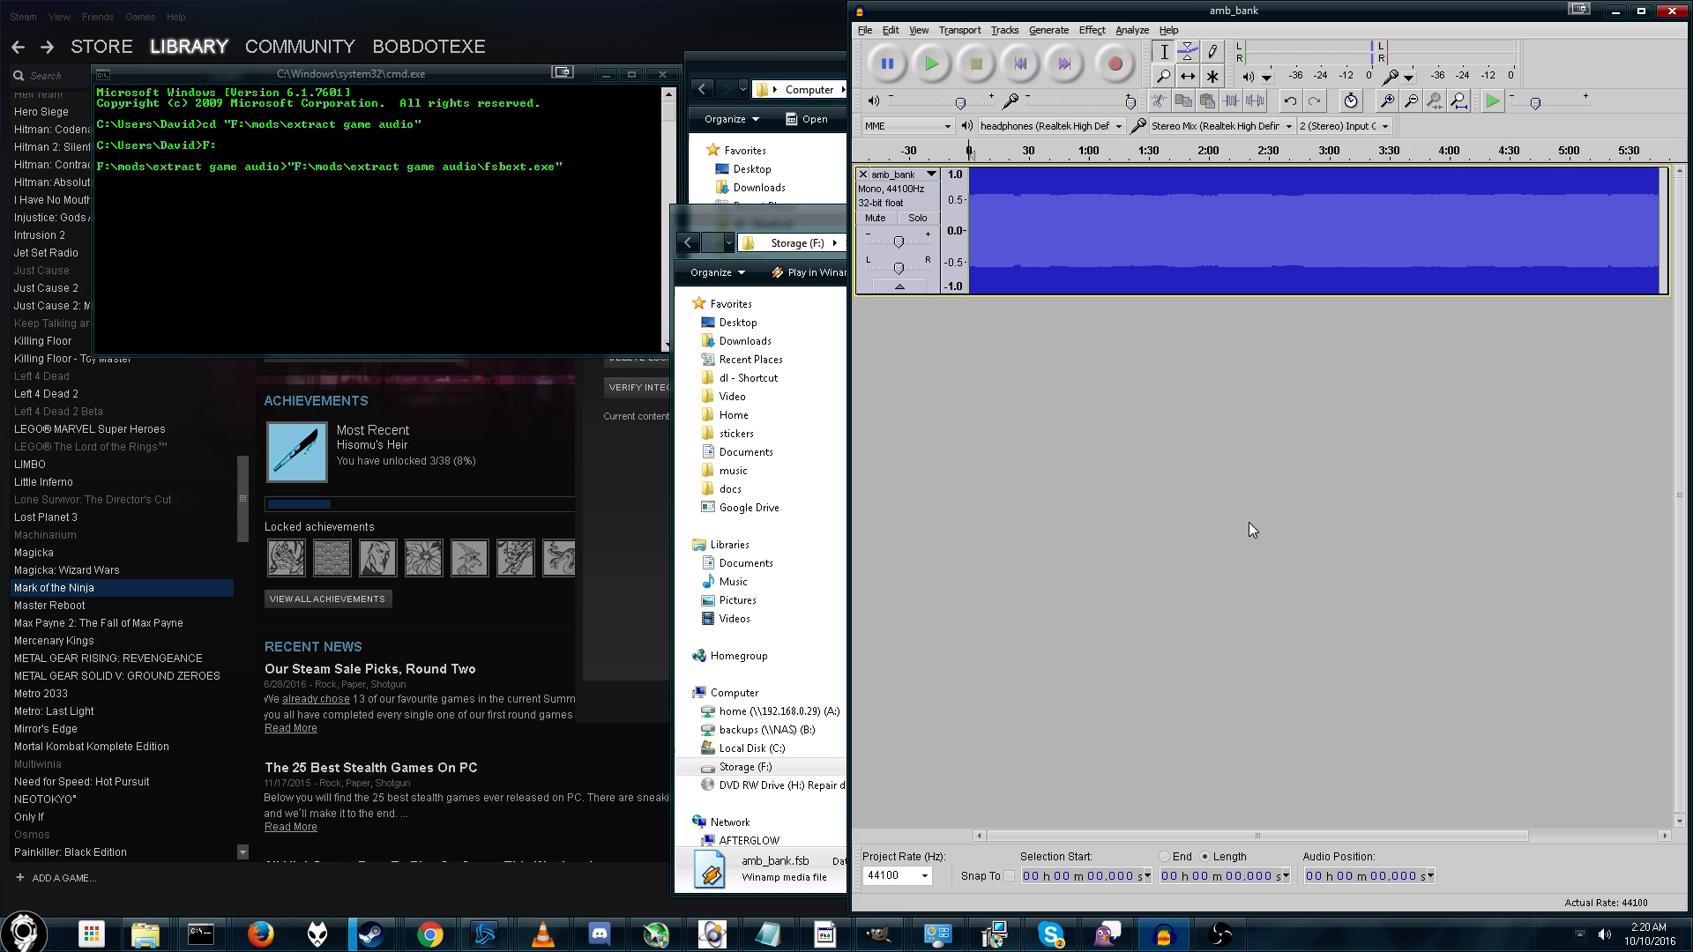
{"action": "left_click", "coordinate": [1450, 250]}
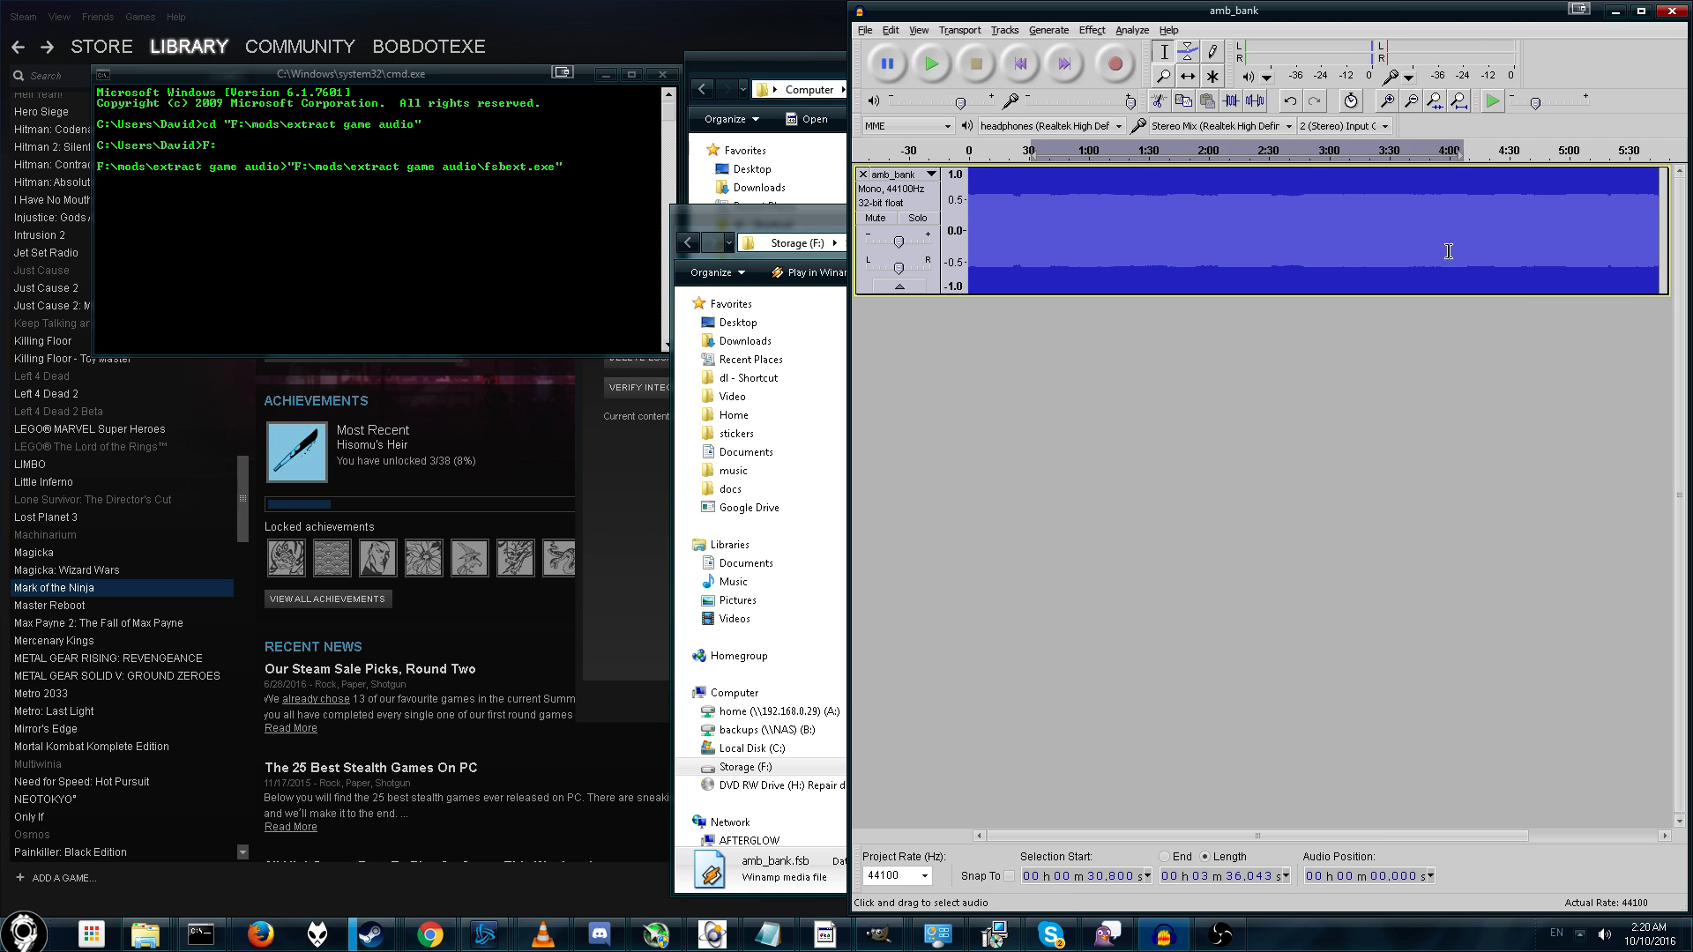
{"action": "mouse_move", "coordinate": [972, 208]}
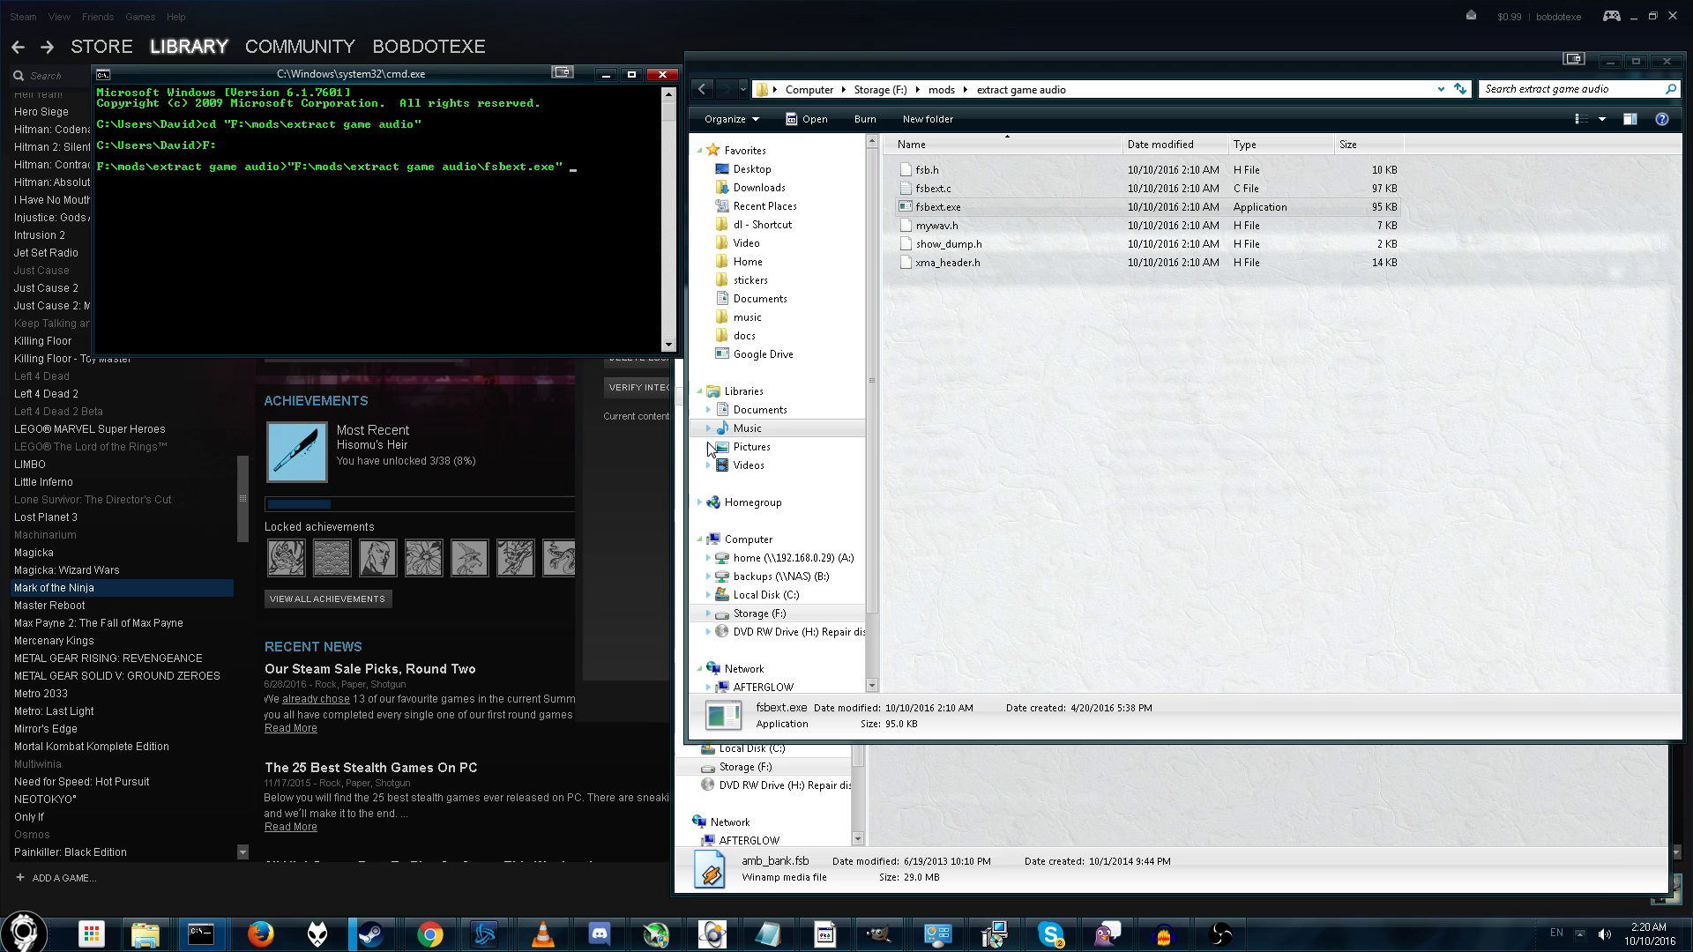
{"action": "mouse_move", "coordinate": [845, 517]}
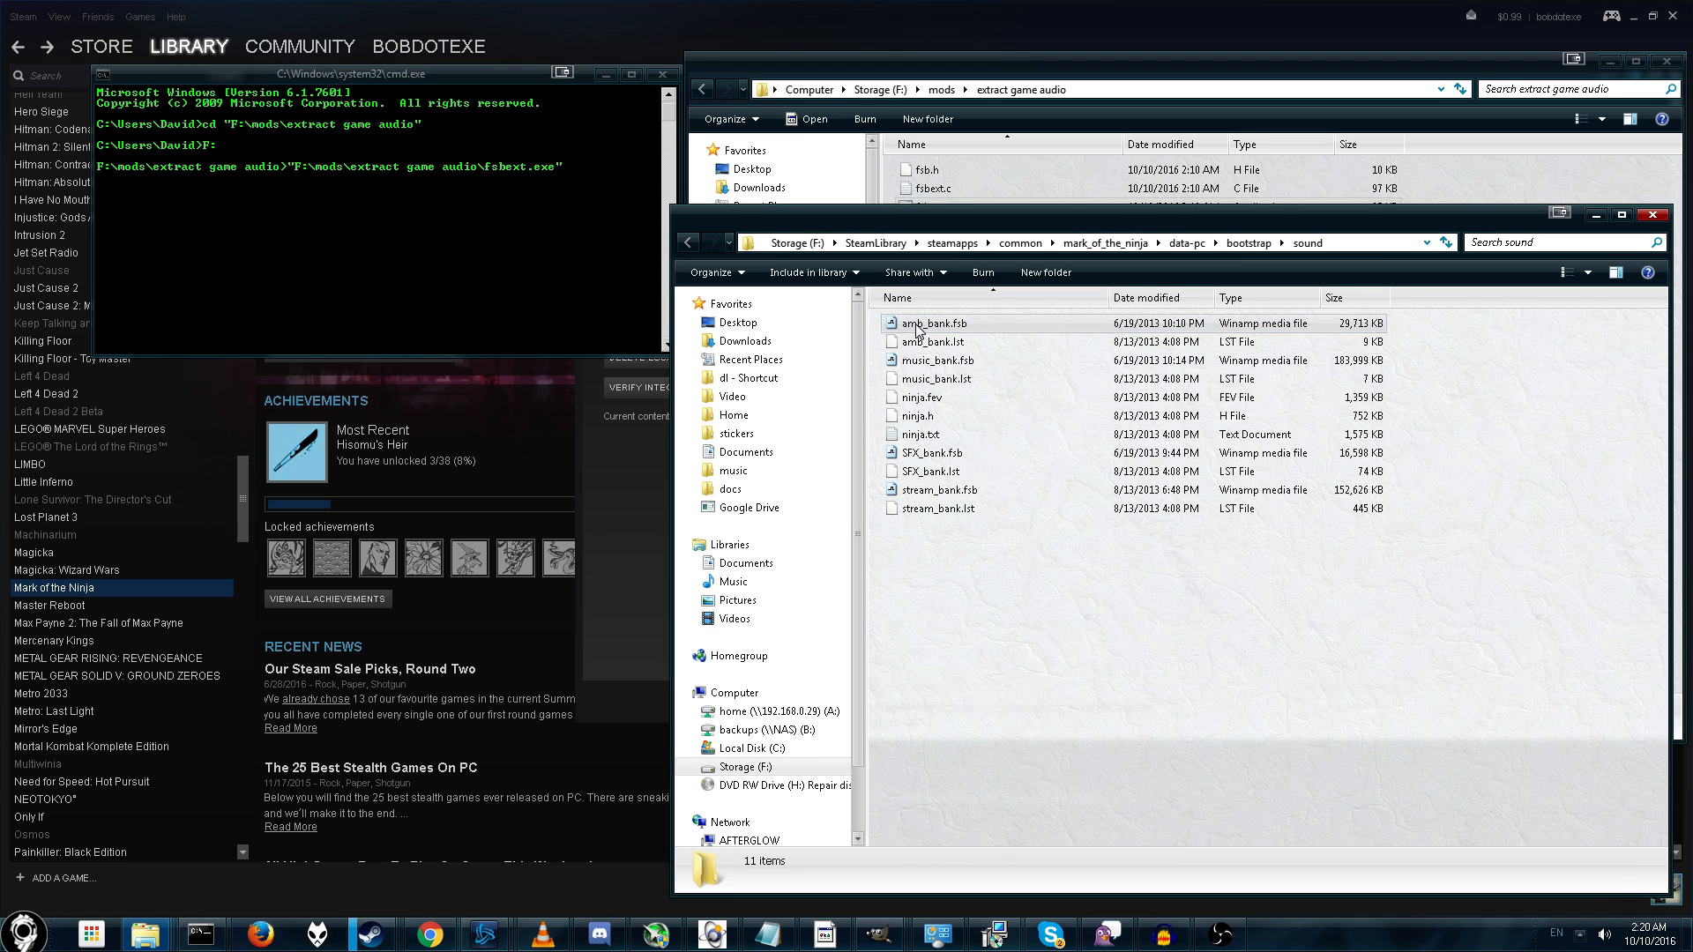
- Run fsbext on music_bank.fsb, extracting its 58 files as WAVs
{"action": "left_click", "coordinate": [951, 359]}
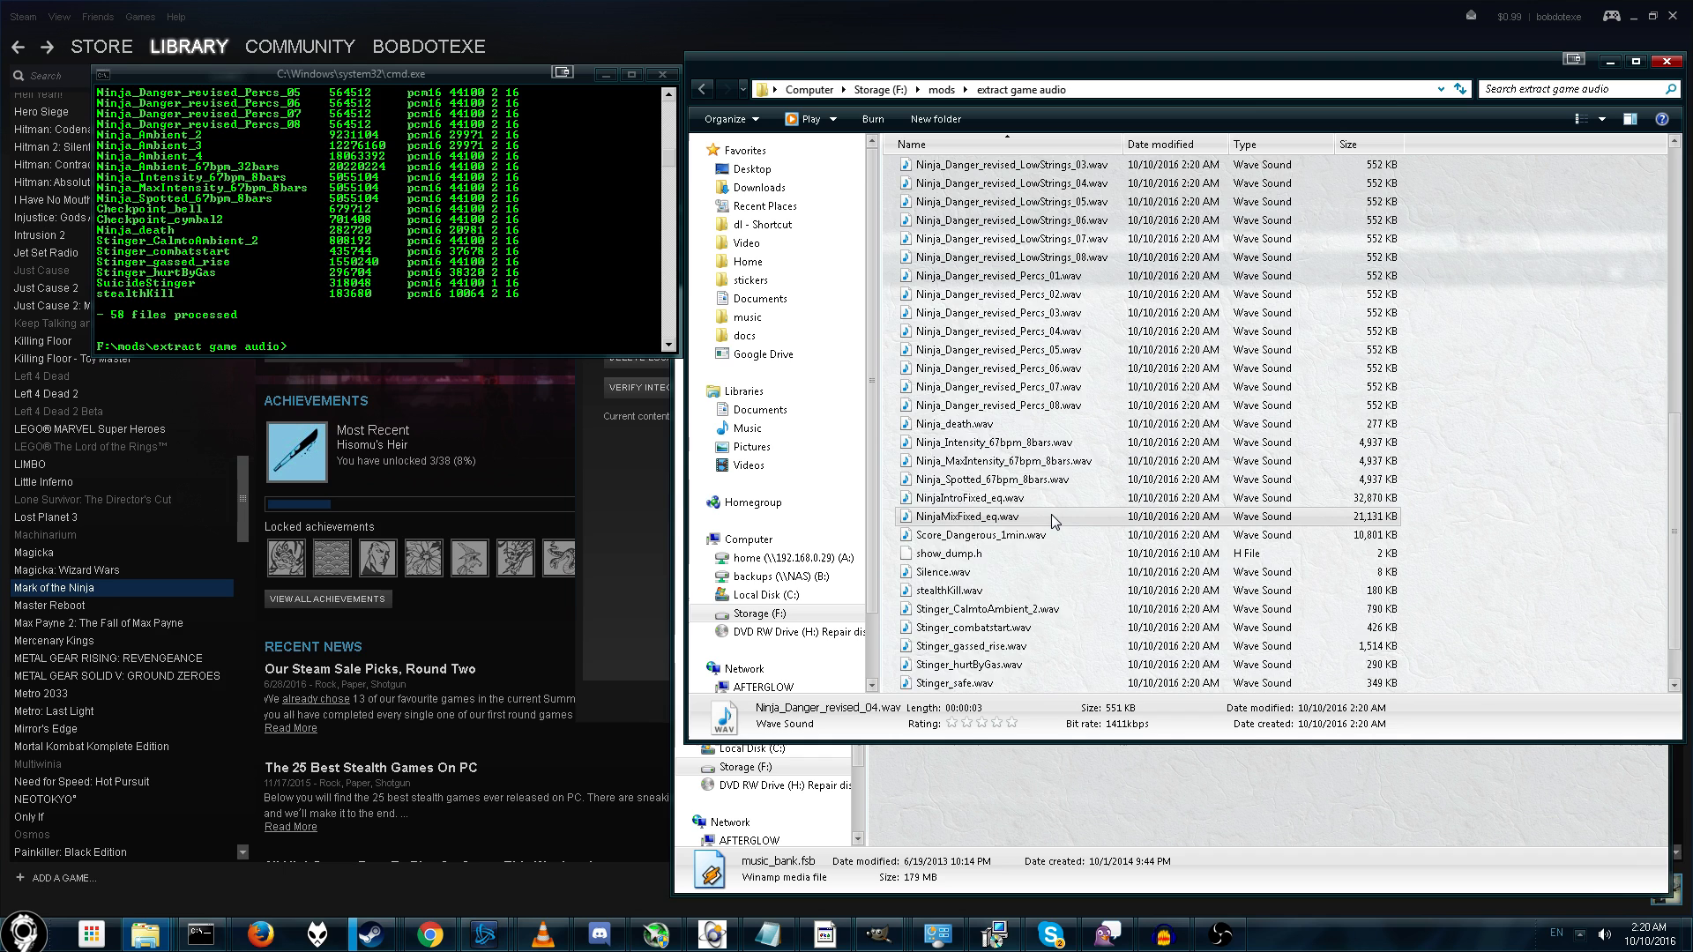
{"action": "mouse_move", "coordinate": [1088, 446]}
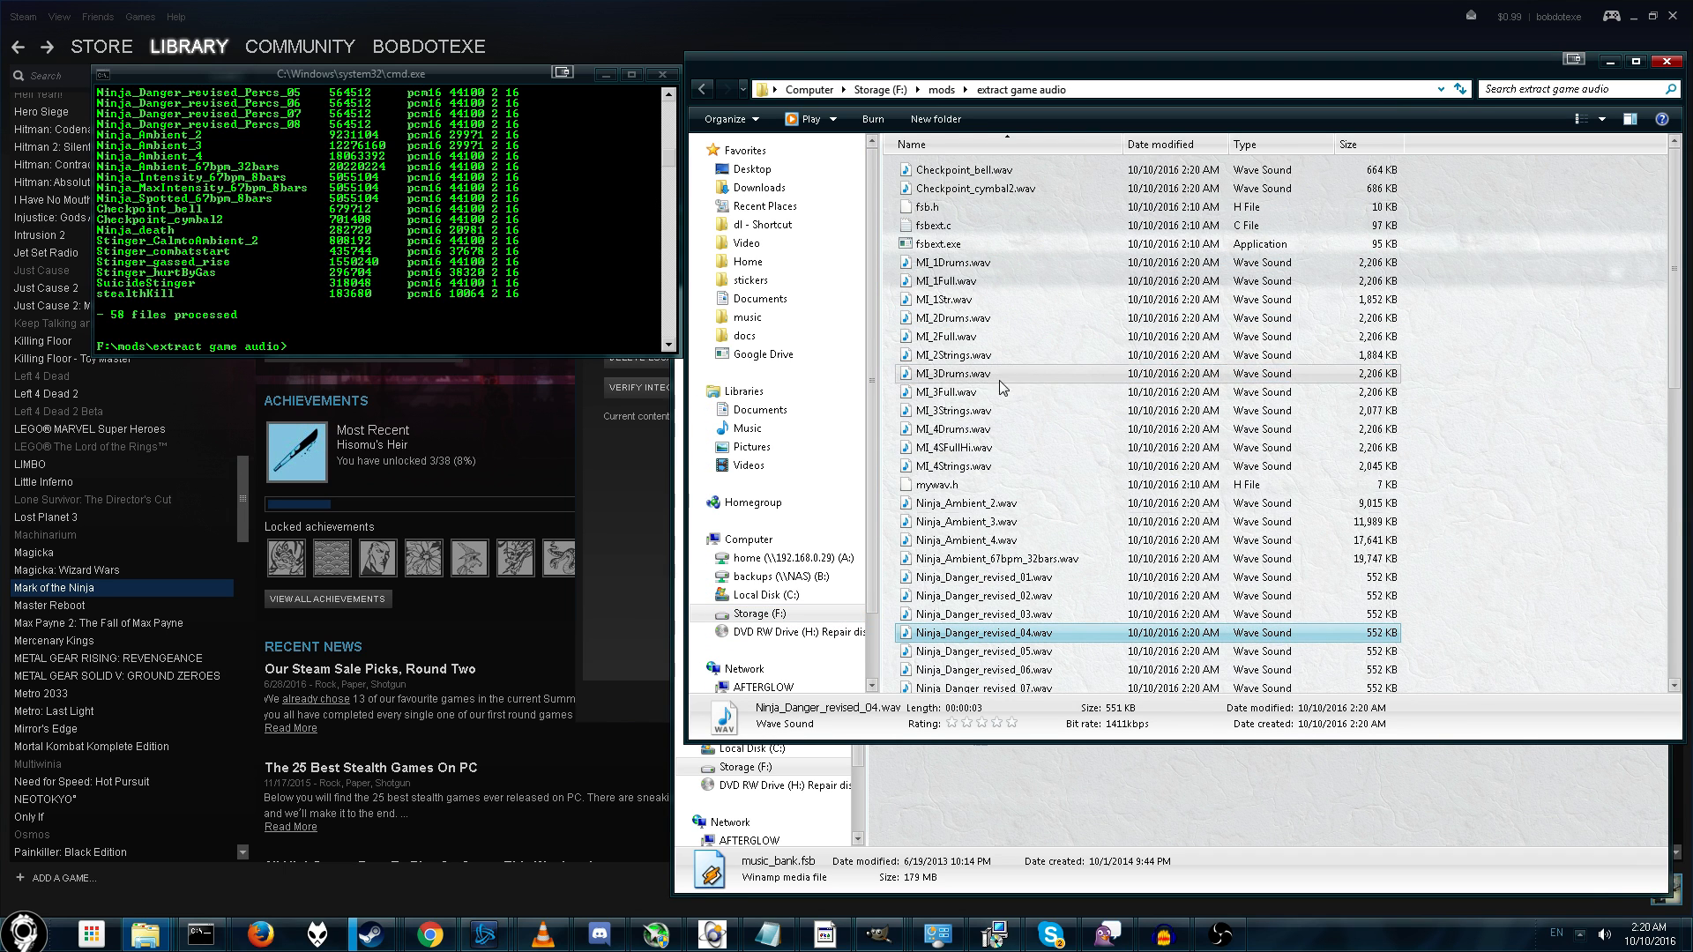
{"action": "scroll", "scroll_direction": "down", "scroll_amount": 3}
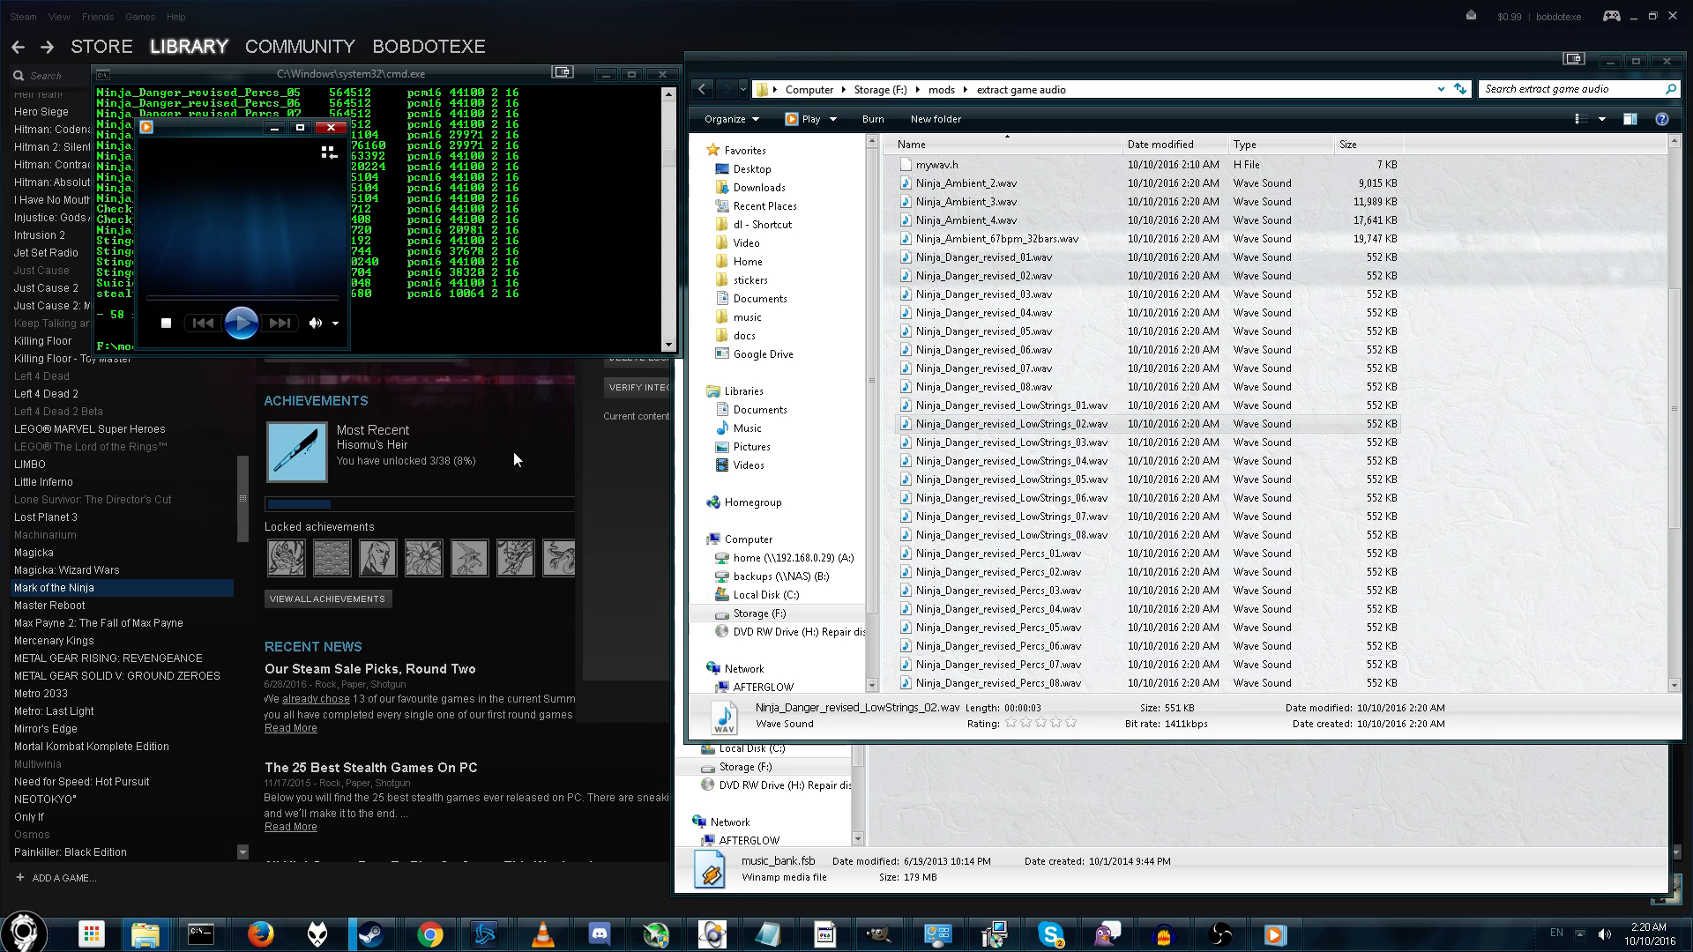
{"action": "left_click", "coordinate": [242, 321]}
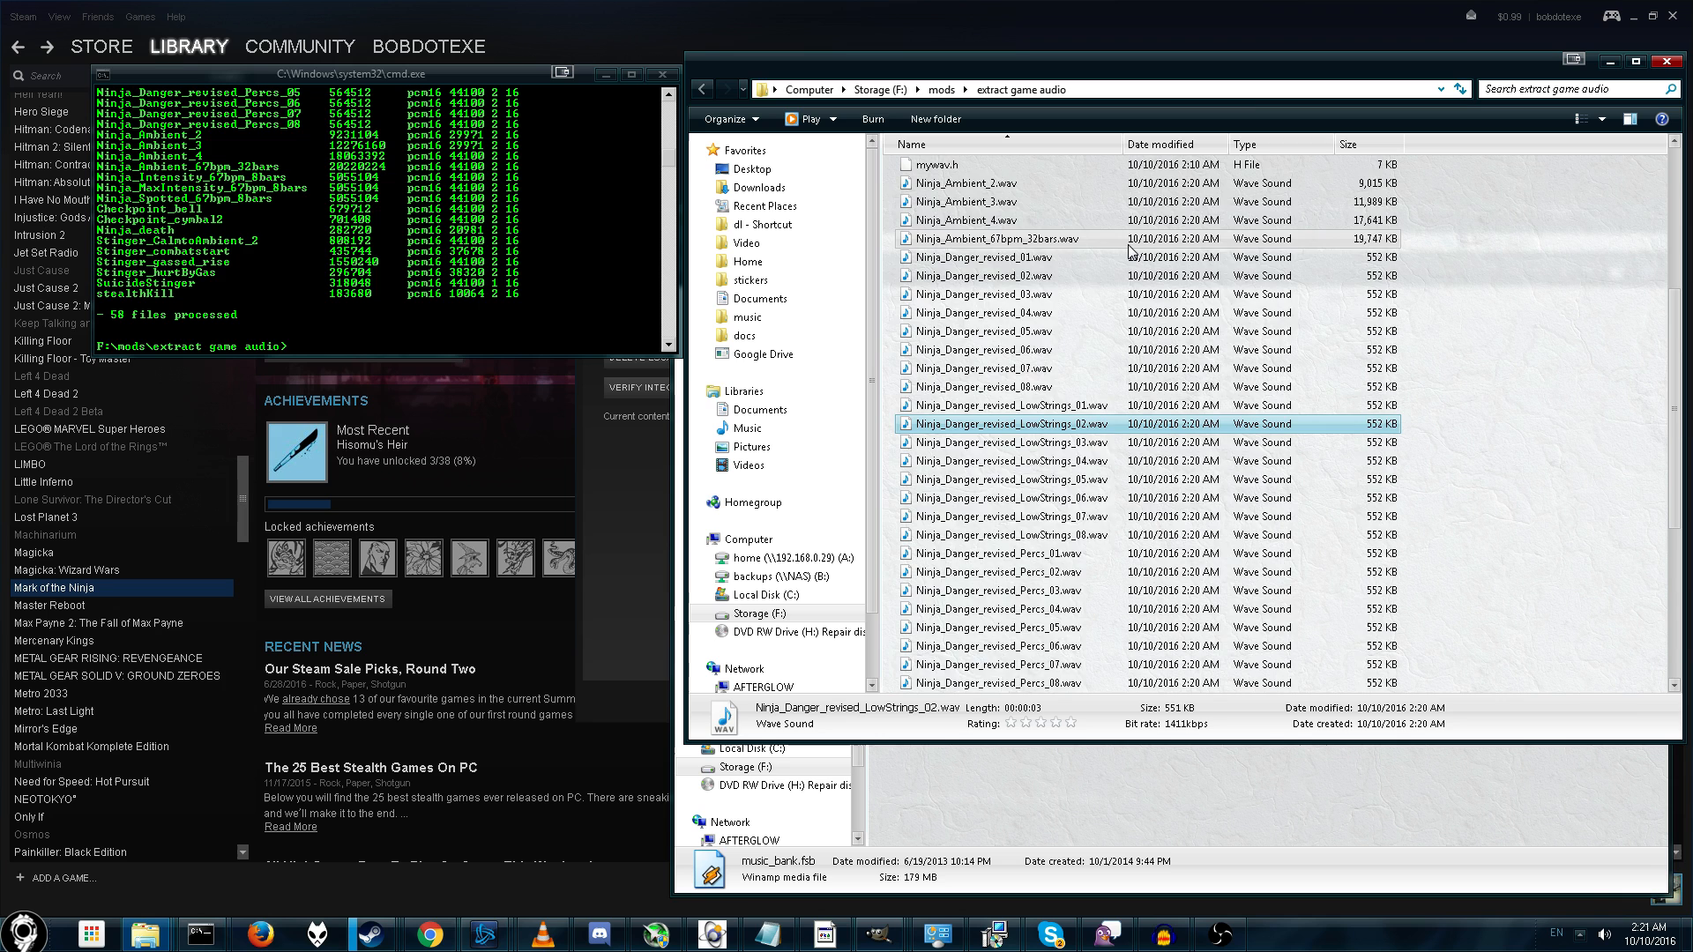
{"action": "scroll", "scroll_direction": "down", "scroll_amount": 3}
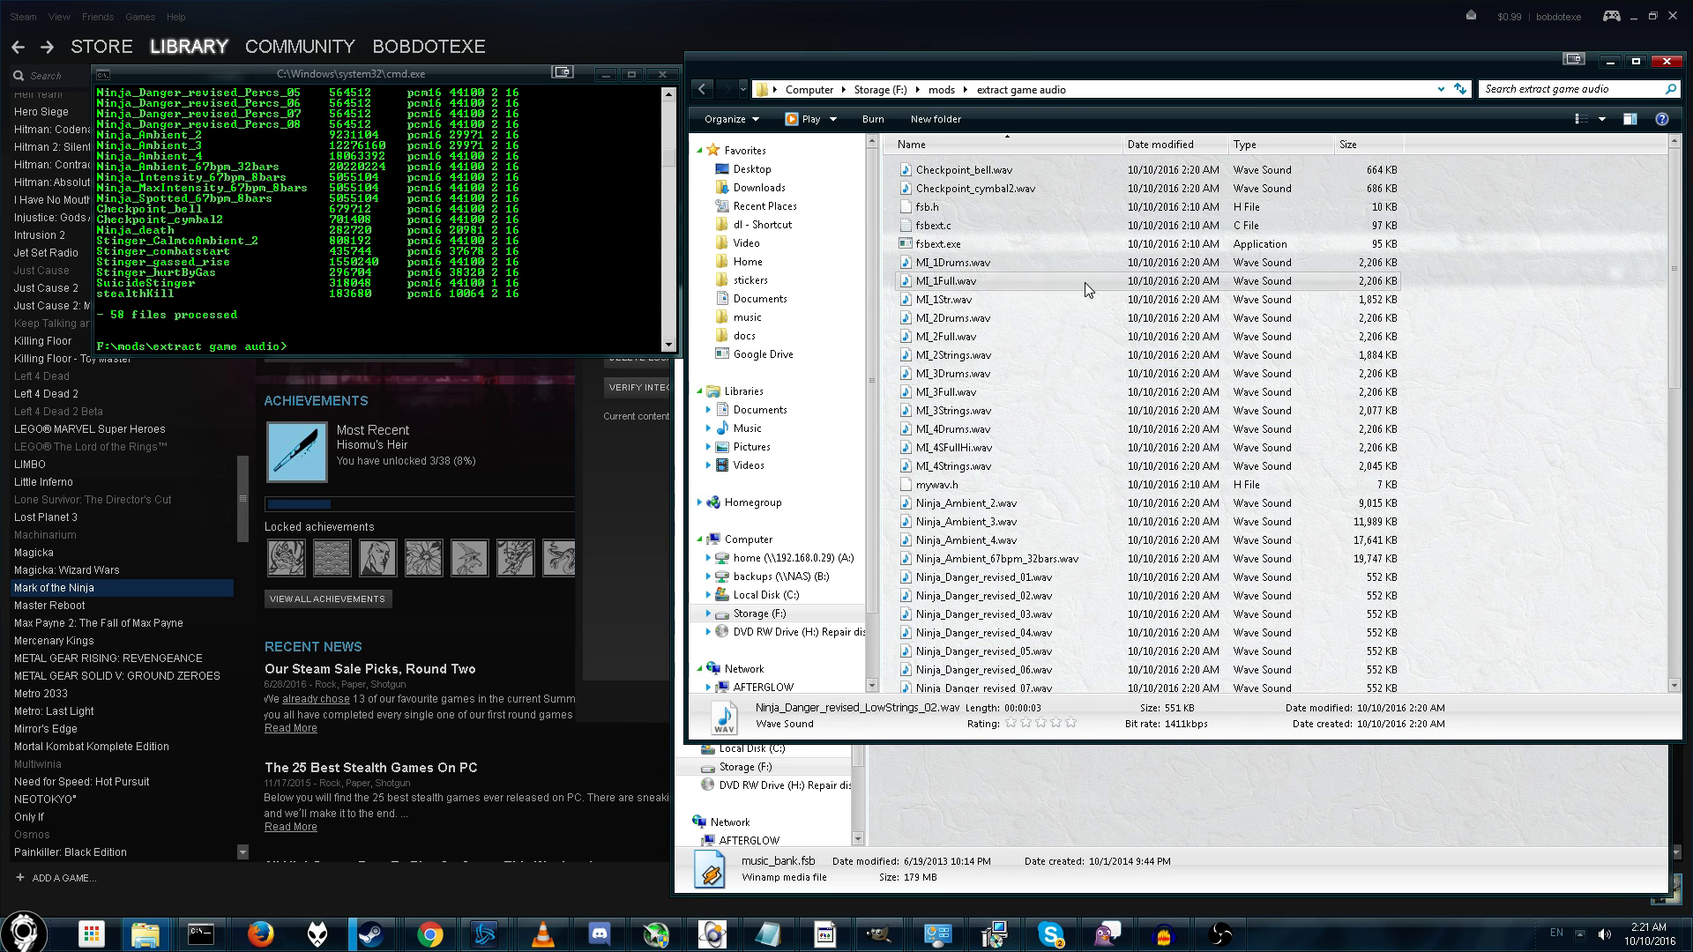
{"action": "scroll", "scroll_direction": "down", "scroll_amount": 3}
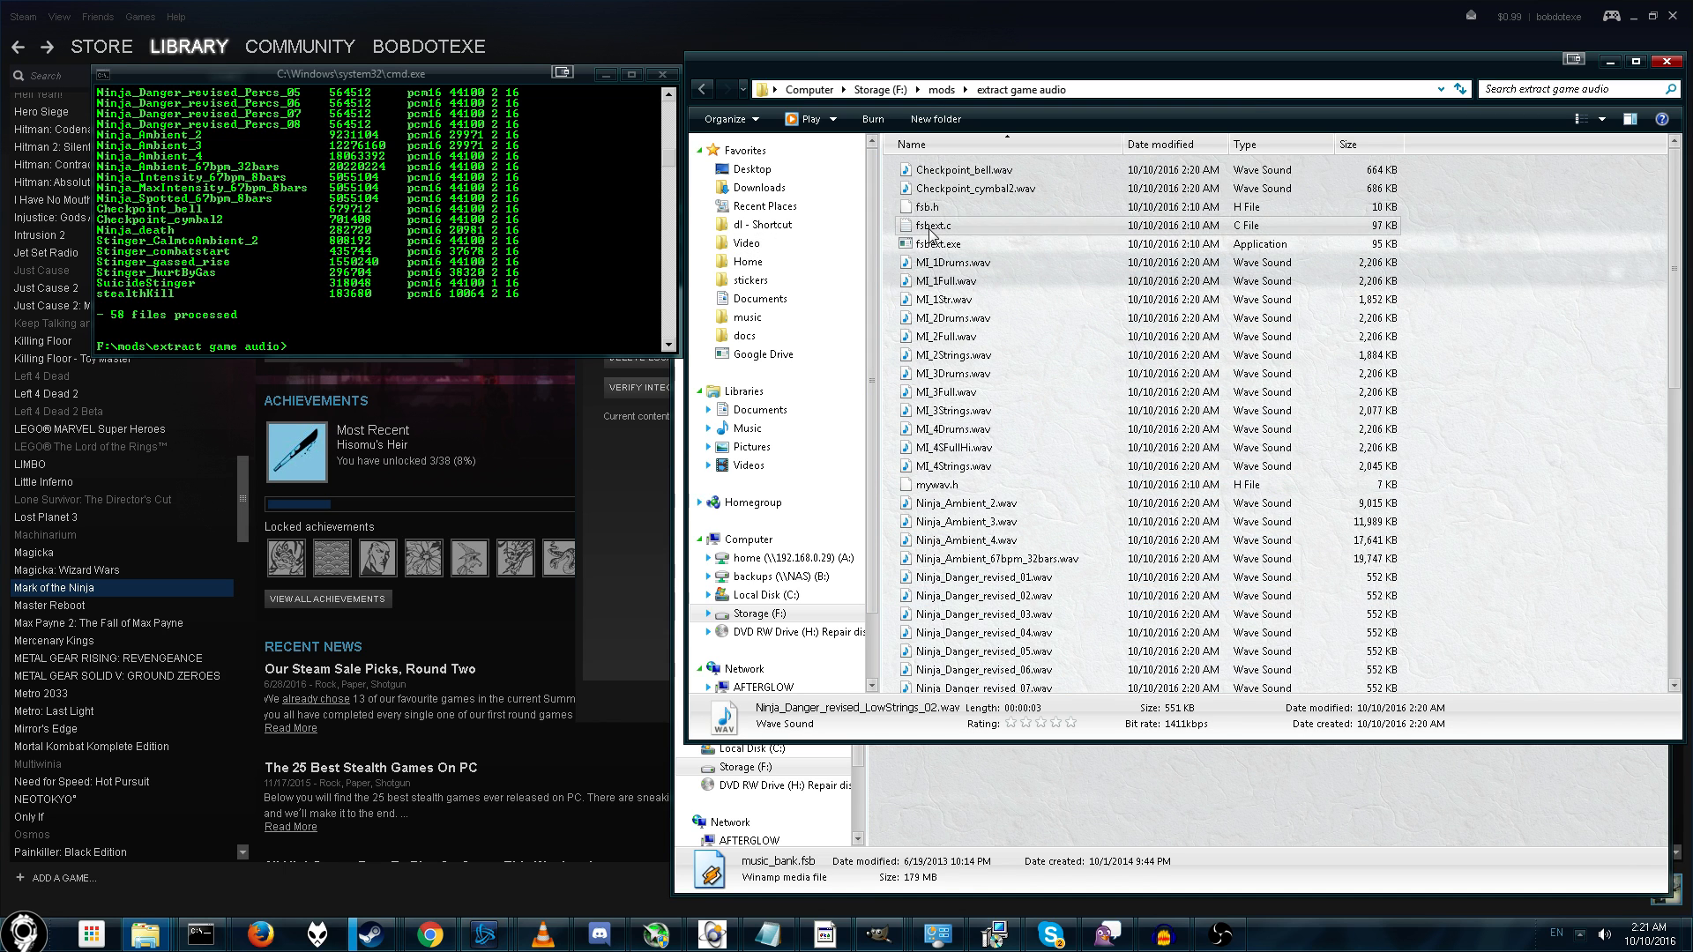
{"action": "left_click", "coordinate": [931, 224]}
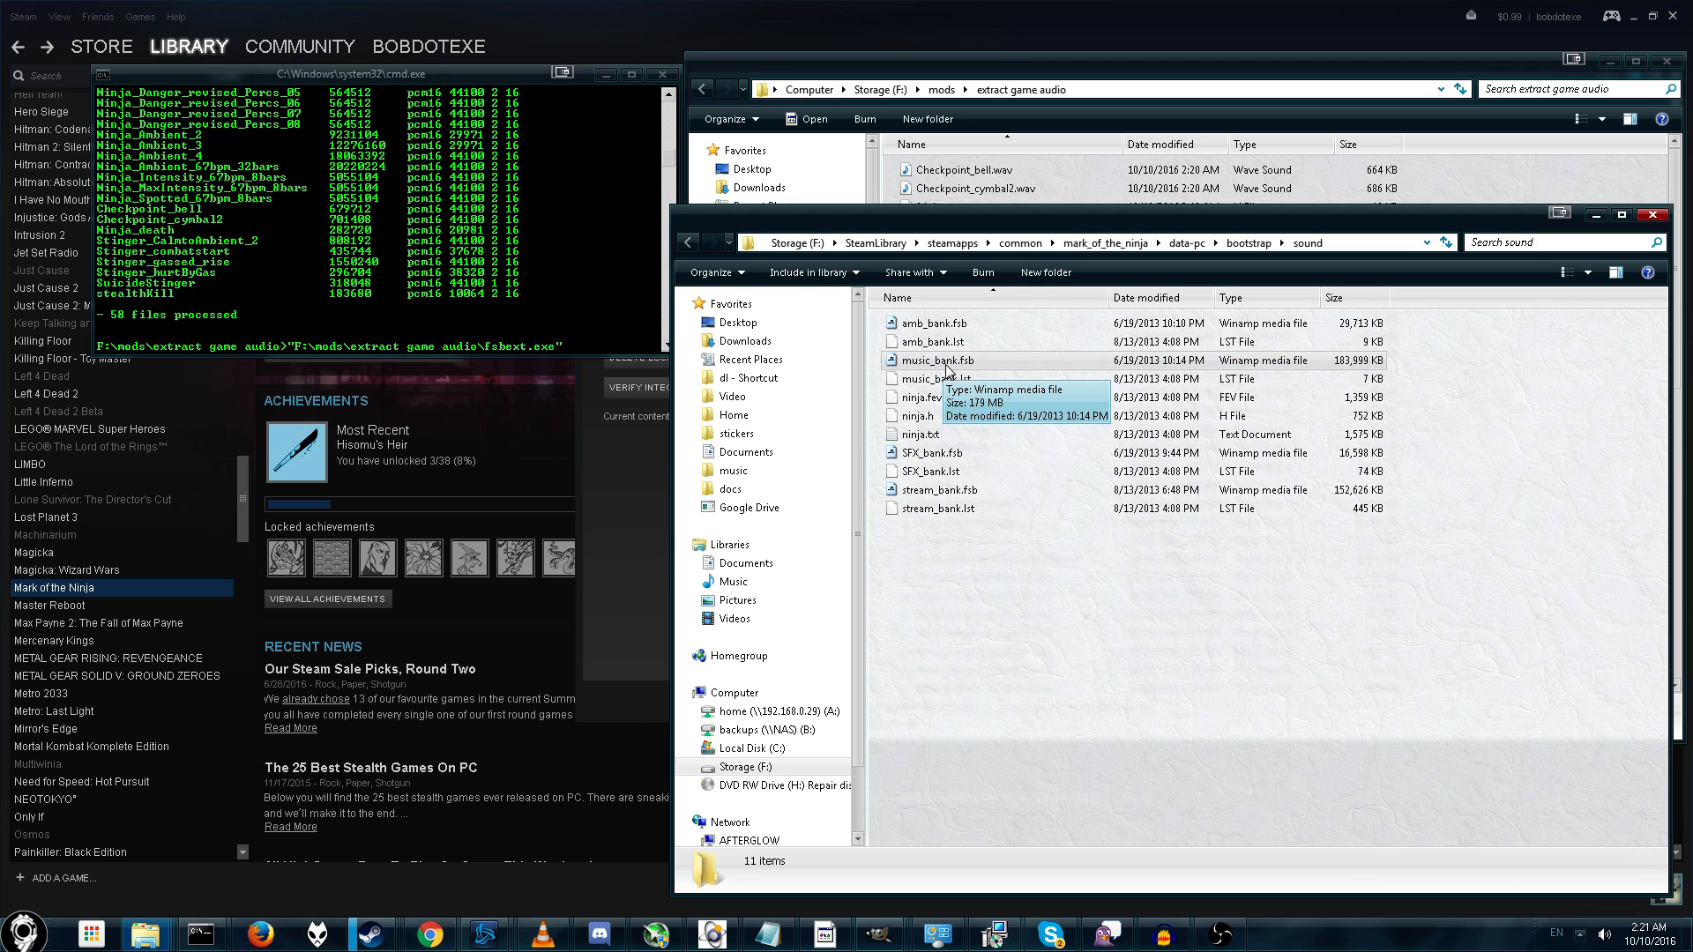
- Extract the ambient bank with fsbext and play an AMB_catacombs MP3 from the folder
{"action": "left_click", "coordinate": [940, 322]}
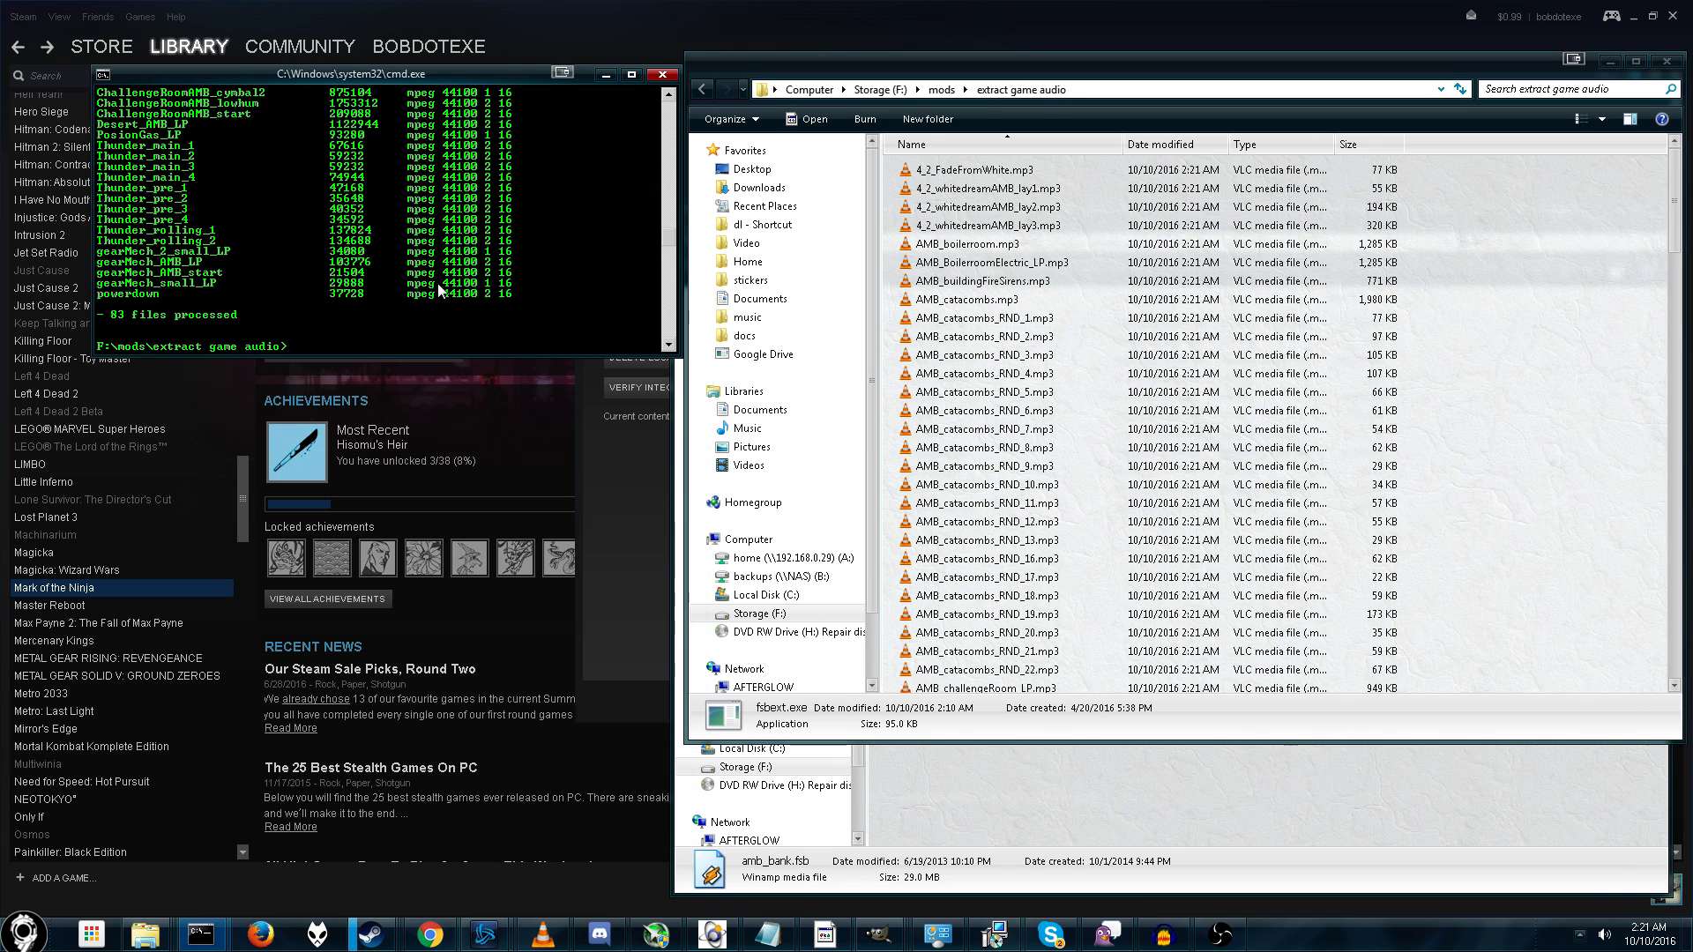
{"action": "left_click", "coordinate": [984, 446]}
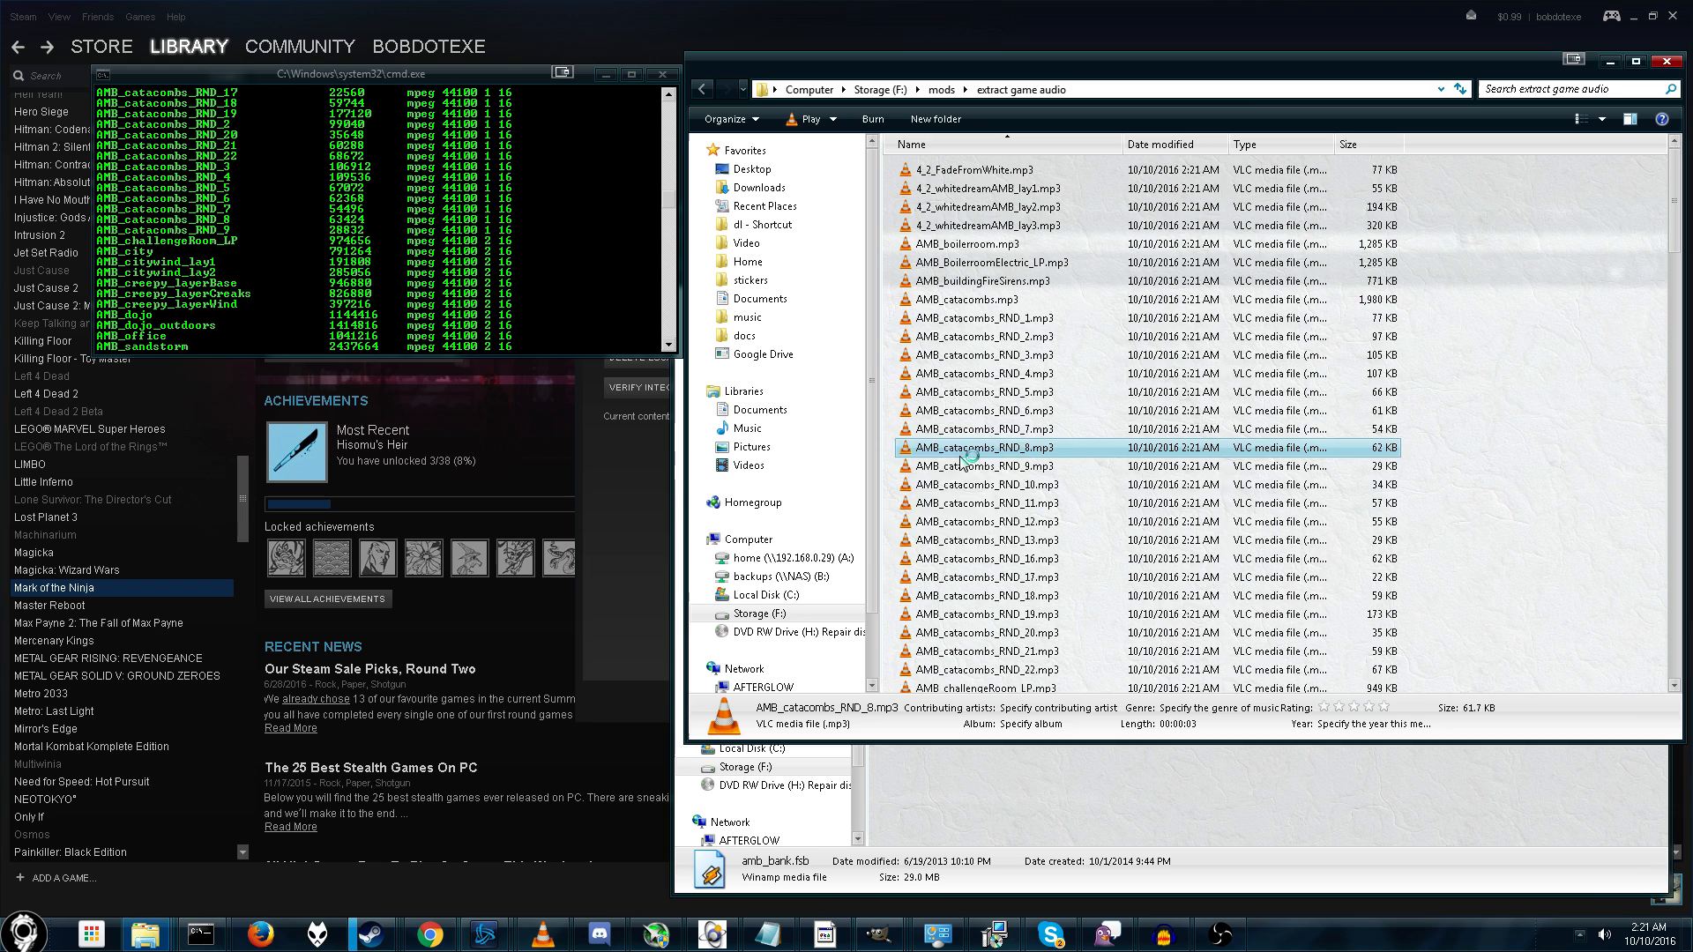
{"action": "left_click", "coordinate": [995, 372]}
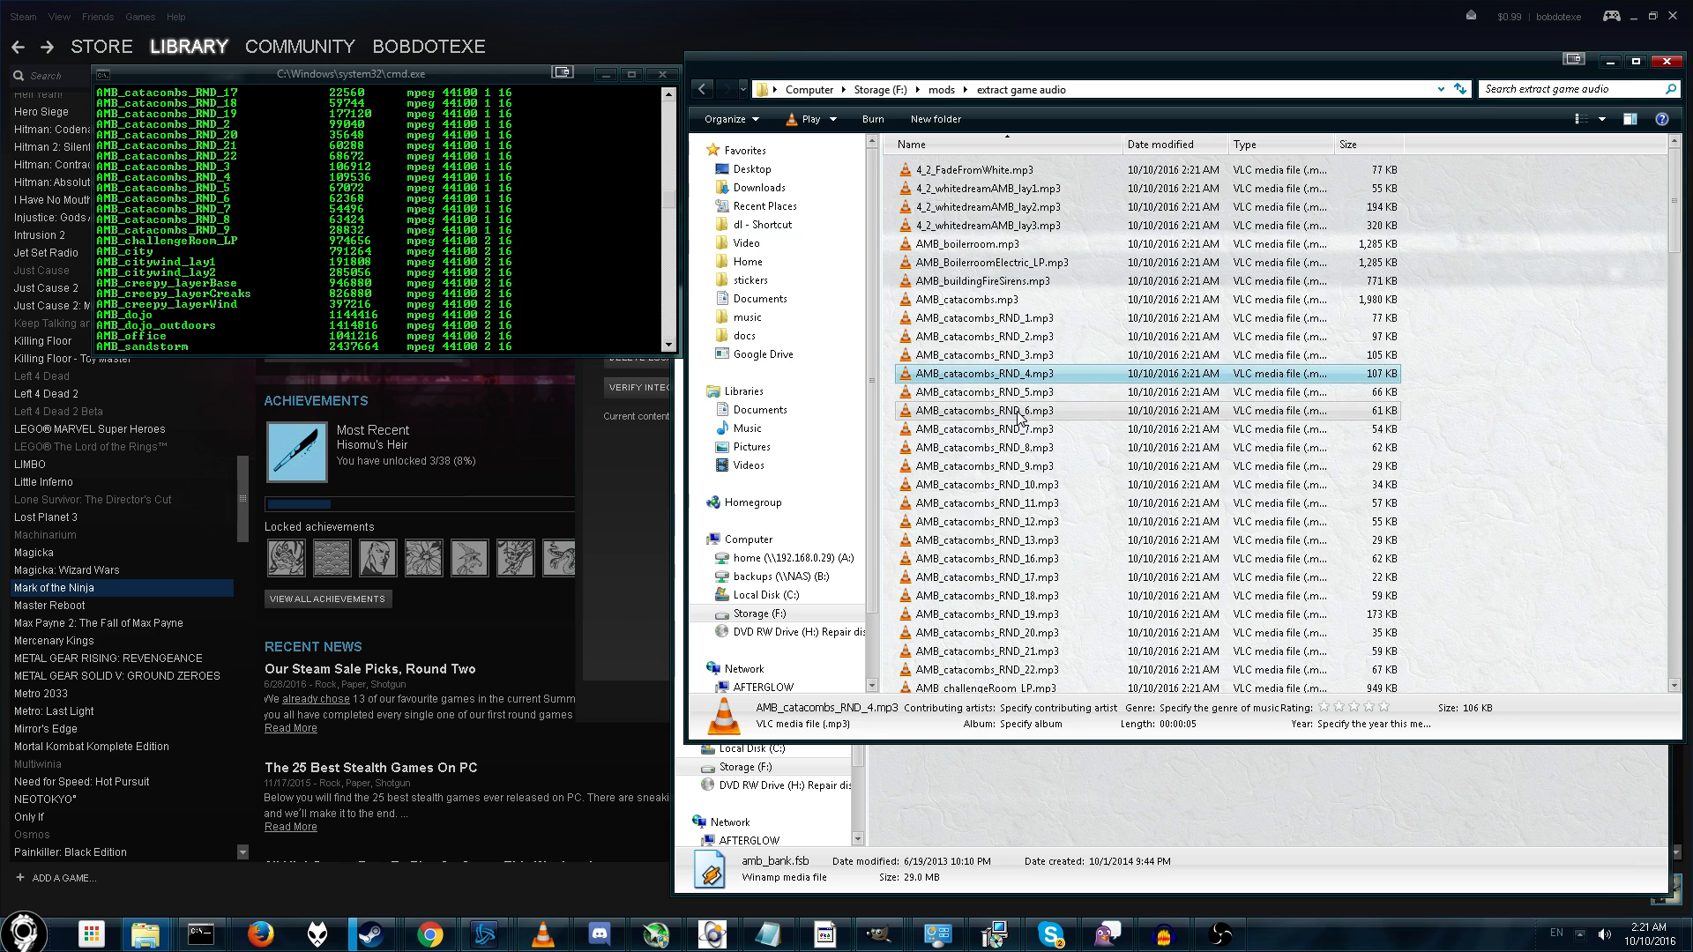
{"action": "double_click", "coordinate": [984, 411]}
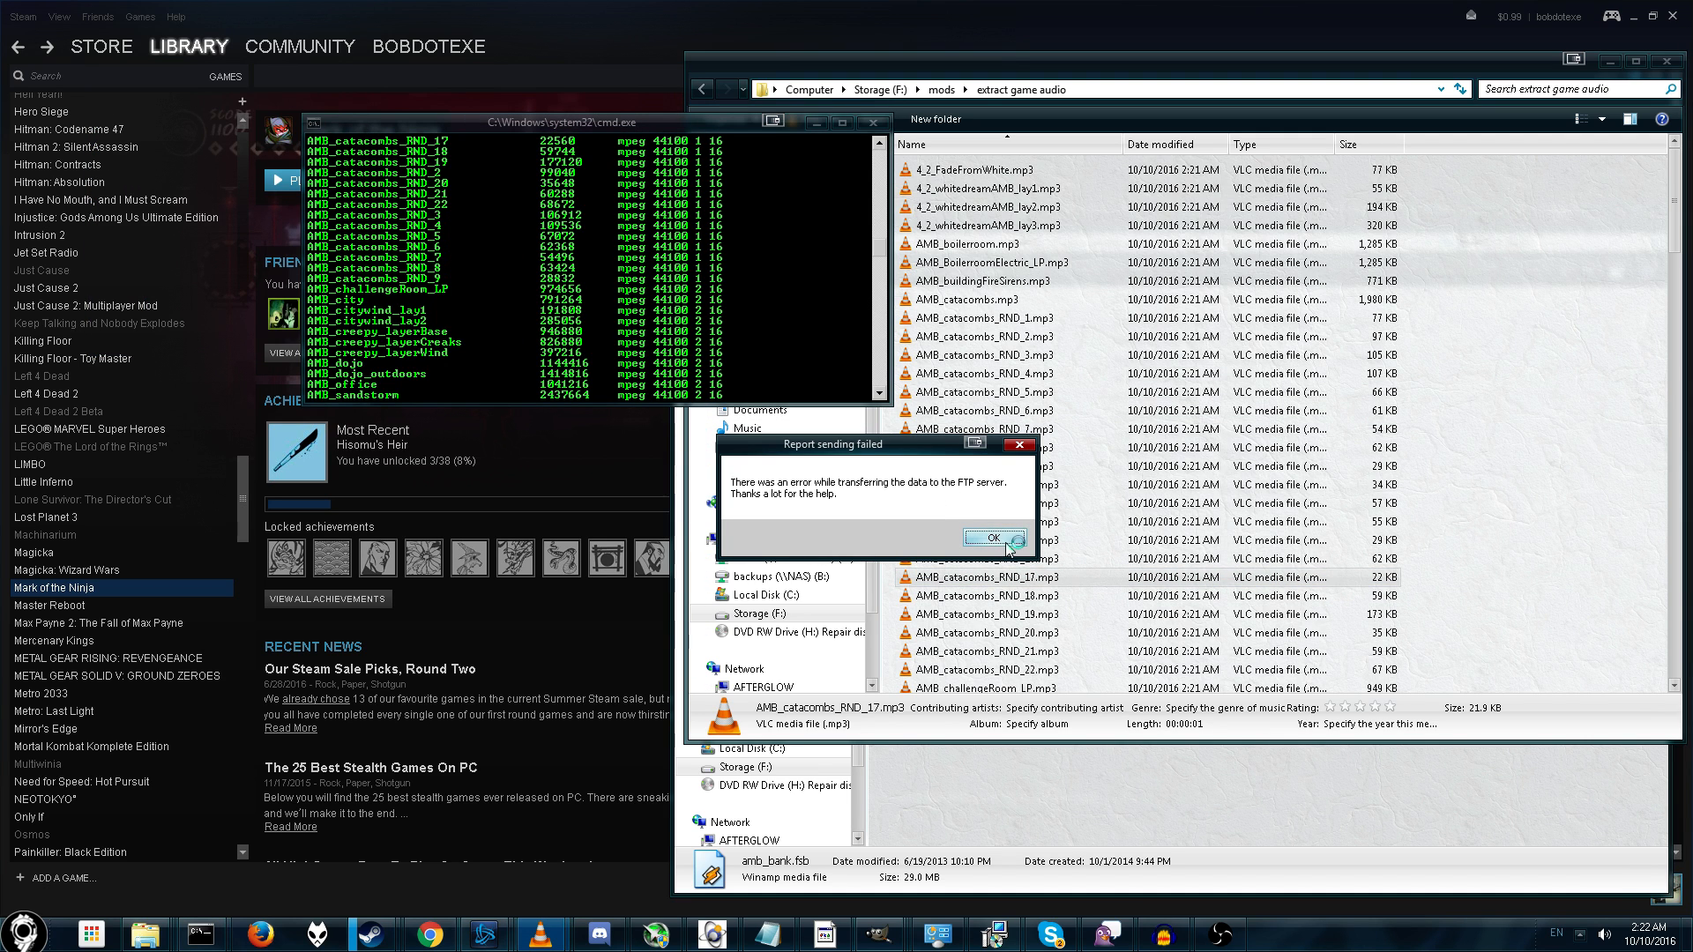
- Filter the library by 'hard' and browse Hard Reset's local files from its Properties
{"action": "left_click", "coordinate": [991, 538]}
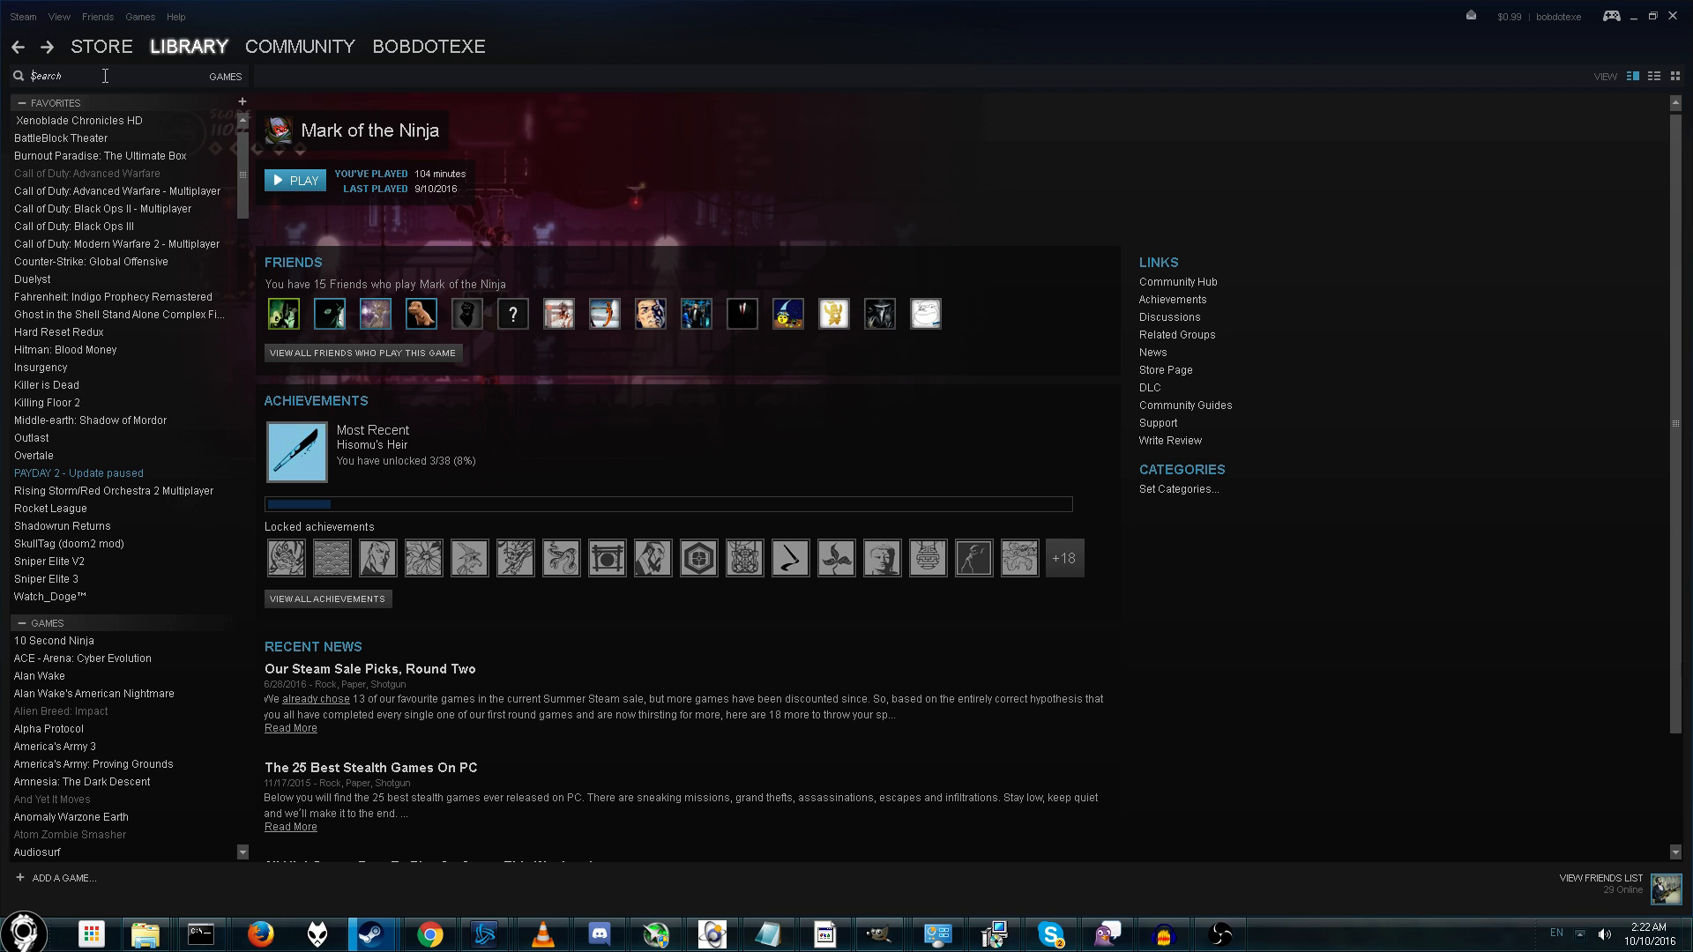
{"action": "type", "text": "hard"}
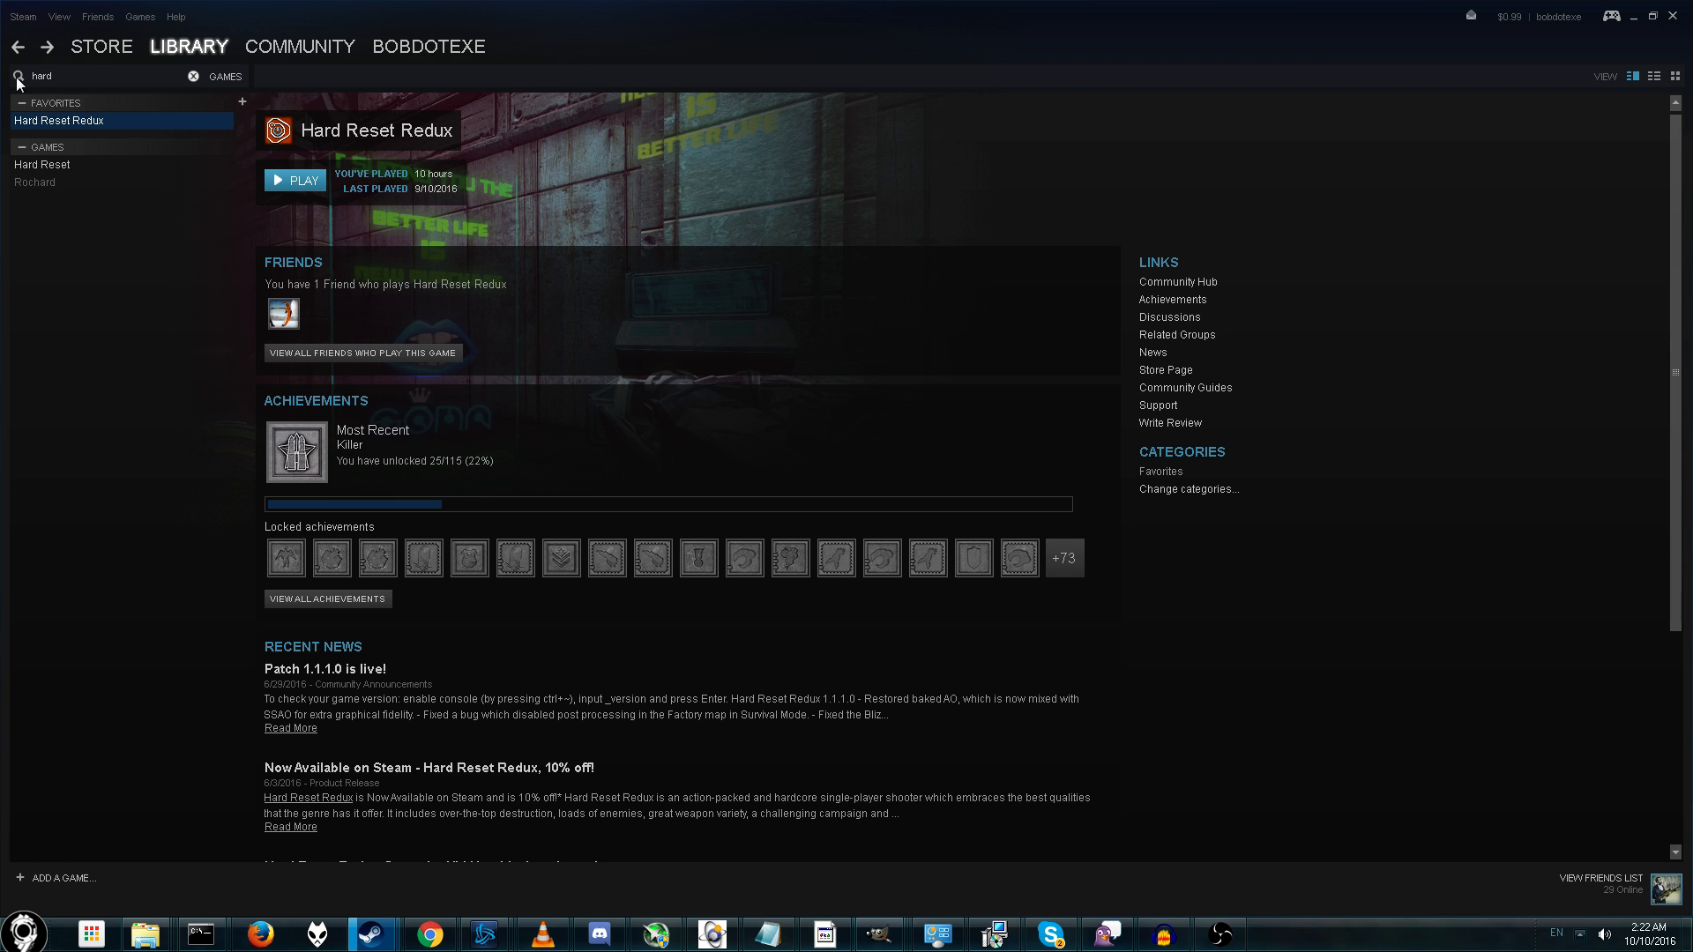
{"action": "left_click", "coordinate": [42, 164]}
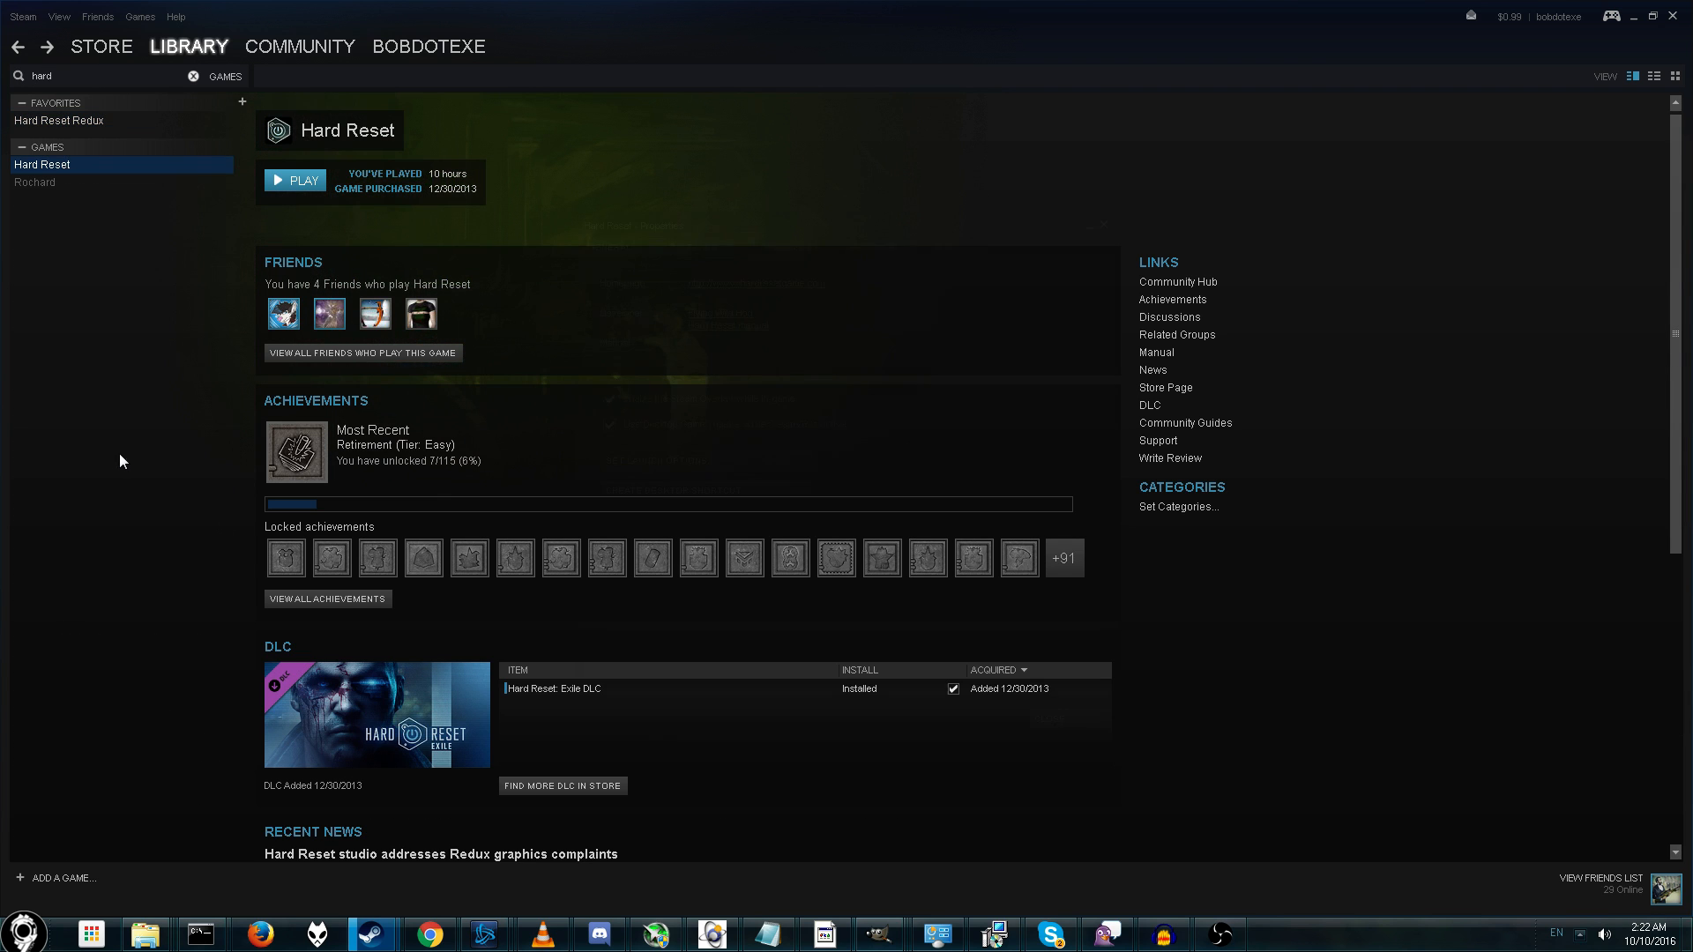
{"action": "left_click", "coordinate": [42, 164]}
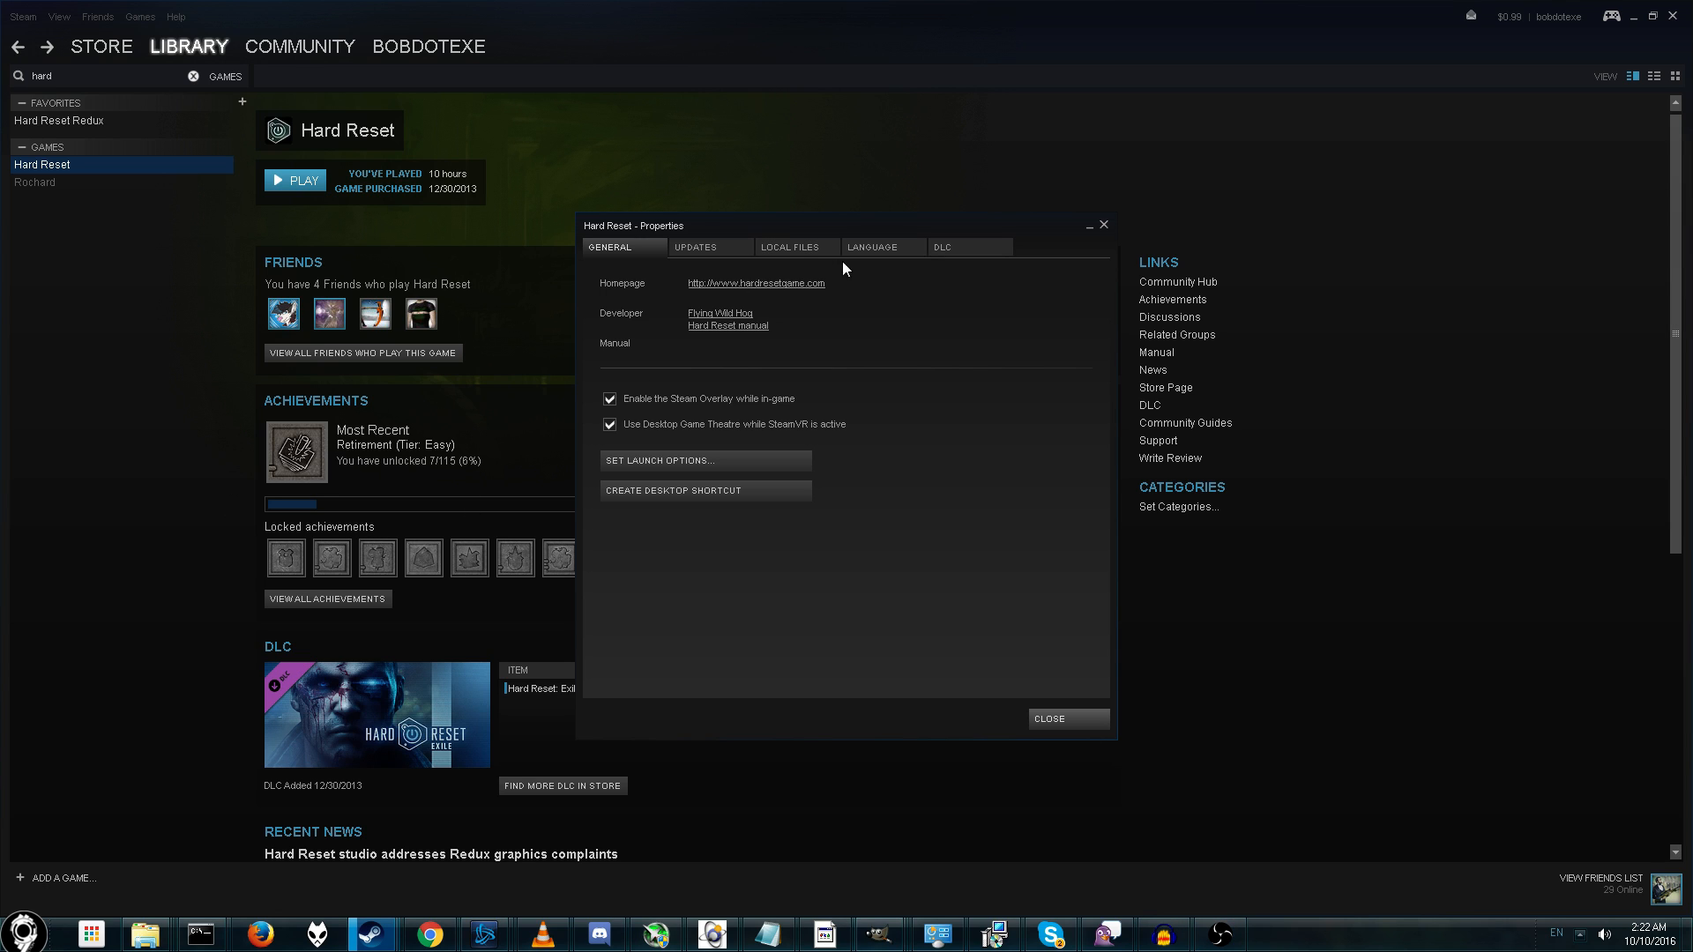
{"action": "left_click", "coordinate": [790, 247]}
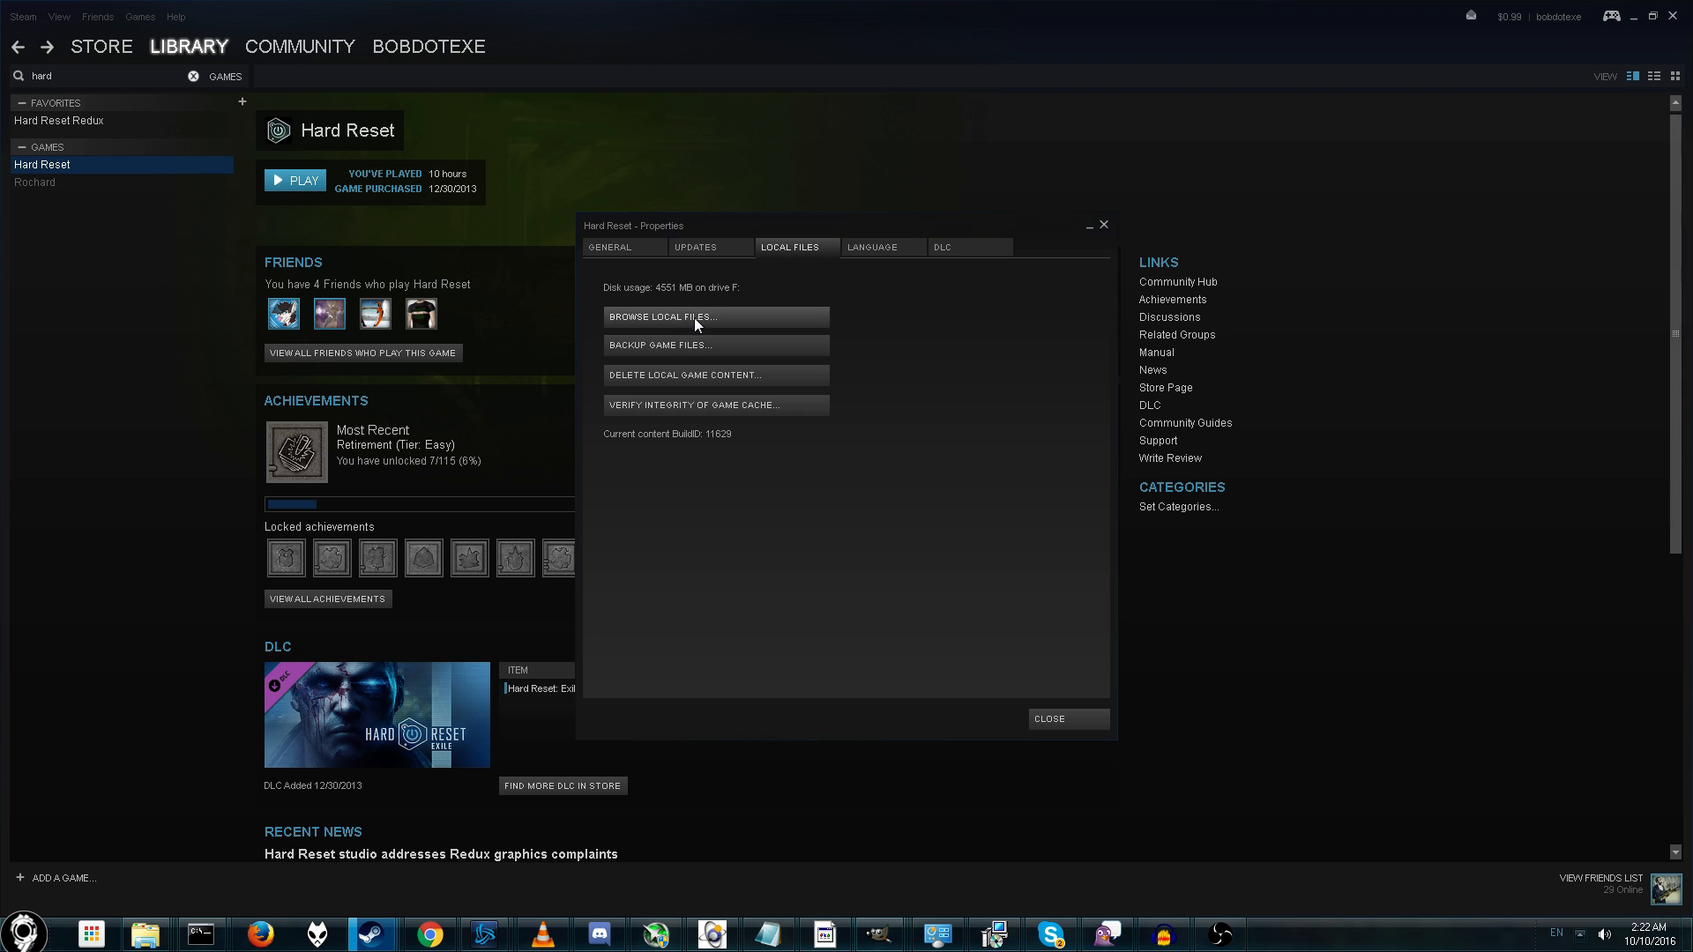
{"action": "left_click", "coordinate": [660, 316]}
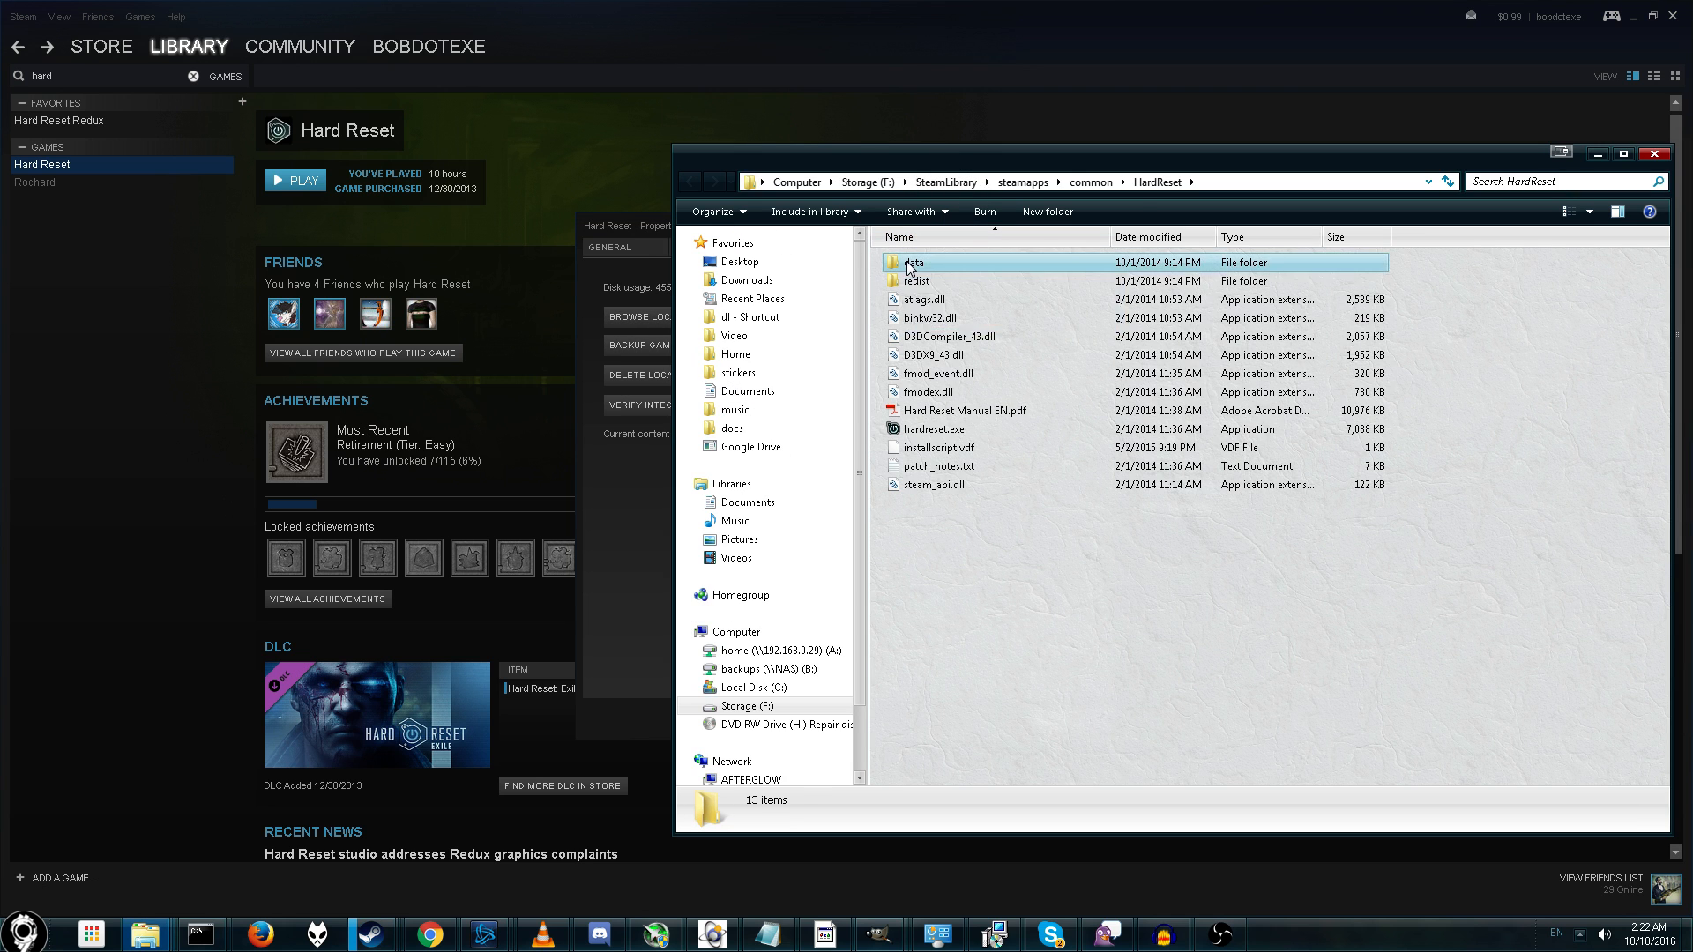
- Go into data\sound, sort the FSB banks by size descending and select music_stream_combat.fsb
{"action": "double_click", "coordinate": [915, 263]}
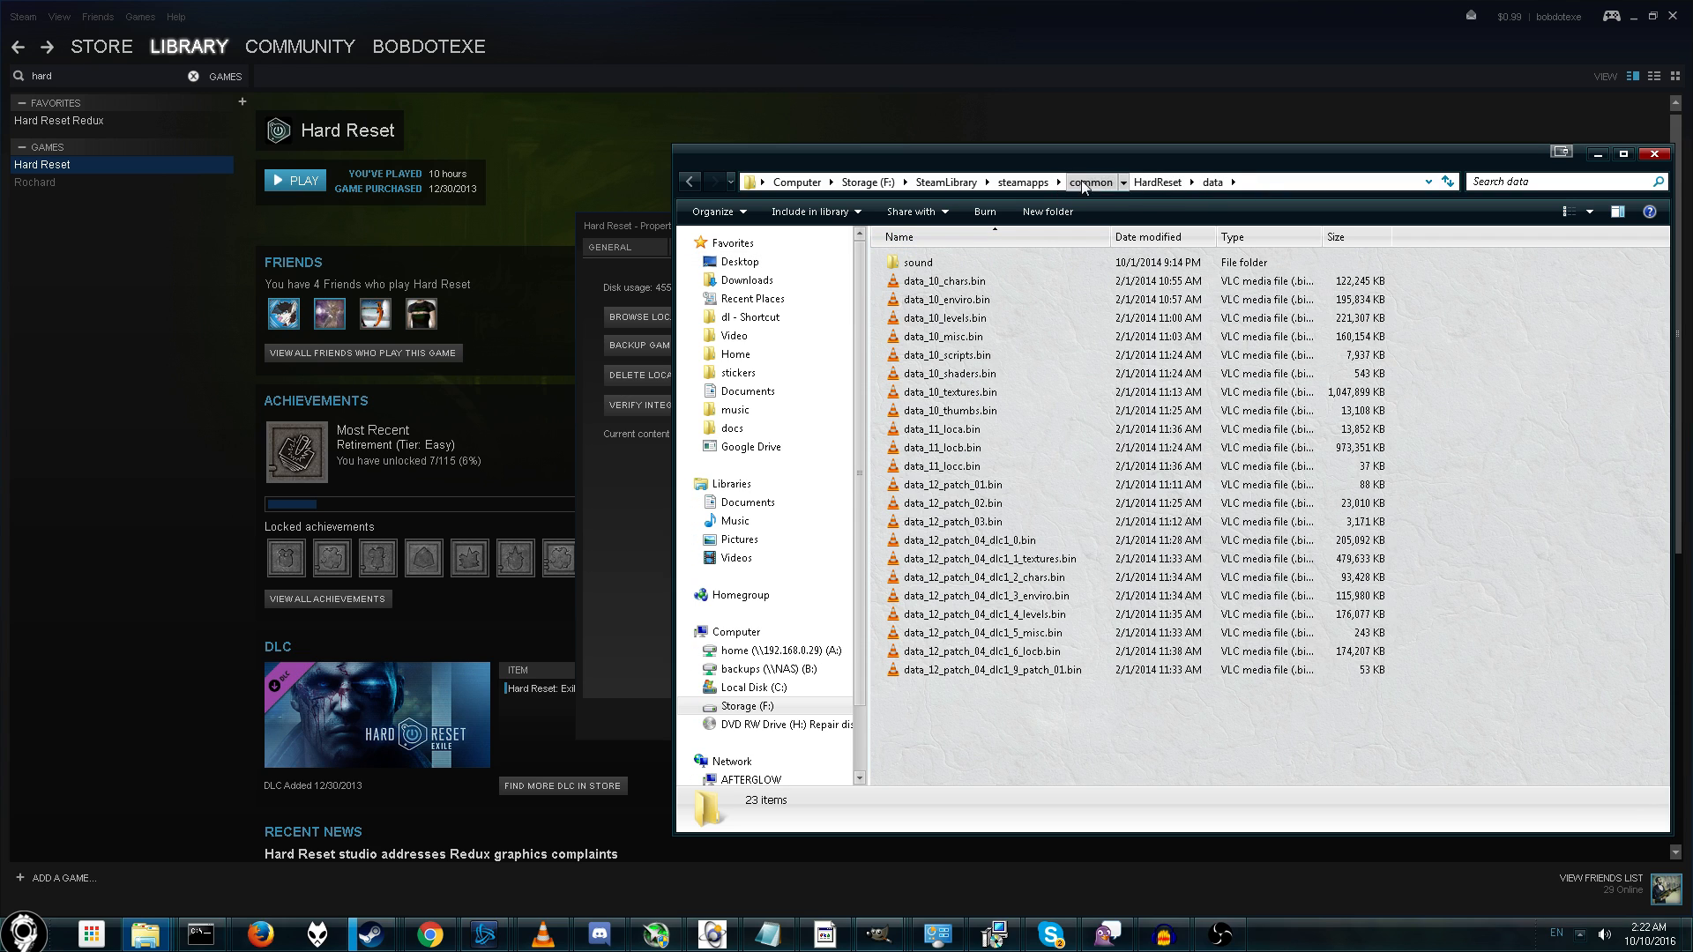
{"action": "mouse_move", "coordinate": [917, 266]}
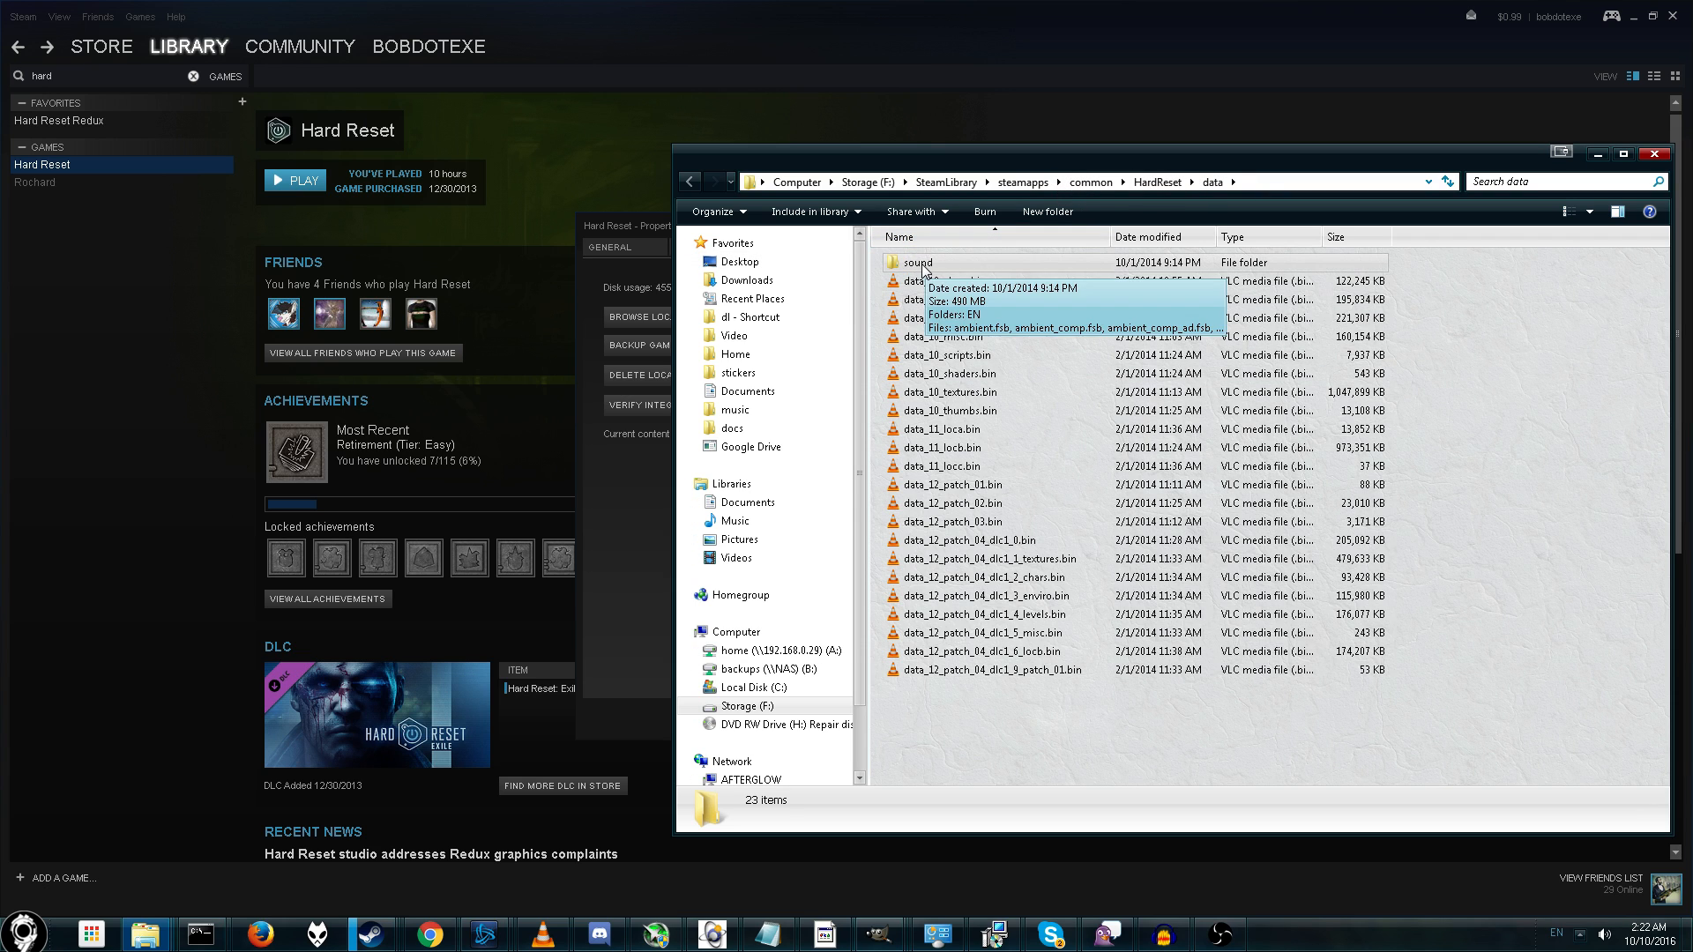
{"action": "double_click", "coordinate": [915, 261]}
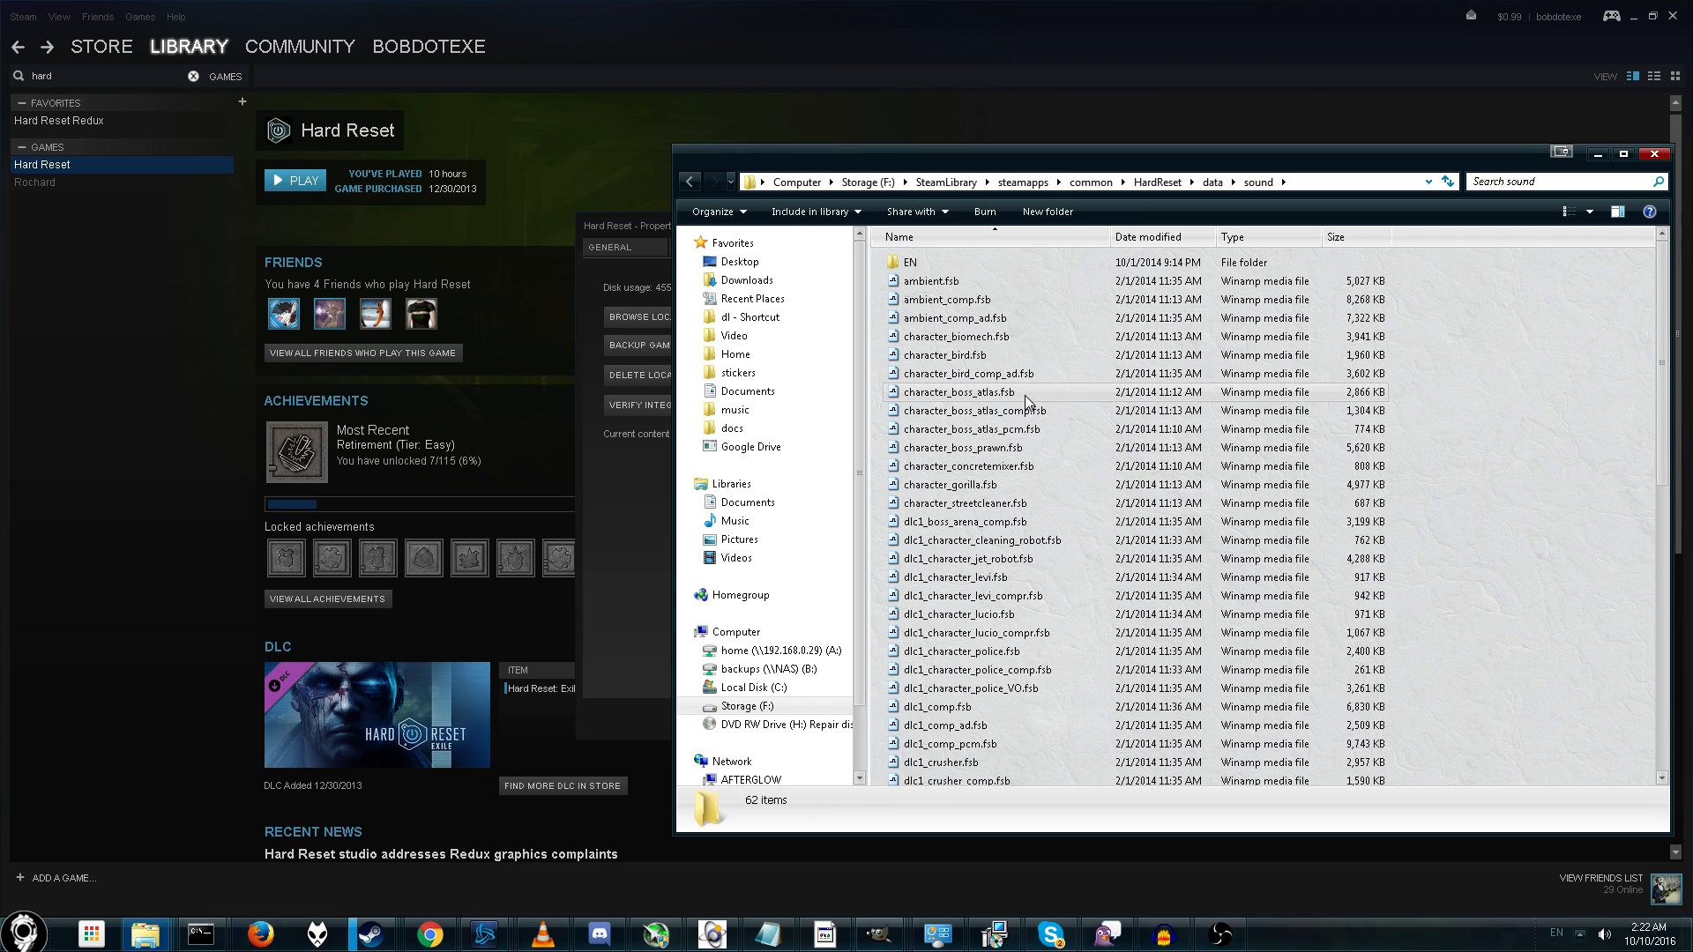
{"action": "scroll", "scroll_direction": "down", "scroll_amount": 3}
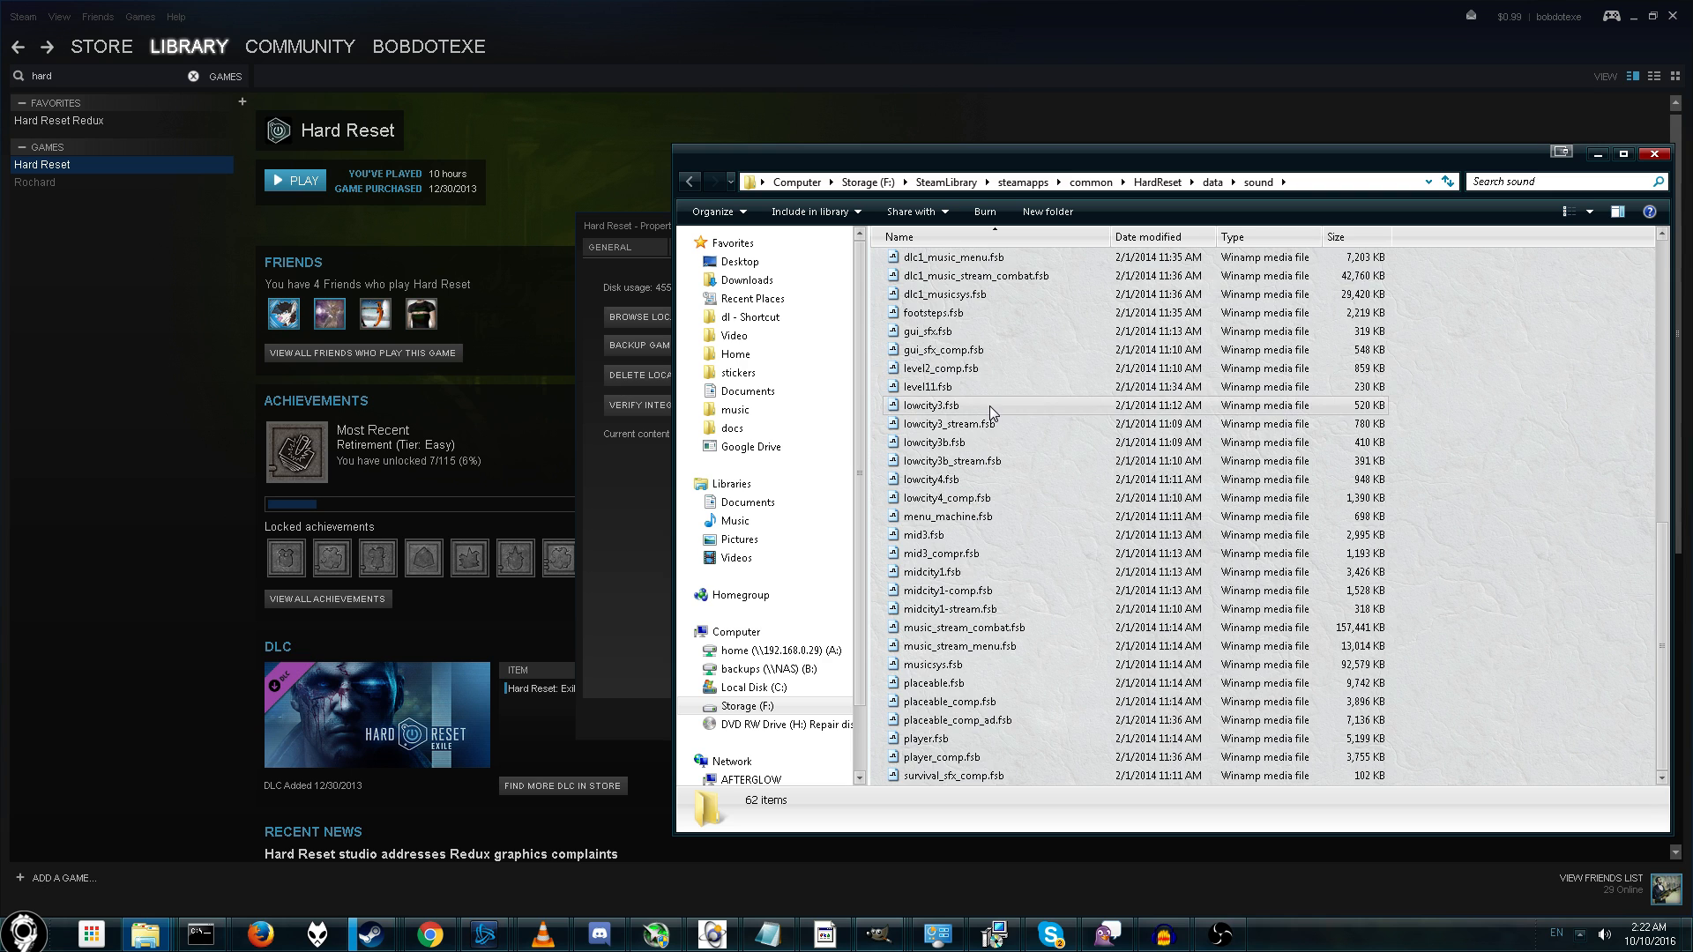
{"action": "left_click", "coordinate": [1338, 237]}
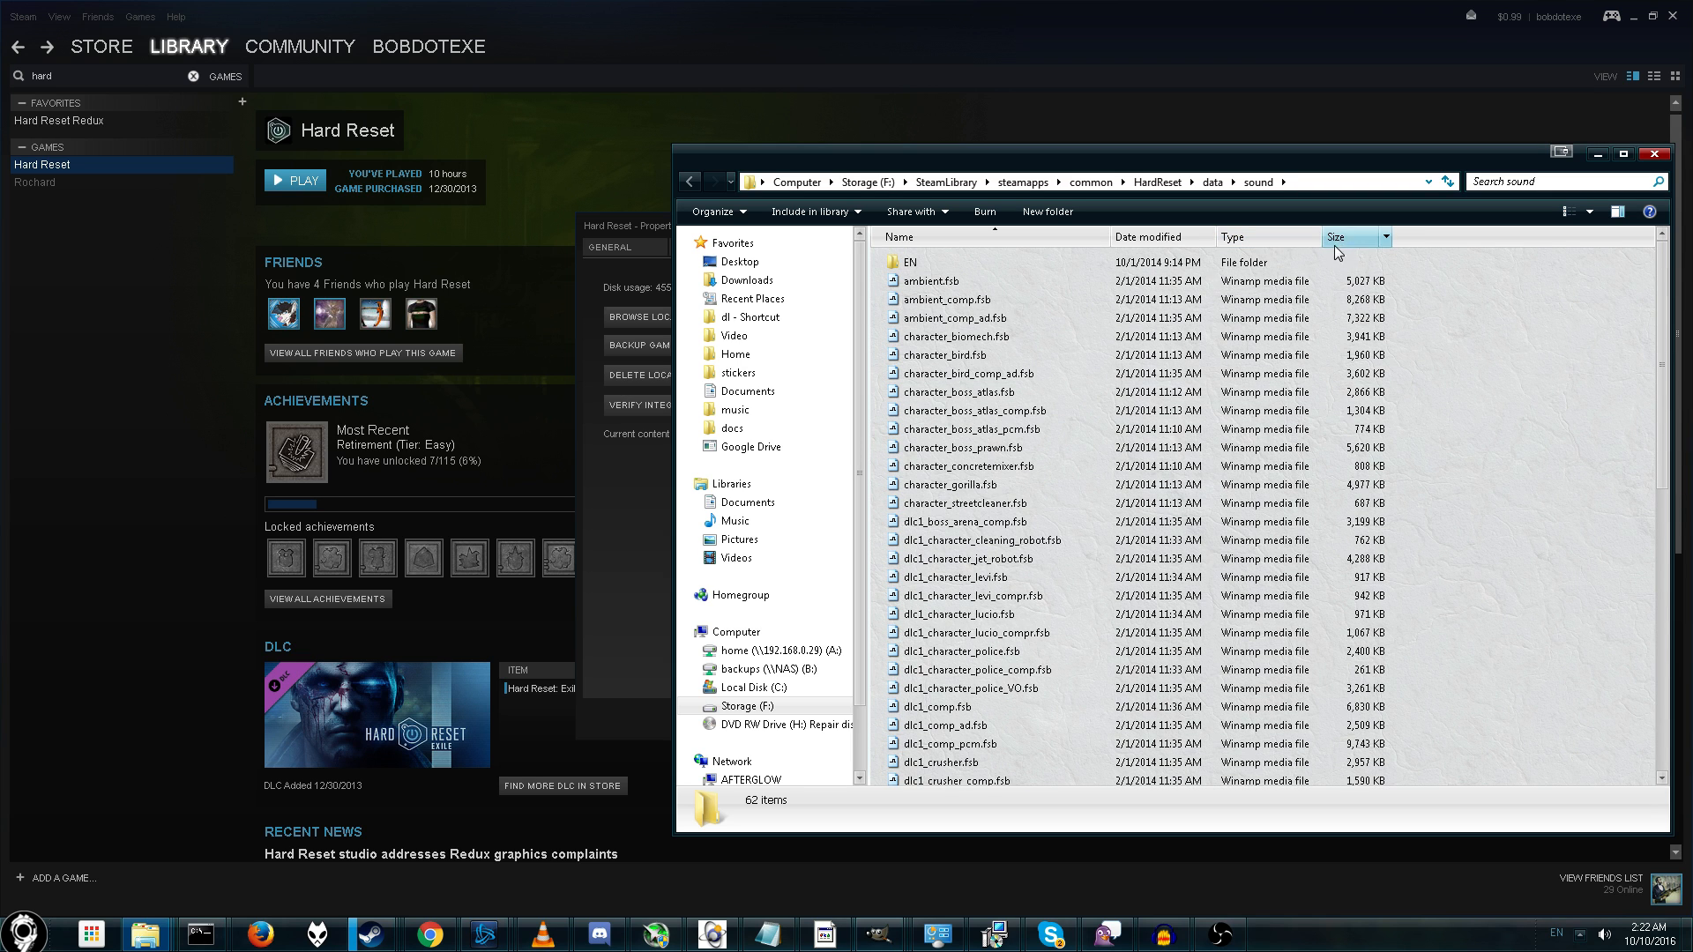
{"action": "left_click", "coordinate": [1335, 237]}
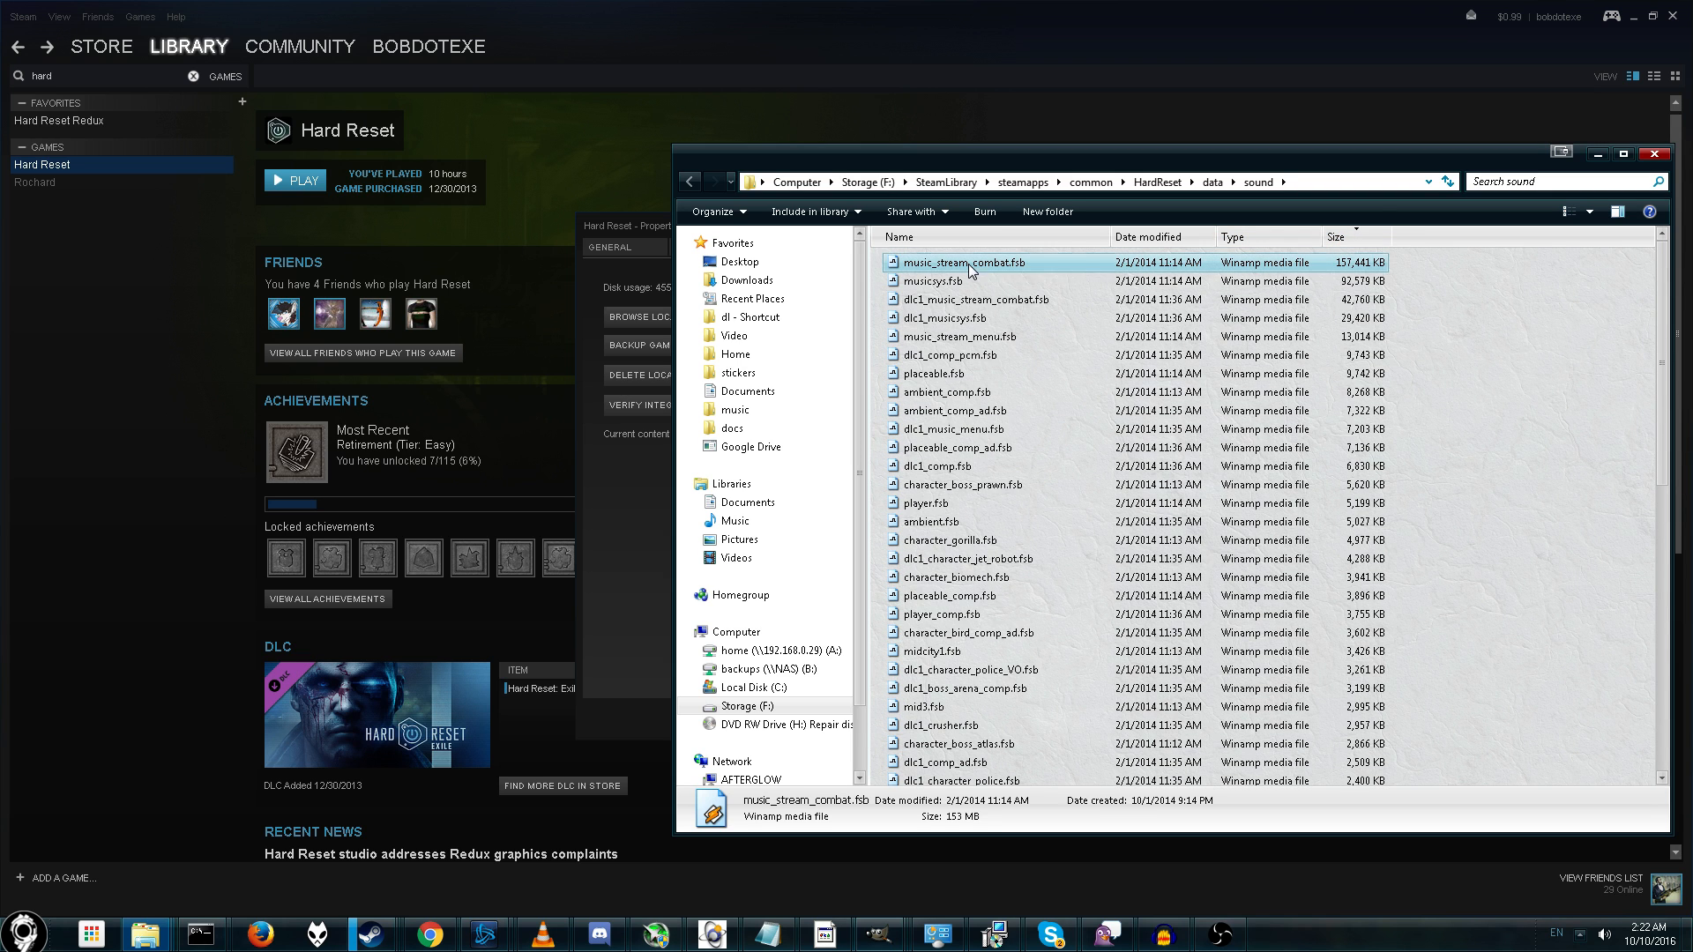
{"action": "left_click", "coordinate": [961, 263]}
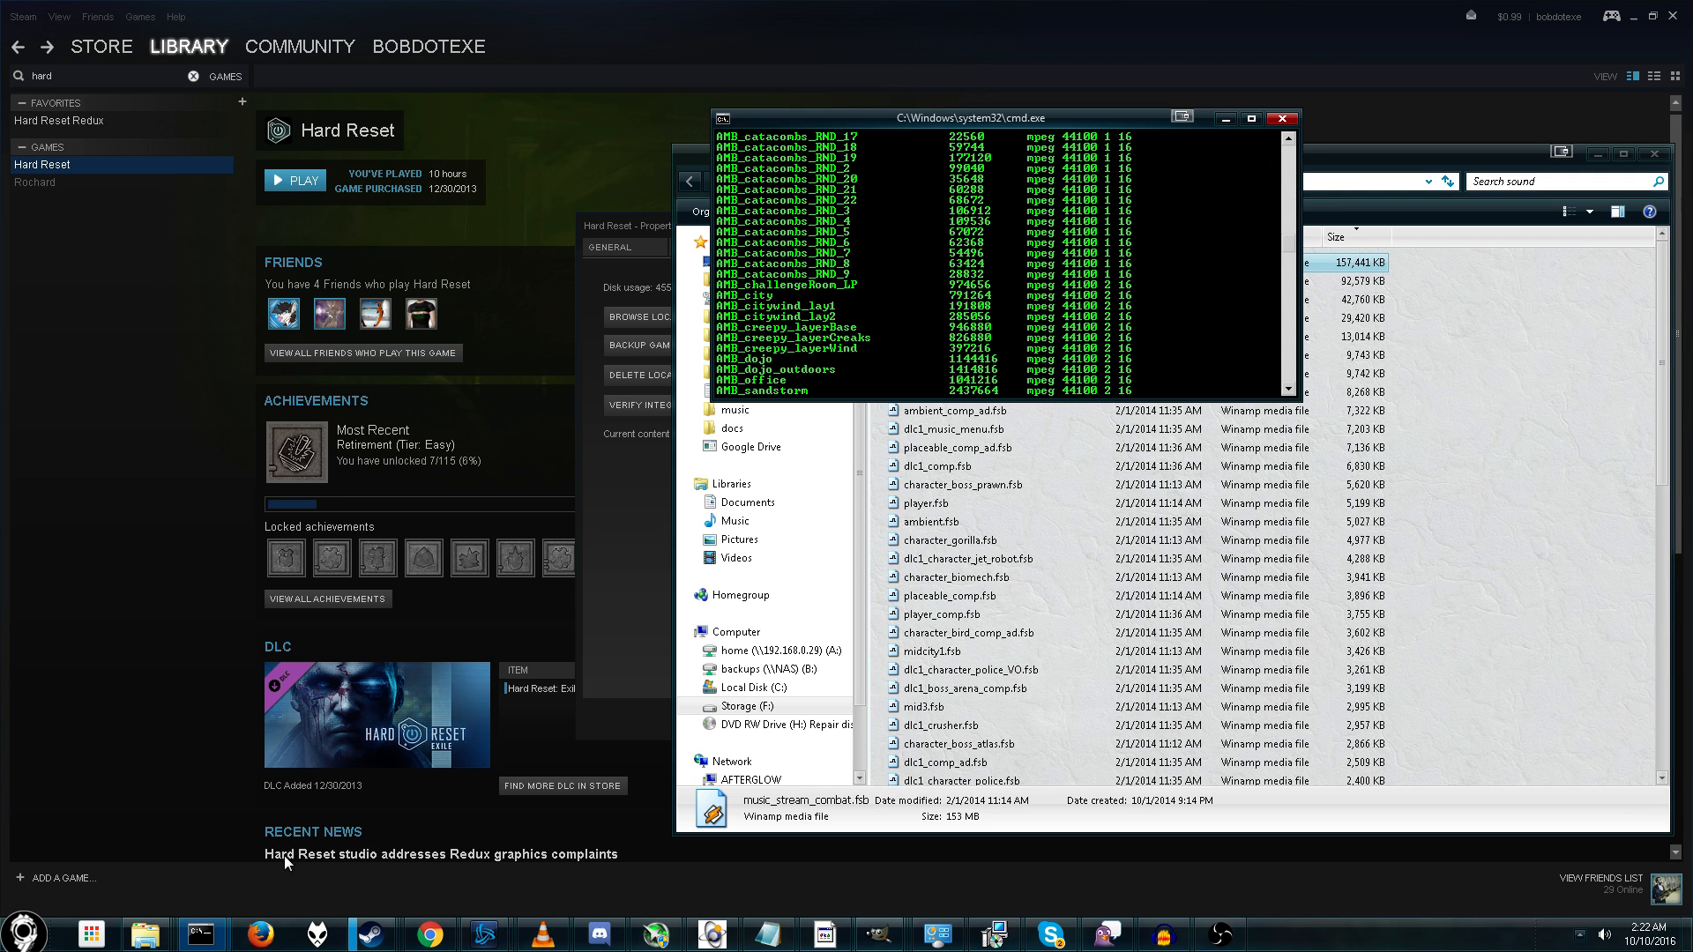
- Create an hr folder, cd into it and extract music_stream_combat.fsb with fsbext
{"action": "left_click_drag", "start_coordinate": [1004, 118], "coordinate": [492, 250]}
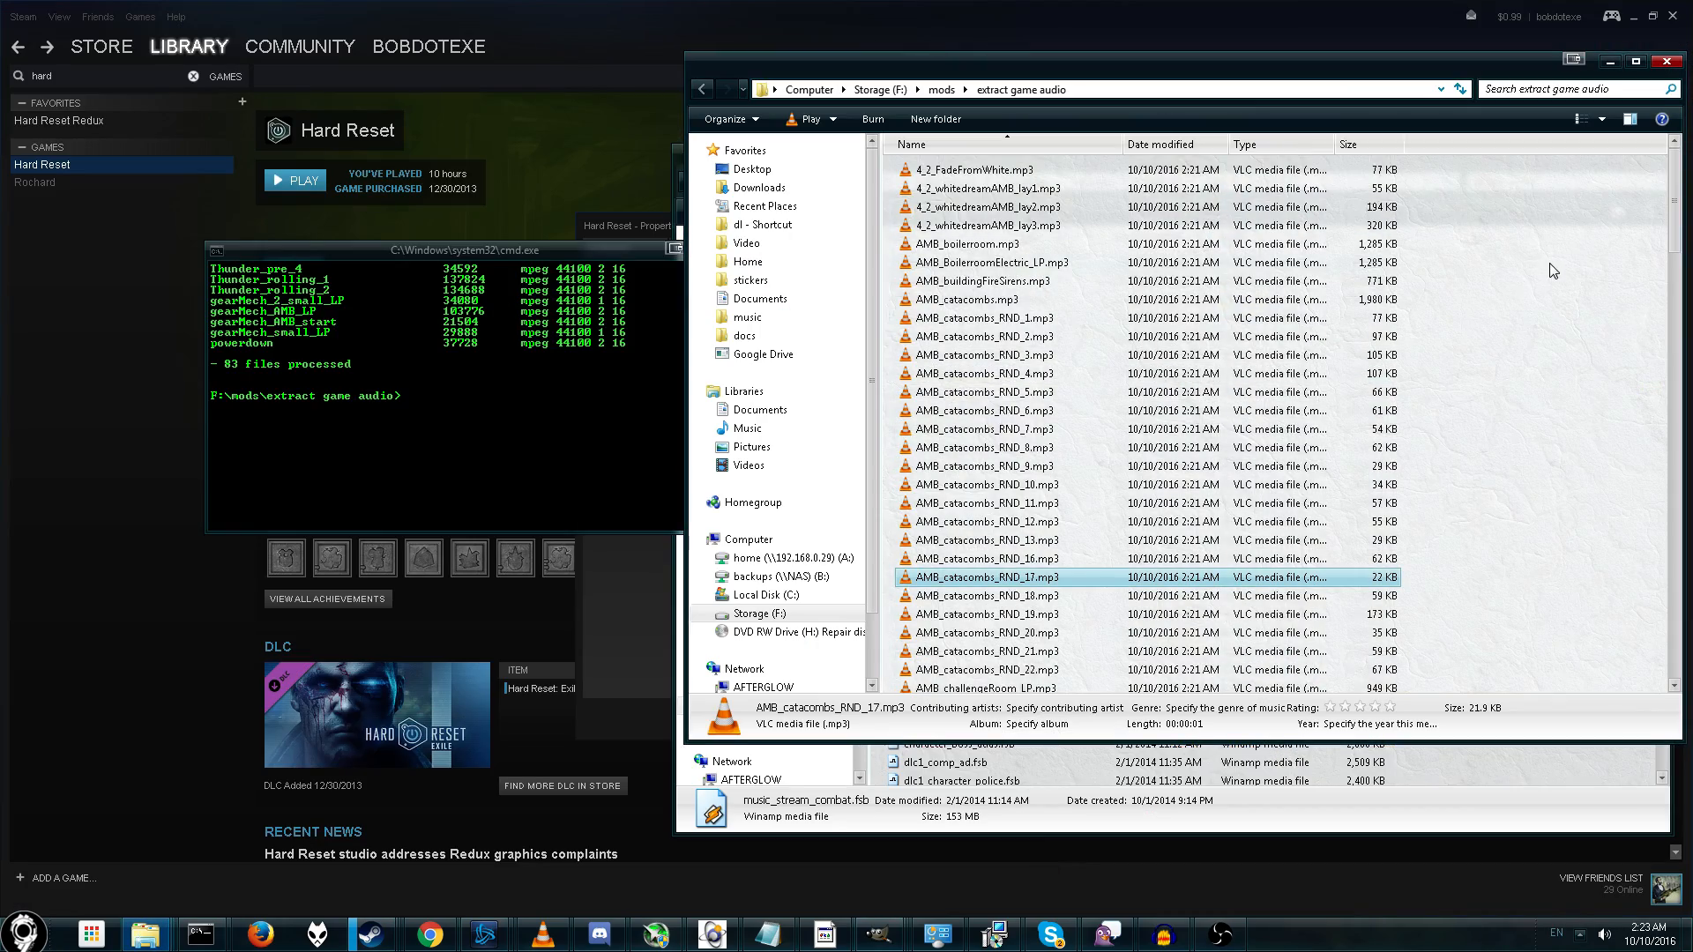
{"action": "left_click", "coordinate": [1129, 118]}
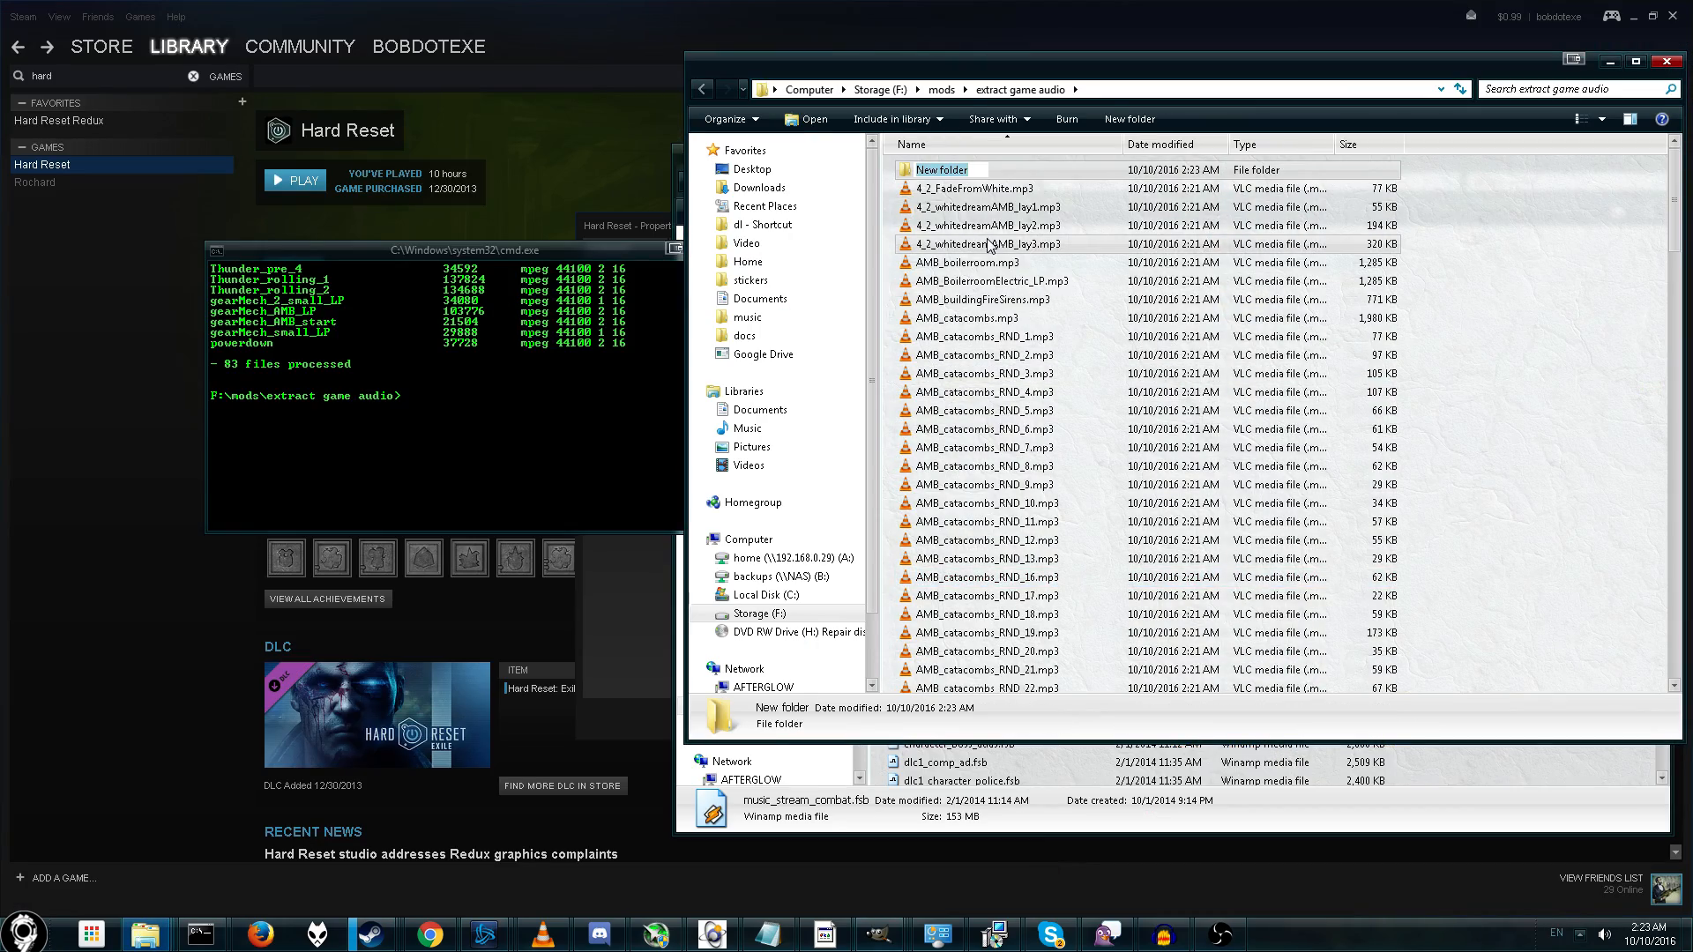
{"action": "type", "text": "hr"}
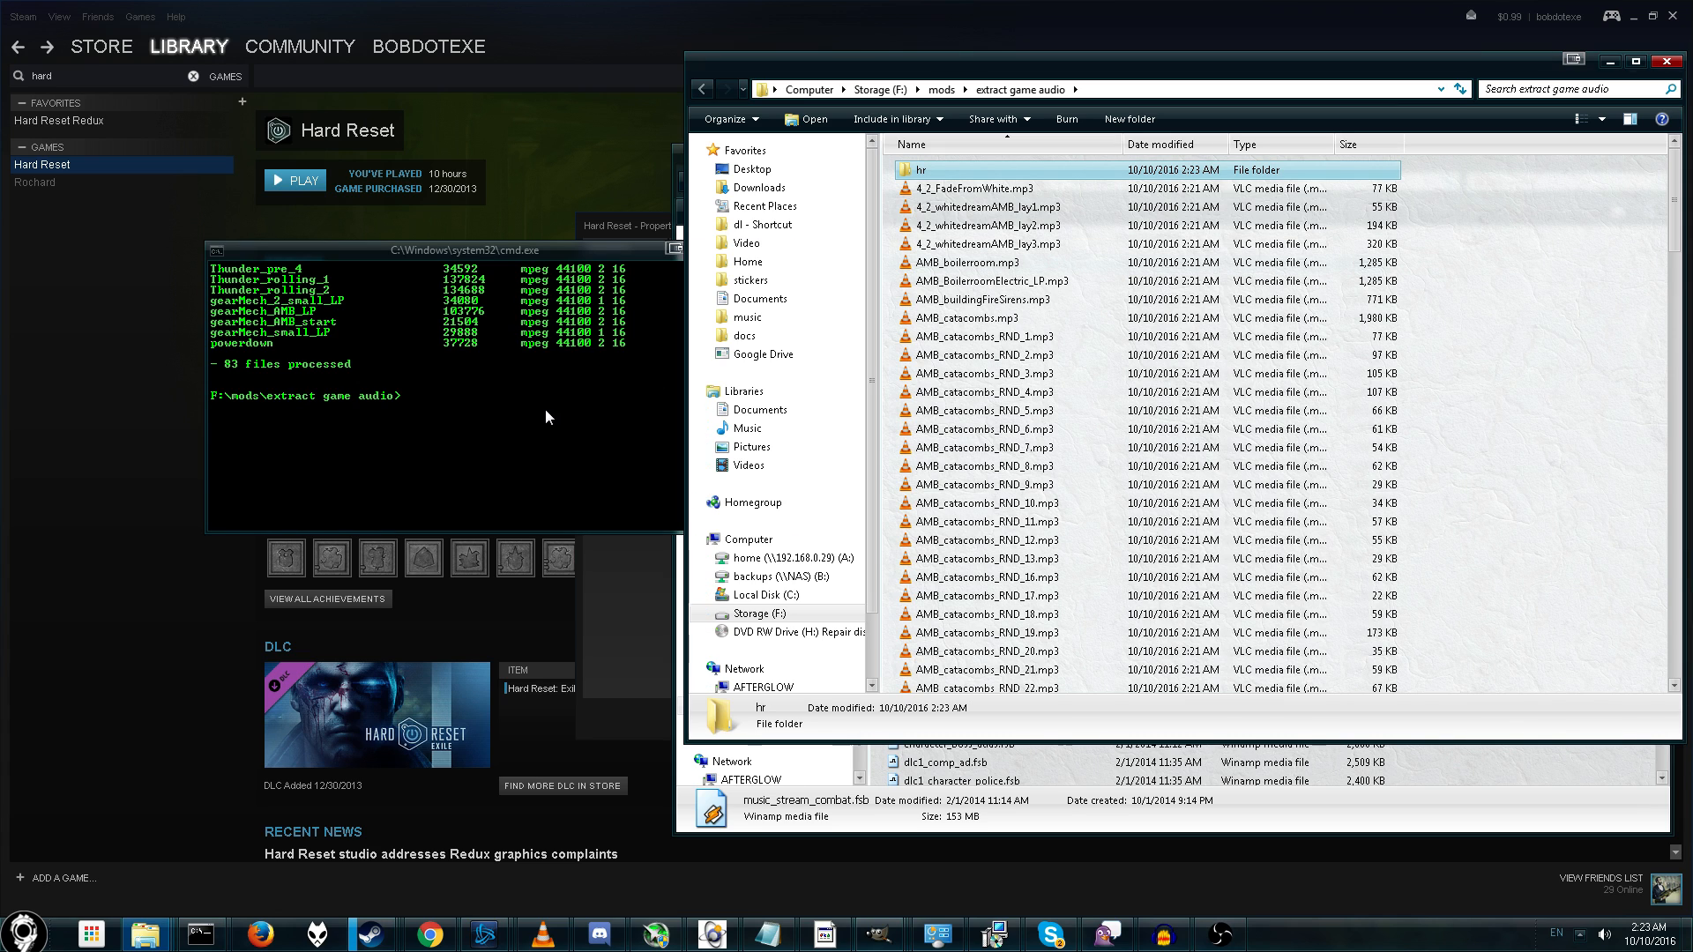
{"action": "type", "text": "cd"}
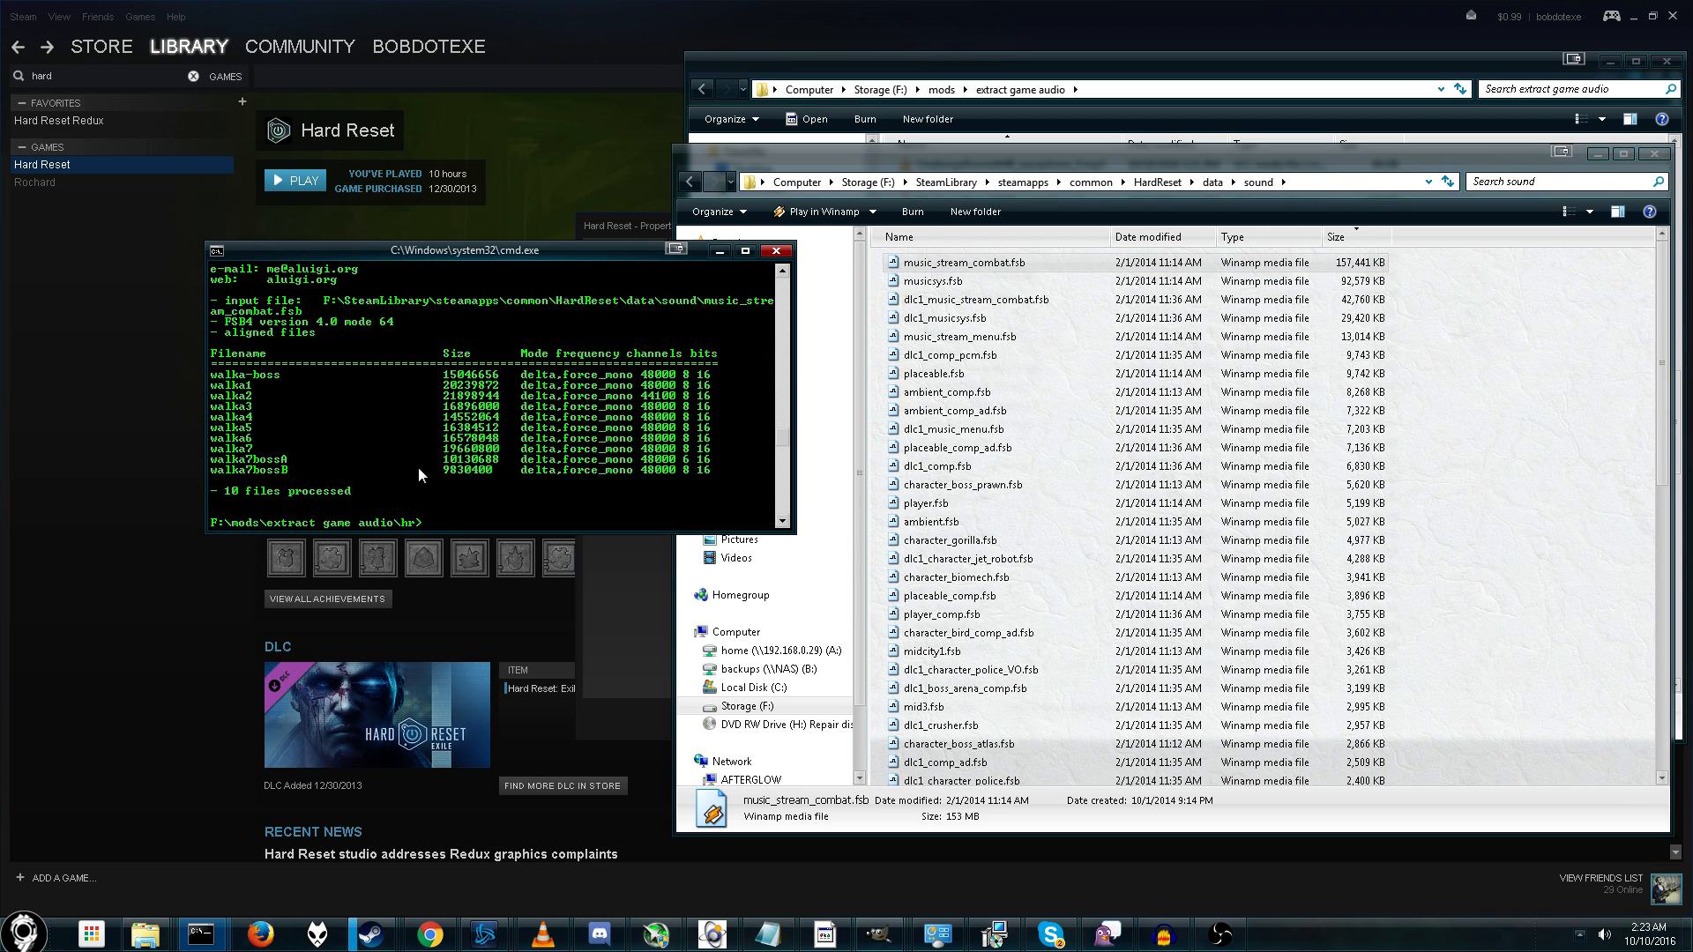
{"action": "left_click", "coordinate": [946, 502]}
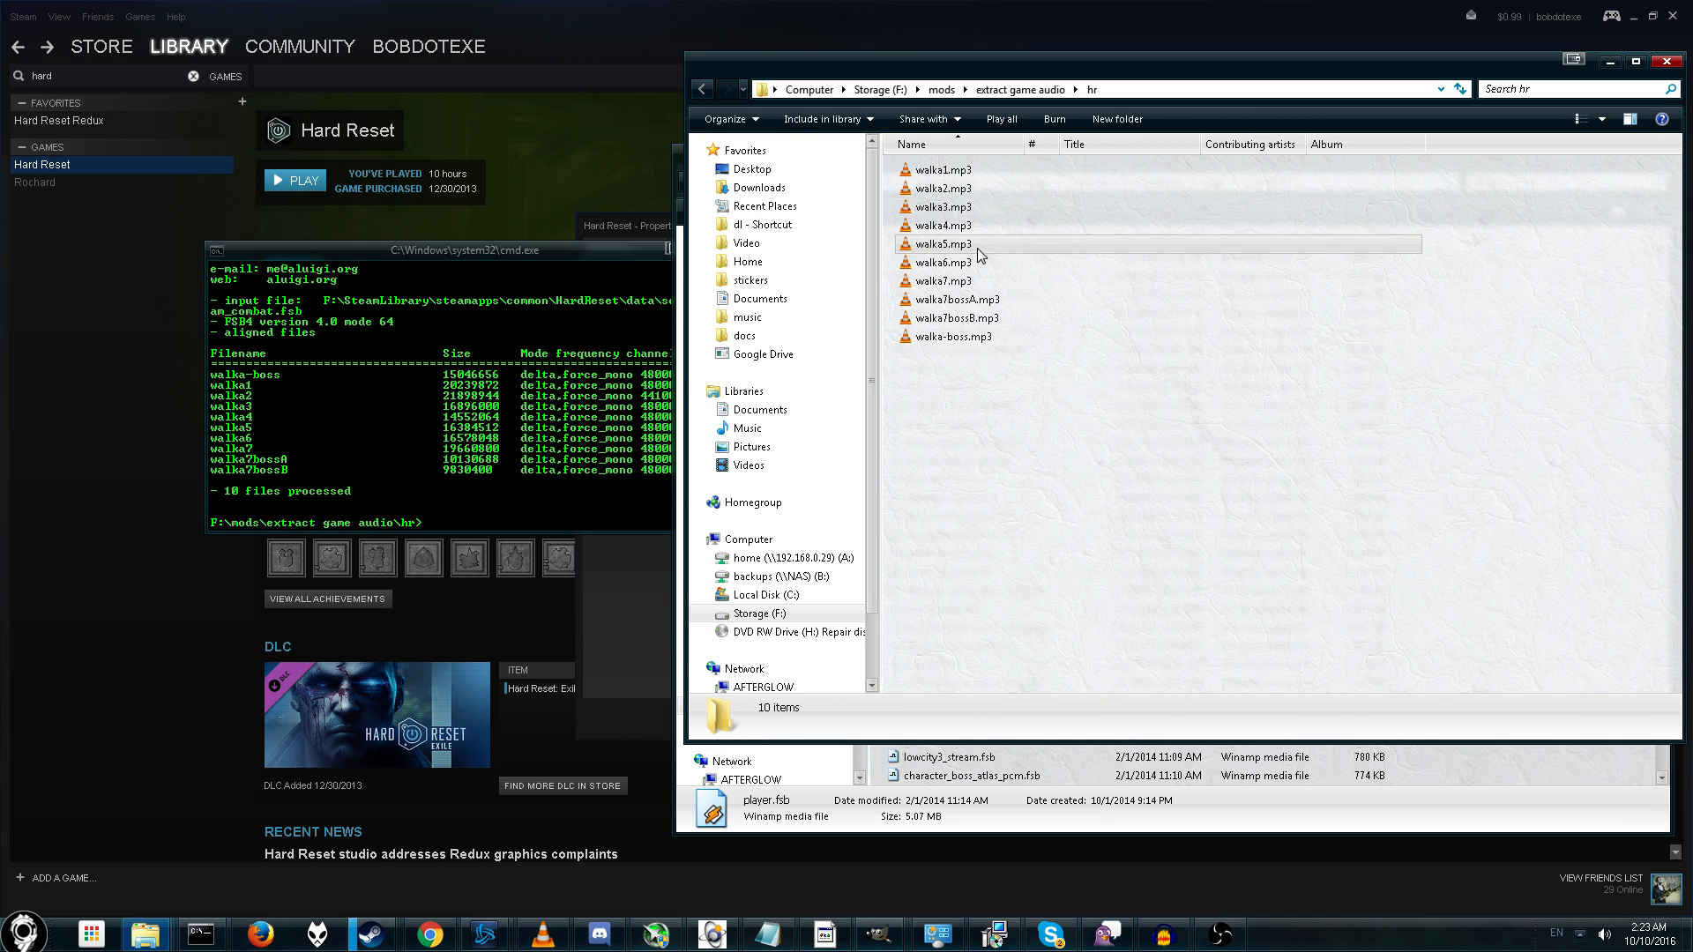
- Play the extracted walka5.mp3 track from the hr folder
{"action": "double_click", "coordinate": [942, 243]}
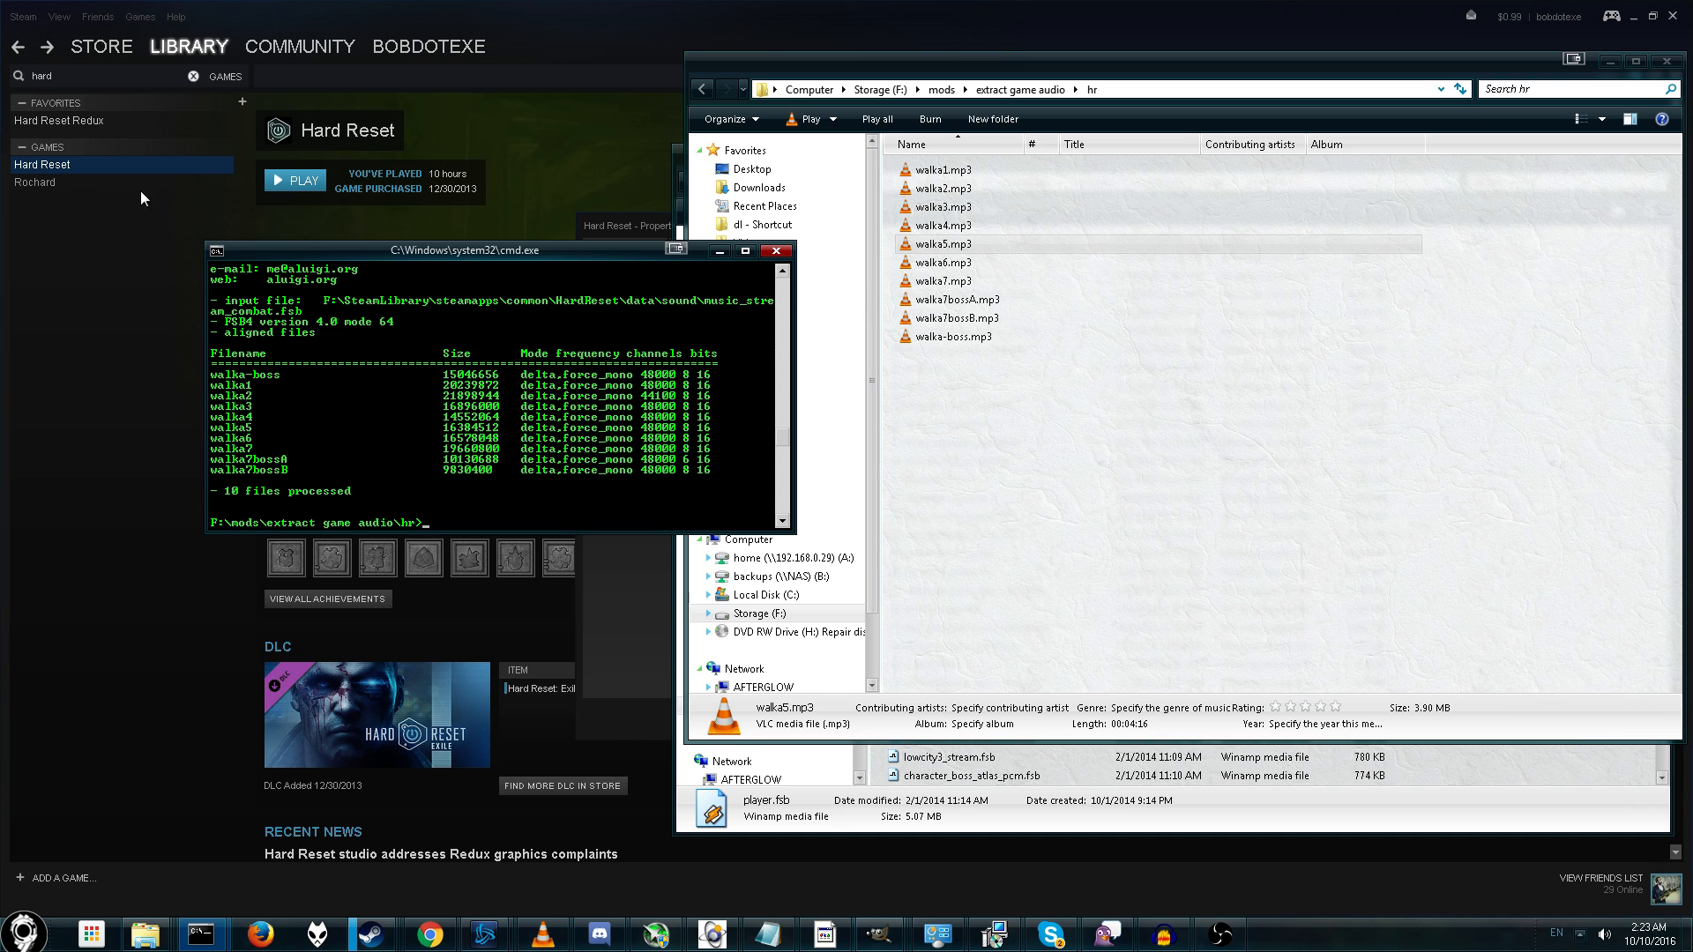
- Browse Hard Reset Redux's install folder of .bin archives, then close it
{"action": "right_click", "coordinate": [60, 120]}
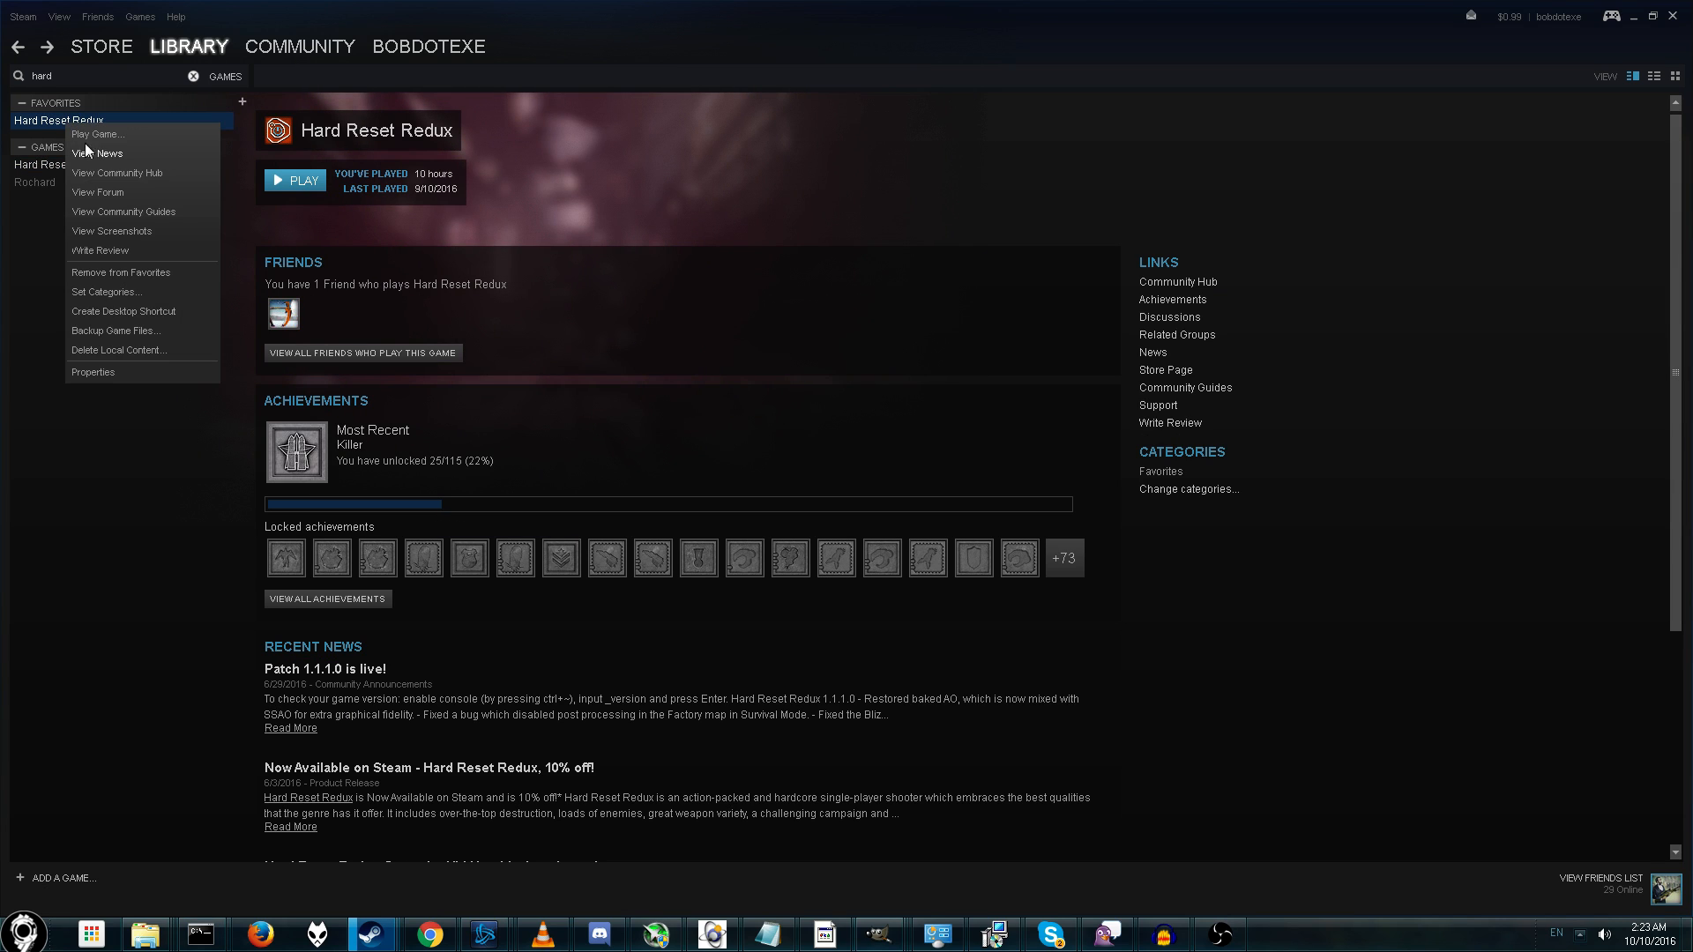
{"action": "left_click", "coordinate": [93, 372]}
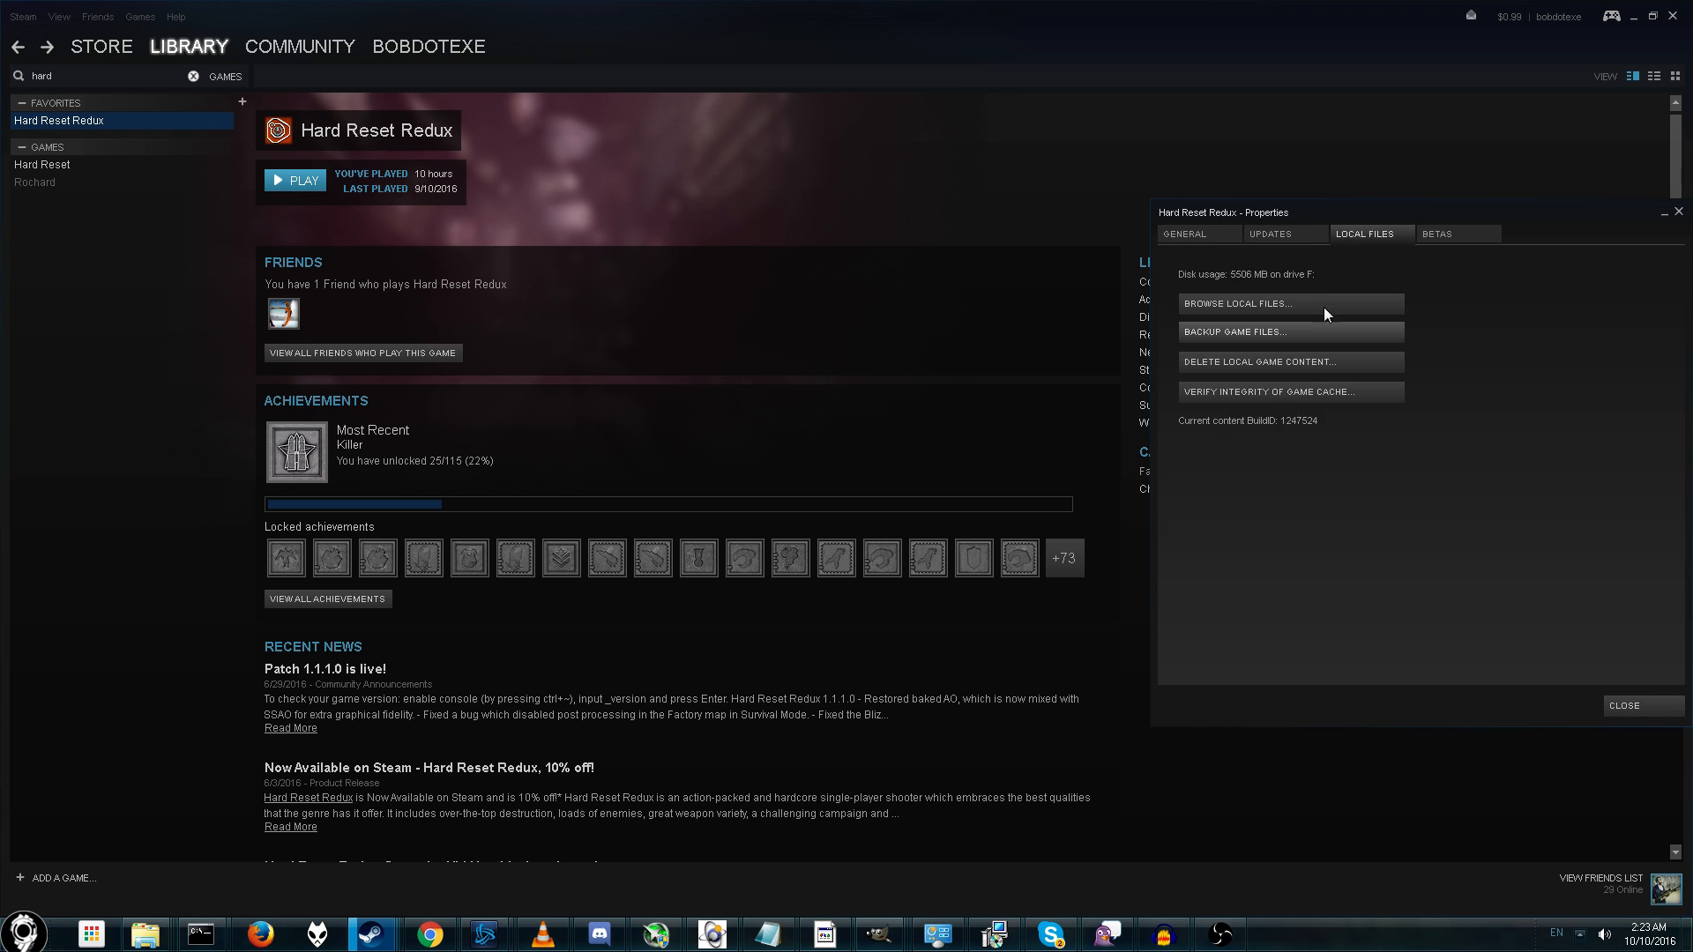
{"action": "left_click", "coordinate": [1237, 302]}
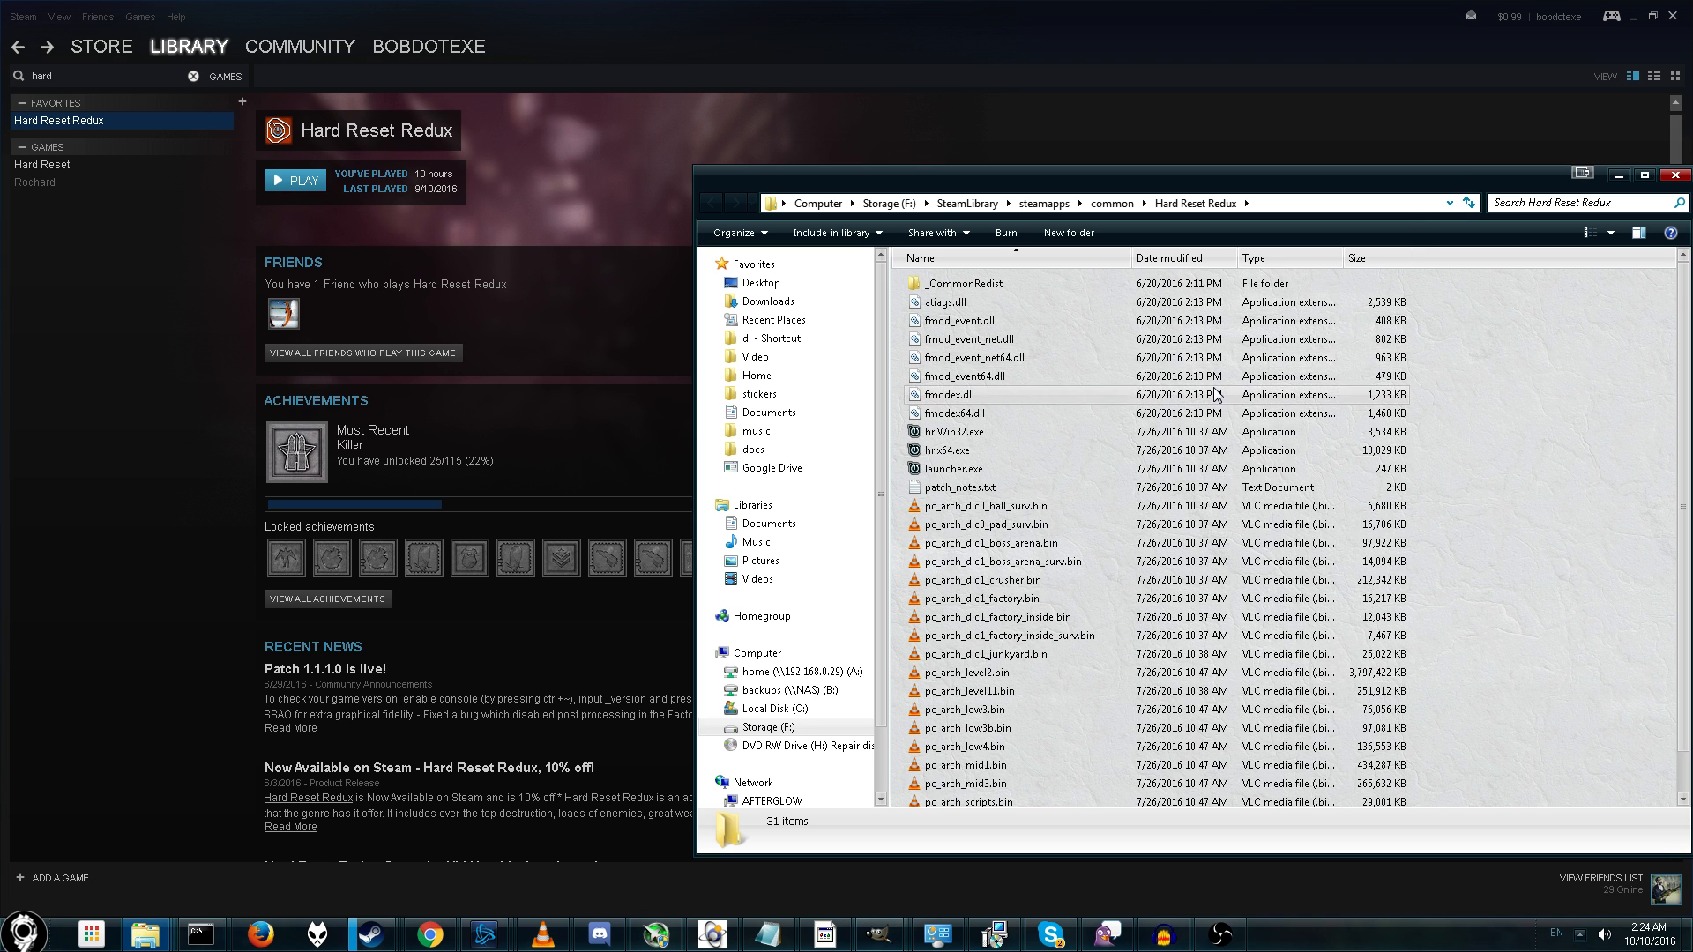
{"action": "left_click", "coordinate": [1196, 203]}
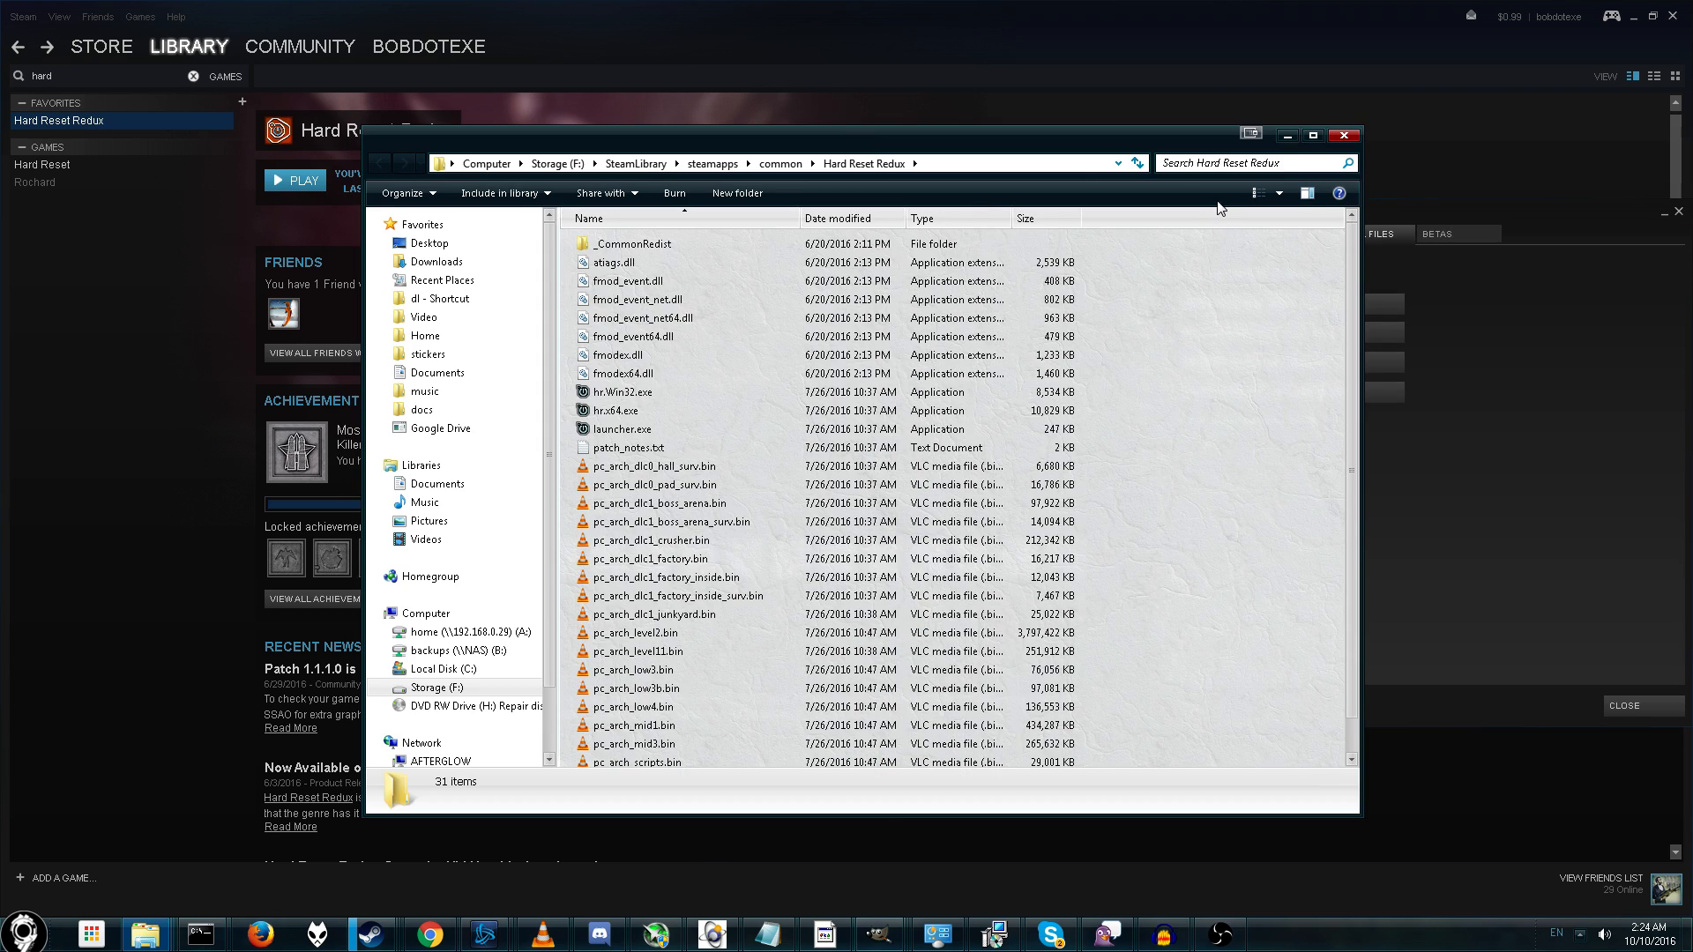
{"action": "left_click", "coordinate": [1241, 162]}
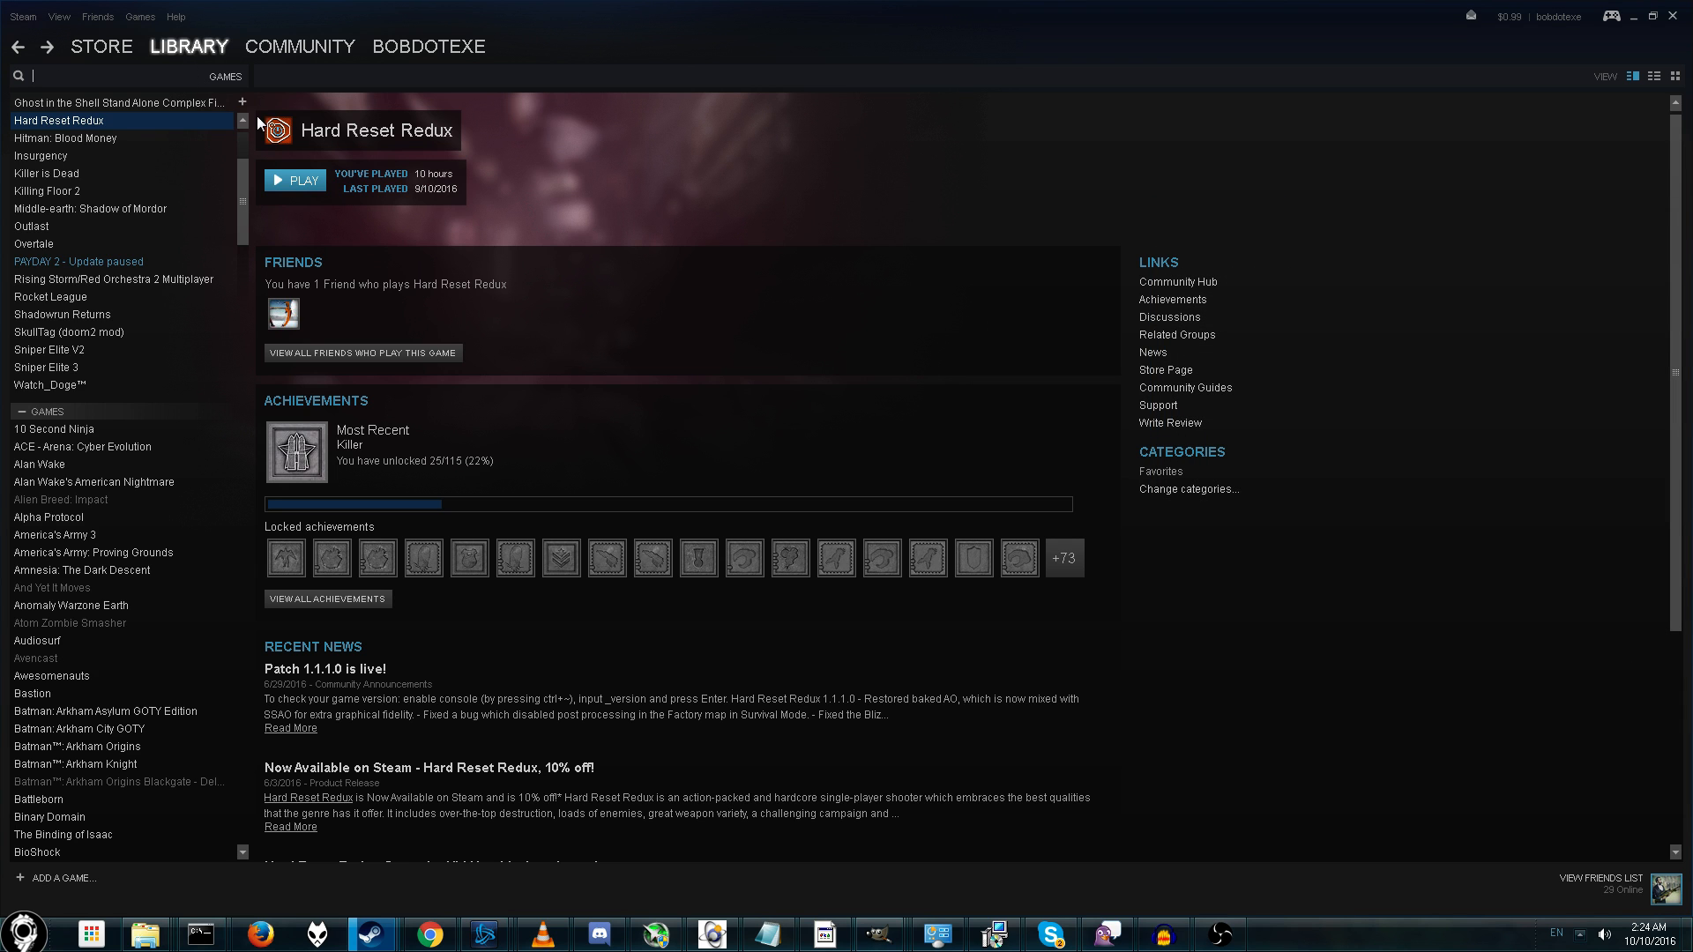
- Clear the search filter and scroll through the full game library
{"action": "scroll", "scroll_direction": "down", "scroll_amount": 3}
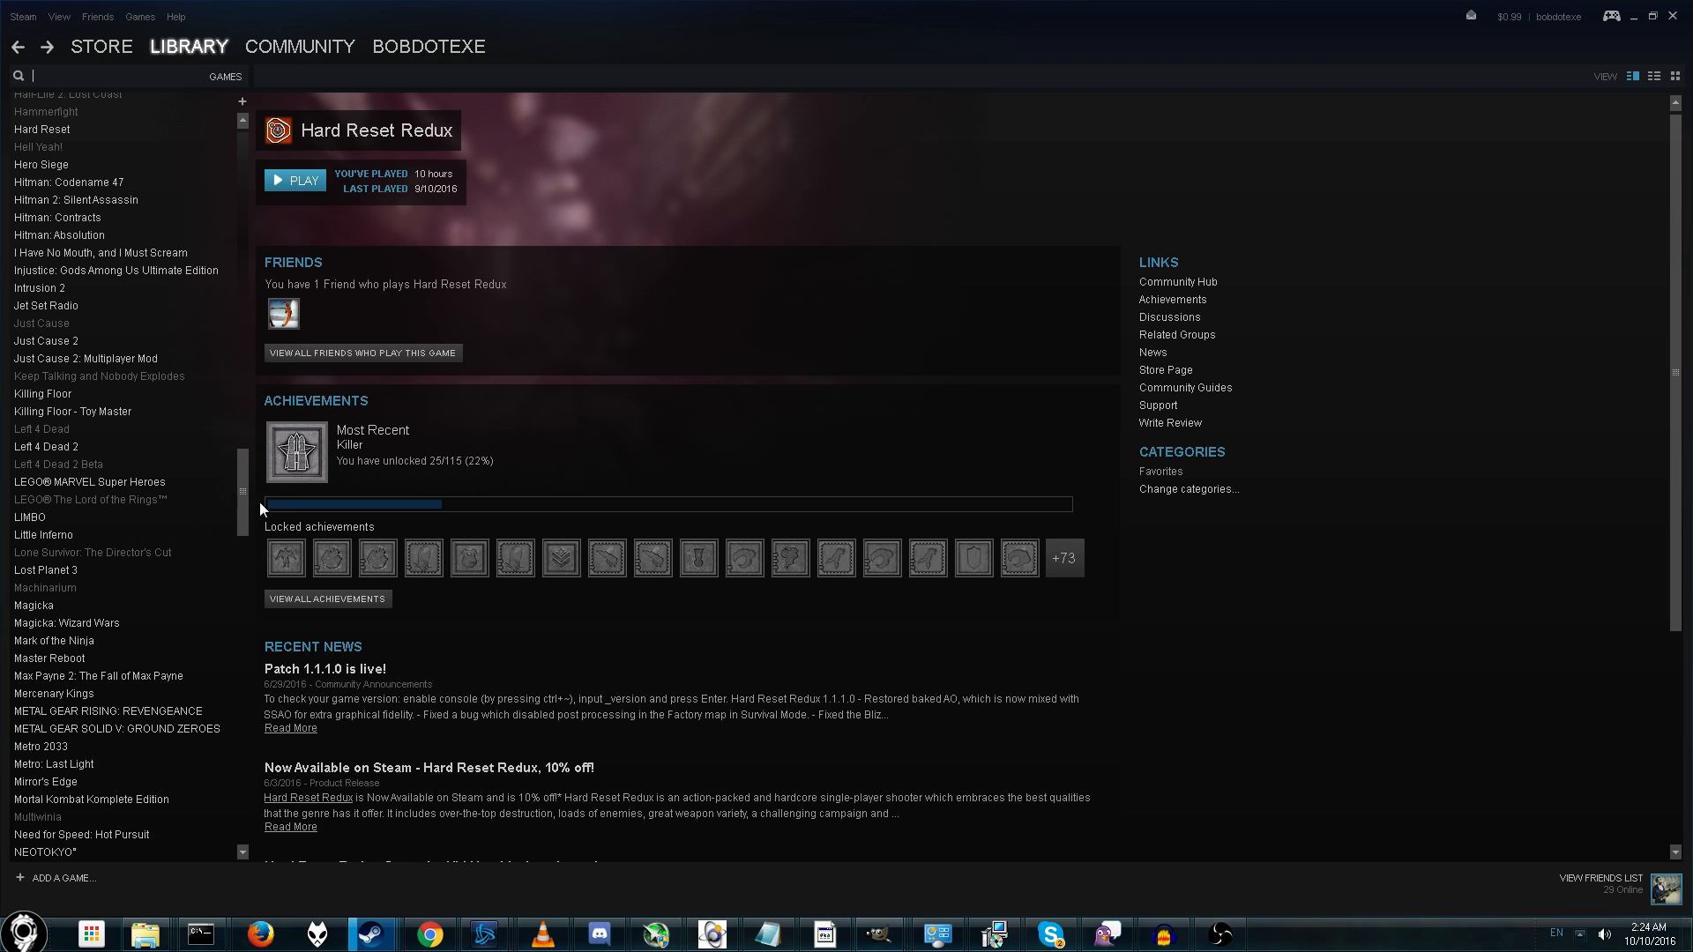
{"action": "scroll", "scroll_direction": "down", "scroll_amount": 3}
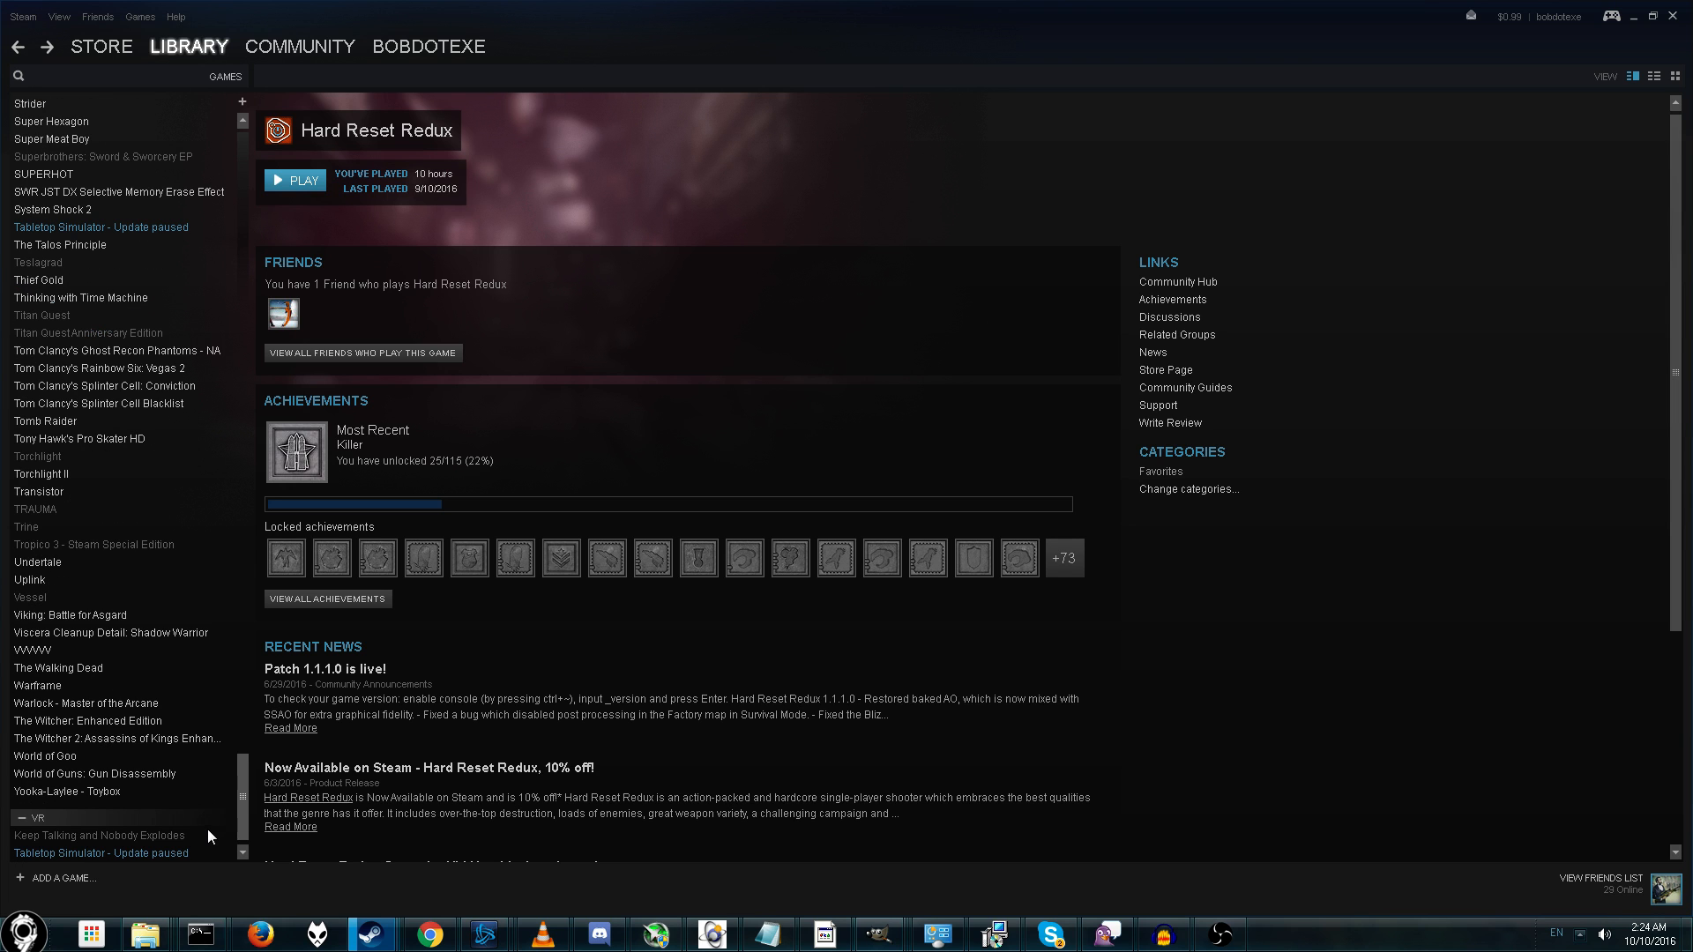
{"action": "right_click", "coordinate": [67, 792]}
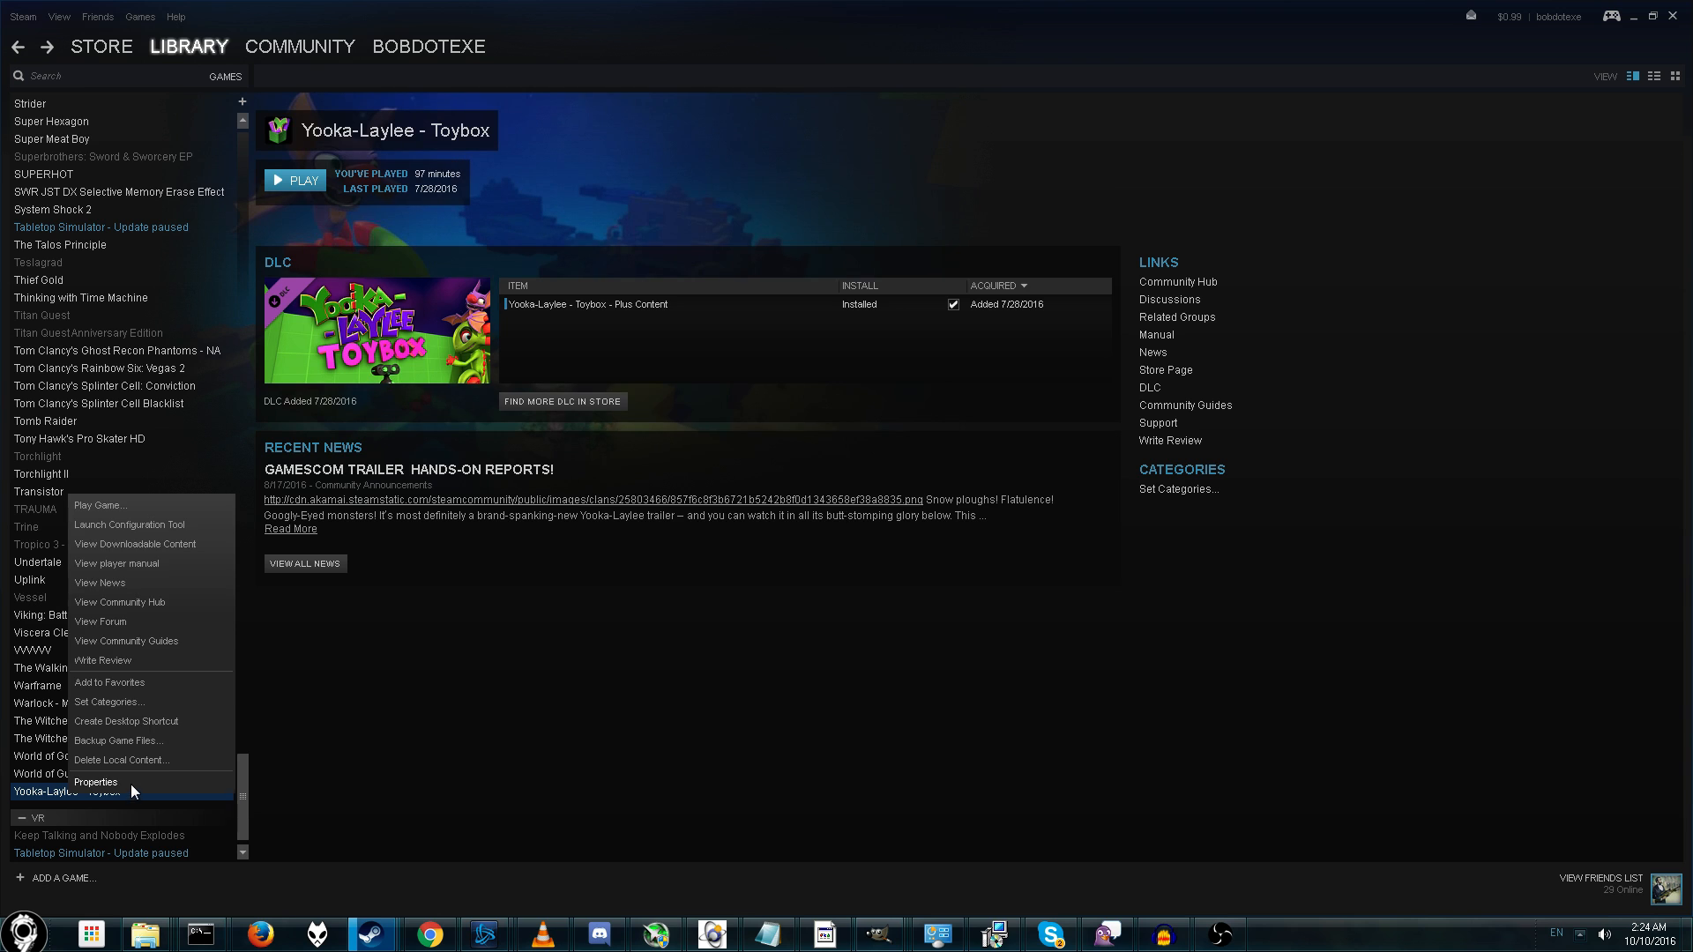
{"action": "left_click", "coordinate": [96, 781]}
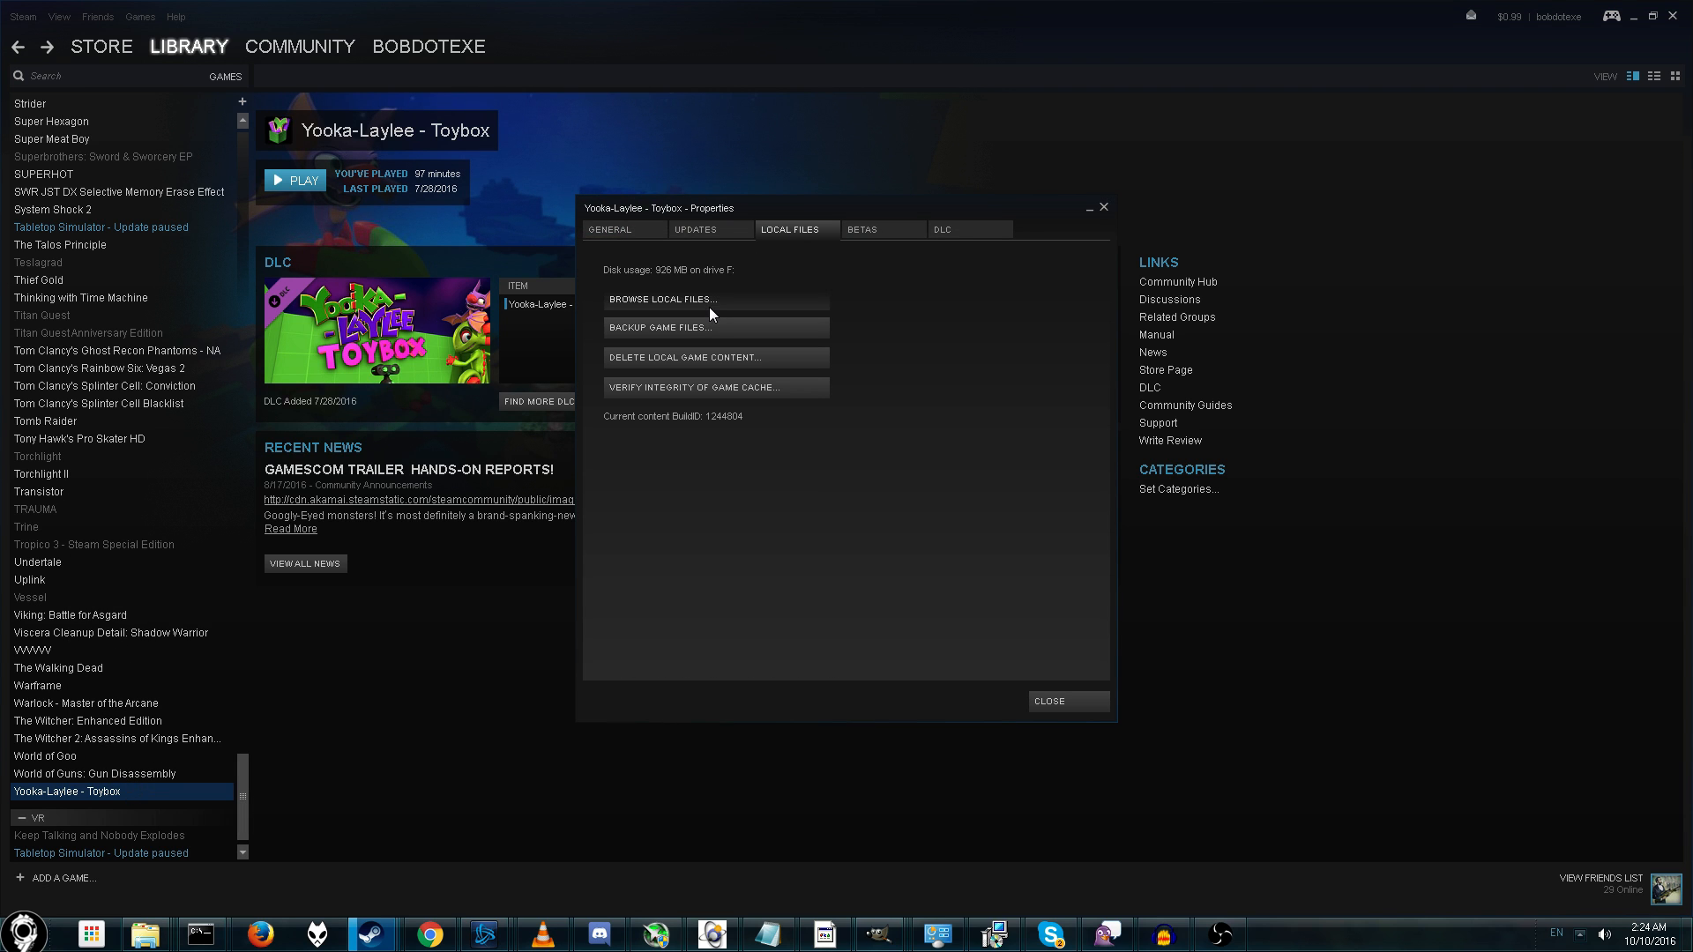
{"action": "left_click", "coordinate": [661, 300]}
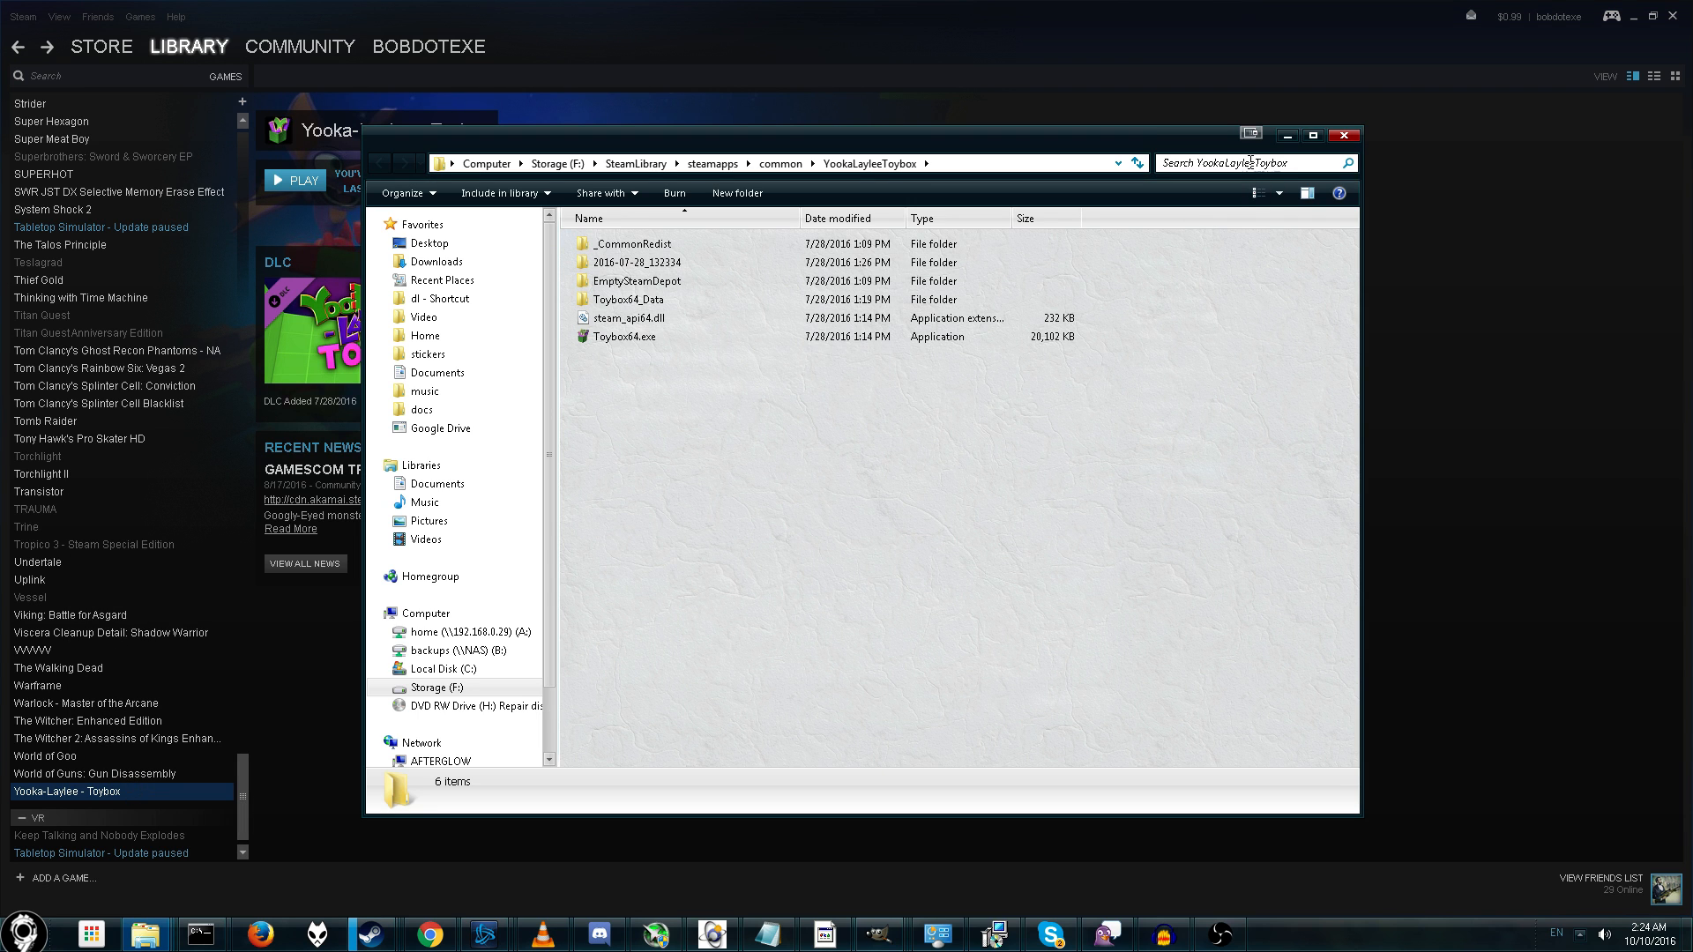
{"action": "left_click", "coordinate": [1241, 162]}
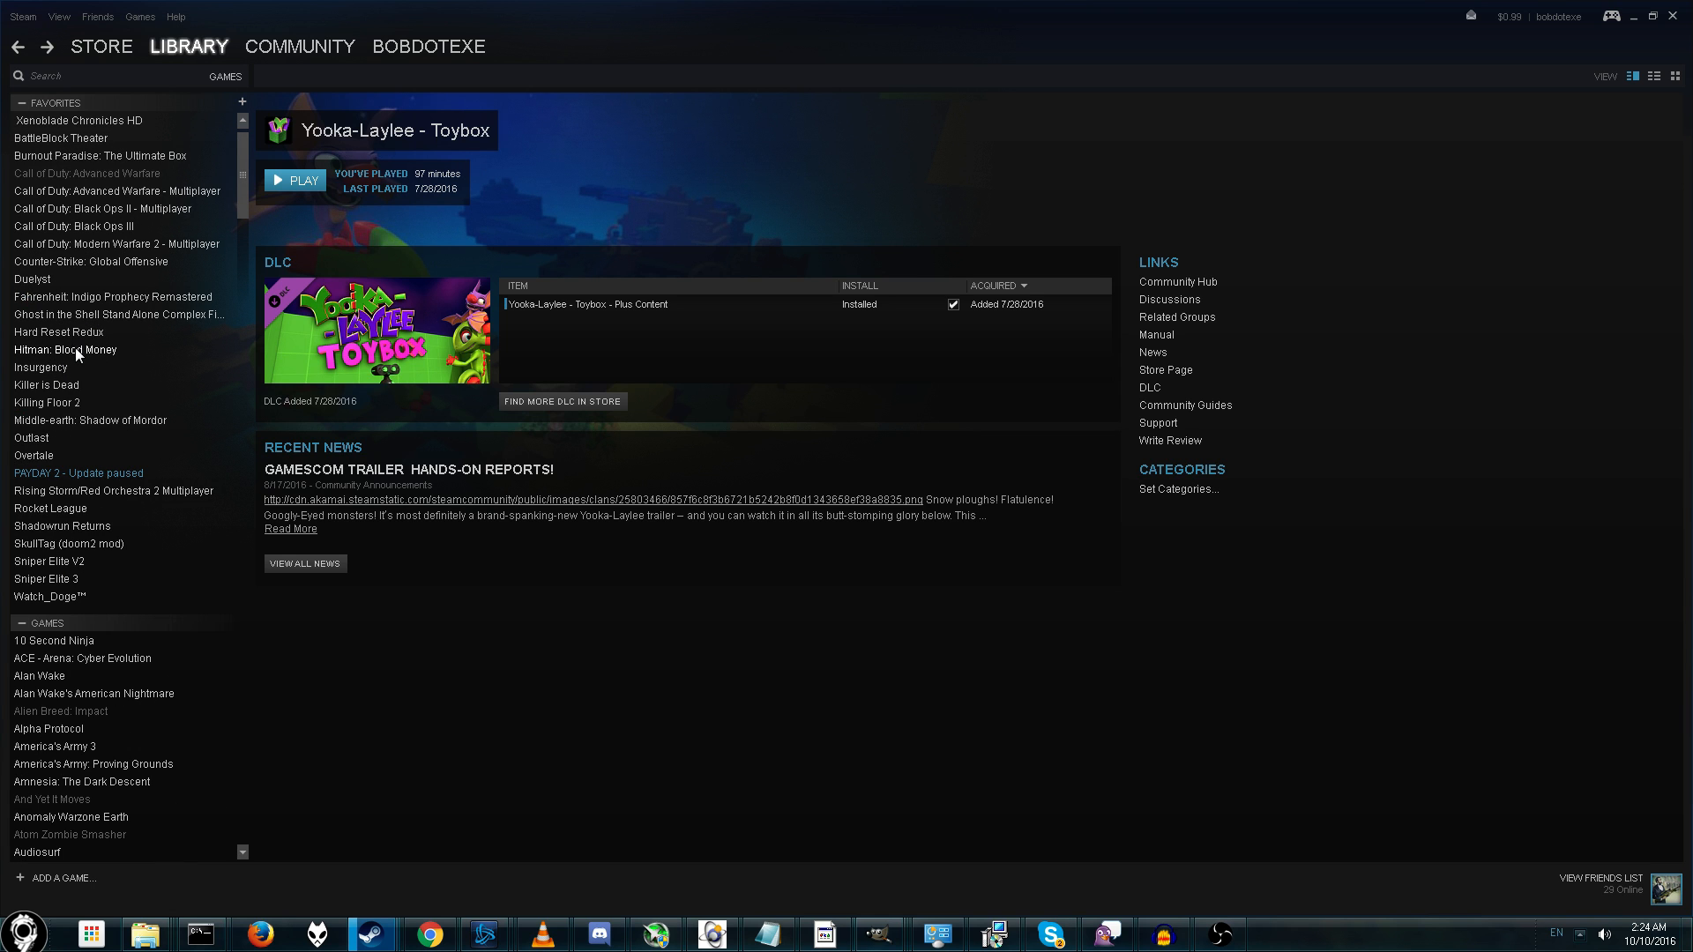
- Search Fahrenheit: Indigo Prophecy Remastered's install folder for *.fsb files, find none, and close it
{"action": "right_click", "coordinate": [113, 296]}
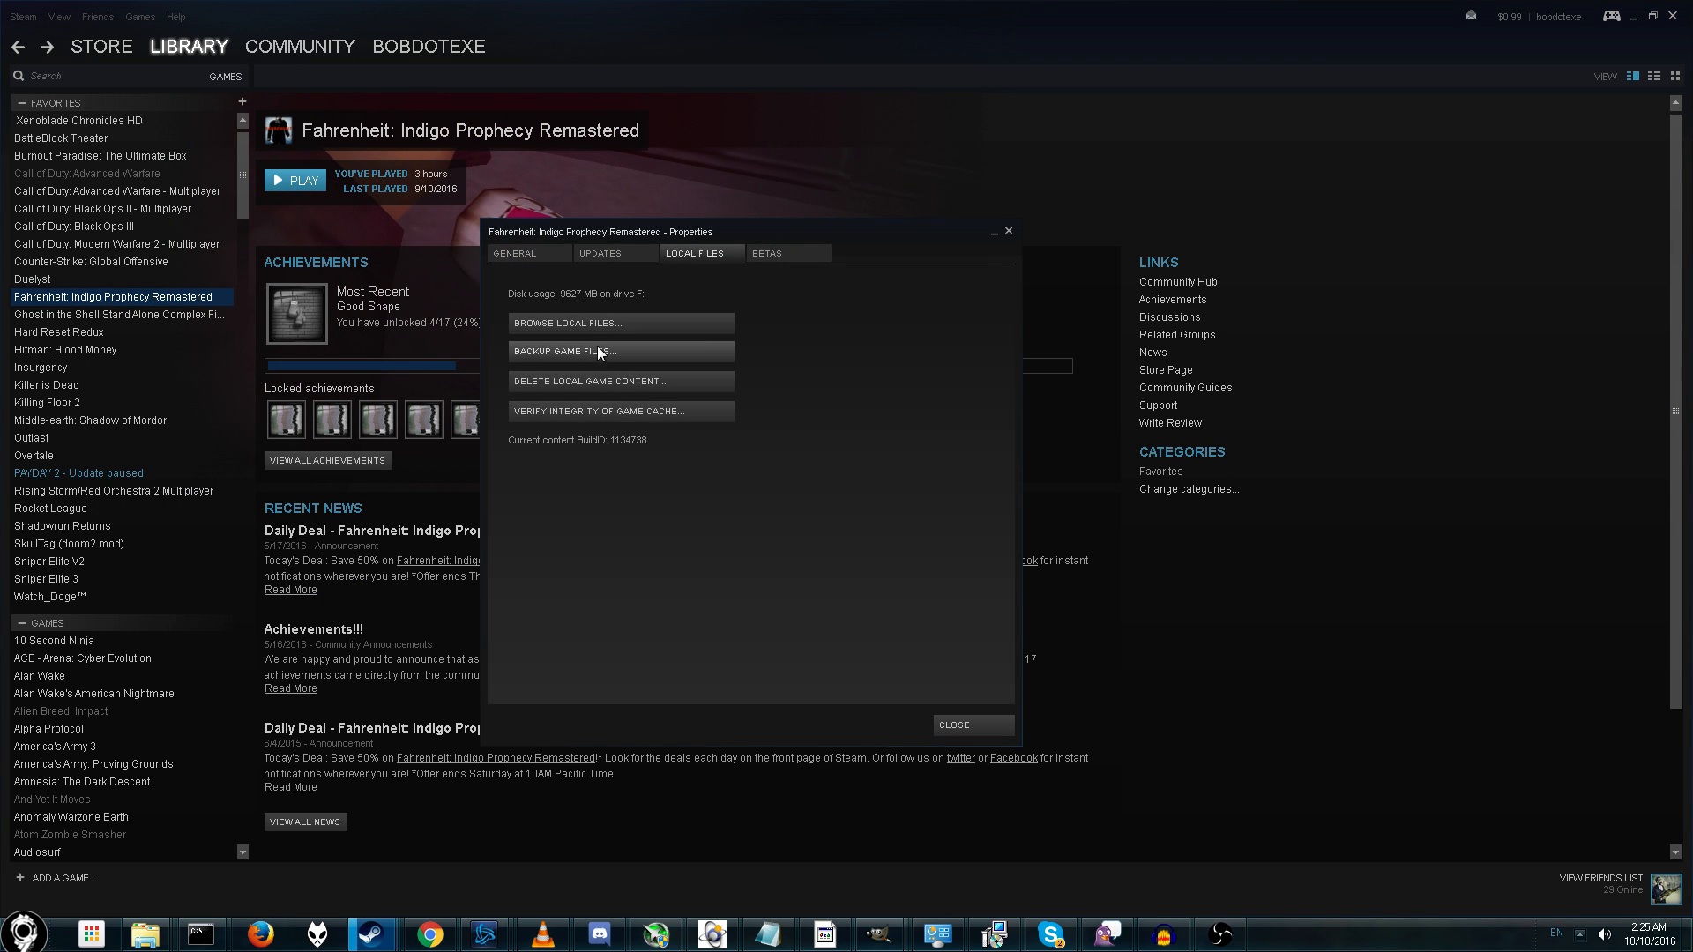
{"action": "left_click", "coordinate": [564, 321]}
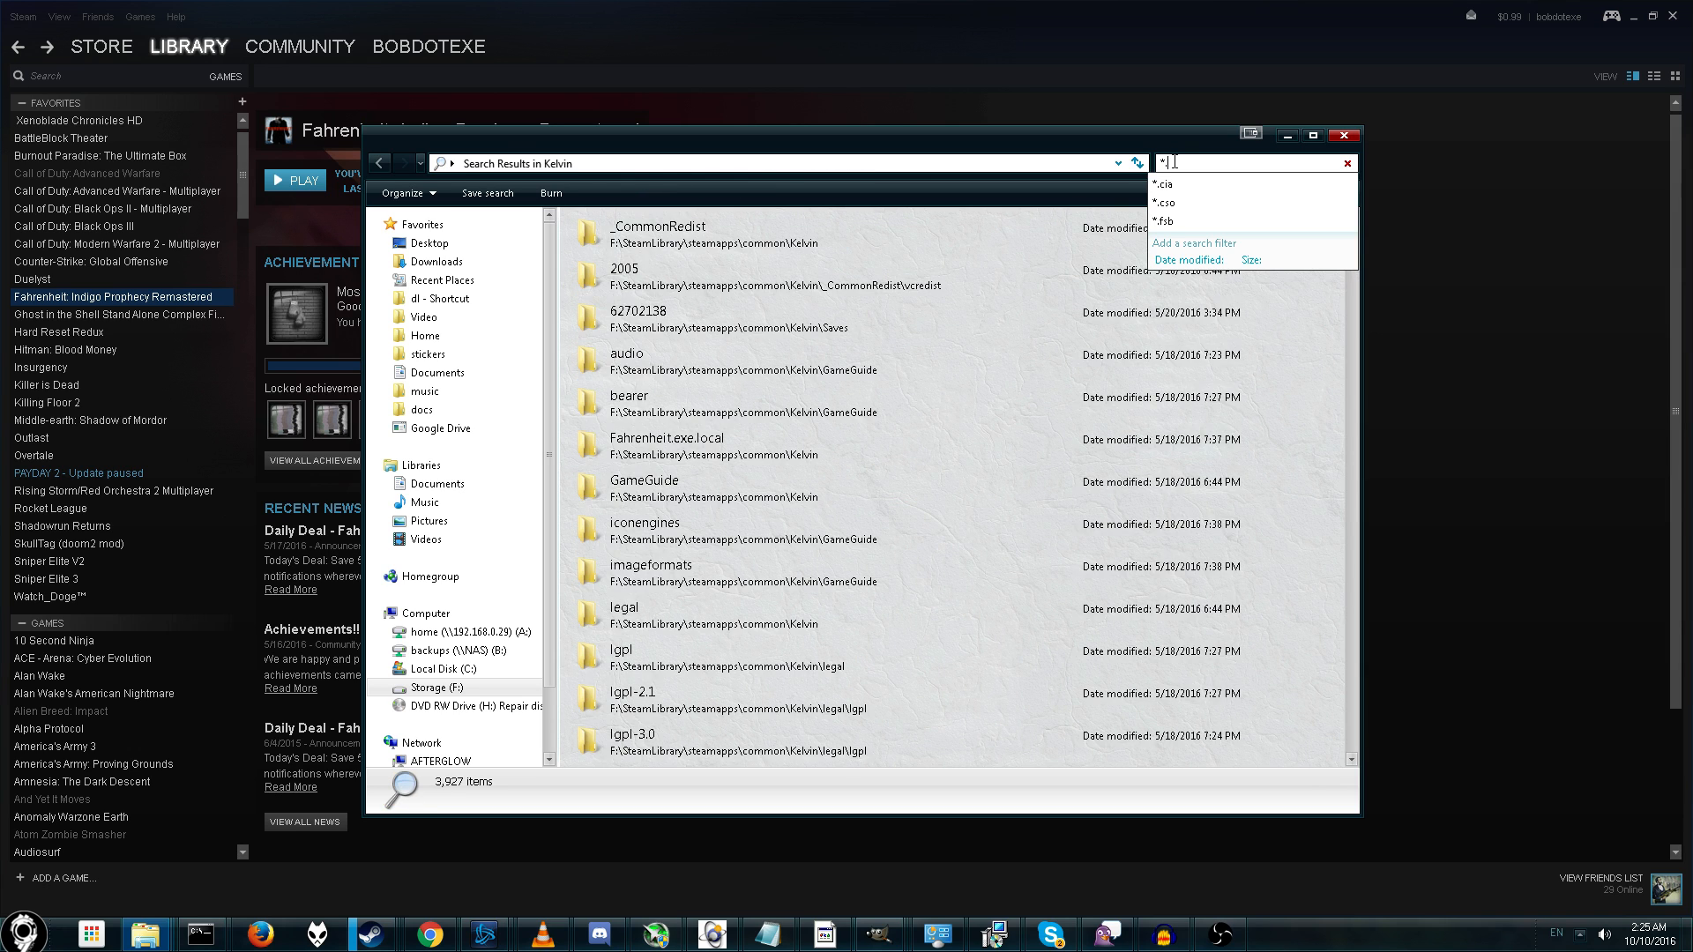
{"action": "left_click", "coordinate": [1166, 222]}
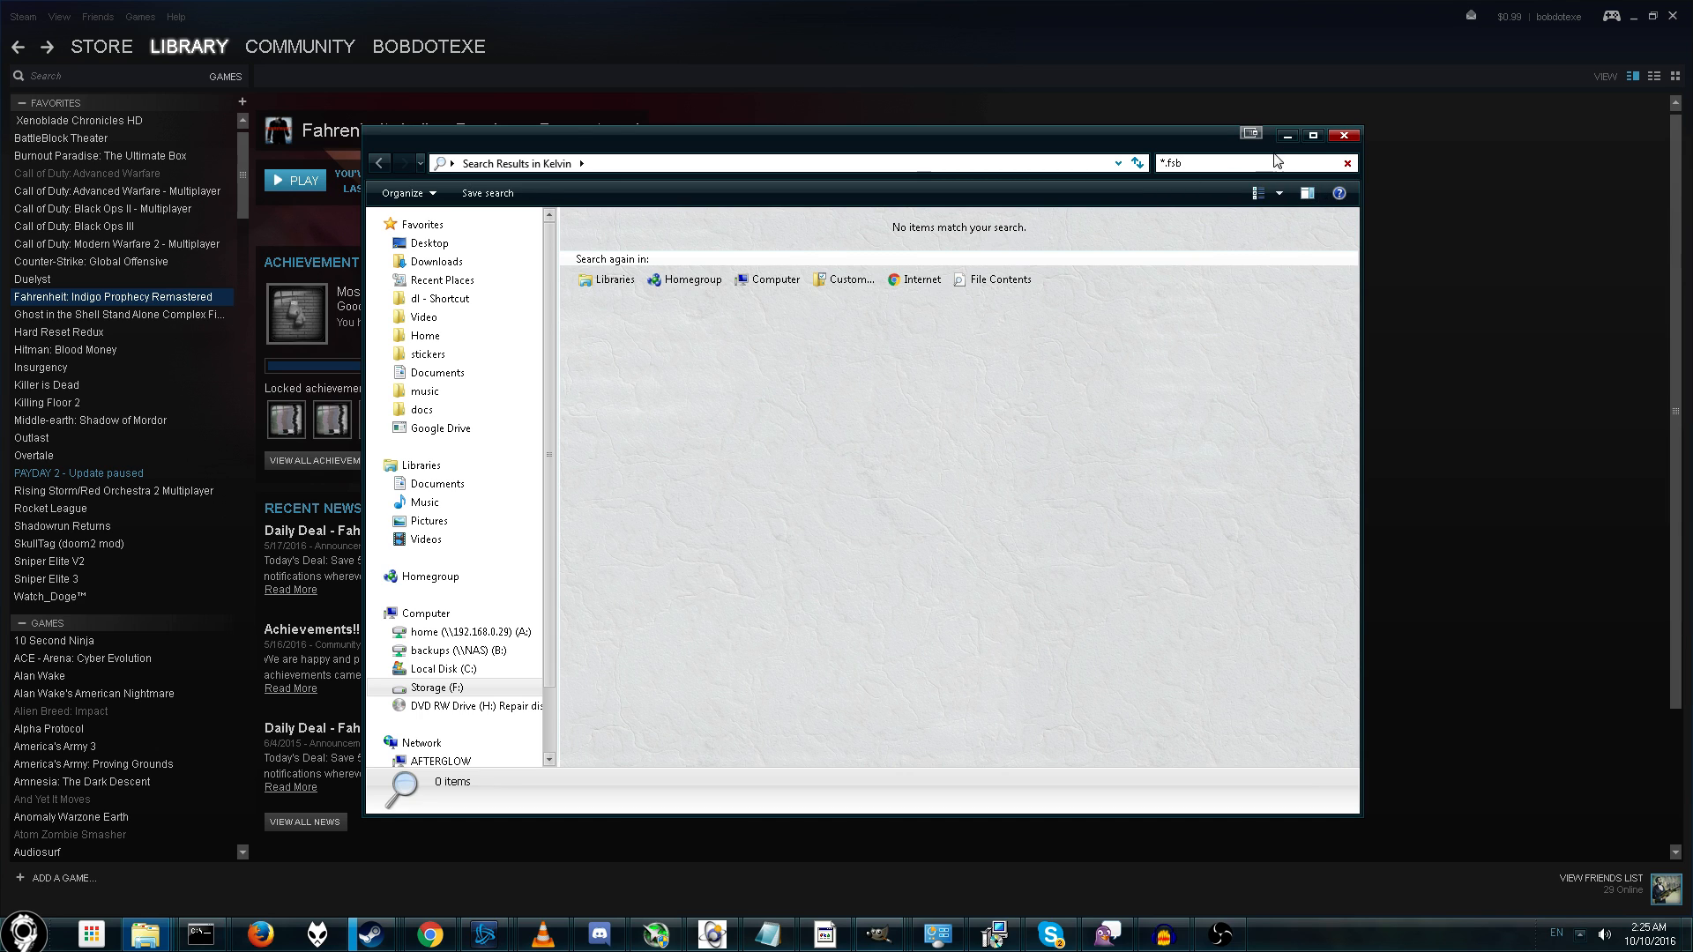
{"action": "left_click", "coordinate": [1346, 133]}
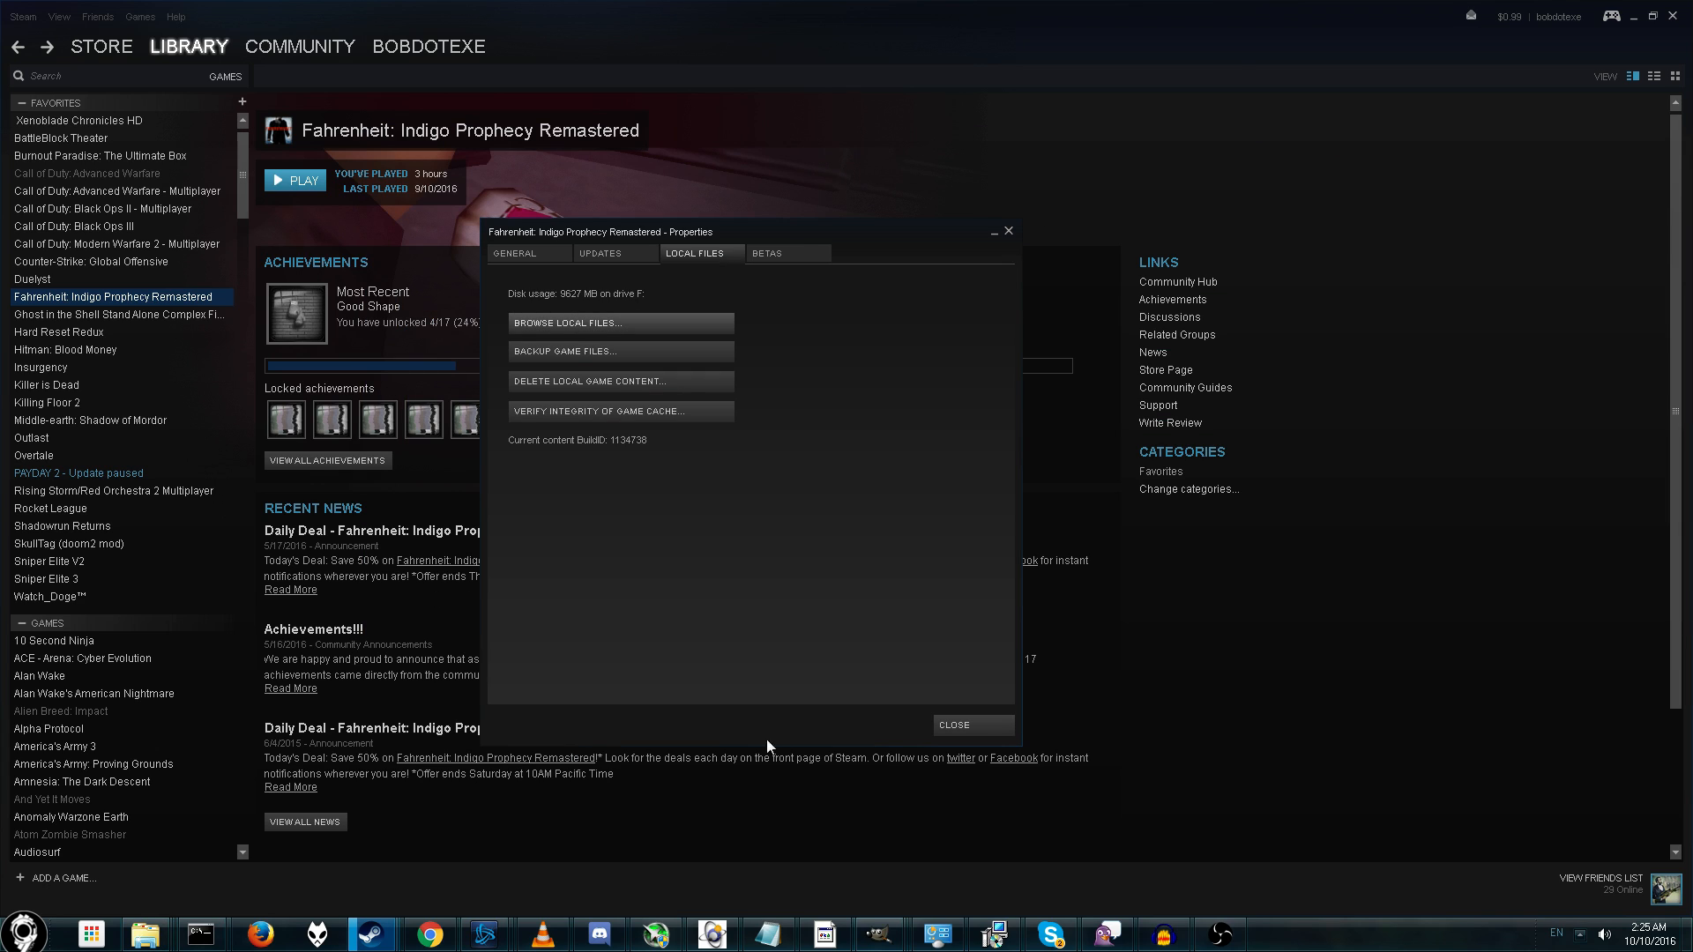
- Search Outlast's install folder for *.fsb with no matches, then select Rising Storm/Red Orchestra 2 Multiplayer
{"action": "right_click", "coordinate": [32, 438]}
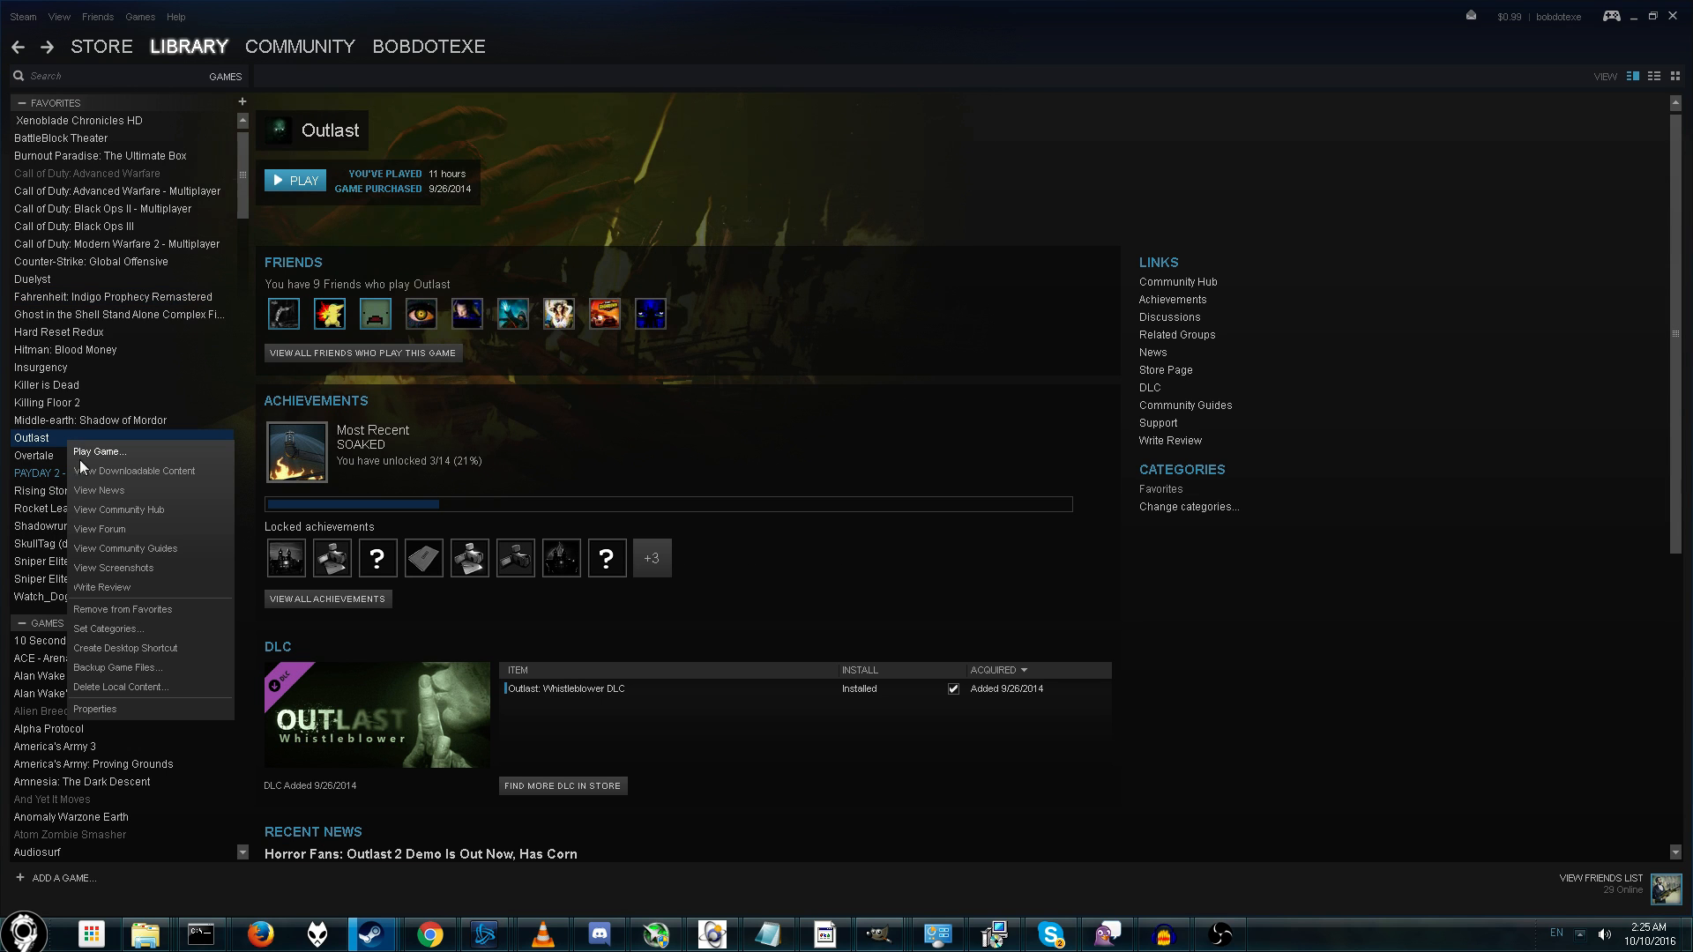
{"action": "left_click", "coordinate": [93, 709]}
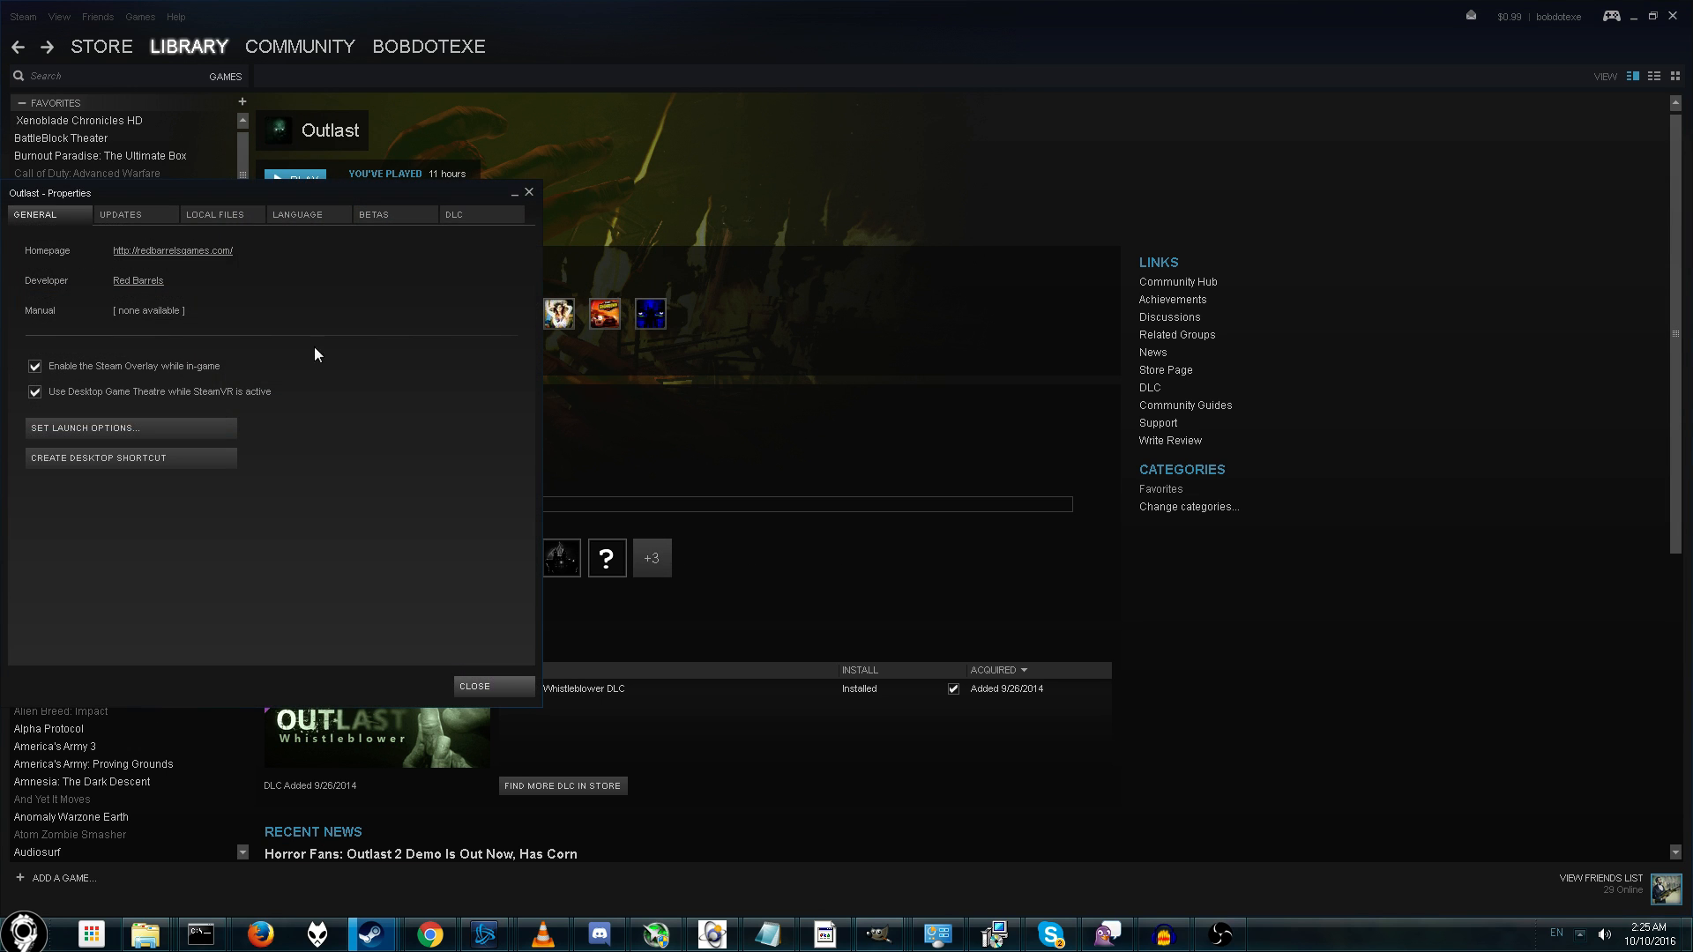
{"action": "left_click", "coordinate": [86, 284]}
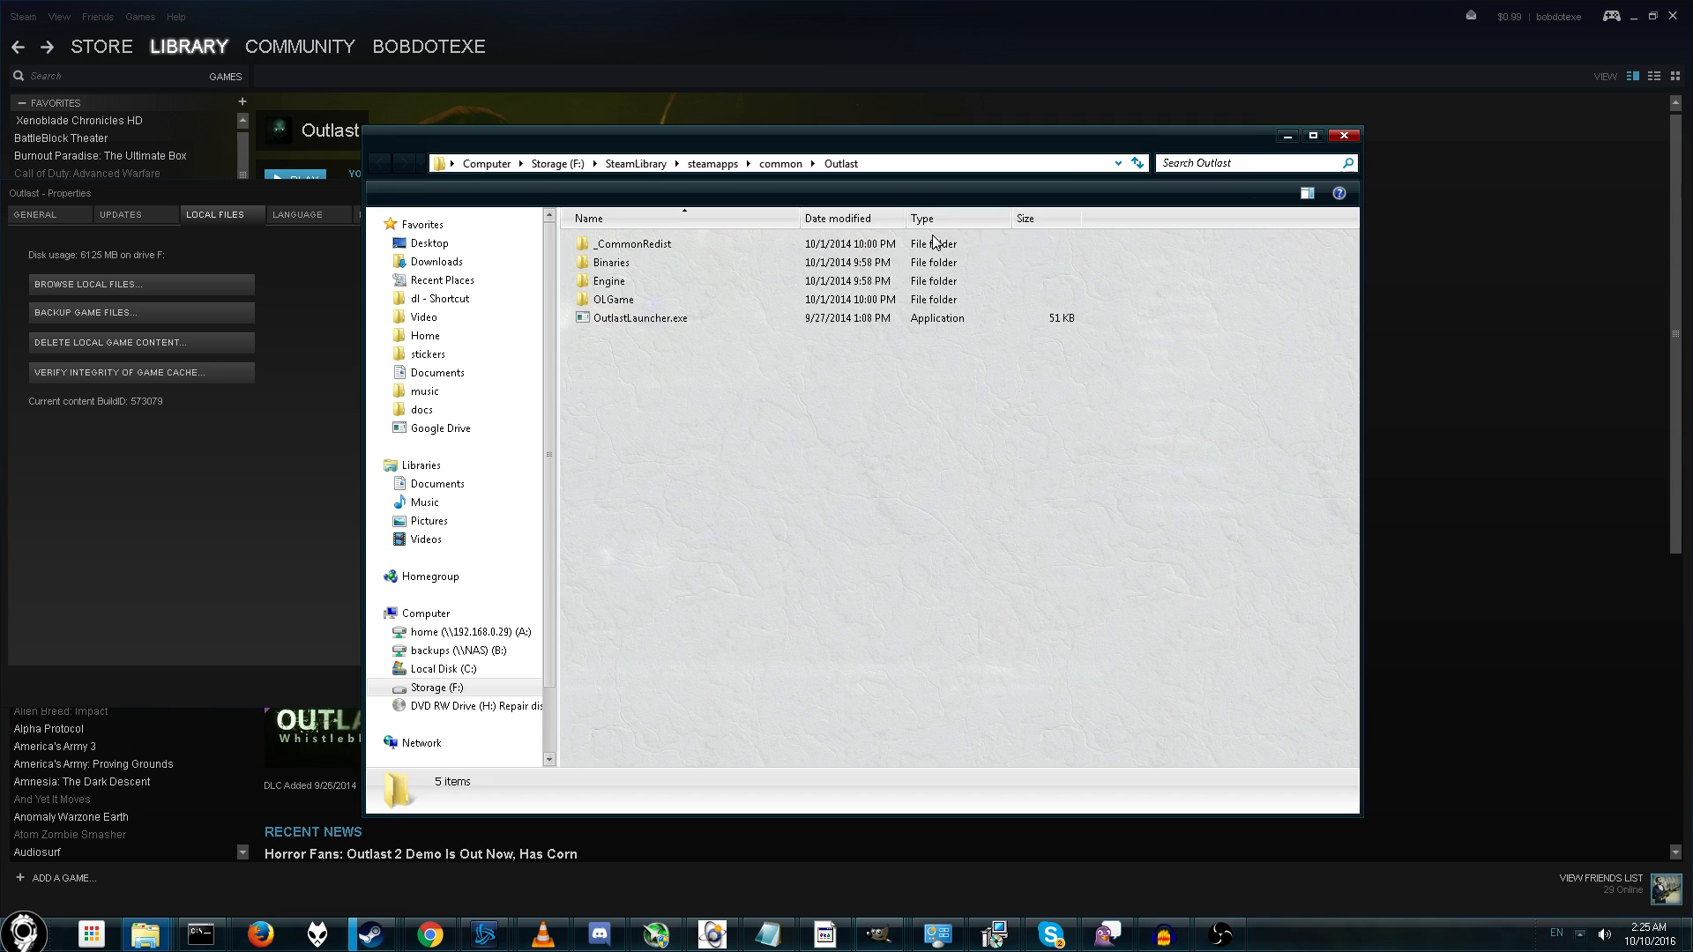
{"action": "left_click", "coordinate": [1242, 162]}
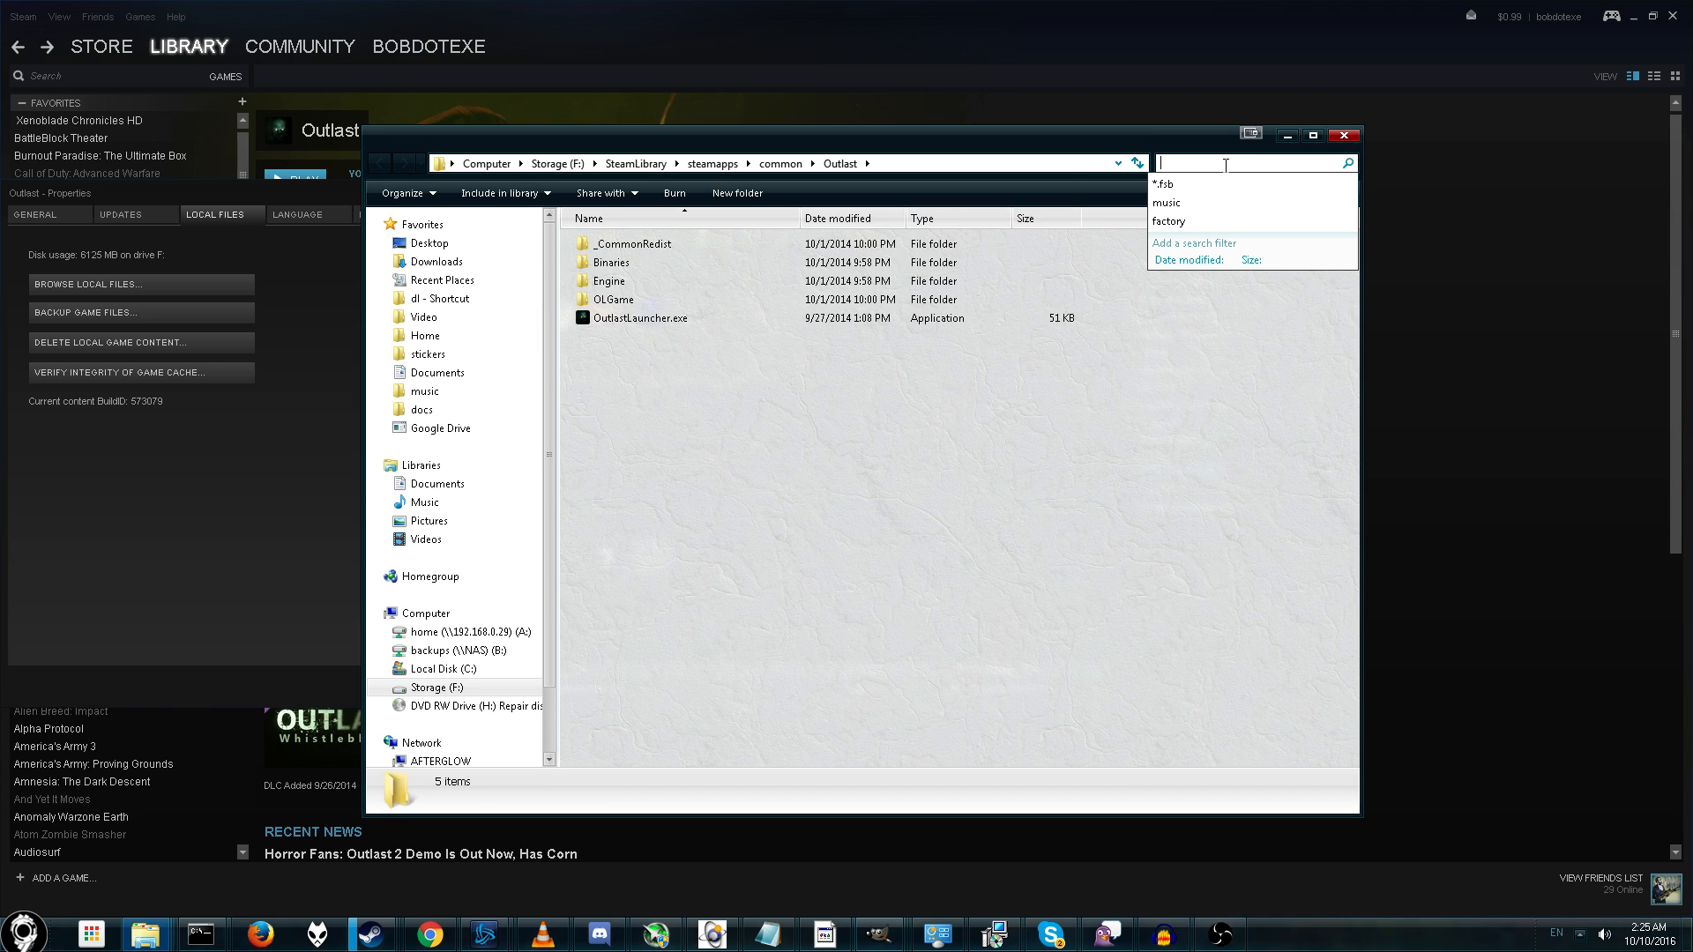
{"action": "type", "text": "*.fsb"}
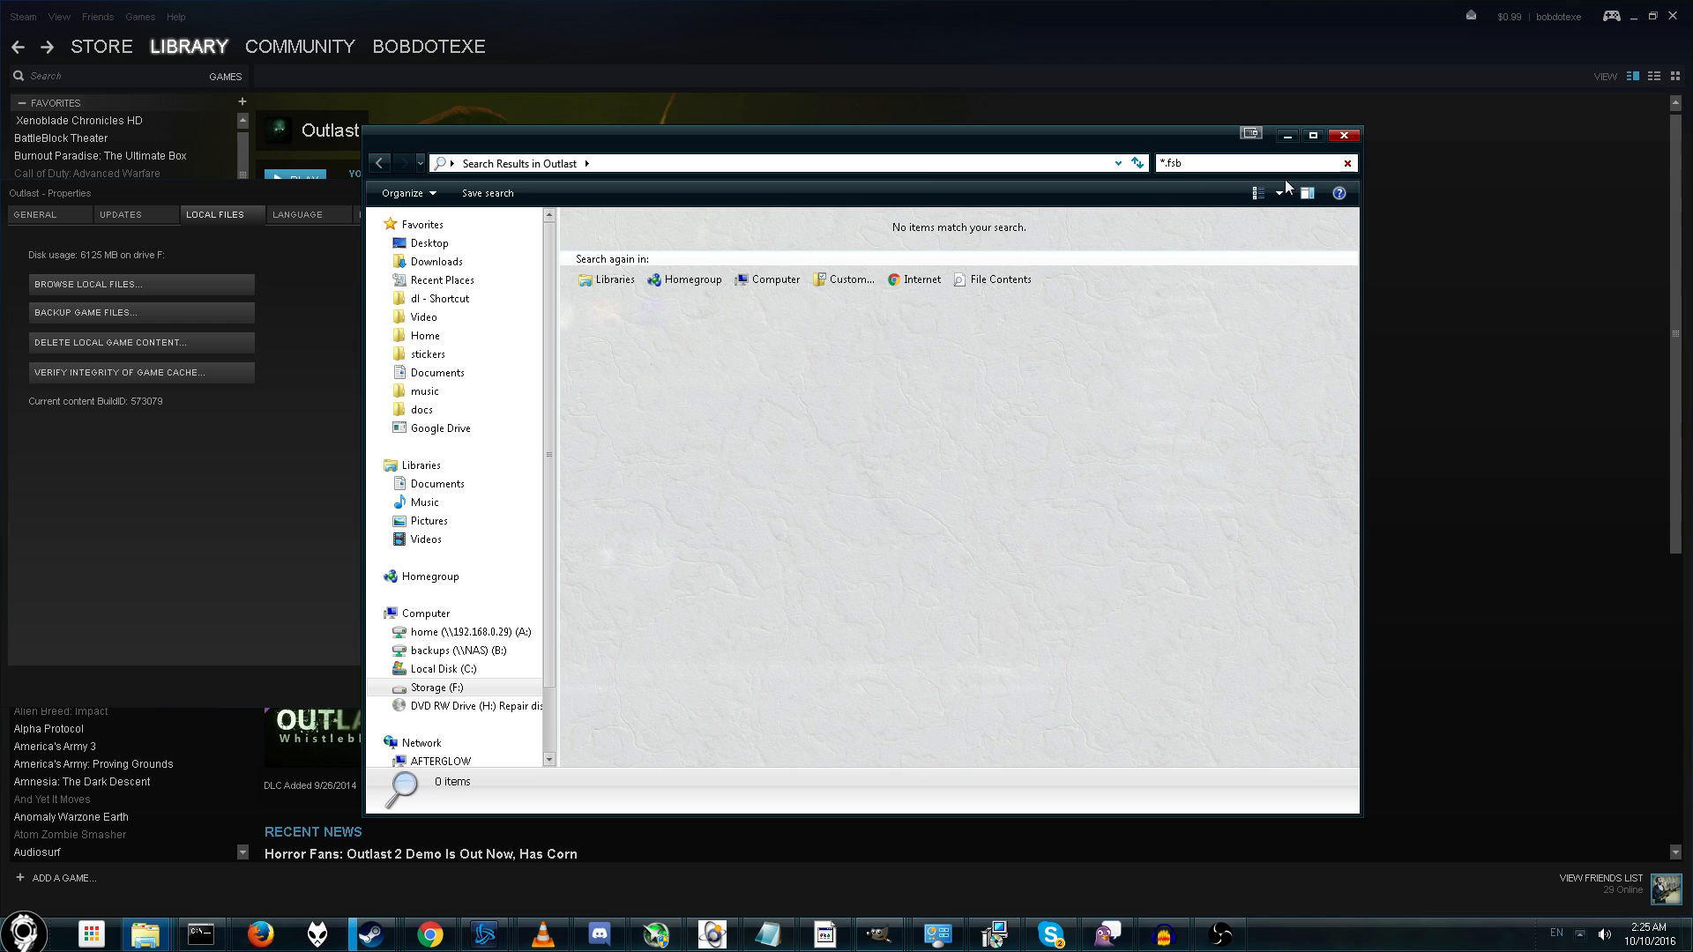
{"action": "left_click", "coordinate": [1345, 134]}
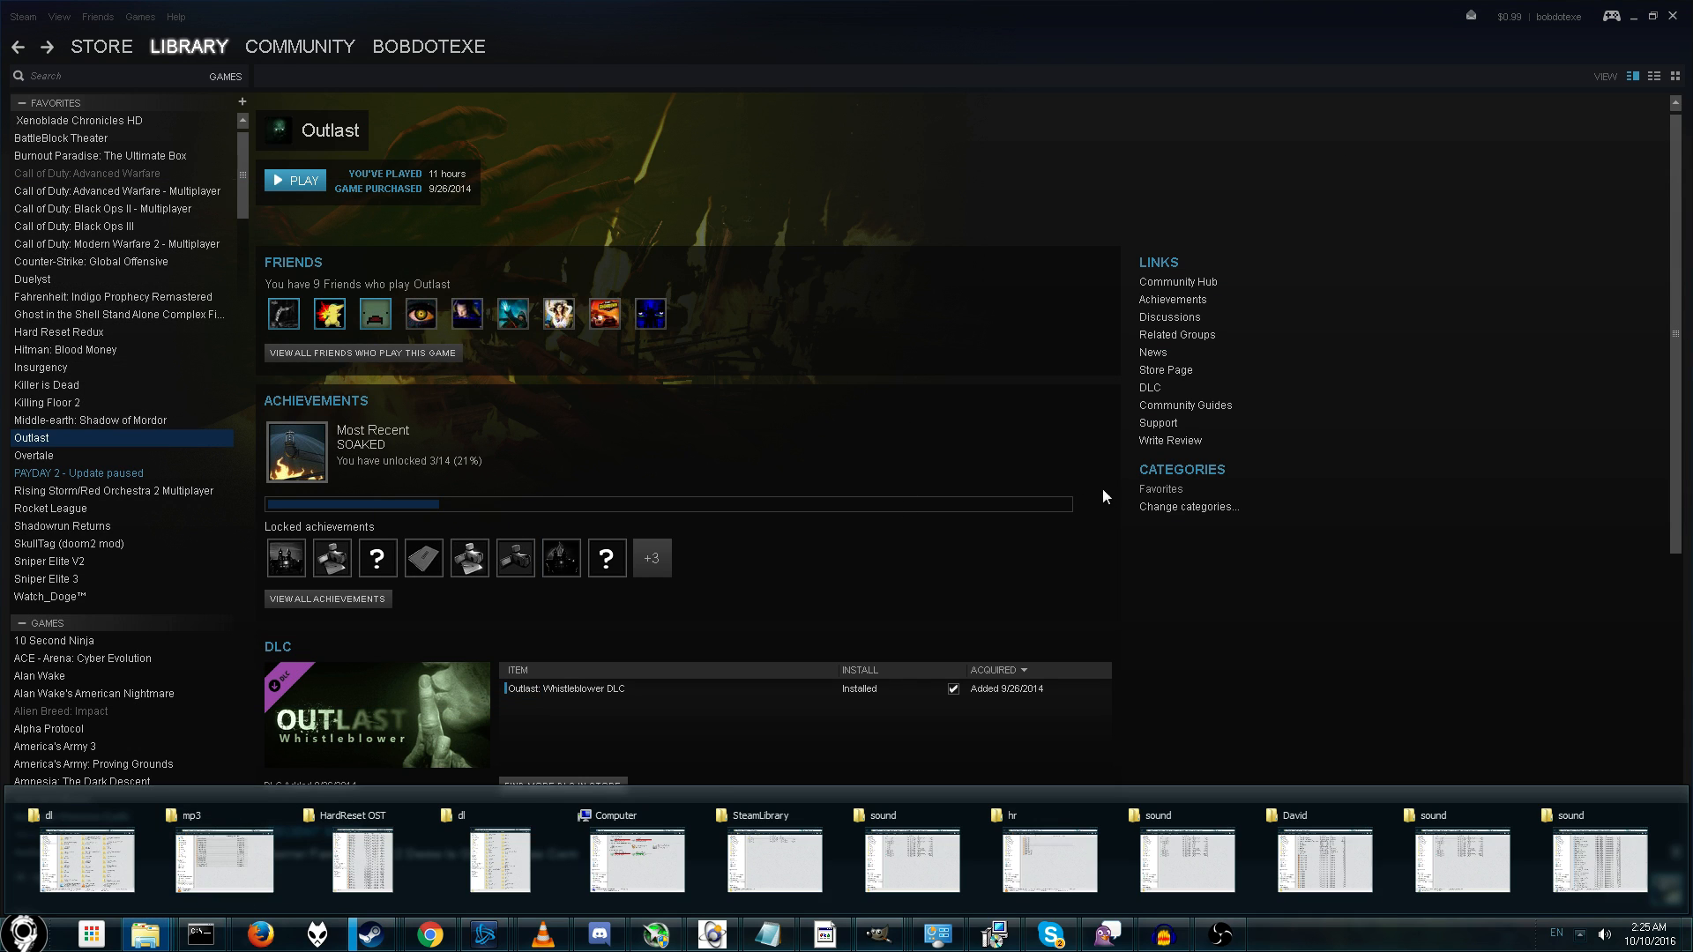
{"action": "left_click", "coordinate": [113, 492]}
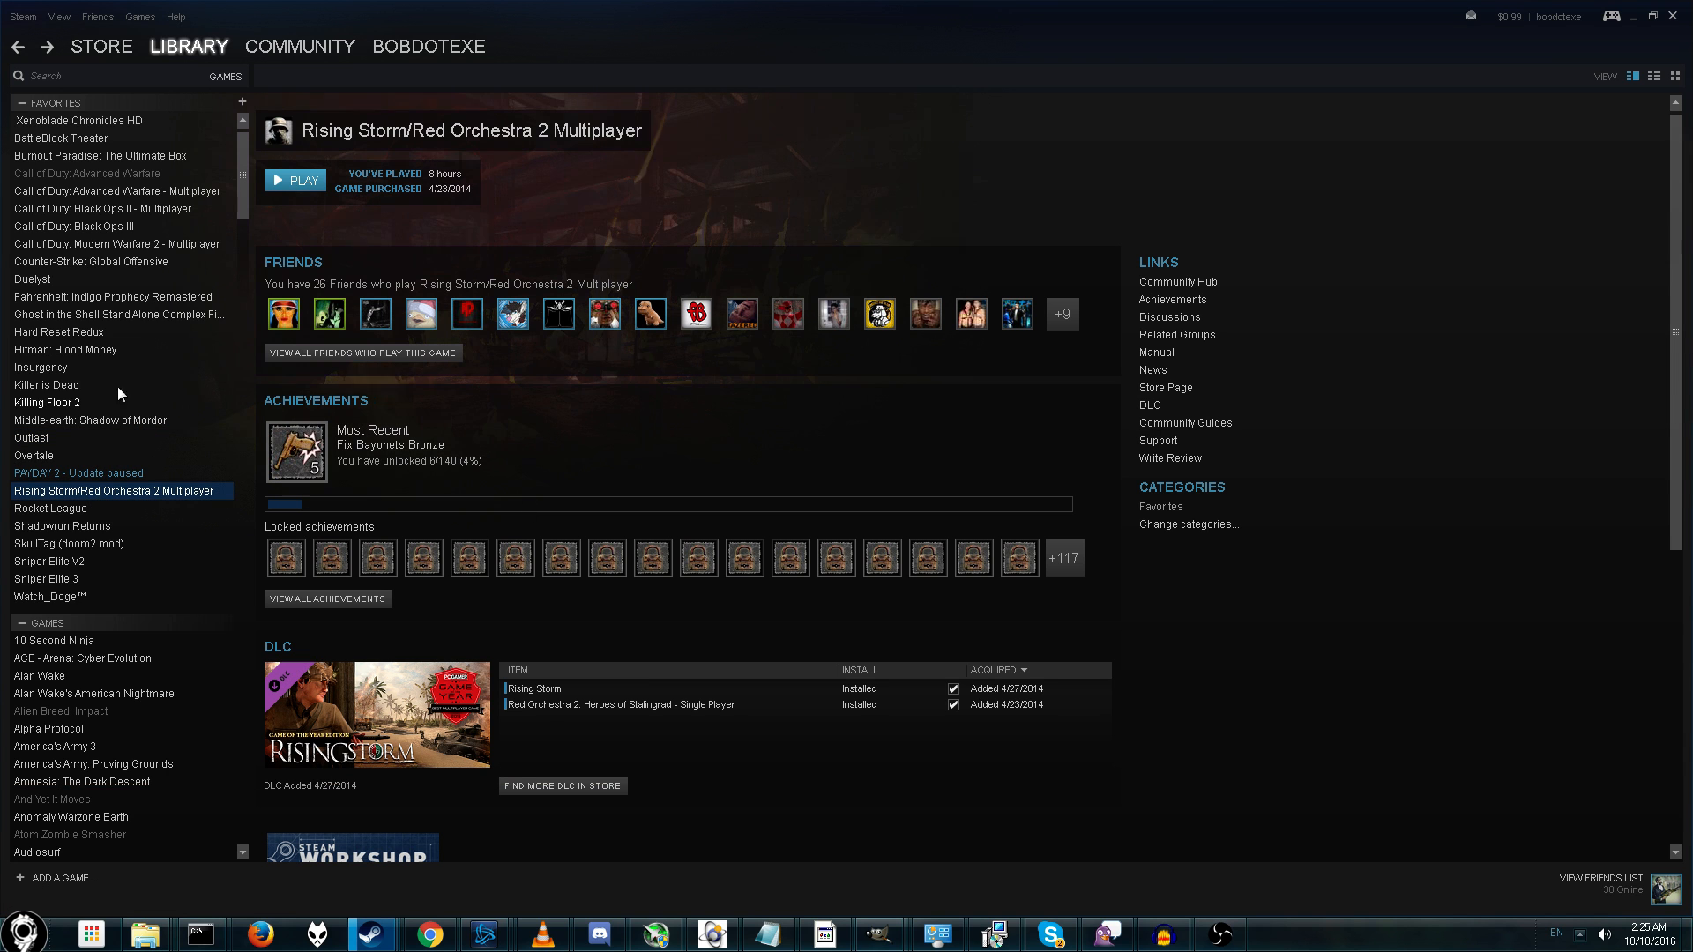
- Filter the library by 'sha' and search Shadow of Mordor's install folder for *.fsb, finding none
{"action": "left_click", "coordinate": [74, 226]}
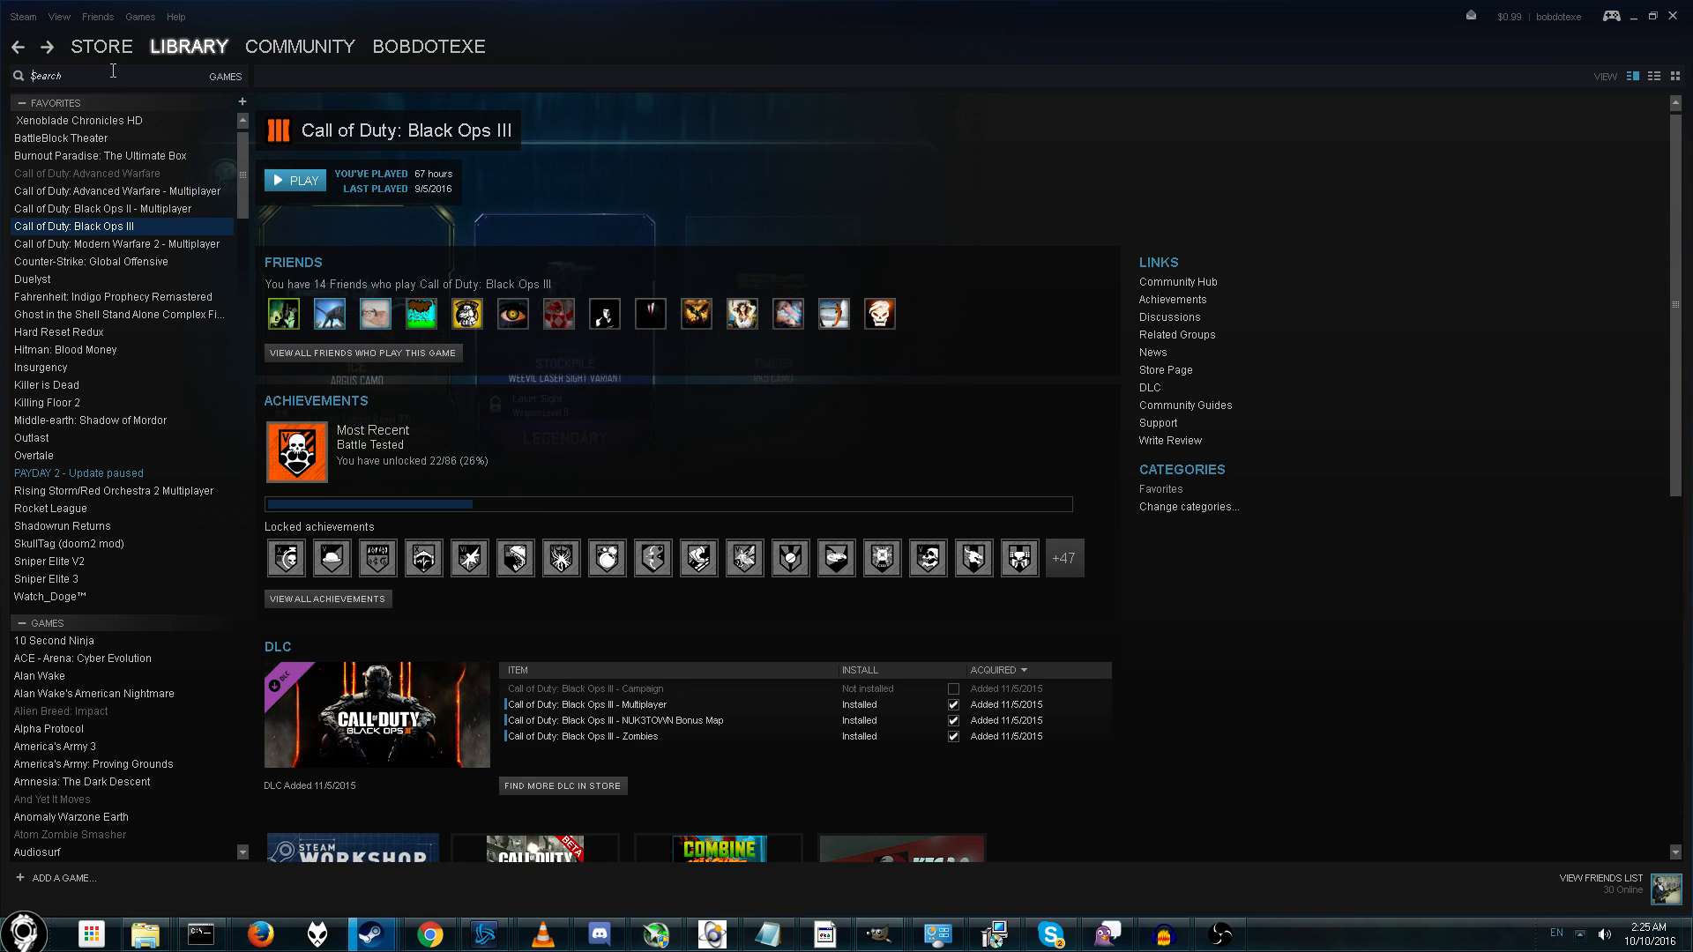
{"action": "type", "text": "sha"}
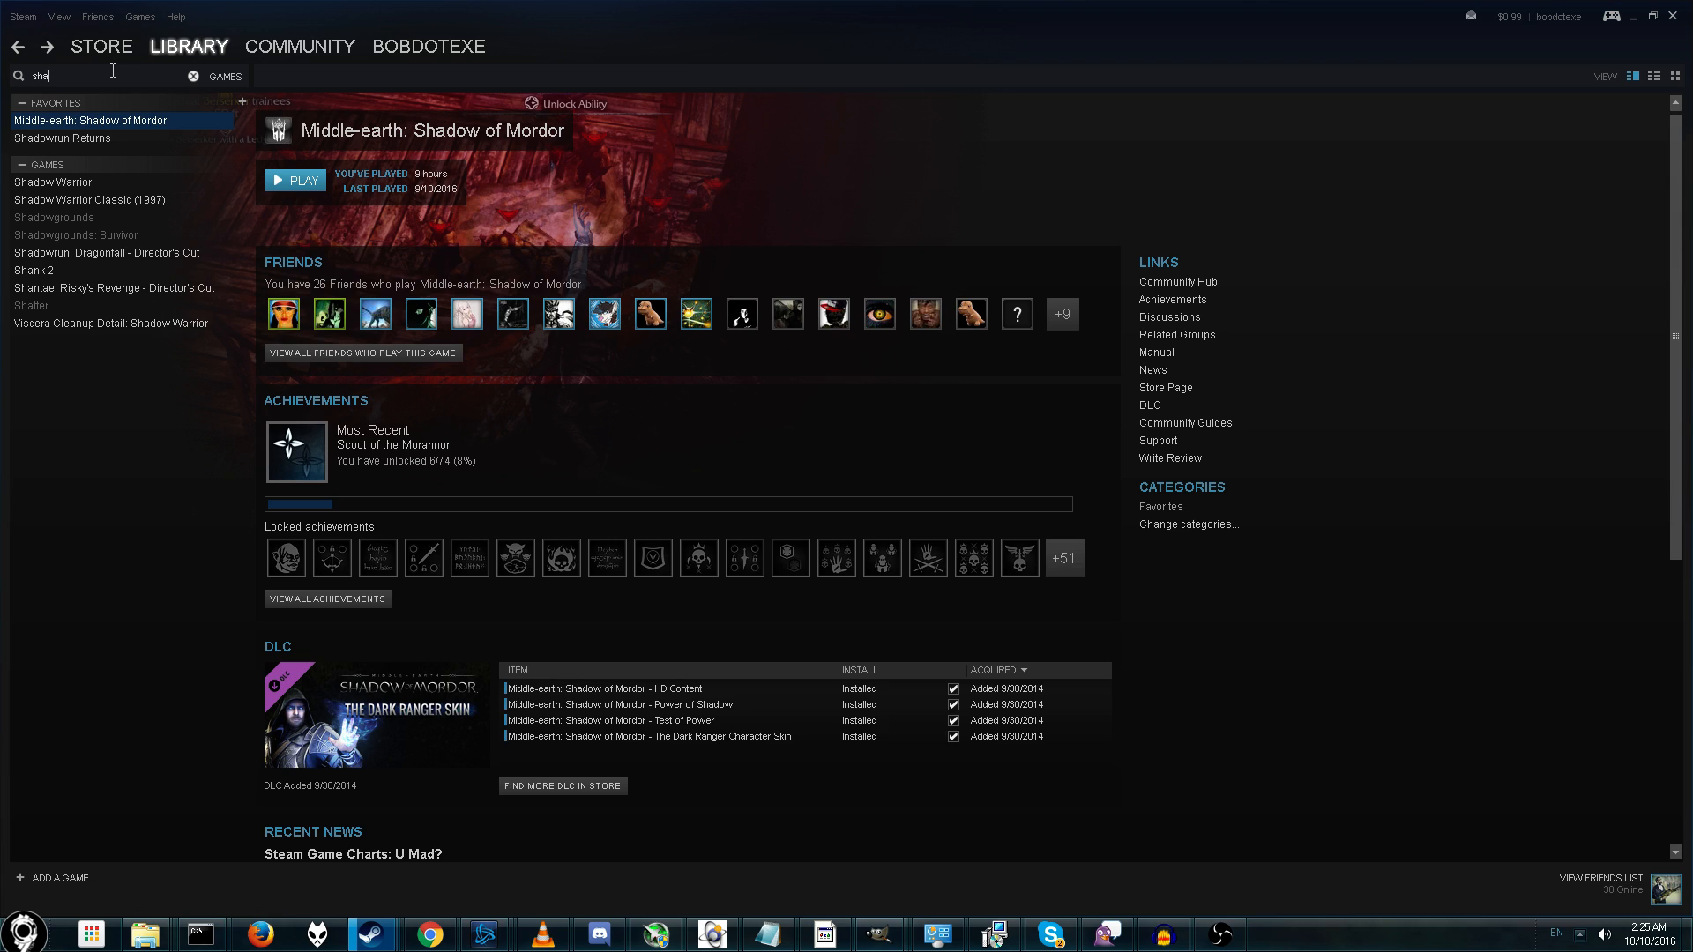
{"action": "right_click", "coordinate": [90, 119]}
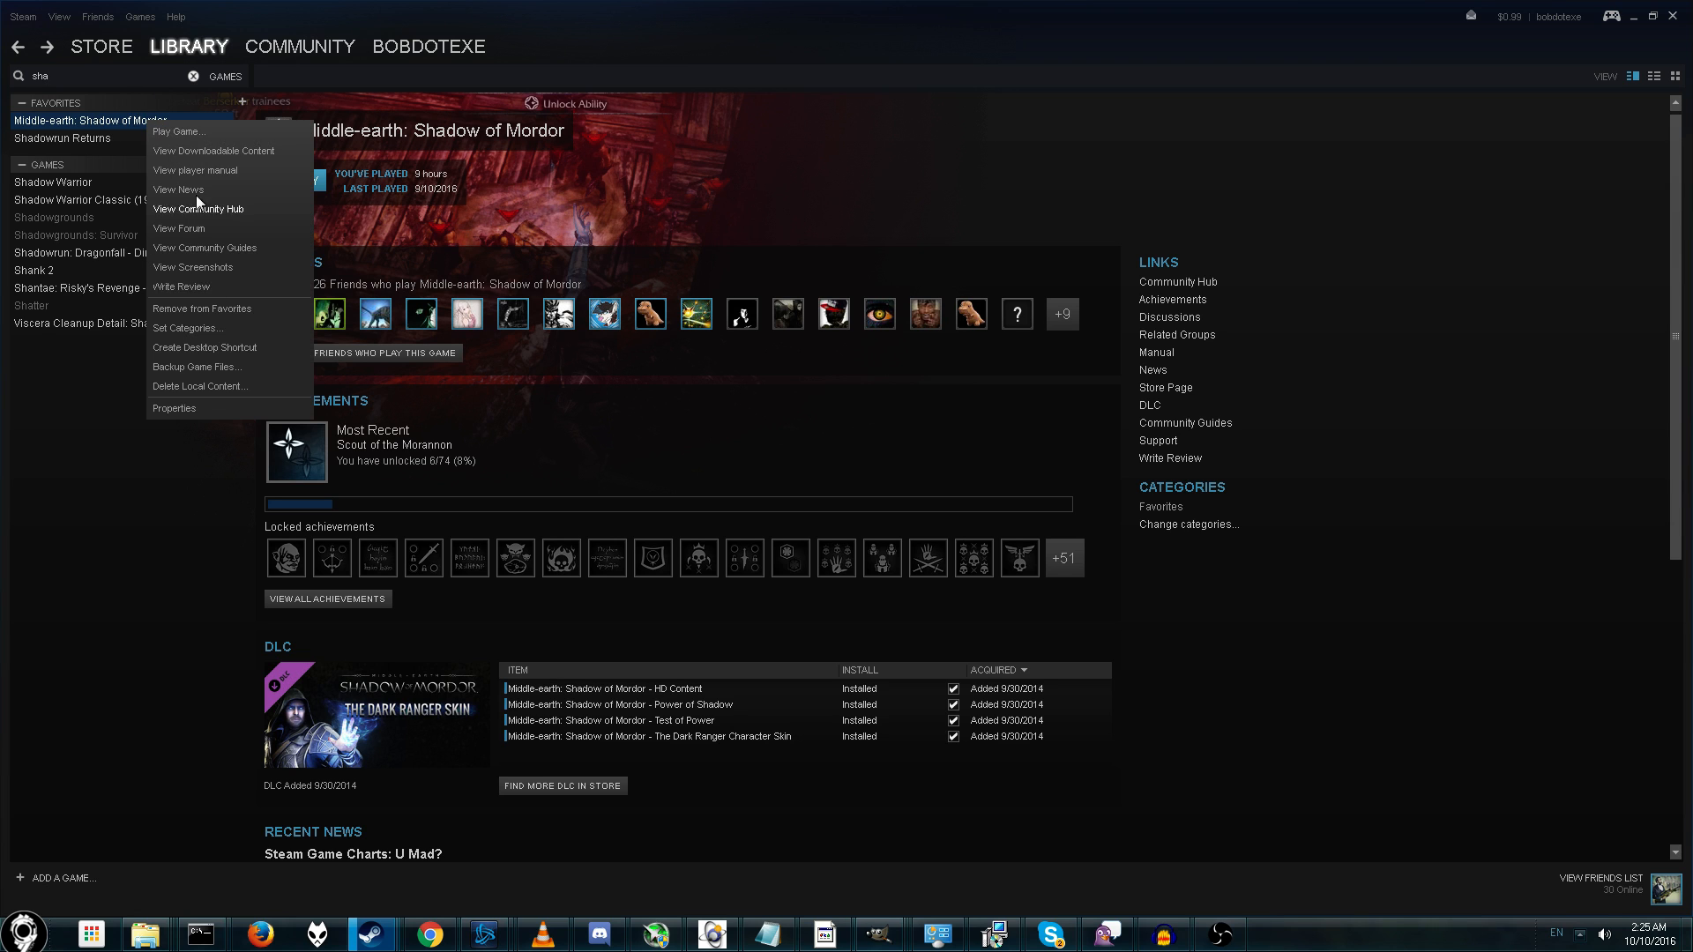
{"action": "left_click", "coordinate": [175, 408]}
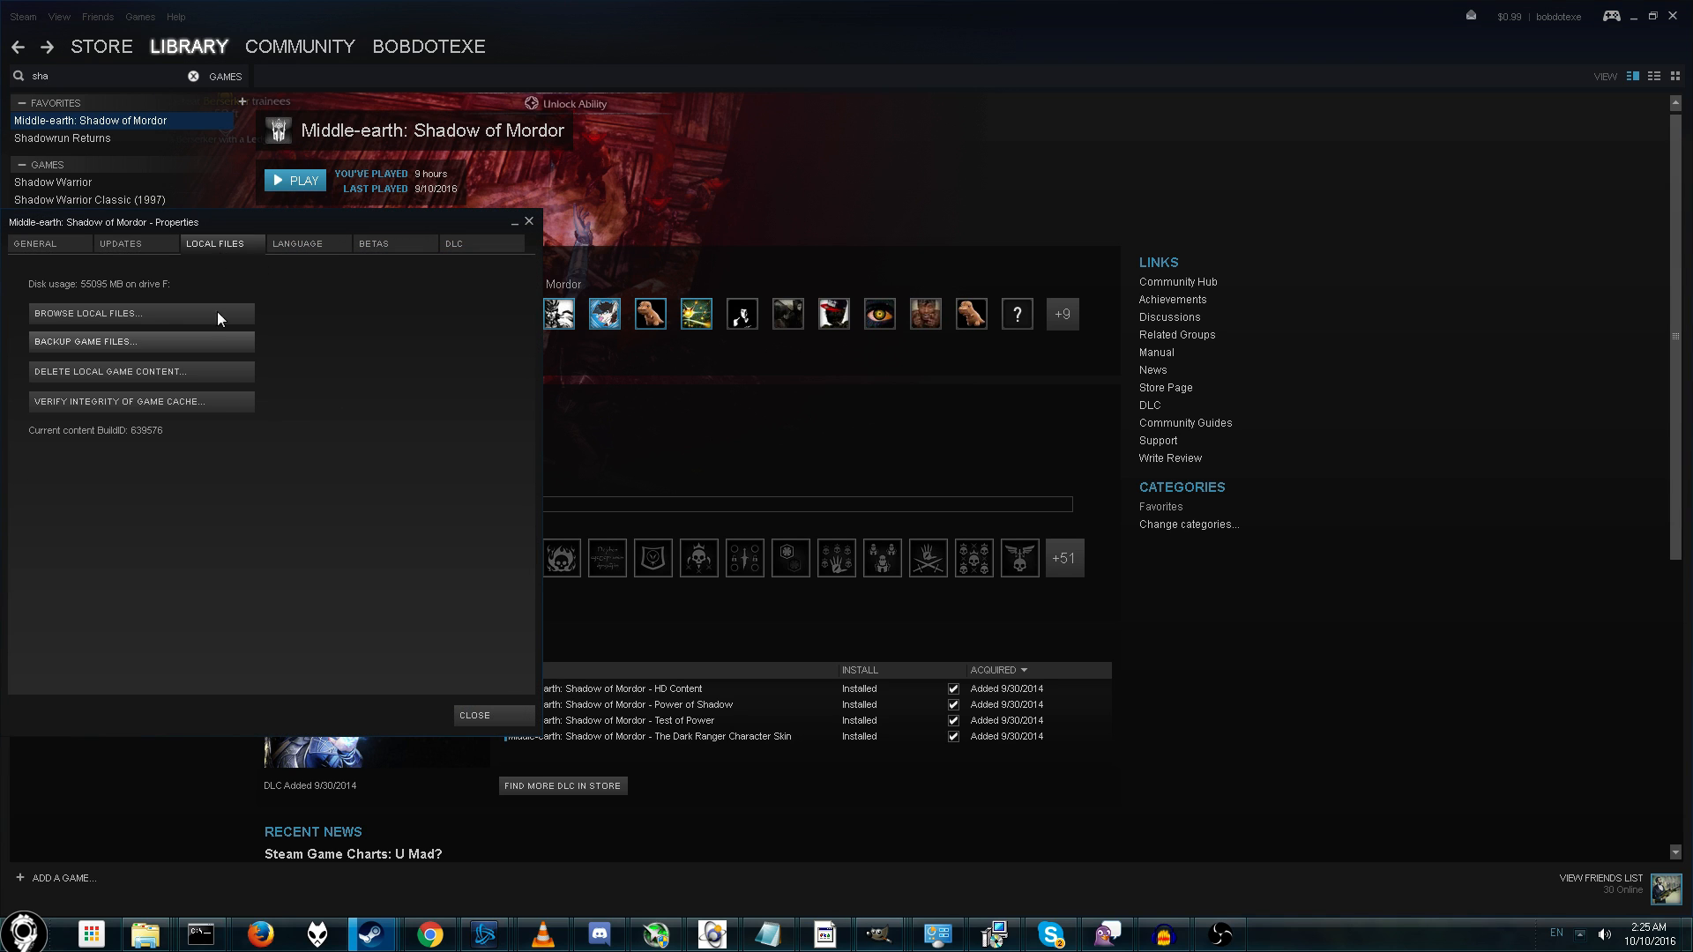
{"action": "left_click", "coordinate": [86, 314]}
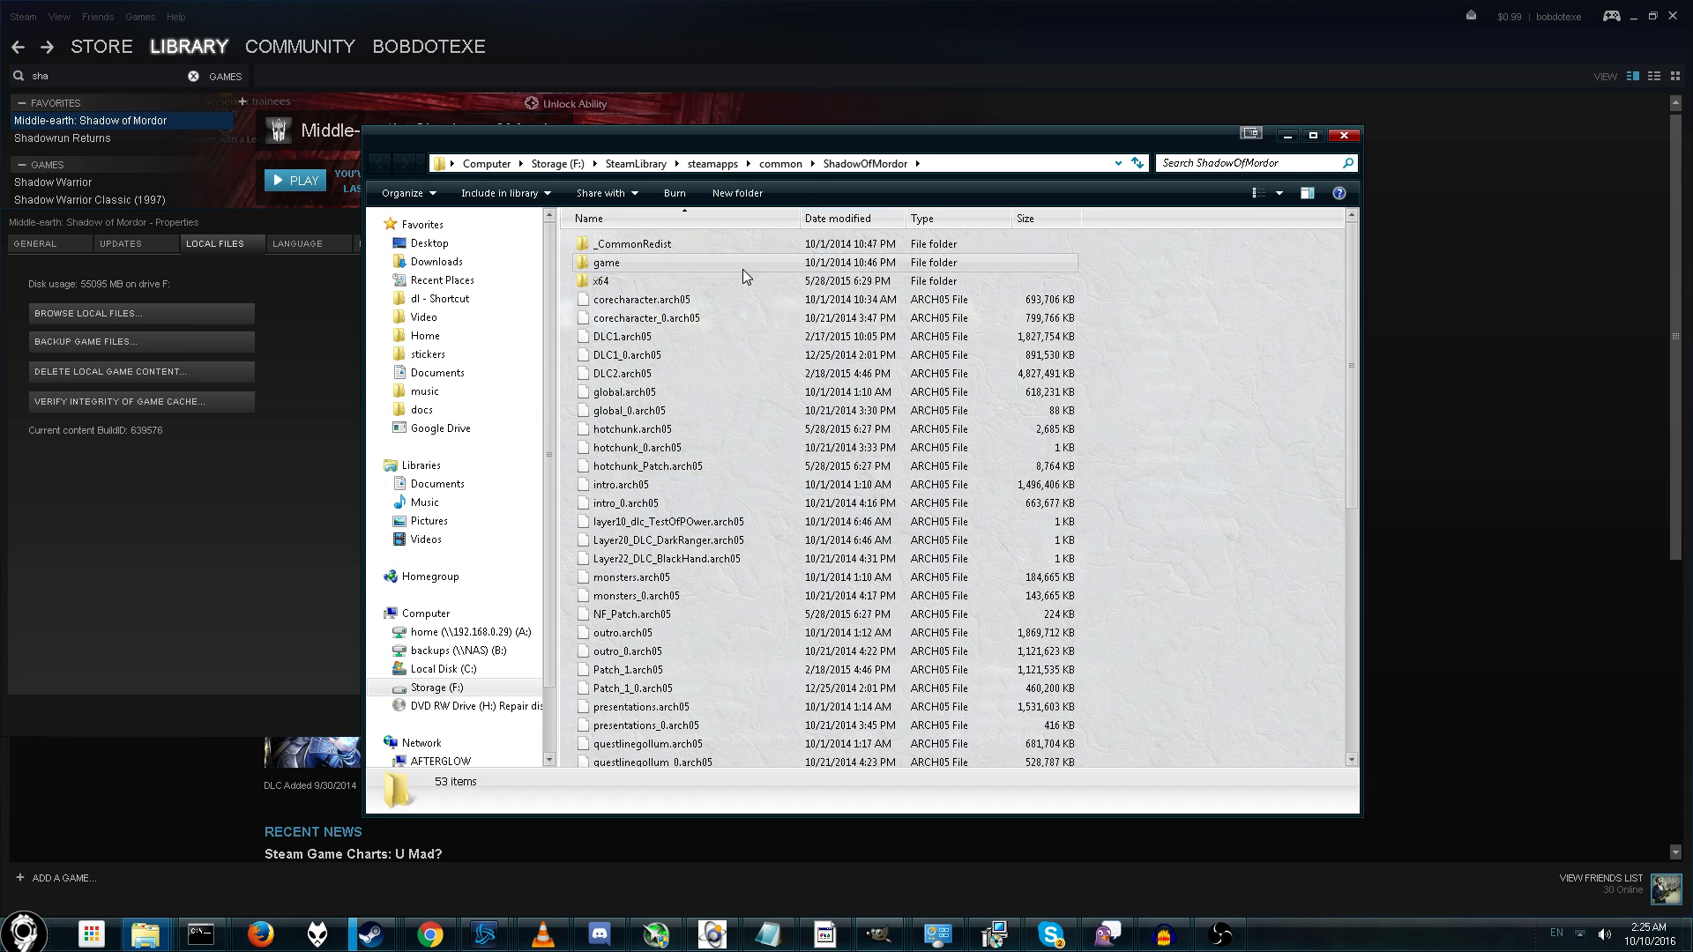
{"action": "left_click", "coordinate": [1241, 162]}
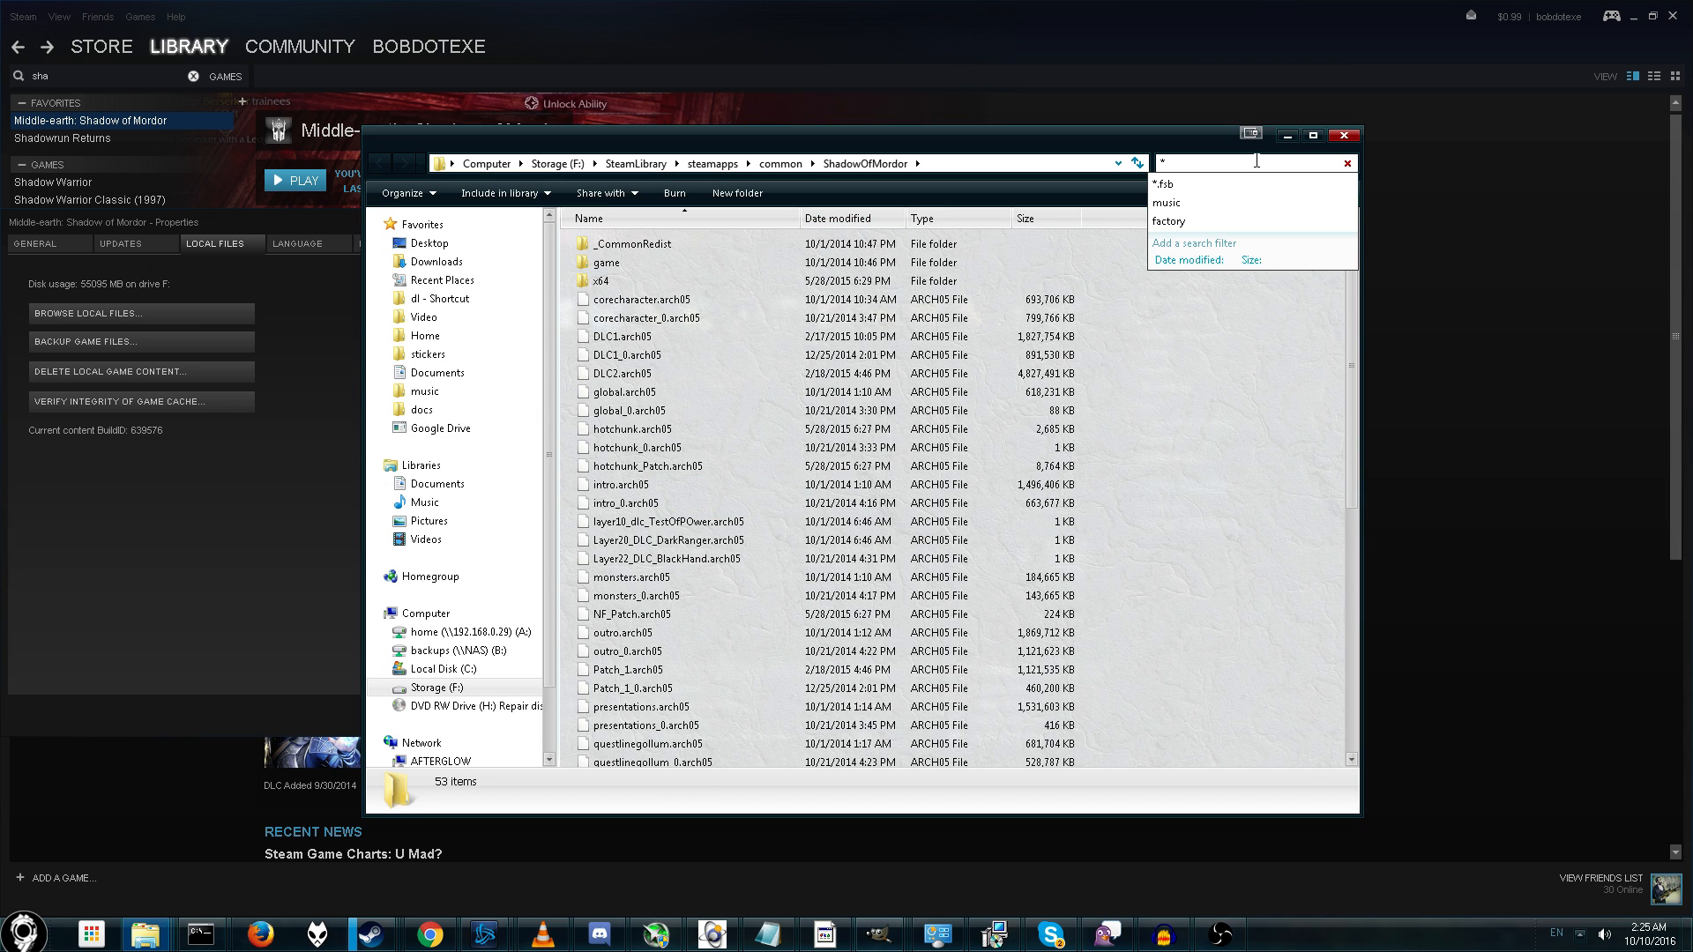
{"action": "type", "text": ".fsb"}
{"action": "key", "text": "Enter"}
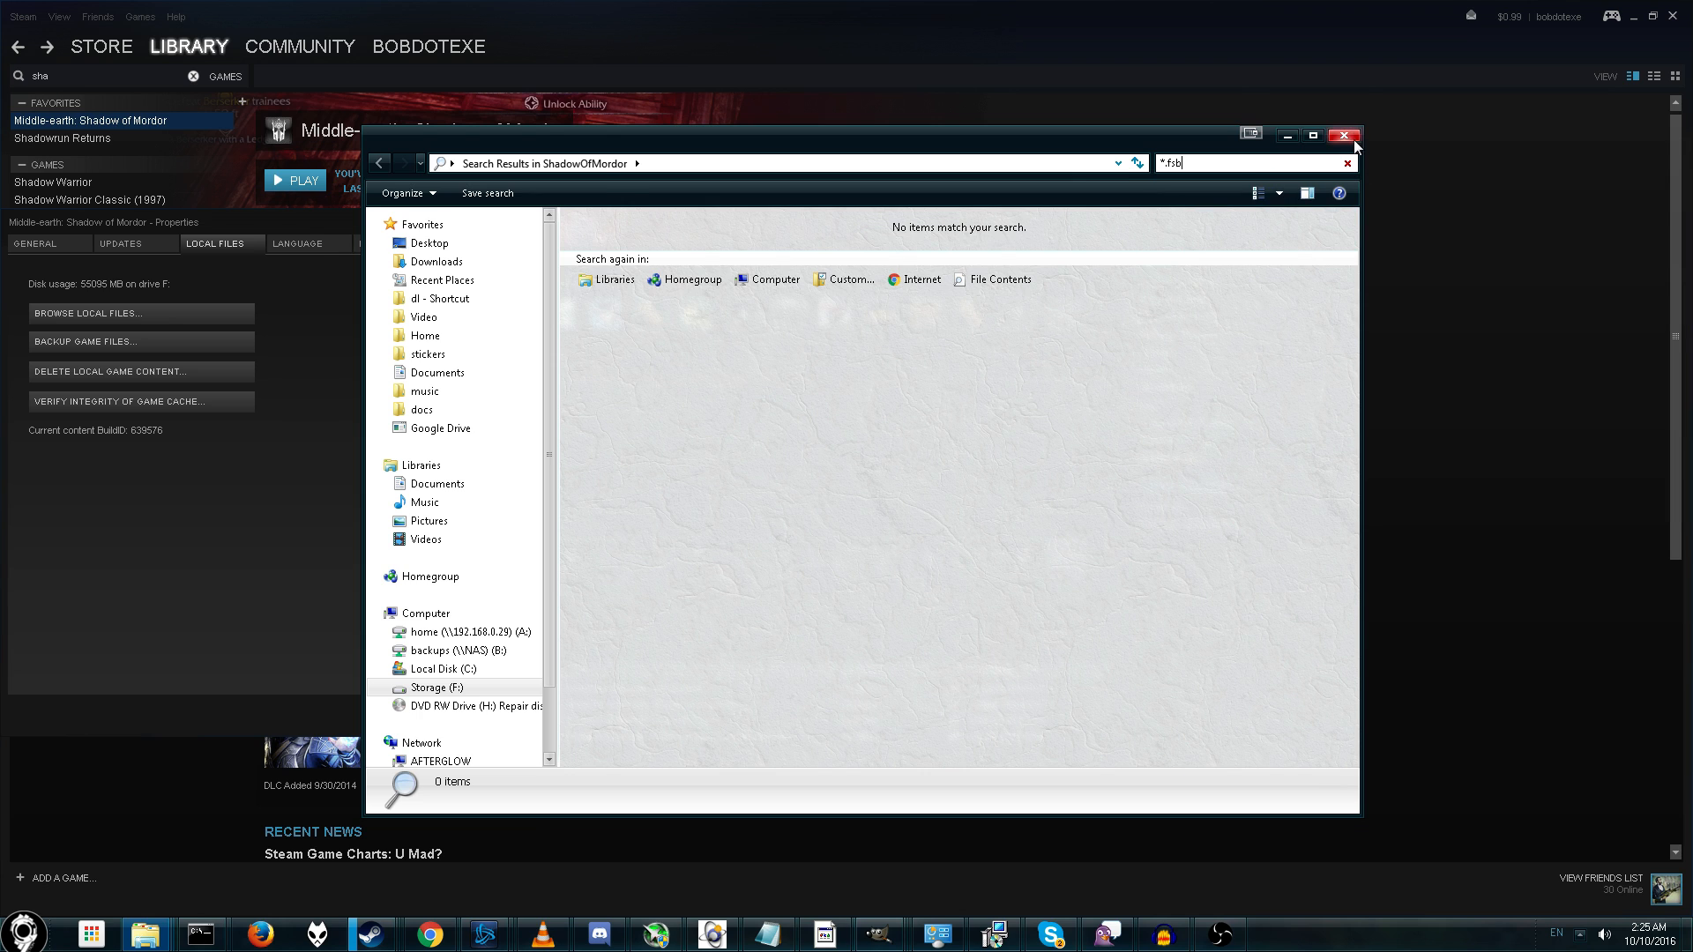
{"action": "left_click", "coordinate": [1344, 134]}
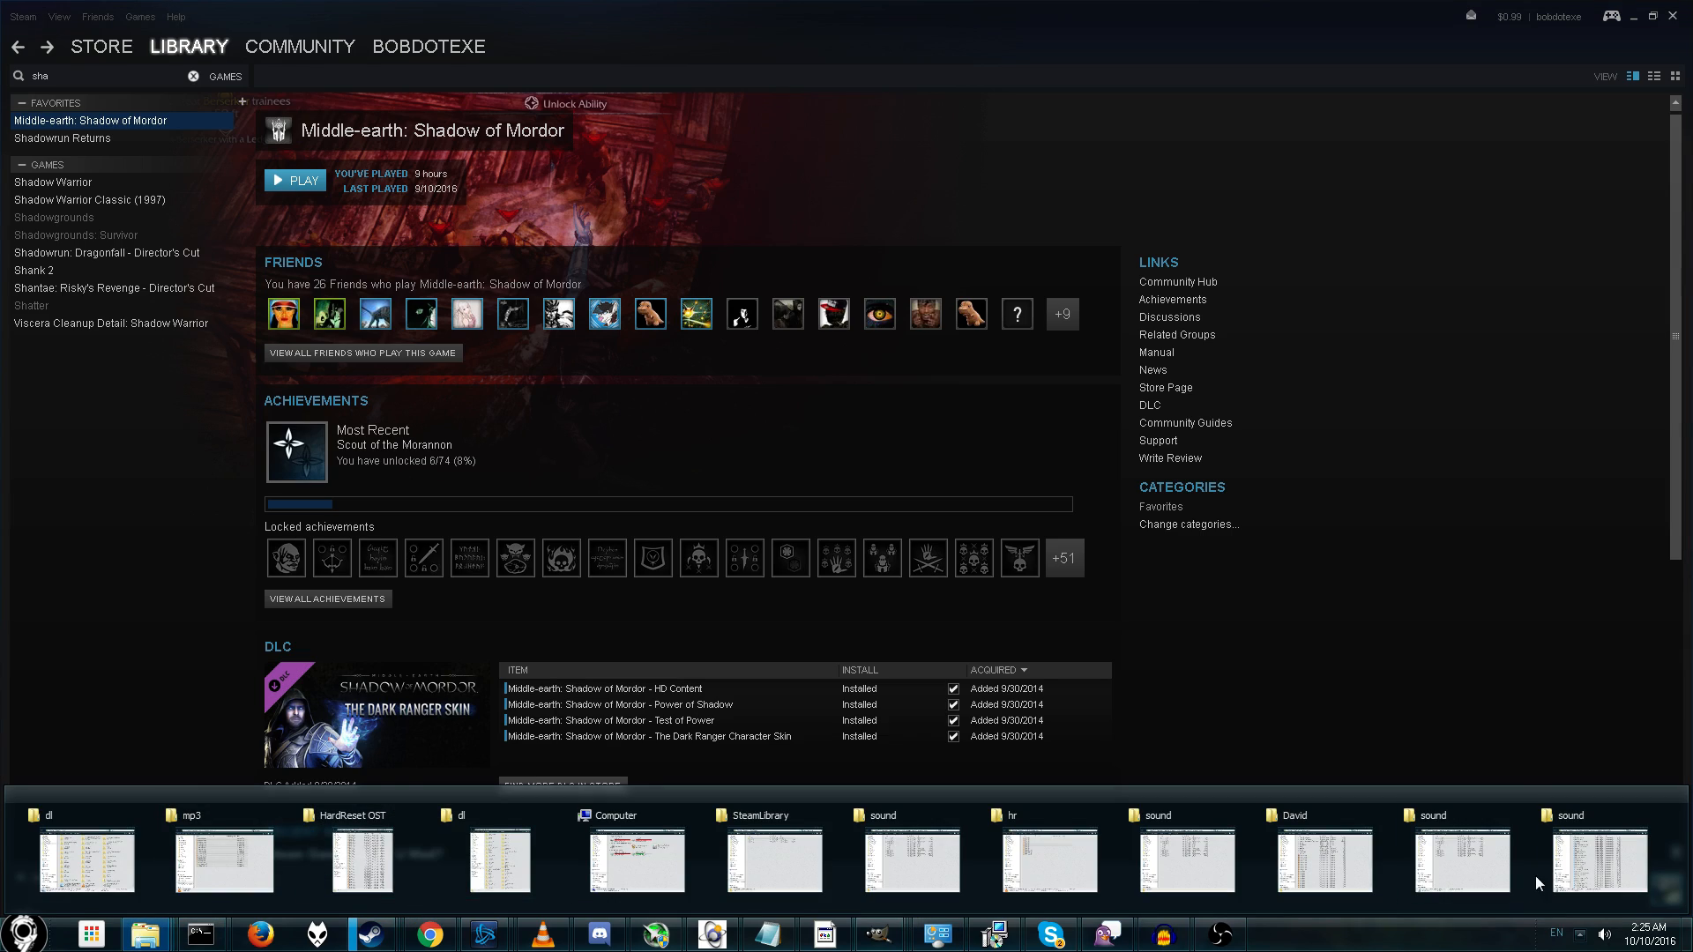
- Bring the hr folder back and play the walka7bossB.mp3 track
{"action": "left_click", "coordinate": [1046, 859]}
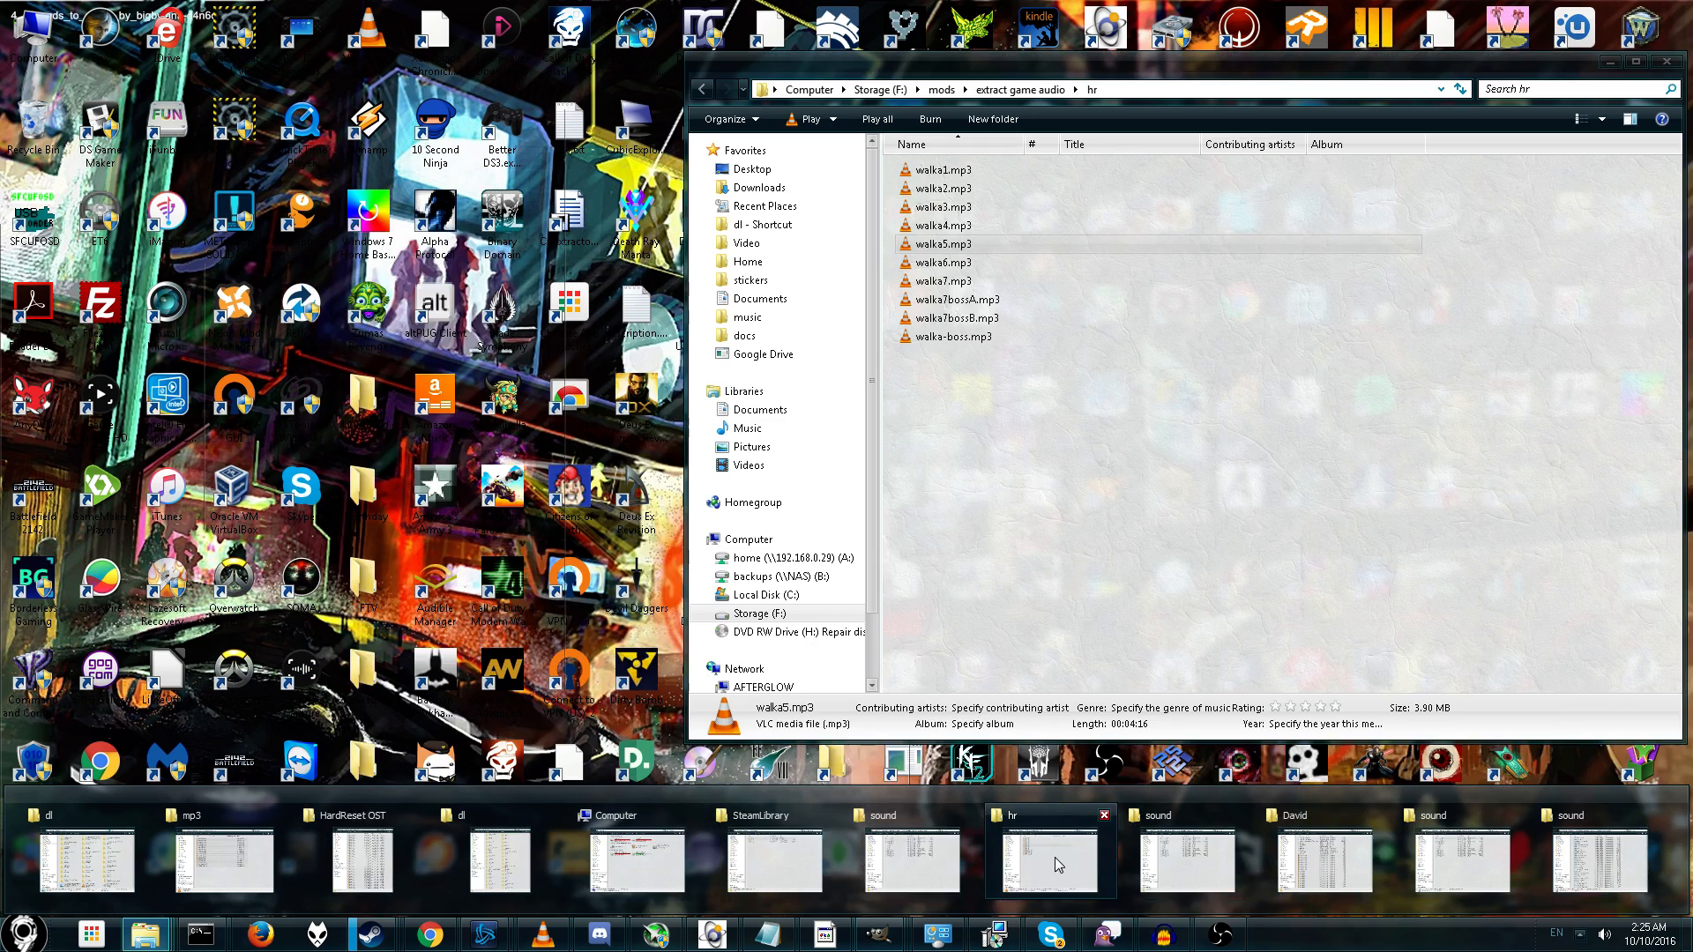
{"action": "left_click", "coordinate": [954, 317]}
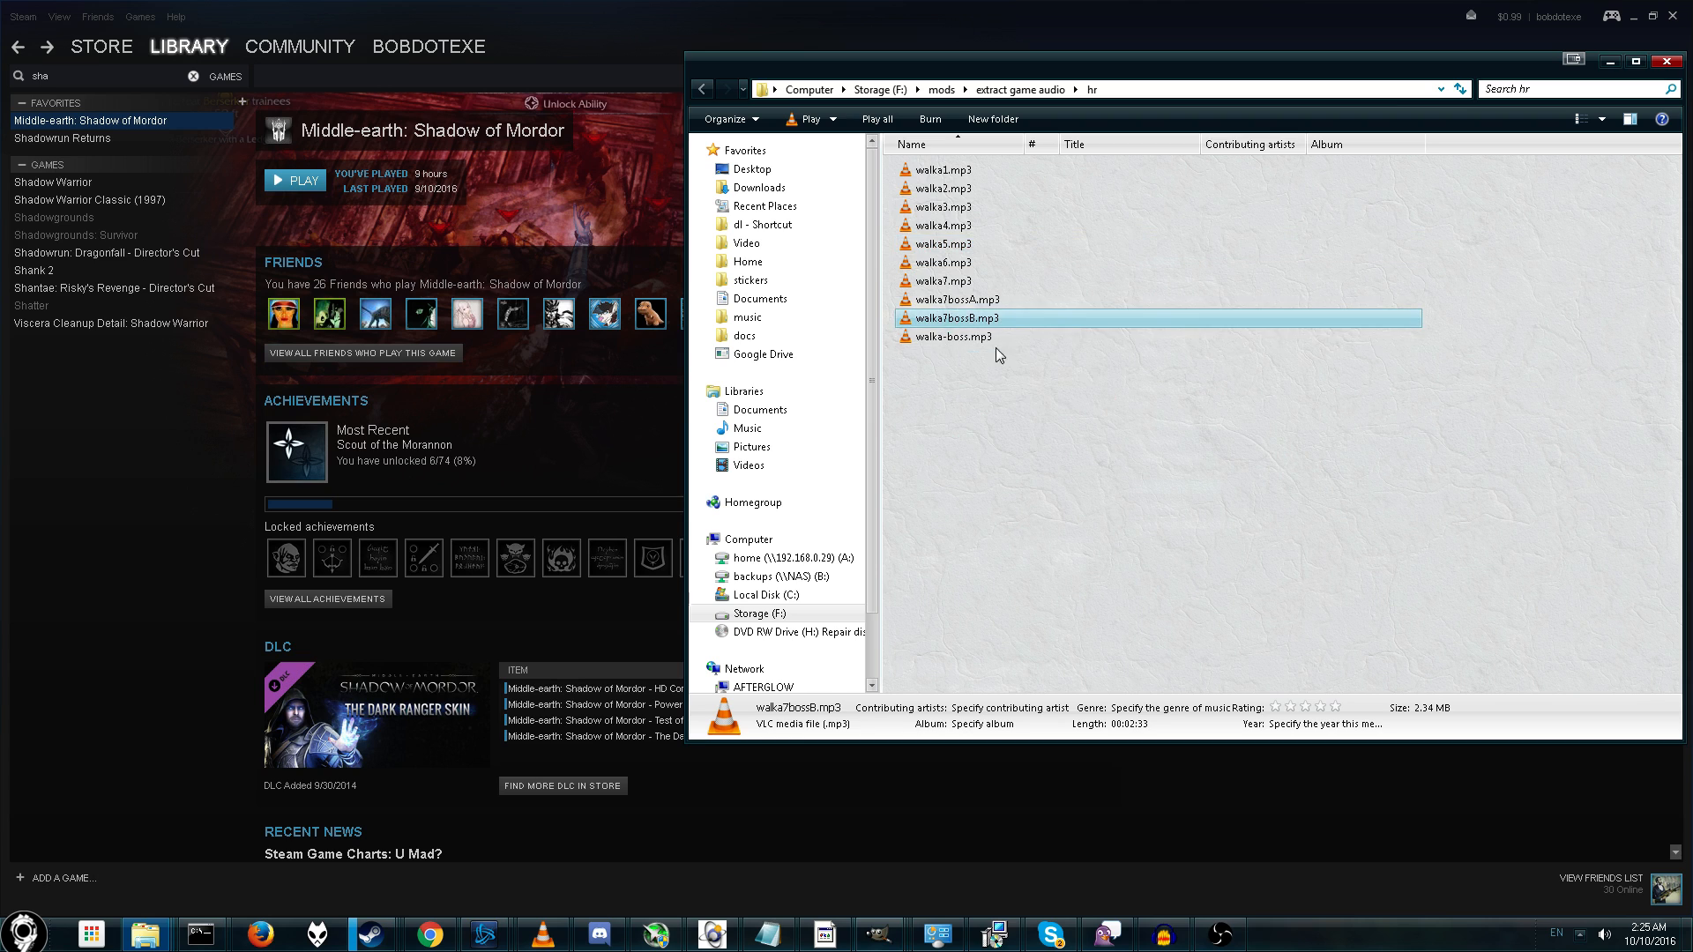
{"action": "double_click", "coordinate": [954, 317]}
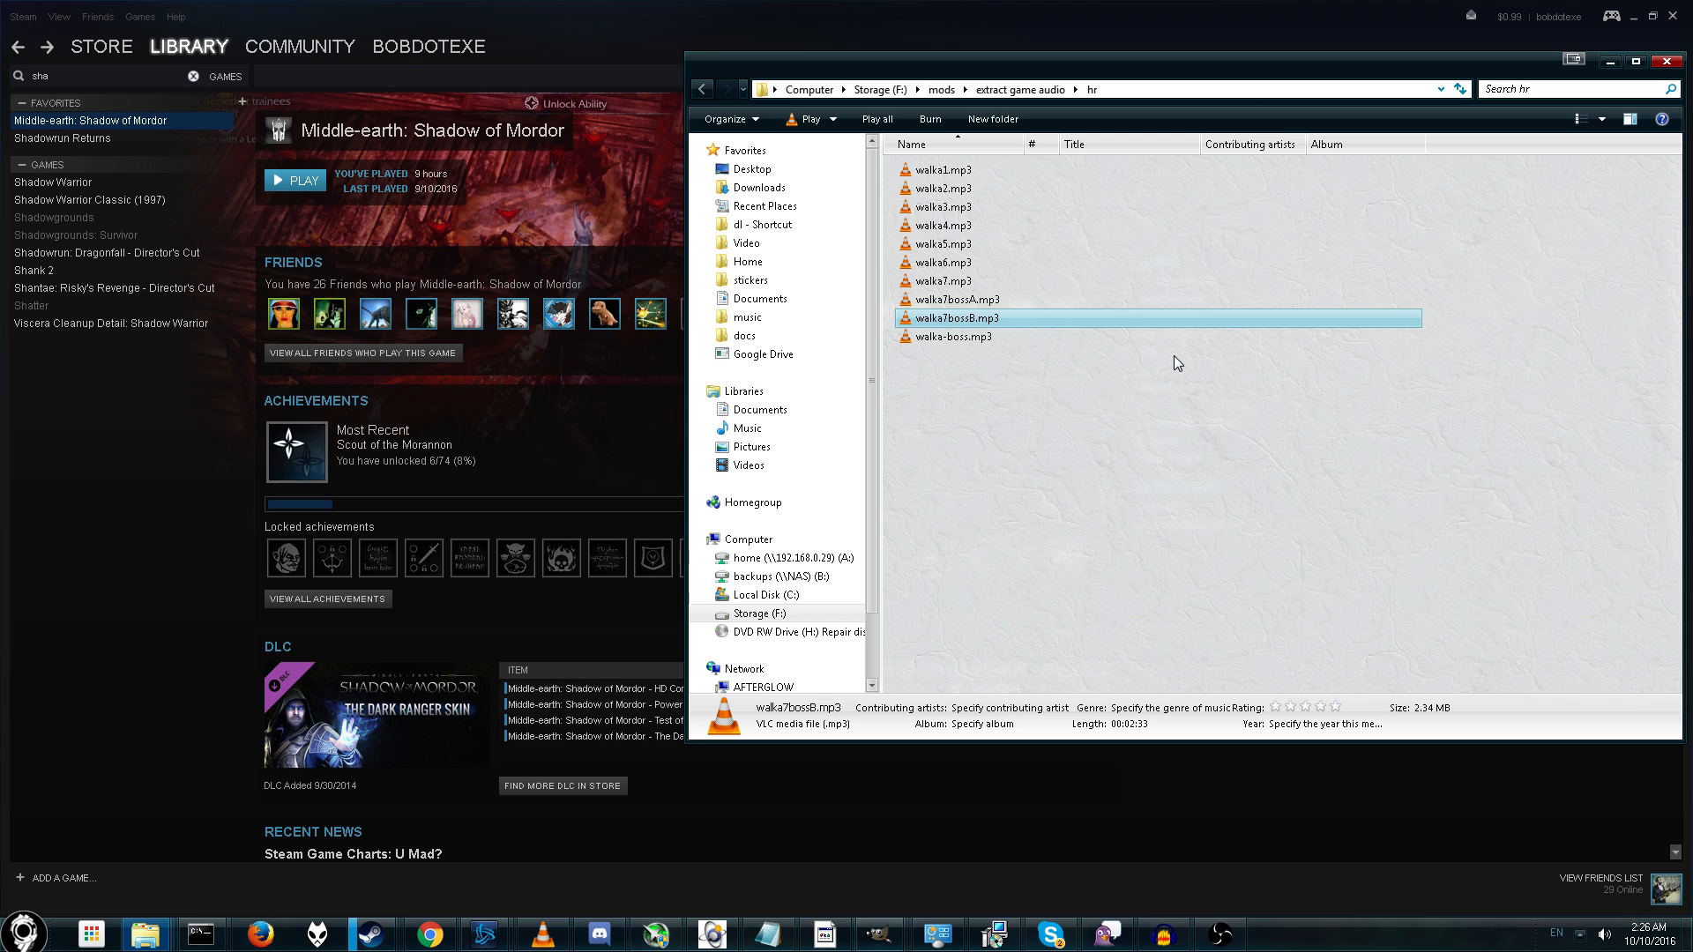
{"action": "mouse_move", "coordinate": [1030, 359]}
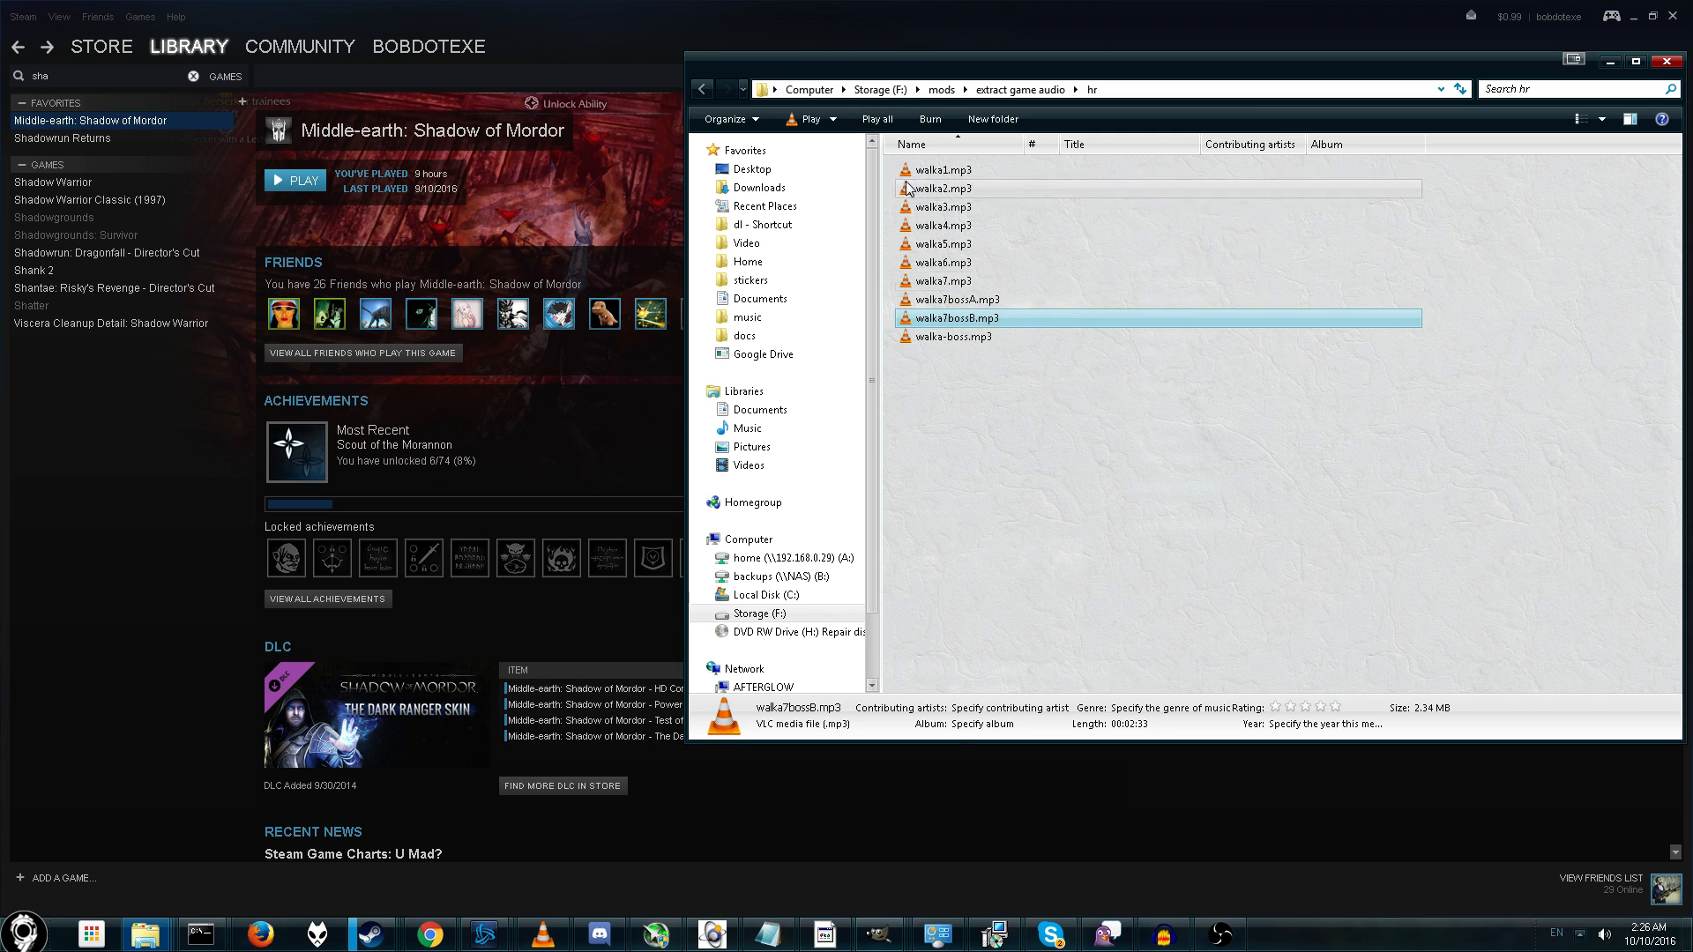
{"action": "mouse_move", "coordinate": [1110, 133]}
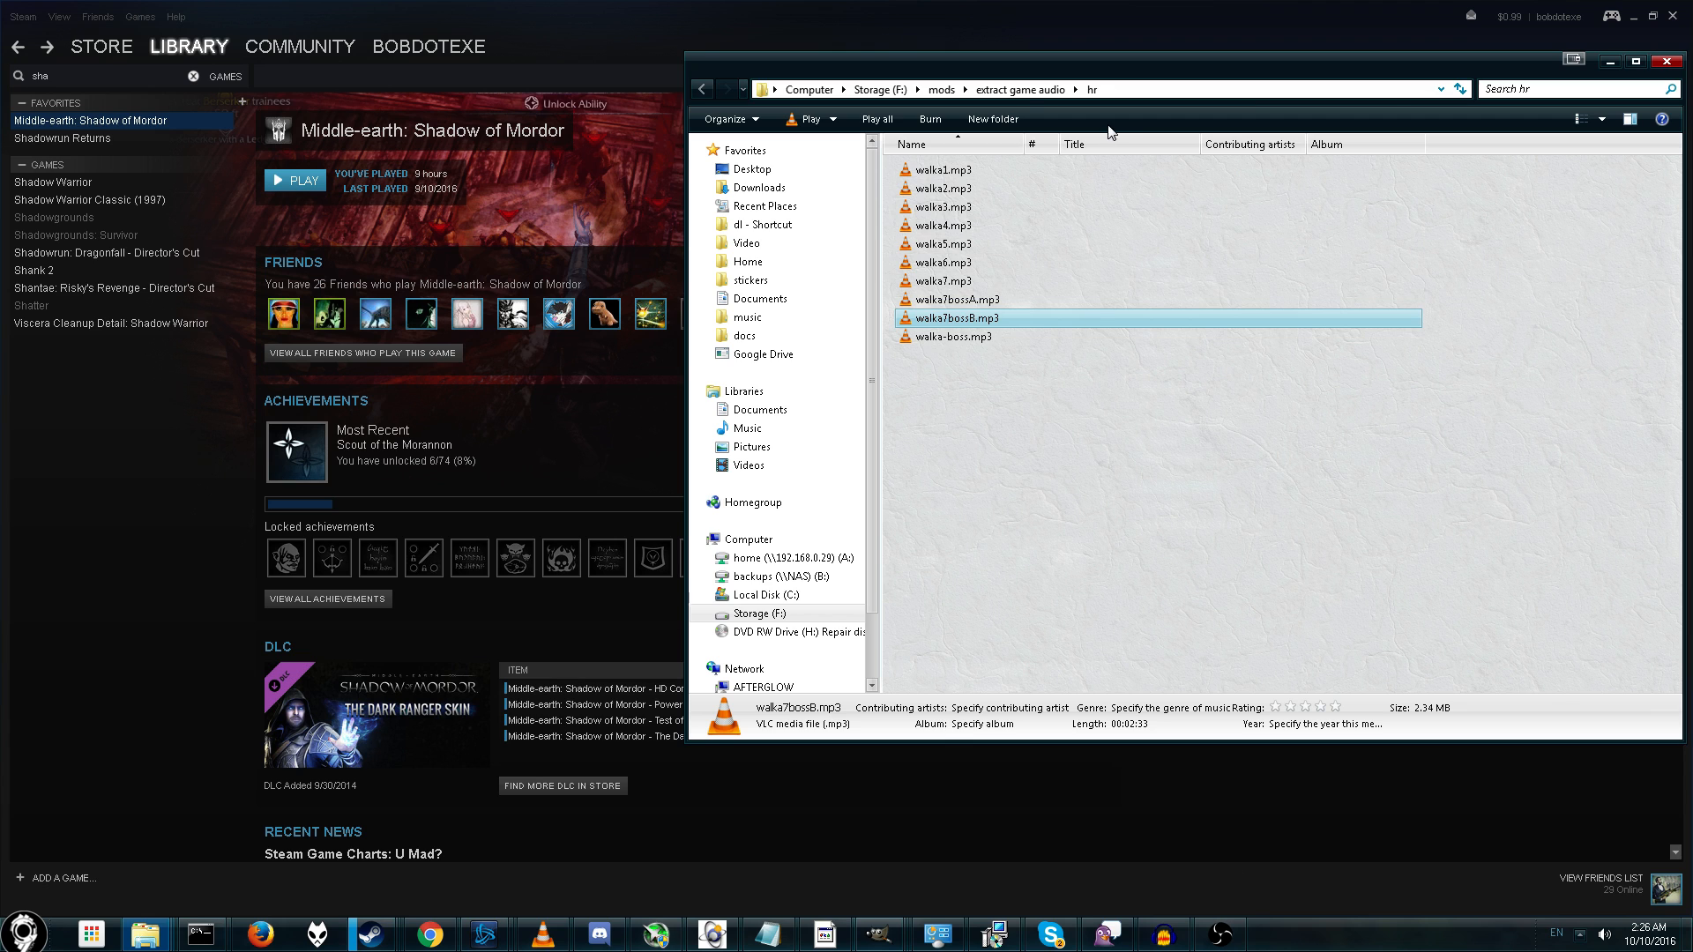